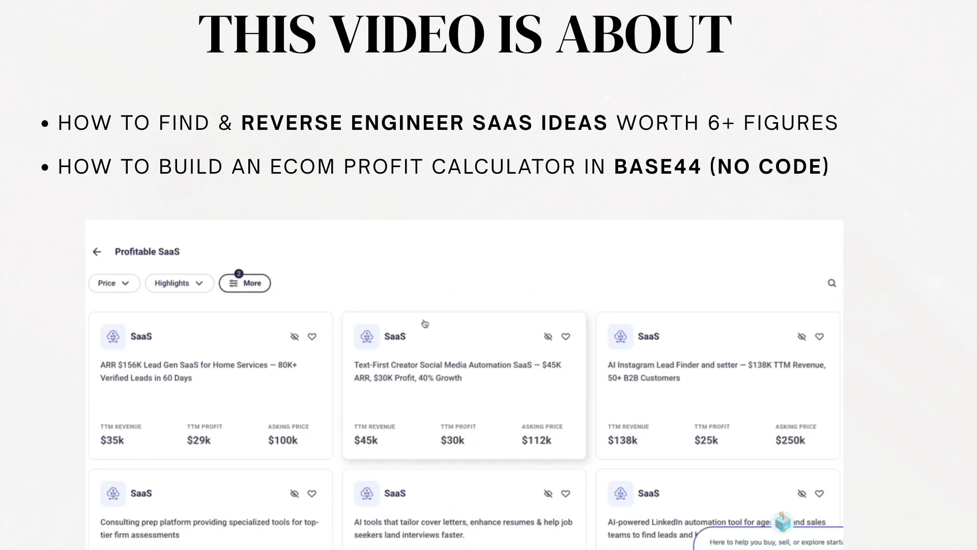
pyautogui.moveTo(214, 296)
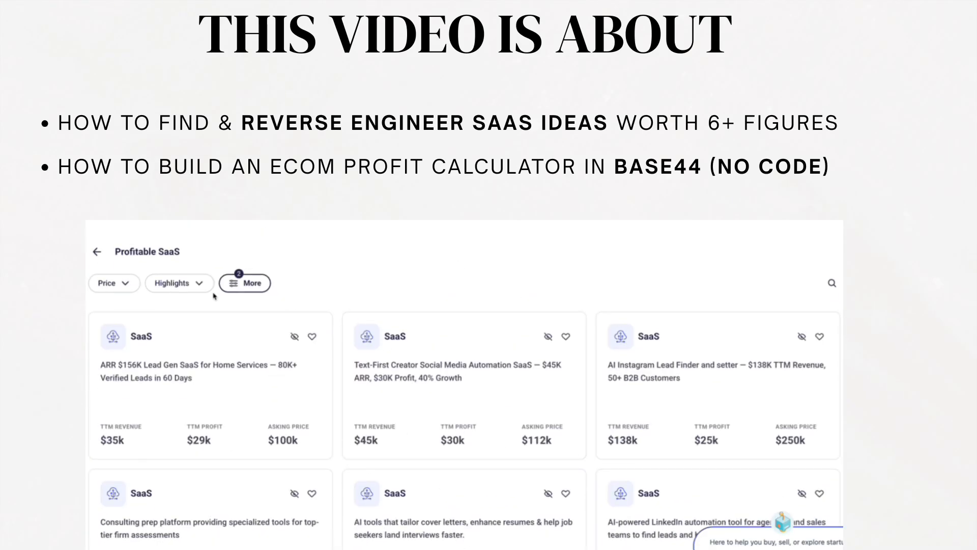
pyautogui.moveTo(524, 378)
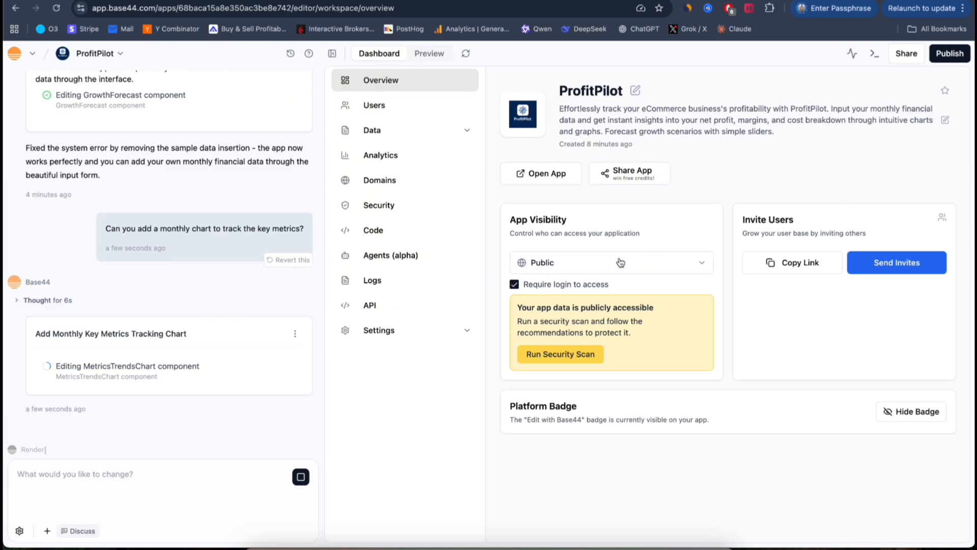
# View ProfitPilot's MonthlyReport data records, then open the Domains settings
pyautogui.click(372, 130)
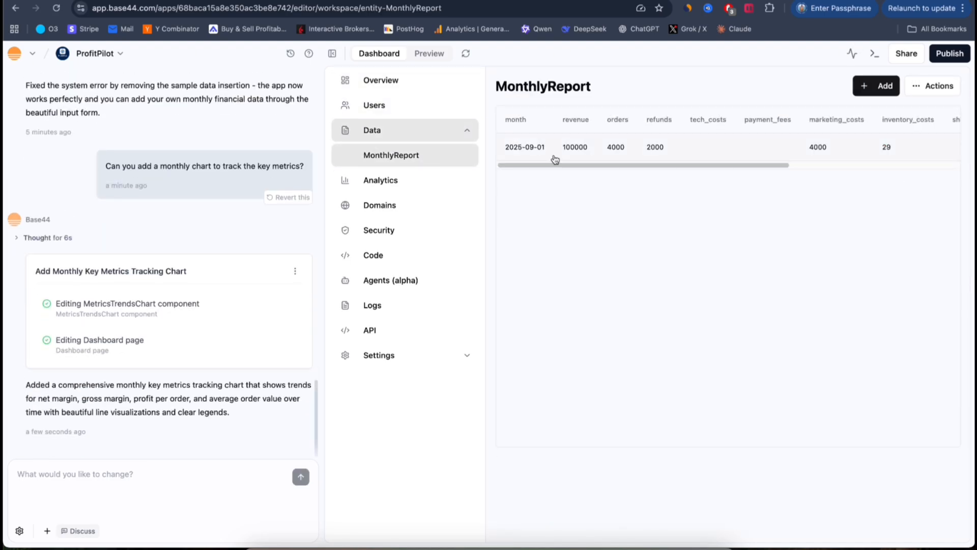
pyautogui.click(378, 206)
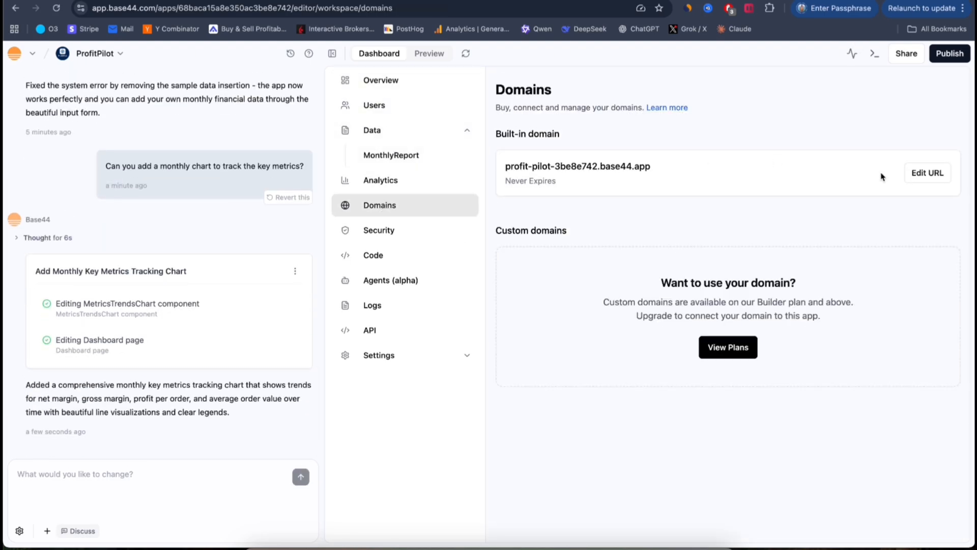
pyautogui.click(373, 255)
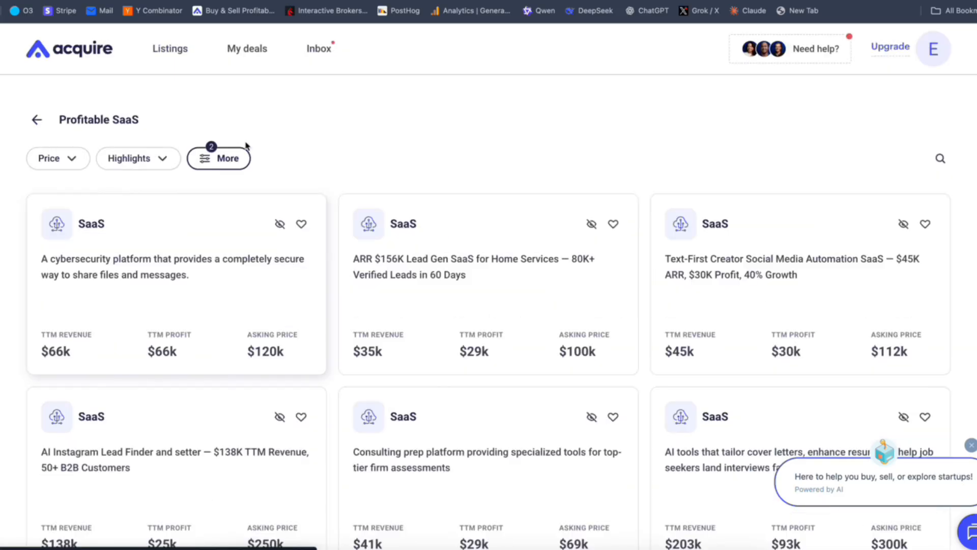
pyautogui.moveTo(228, 164)
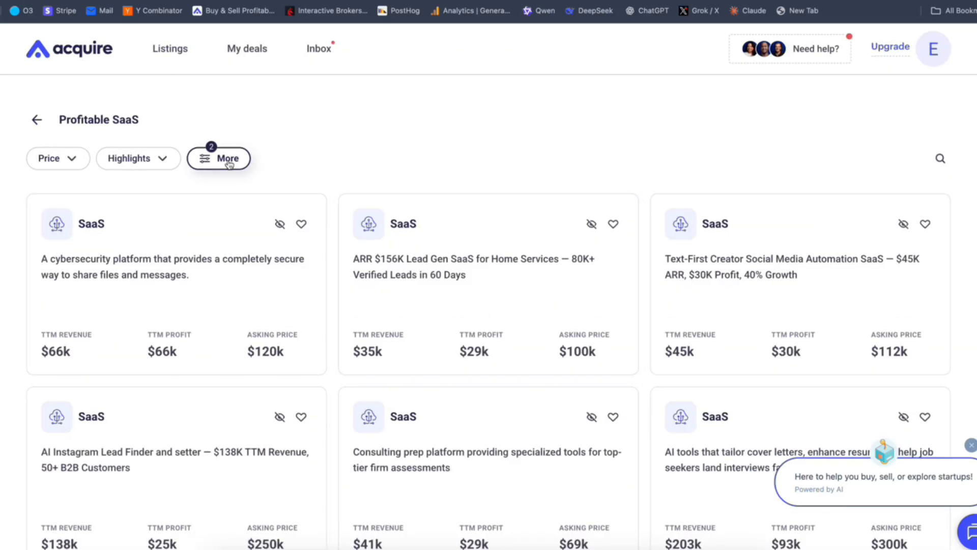
pyautogui.click(219, 158)
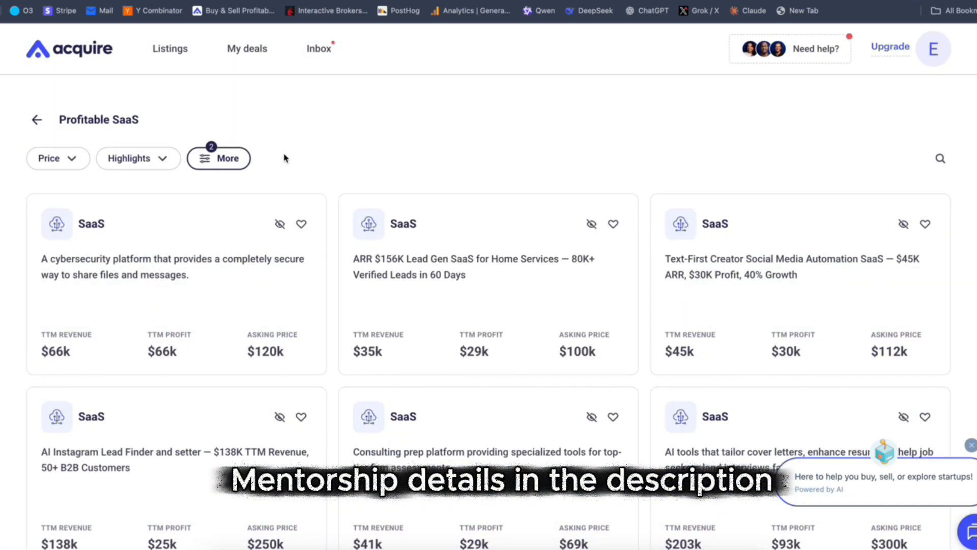
pyautogui.moveTo(389, 239)
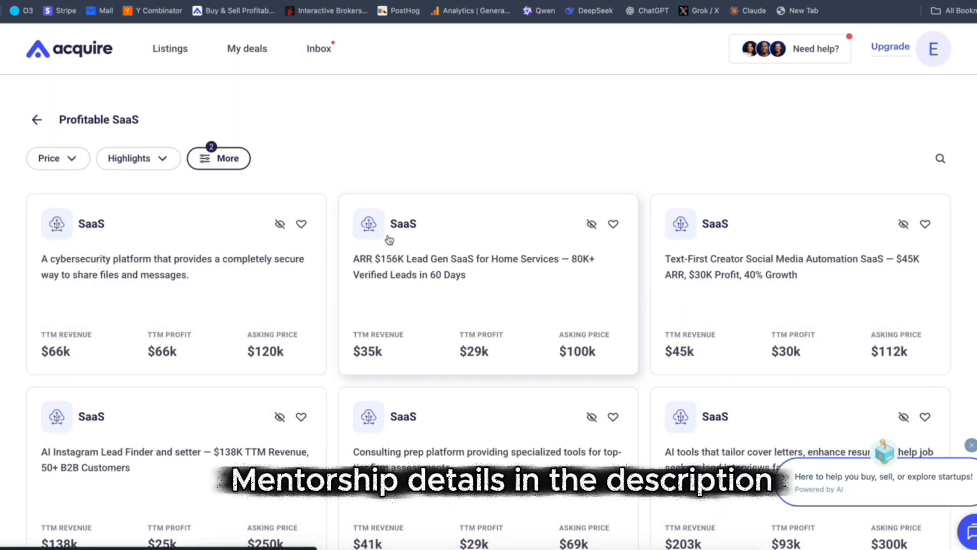
pyautogui.scroll(-3)
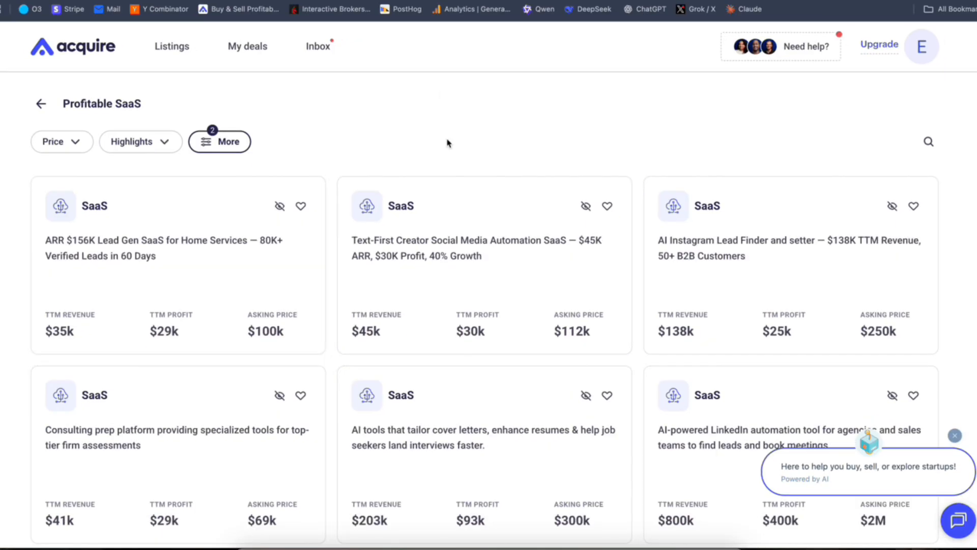
pyautogui.moveTo(487, 178)
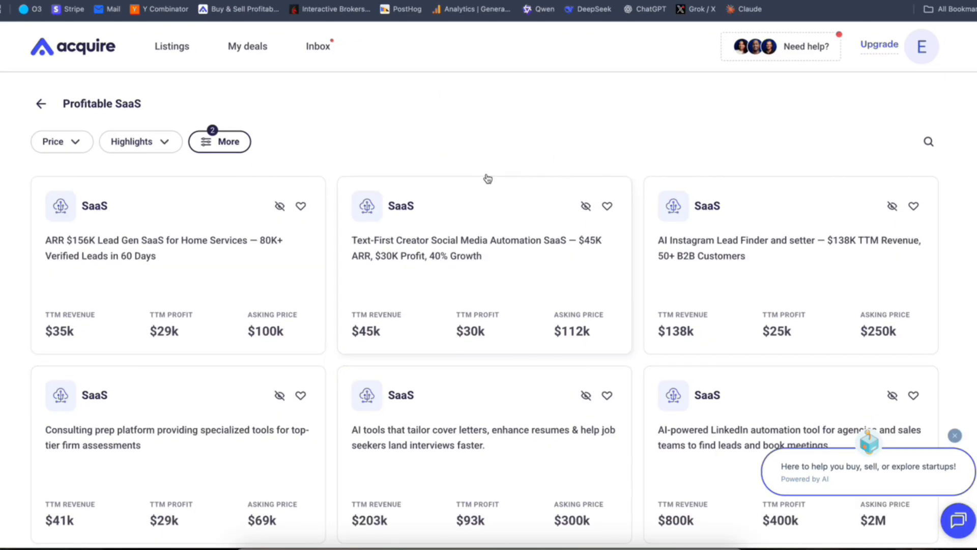
pyautogui.moveTo(634, 197)
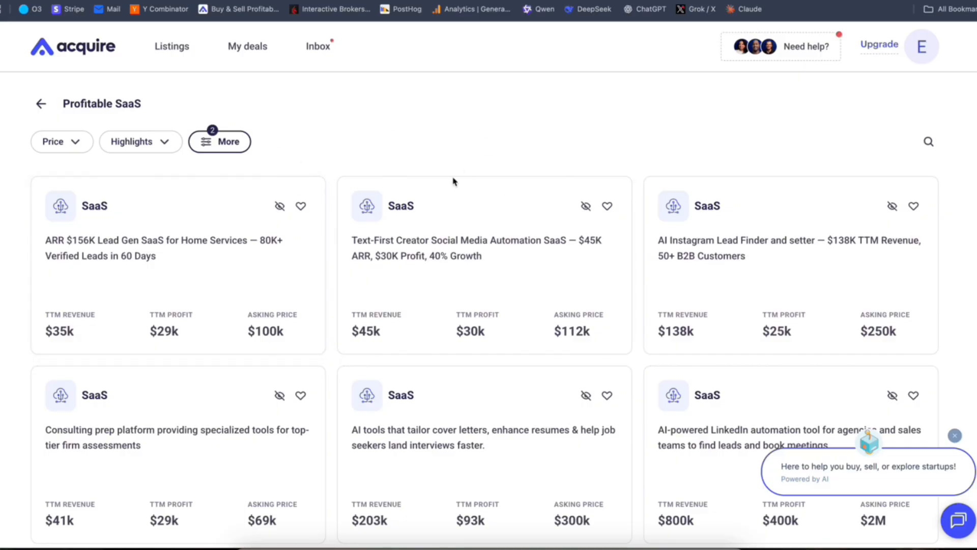
pyautogui.moveTo(175, 78)
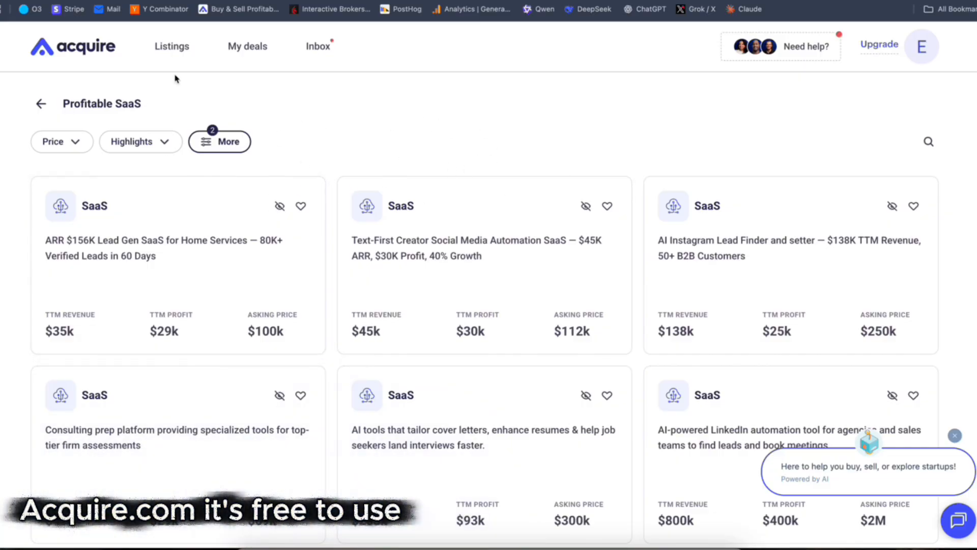
pyautogui.moveTo(376, 113)
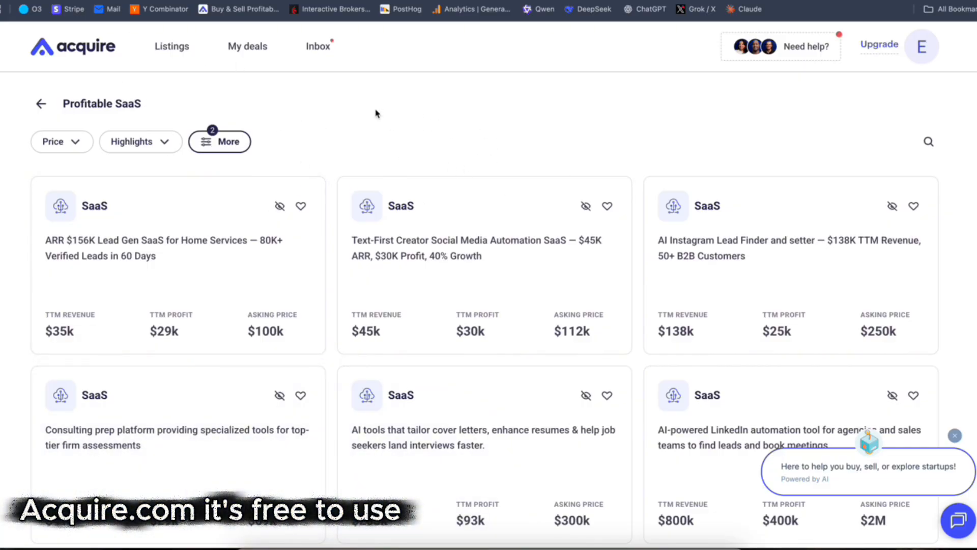
pyautogui.moveTo(467, 150)
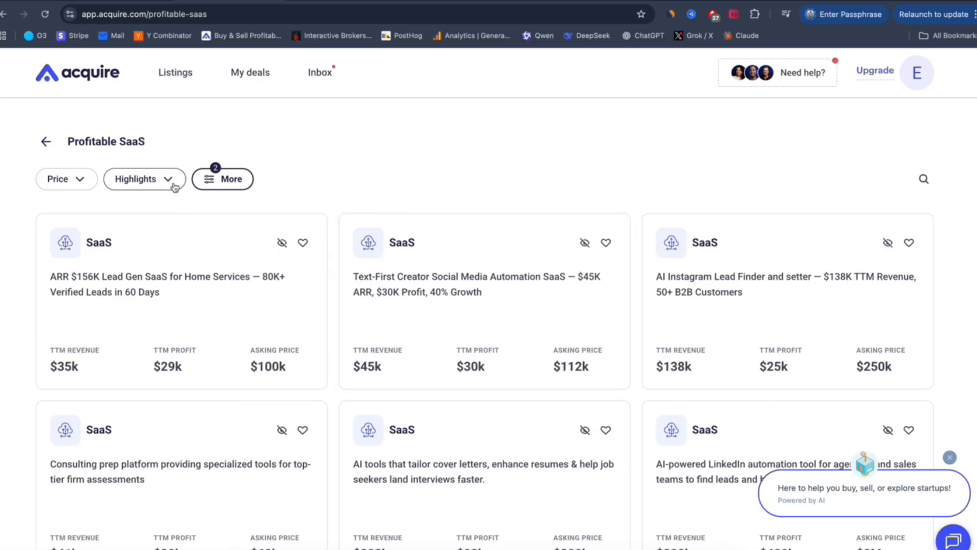
pyautogui.moveTo(424, 178)
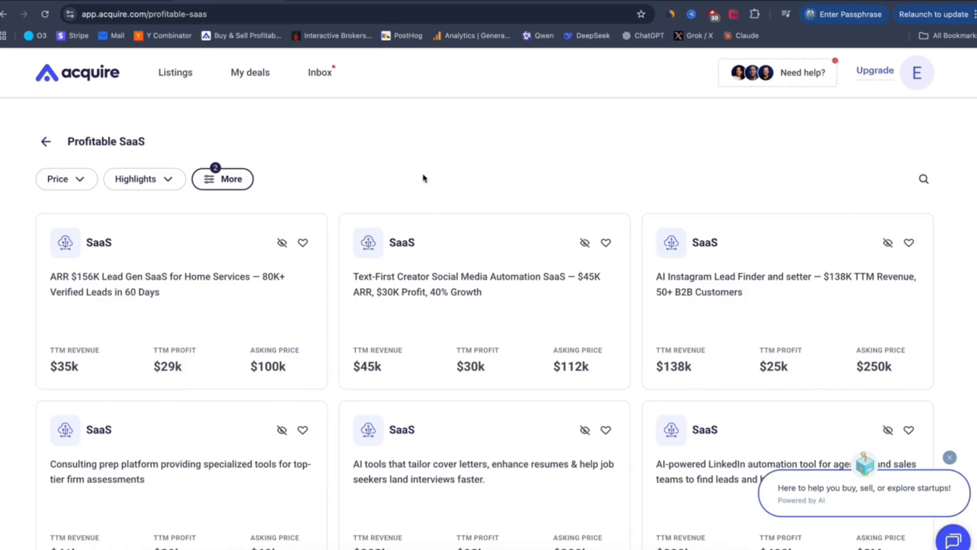
pyautogui.moveTo(480, 203)
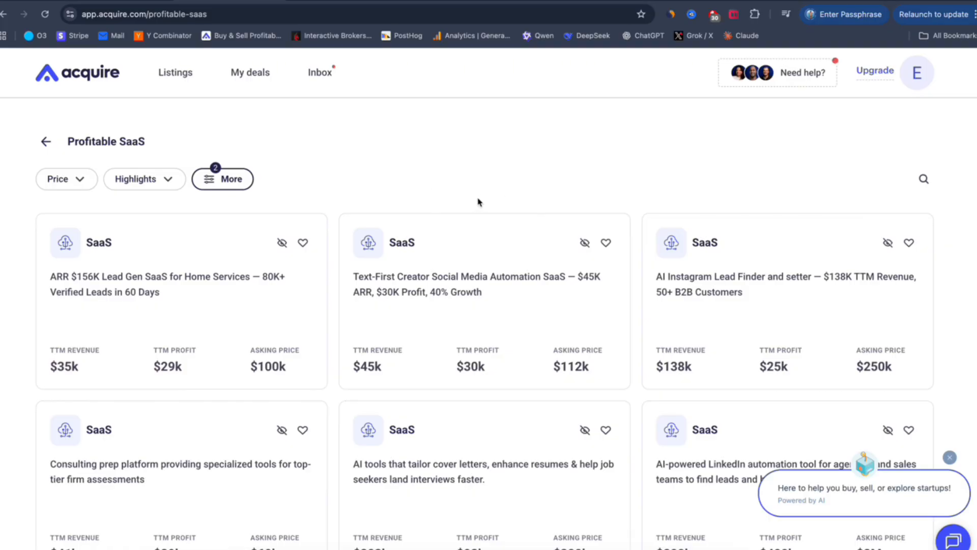
pyautogui.scroll(-3)
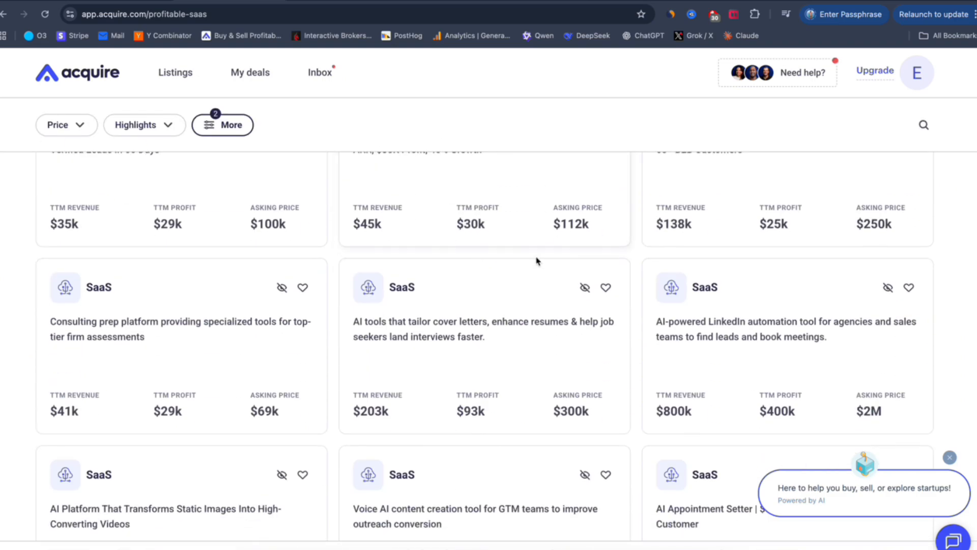
pyautogui.scroll(-3)
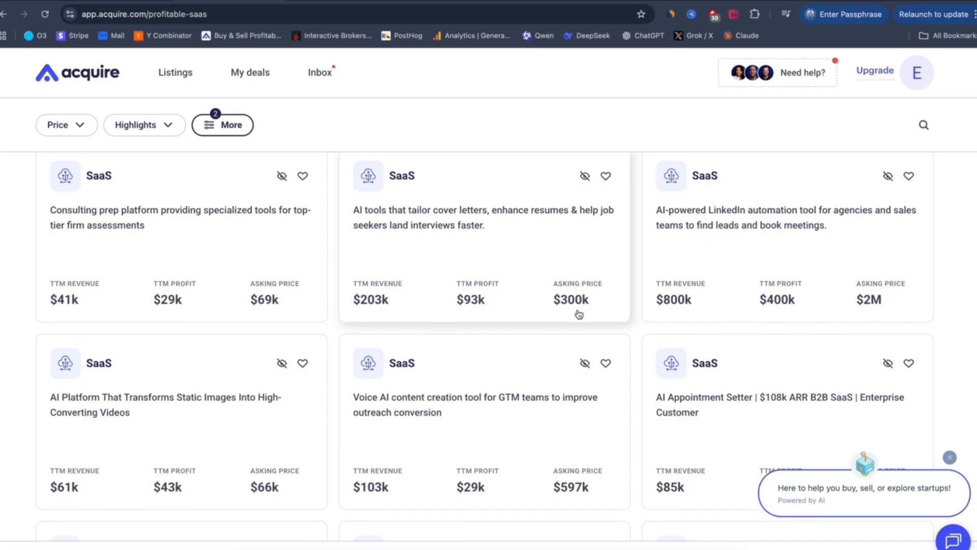
pyautogui.scroll(-3)
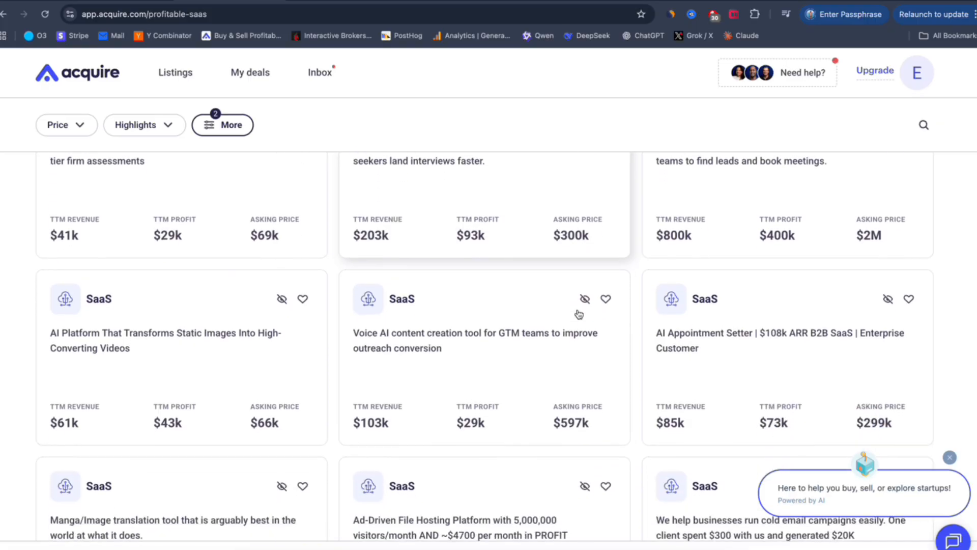
pyautogui.scroll(-3)
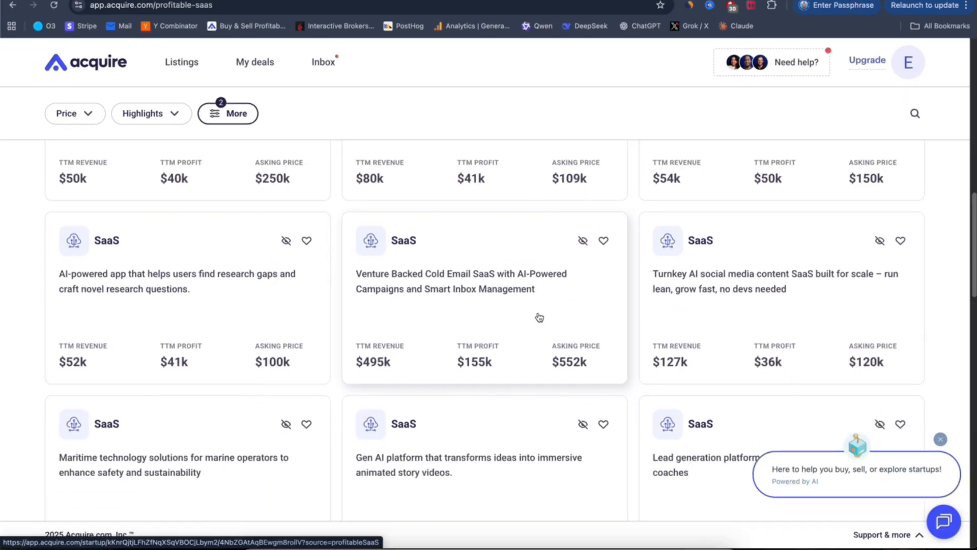
pyautogui.scroll(-3)
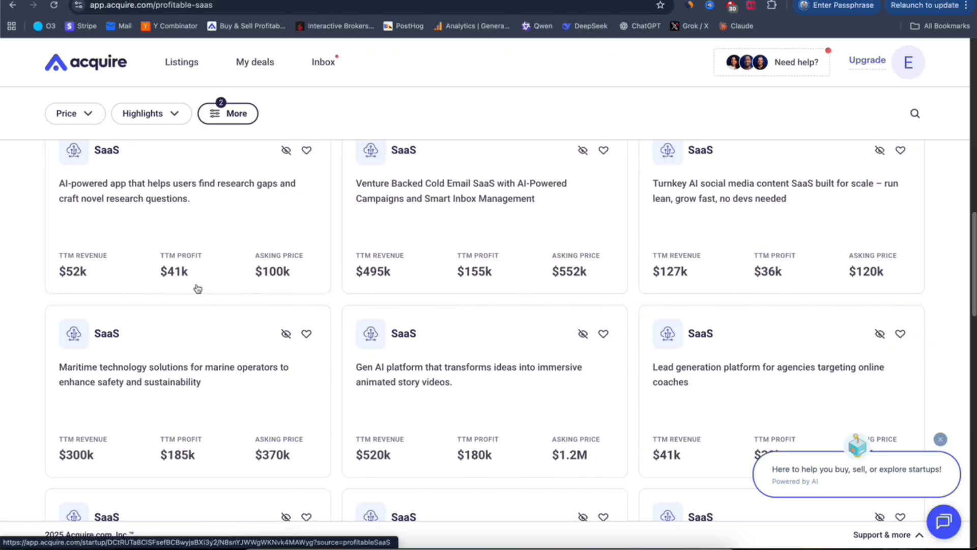
pyautogui.moveTo(527, 367)
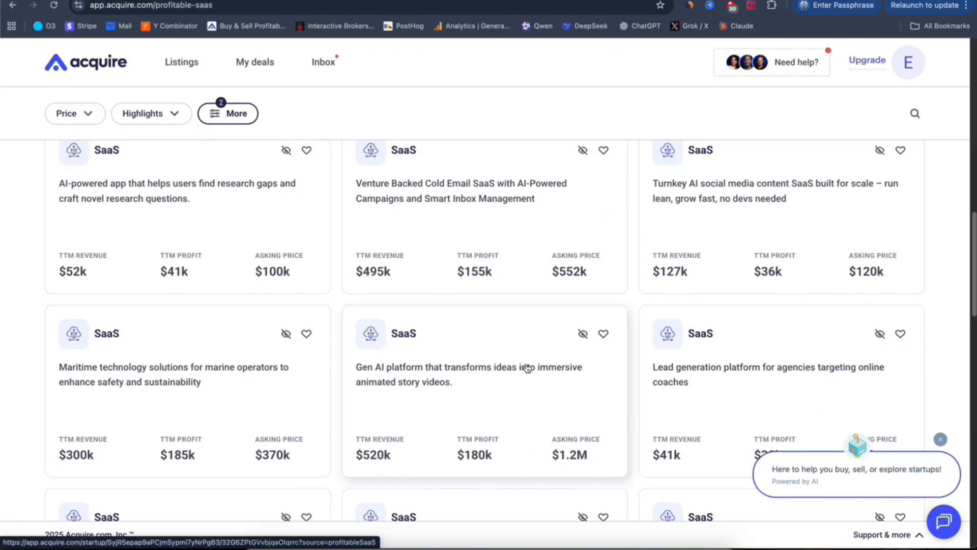
pyautogui.scroll(-3)
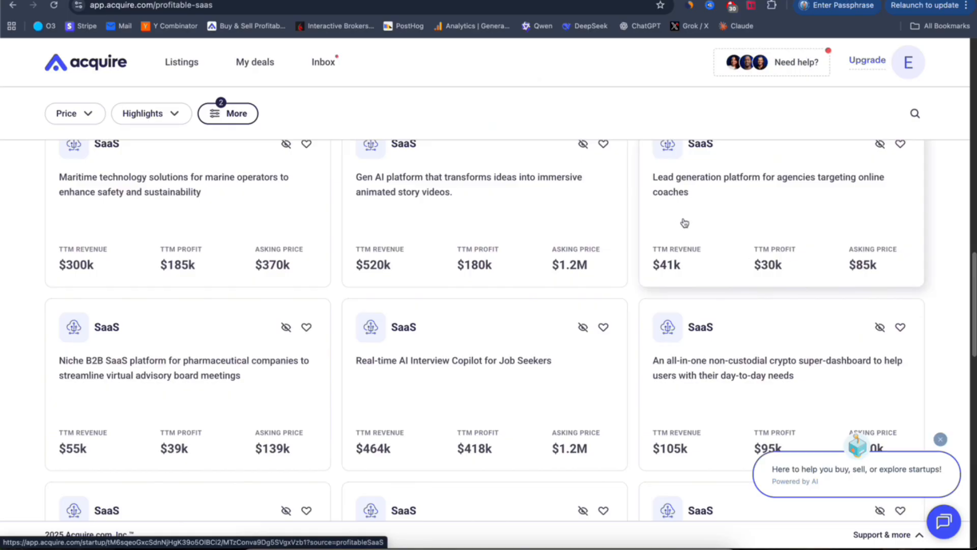
pyautogui.moveTo(583, 252)
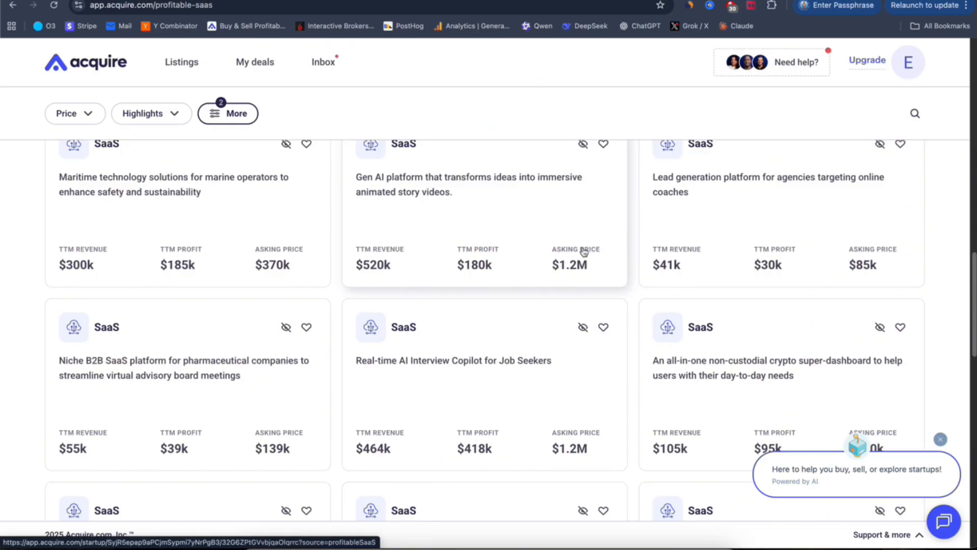
pyautogui.scroll(-3)
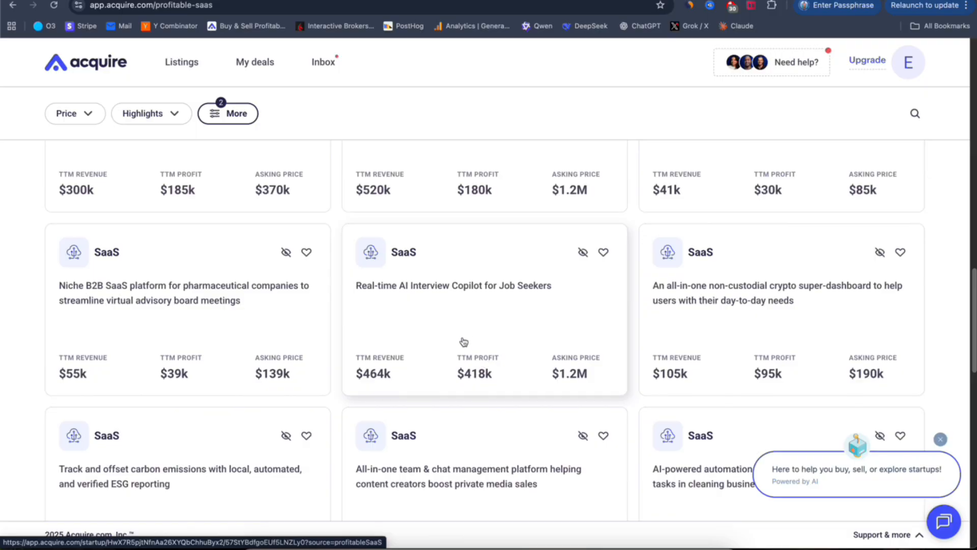
pyautogui.moveTo(368, 350)
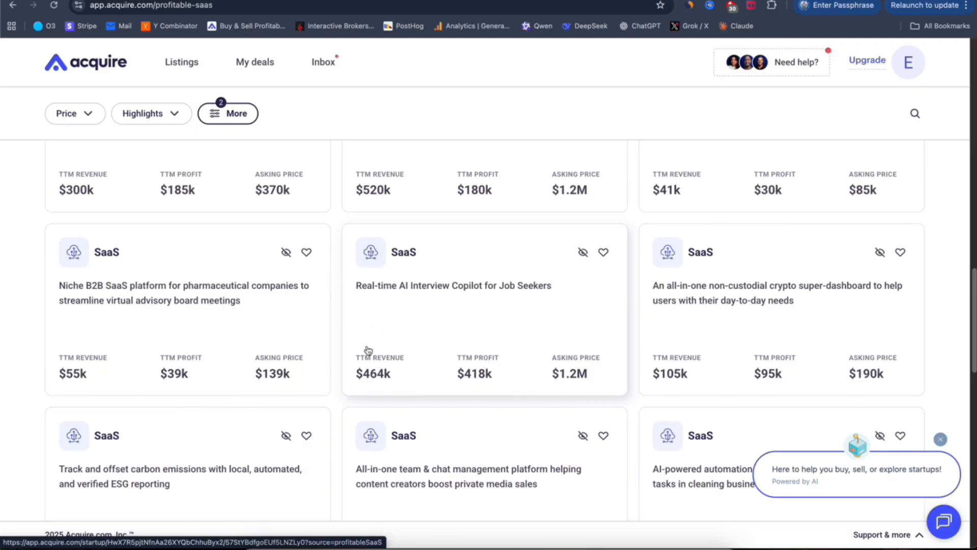
pyautogui.moveTo(396, 374)
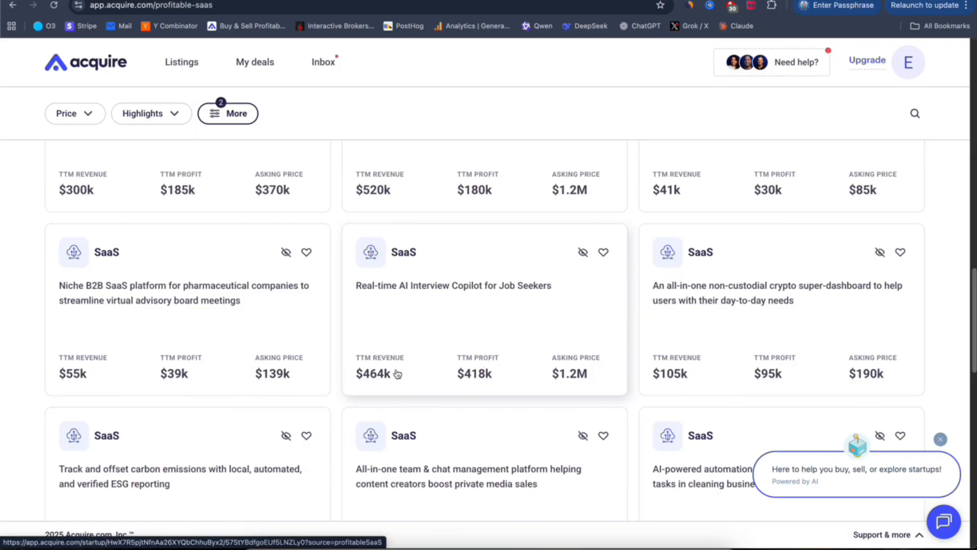
pyautogui.scroll(-3)
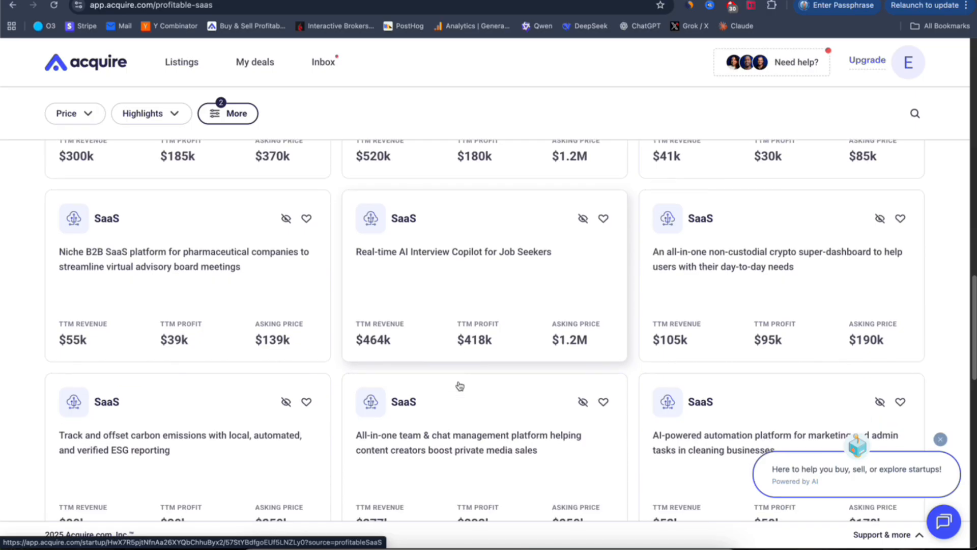
pyautogui.scroll(-3)
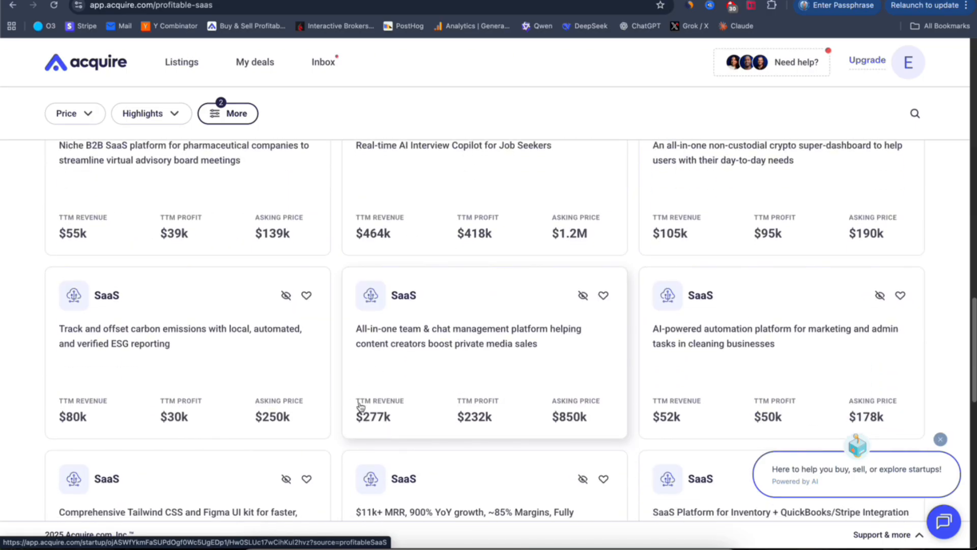
pyautogui.scroll(-3)
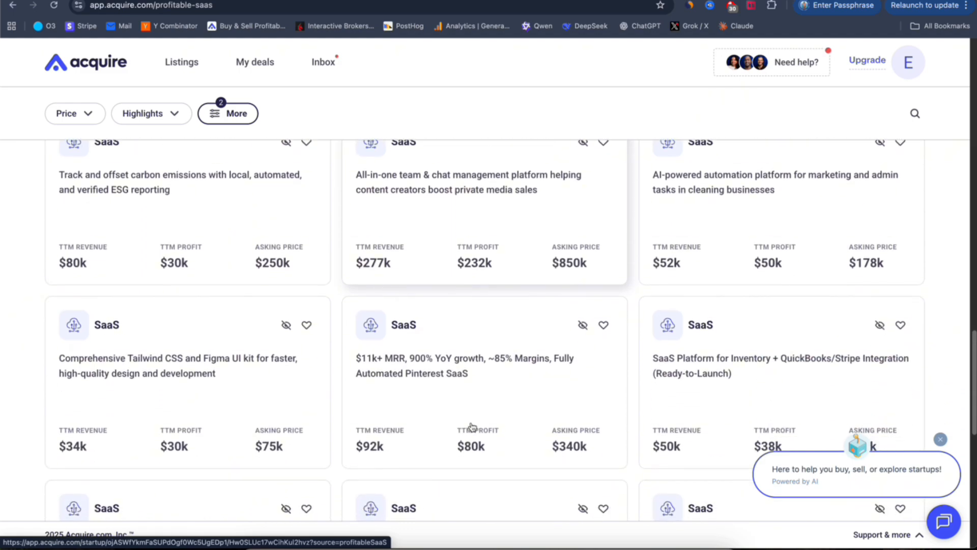
pyautogui.scroll(-3)
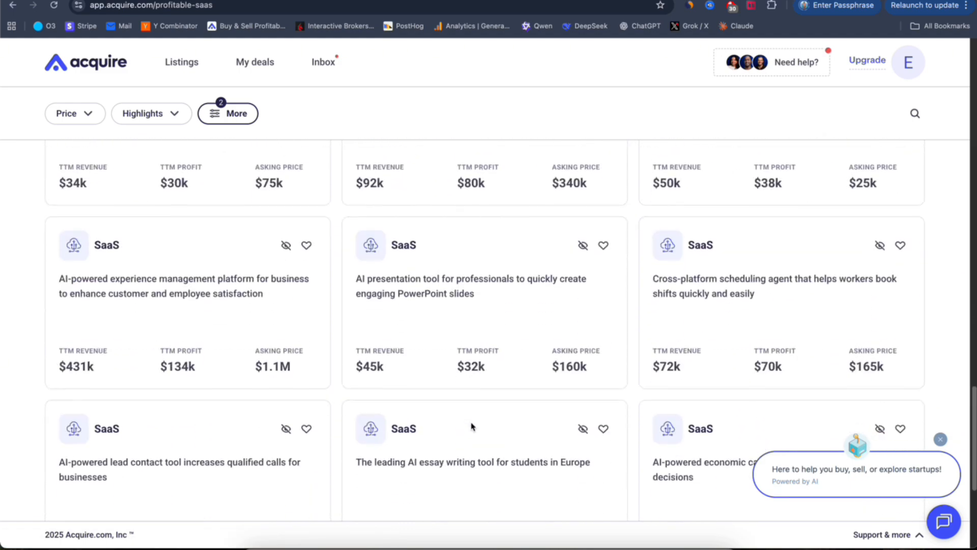
pyautogui.scroll(3)
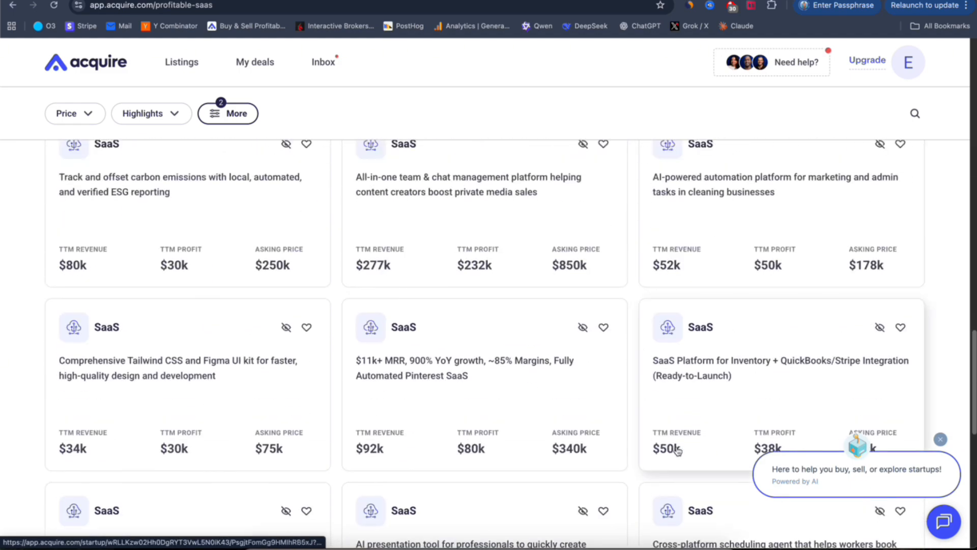
pyautogui.moveTo(652, 285)
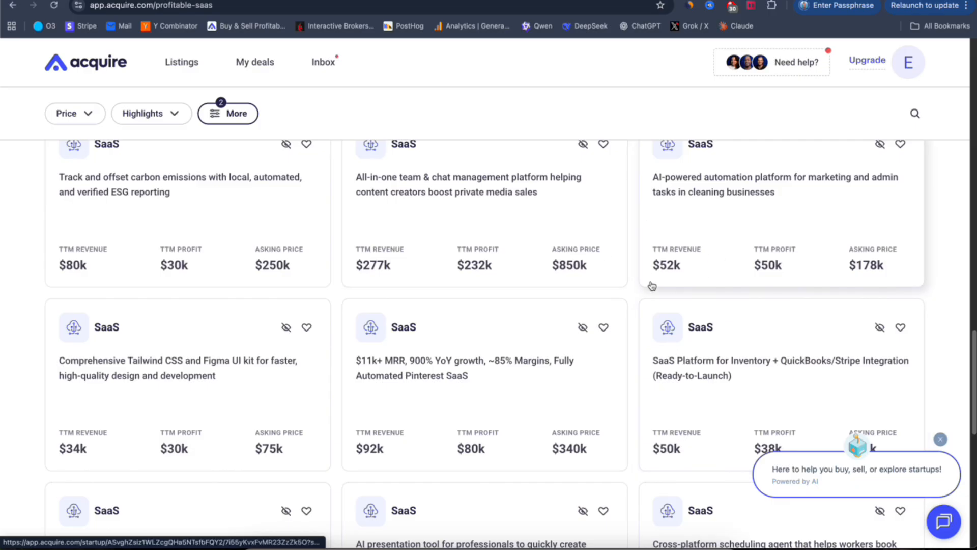
pyautogui.moveTo(680, 298)
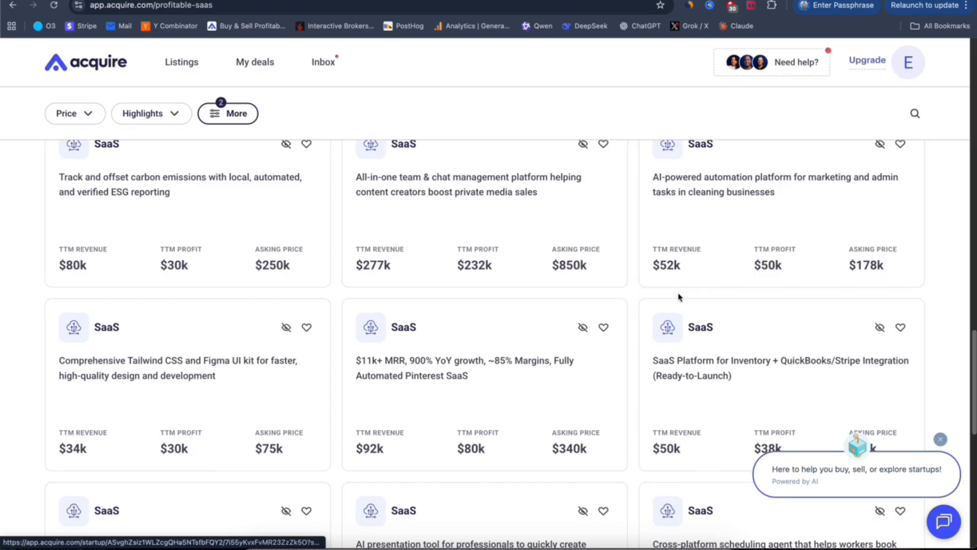
pyautogui.moveTo(575, 283)
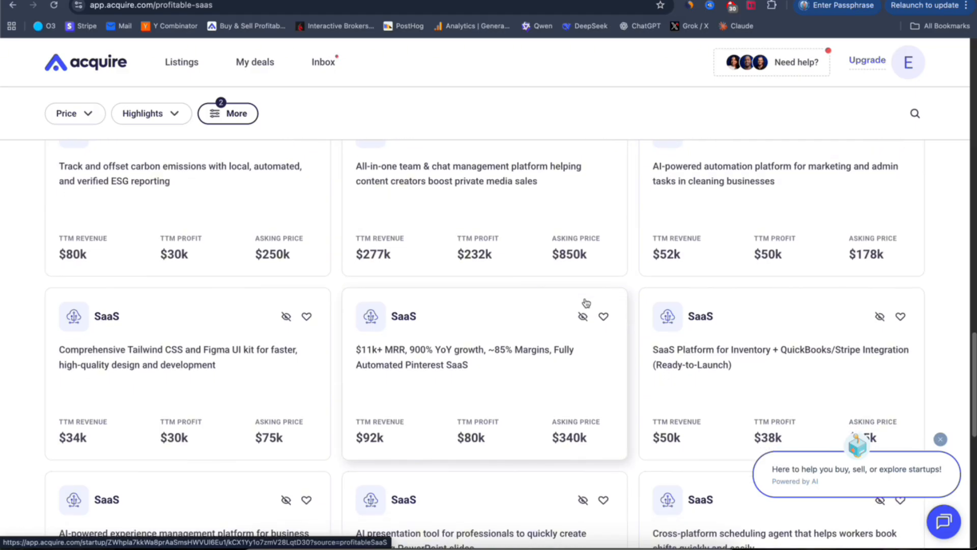
pyautogui.scroll(-3)
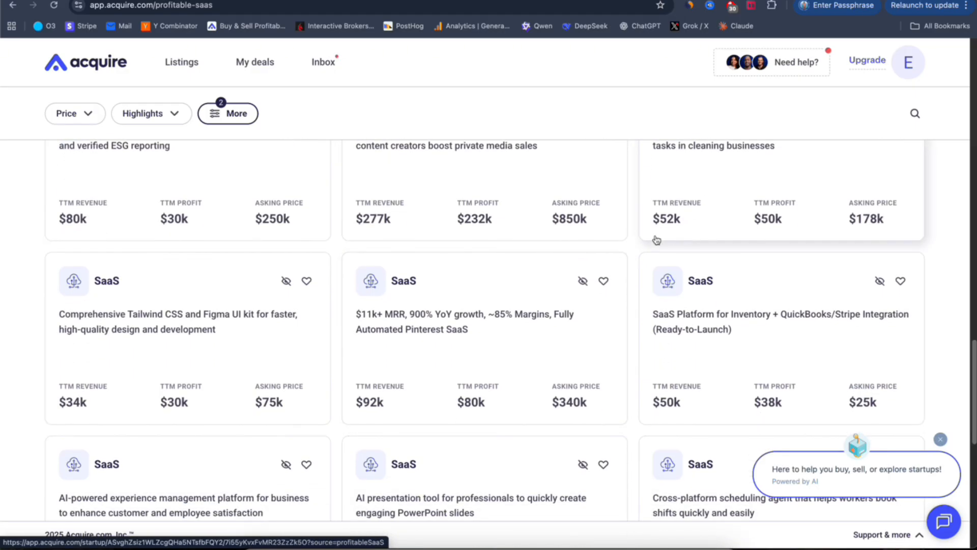
pyautogui.moveTo(660, 218)
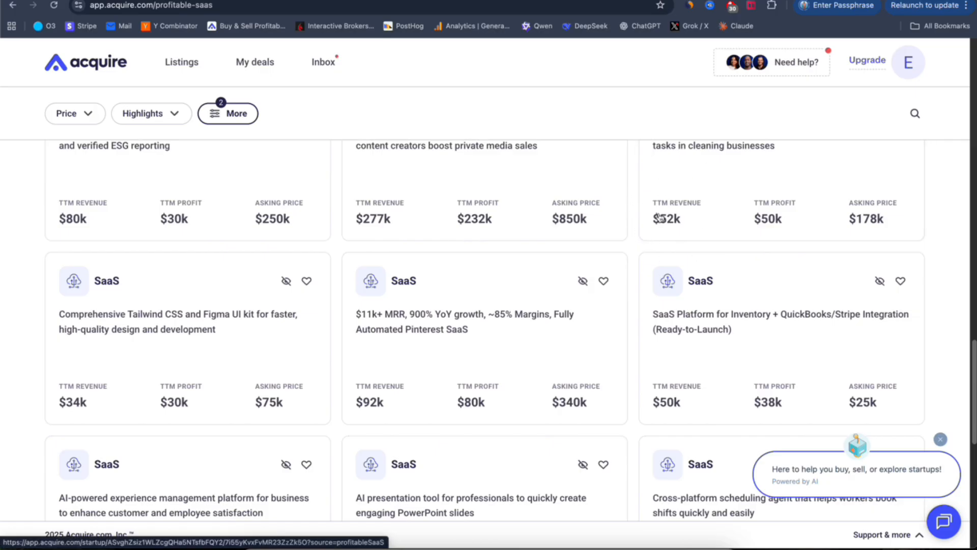
pyautogui.moveTo(617, 266)
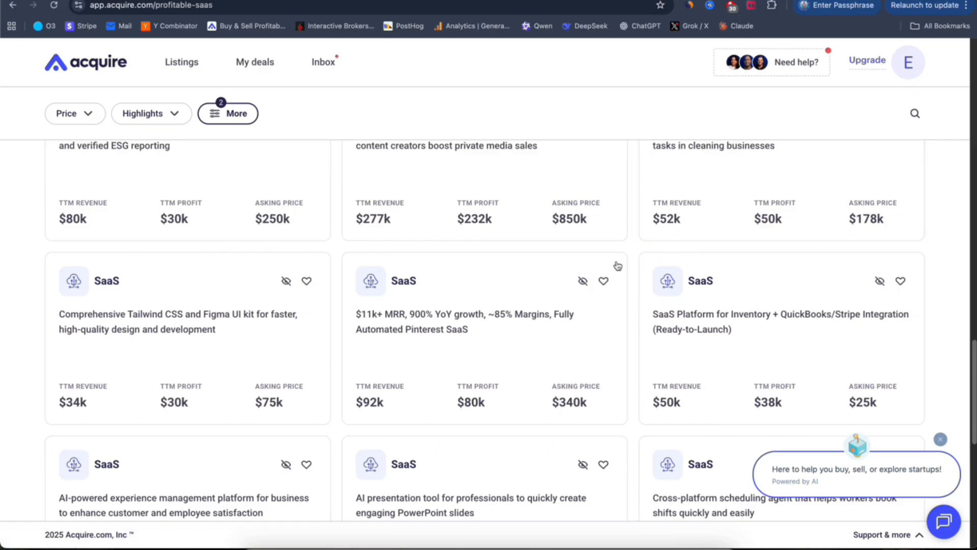
pyautogui.scroll(-3)
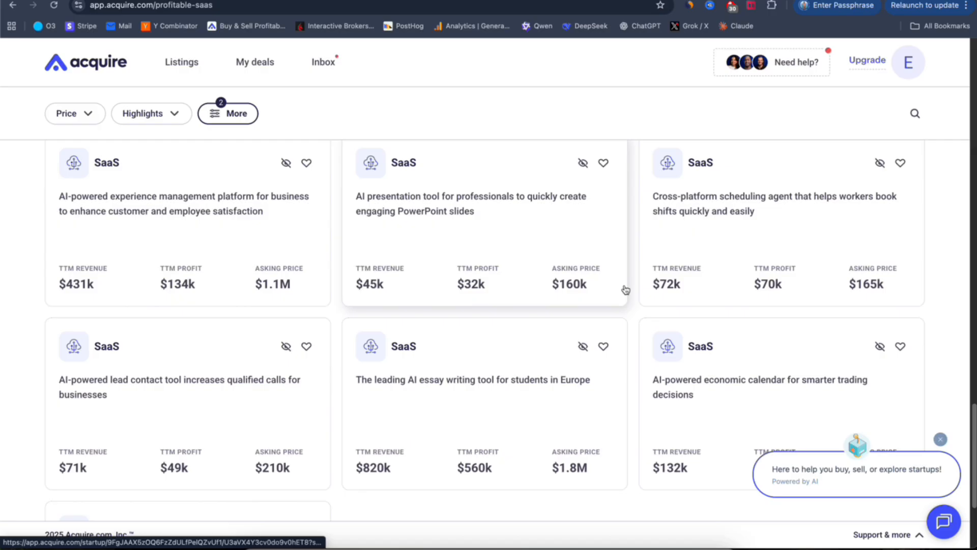
pyautogui.scroll(-3)
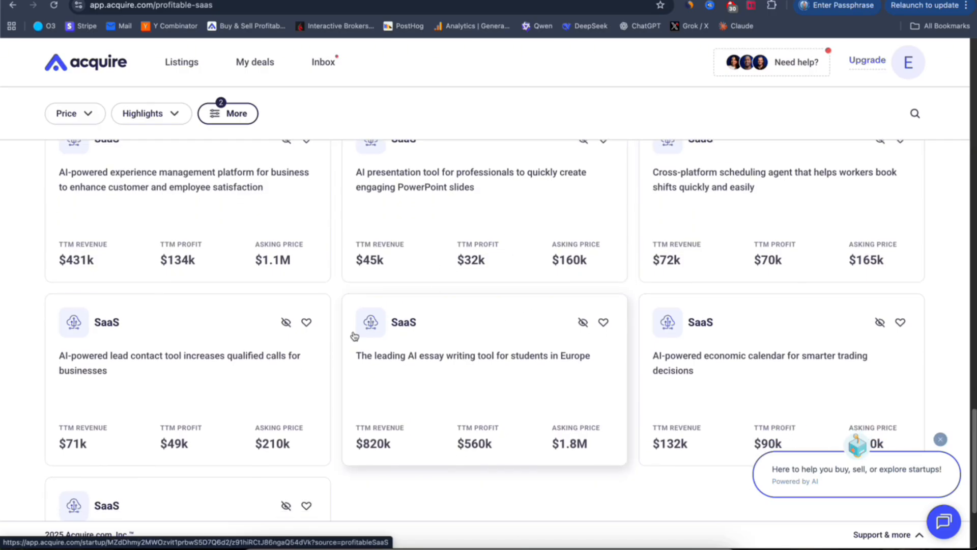
pyautogui.scroll(-3)
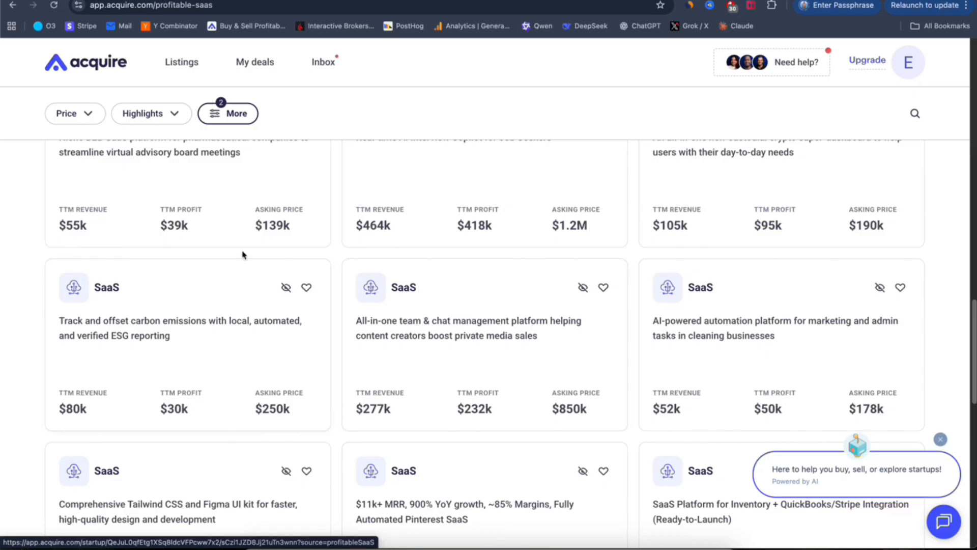
pyautogui.moveTo(455, 296)
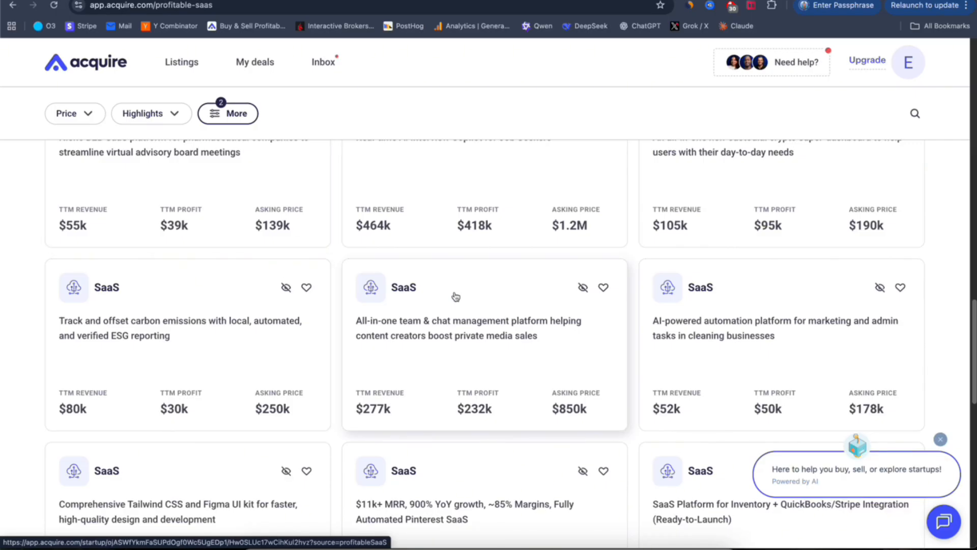
pyautogui.scroll(-3)
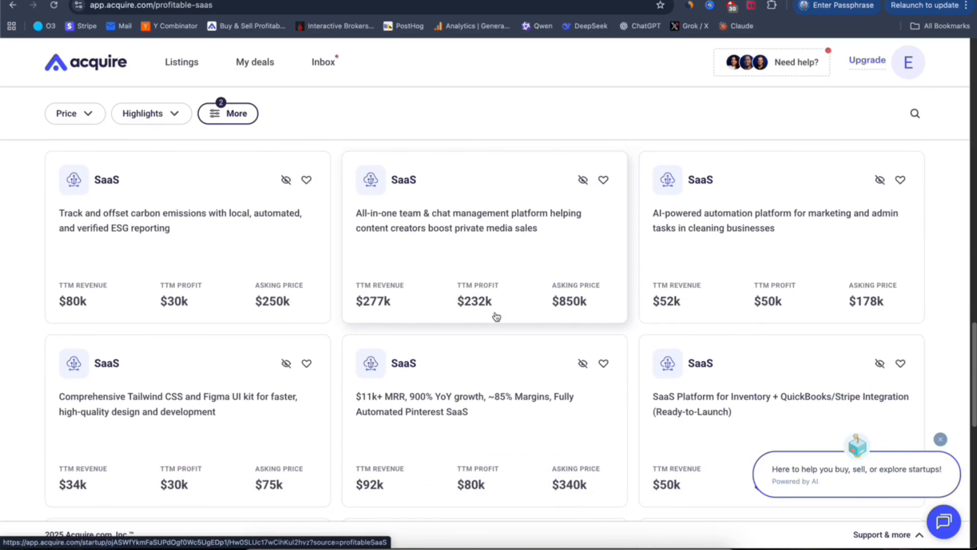
pyautogui.scroll(-3)
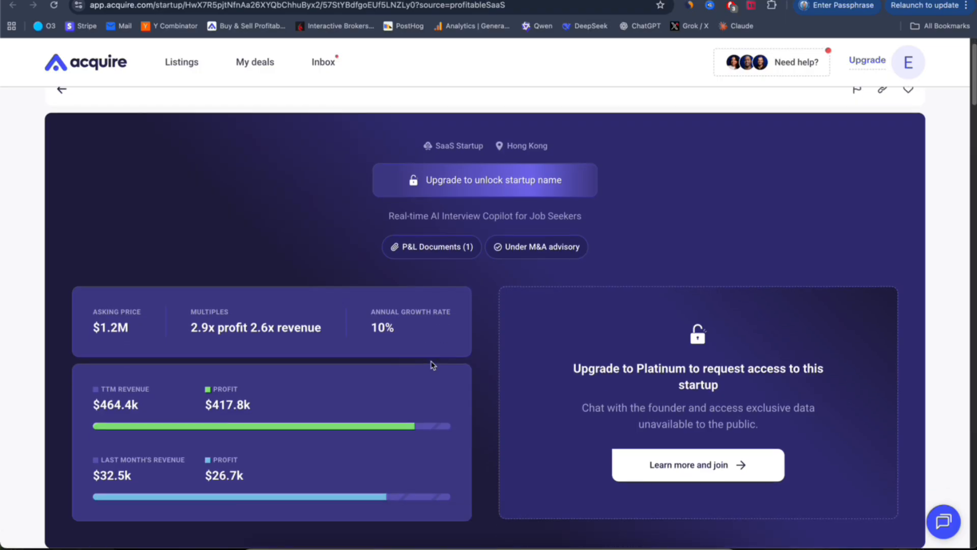
# Scroll the interview copilot listing to its asking price, multiples, TTM revenue and profit
pyautogui.scroll(-3)
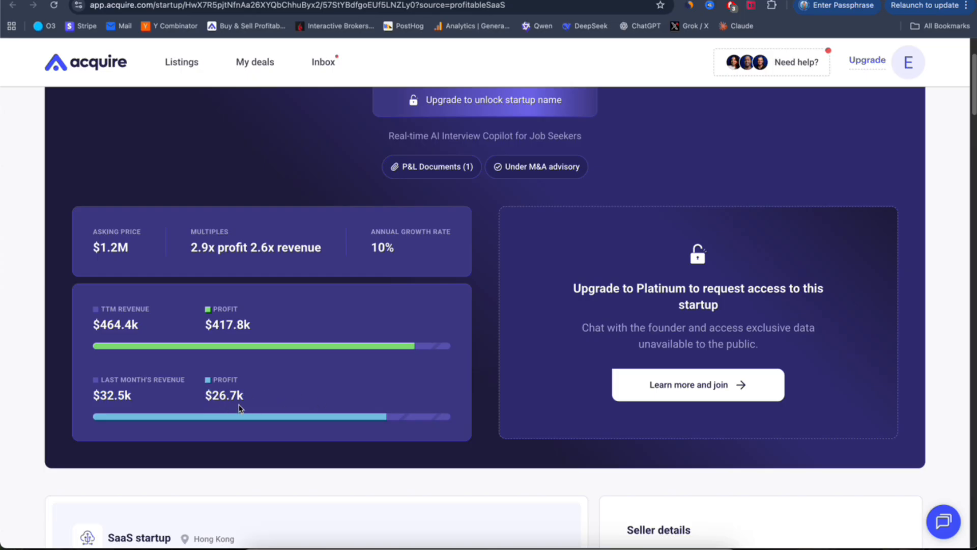
pyautogui.scroll(-3)
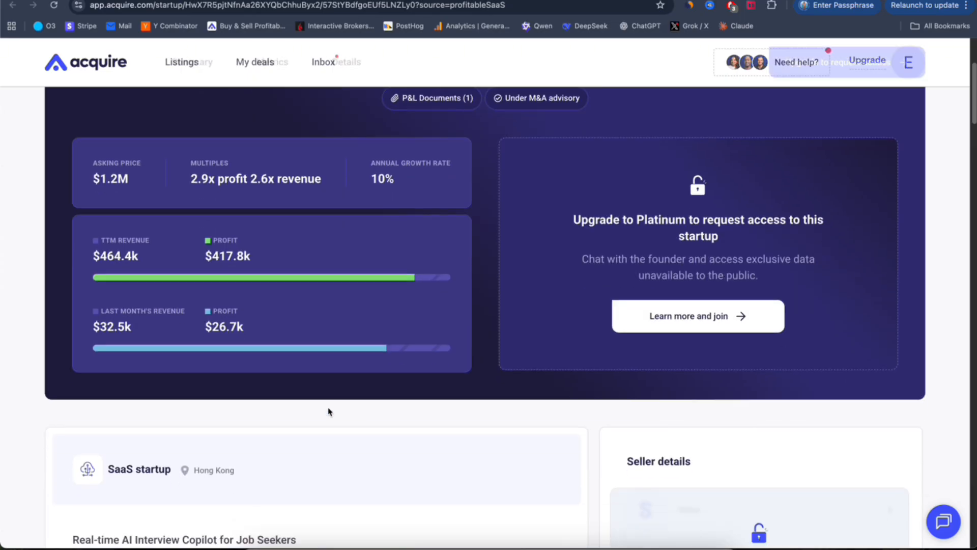
pyautogui.scroll(-3)
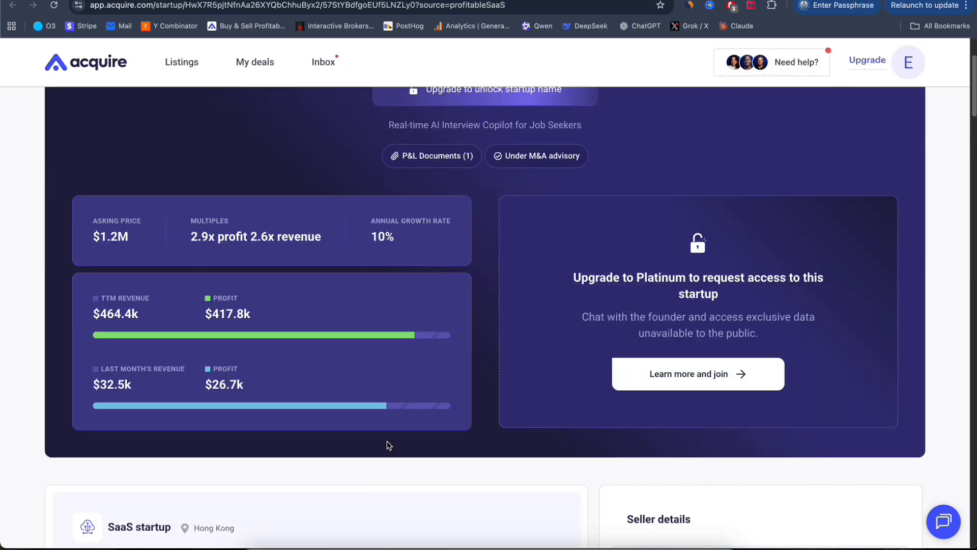
pyautogui.moveTo(215, 370)
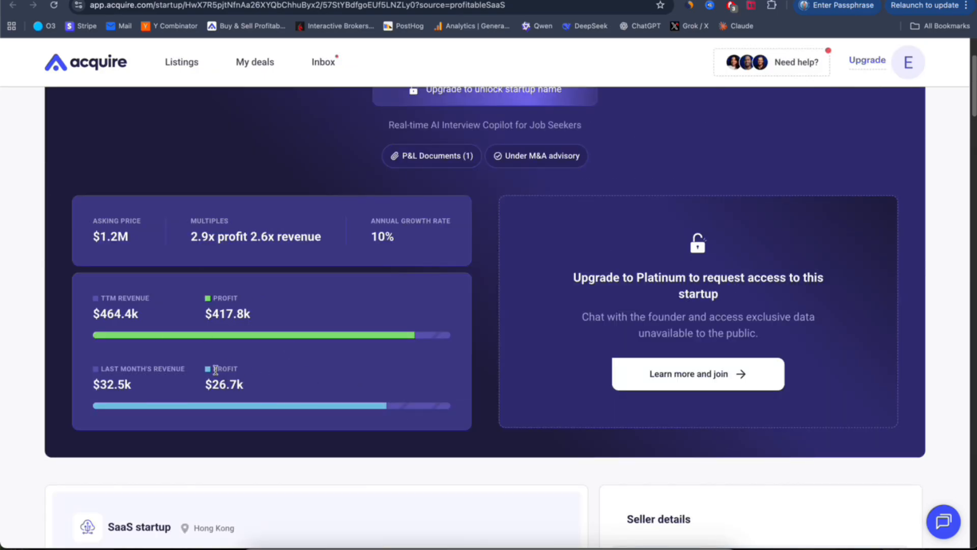
pyautogui.scroll(-3)
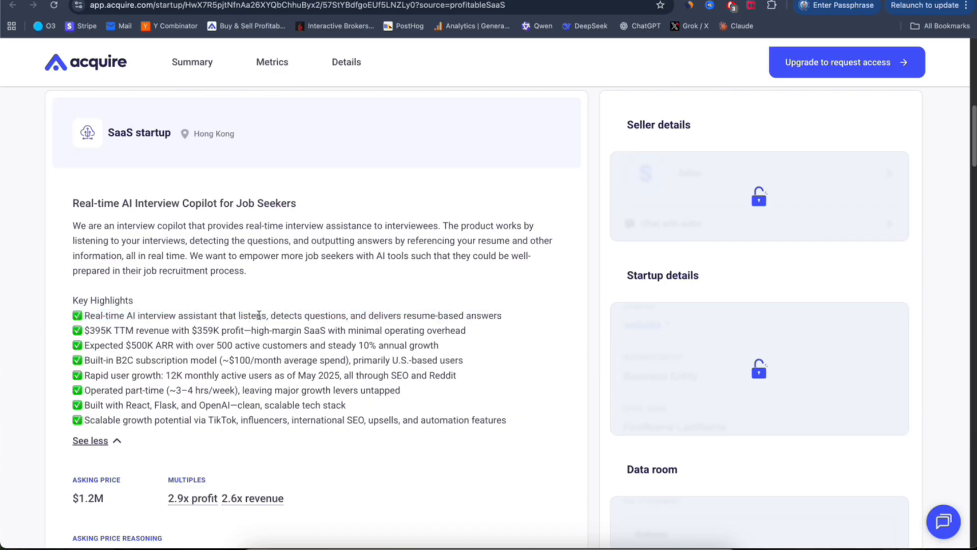
# Select the resume-based answers highlight and the Sep 2024 founding date in Details
pyautogui.tripleClick(287, 315)
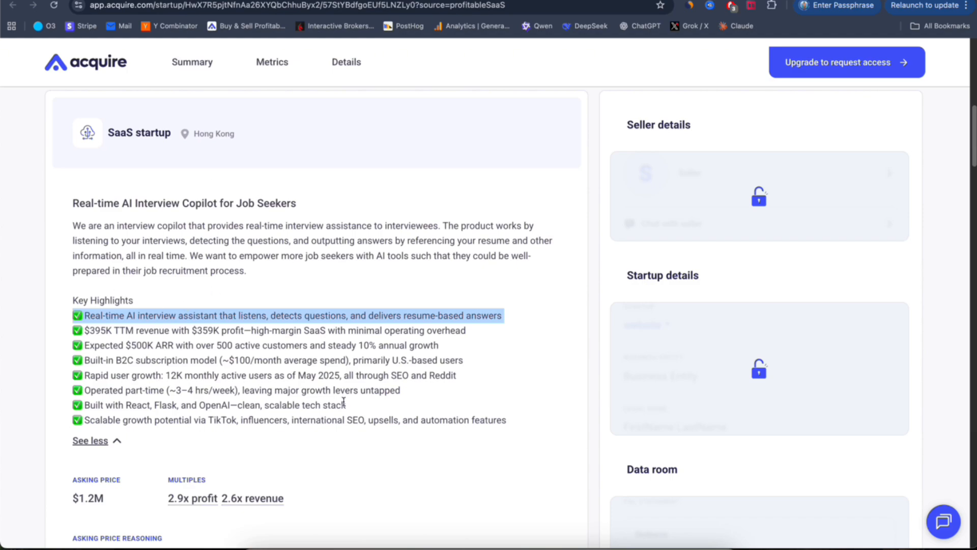
pyautogui.scroll(-3)
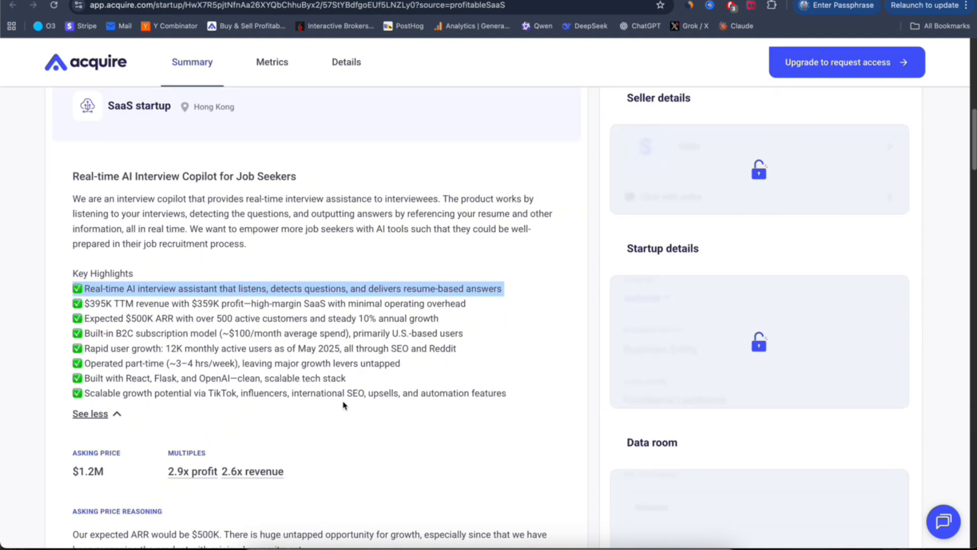
pyautogui.scroll(-3)
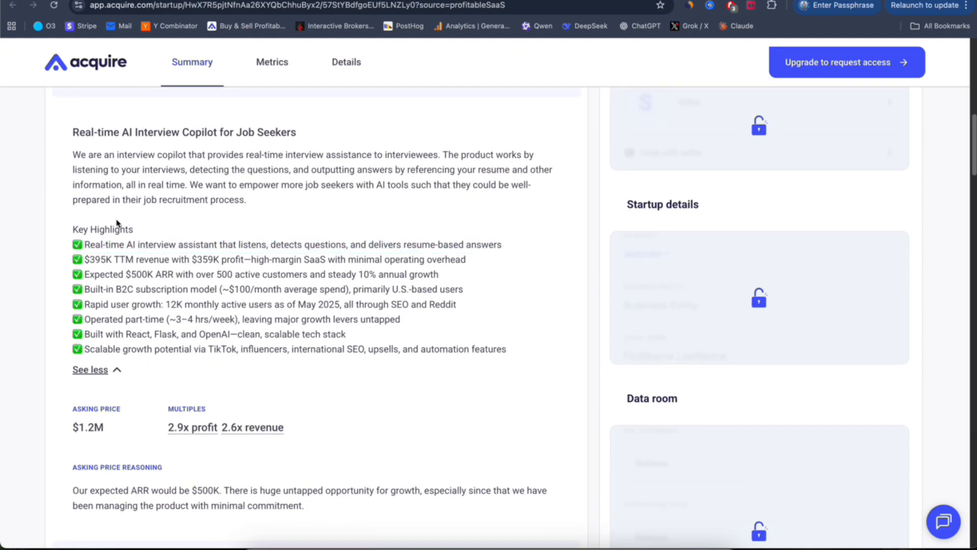
pyautogui.scroll(-3)
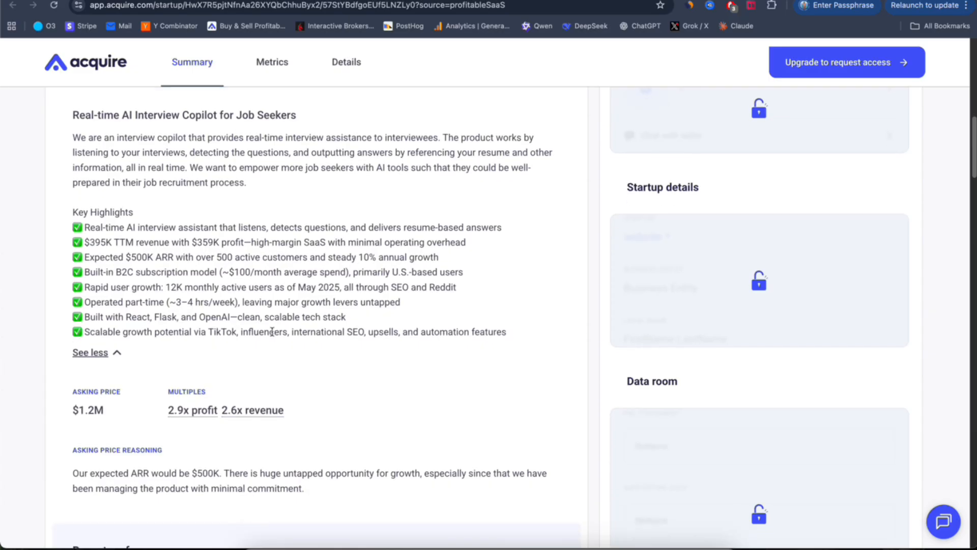
pyautogui.moveTo(350, 317)
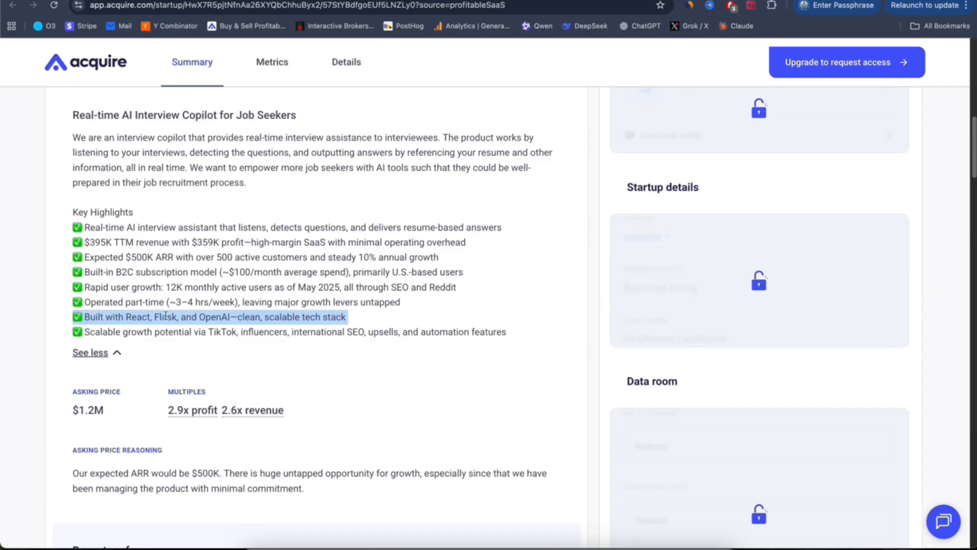
pyautogui.scroll(-3)
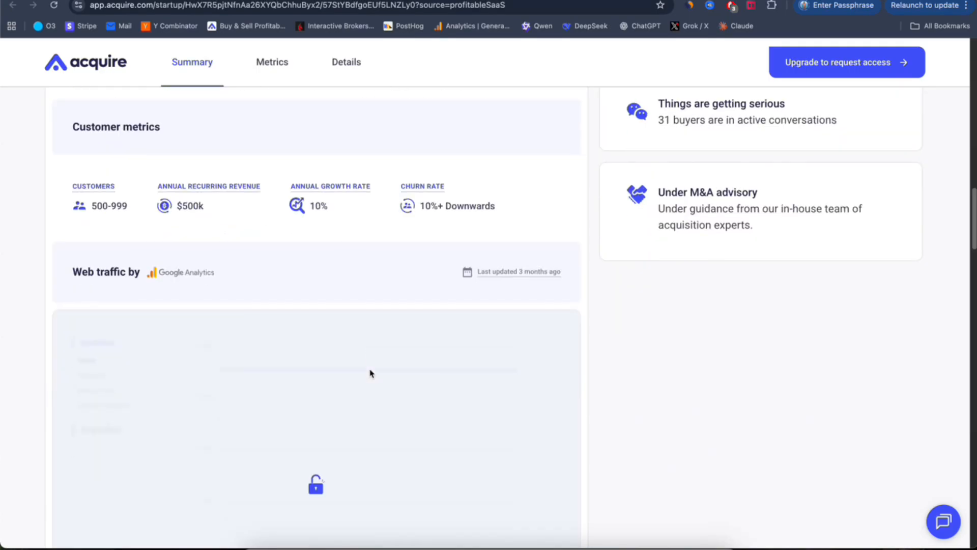
pyautogui.scroll(3)
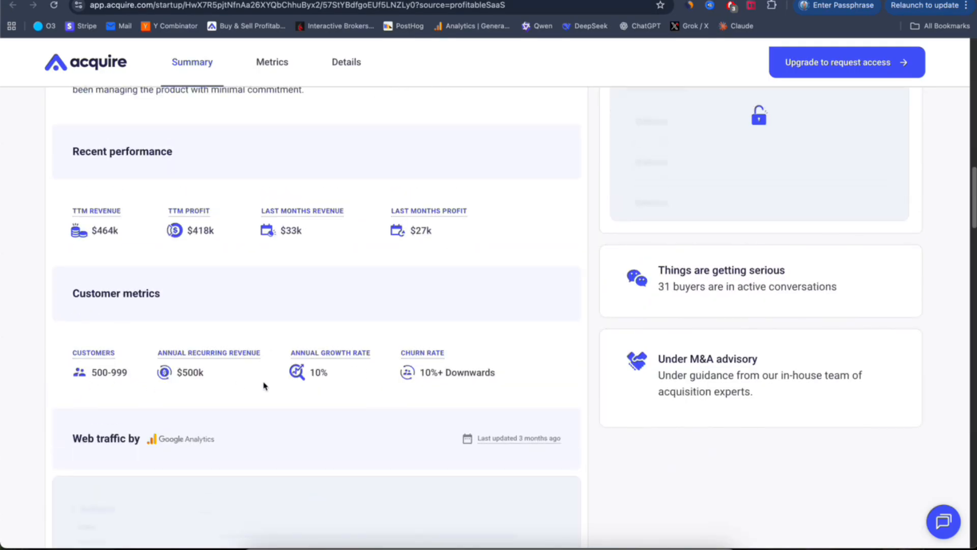
pyautogui.scroll(-3)
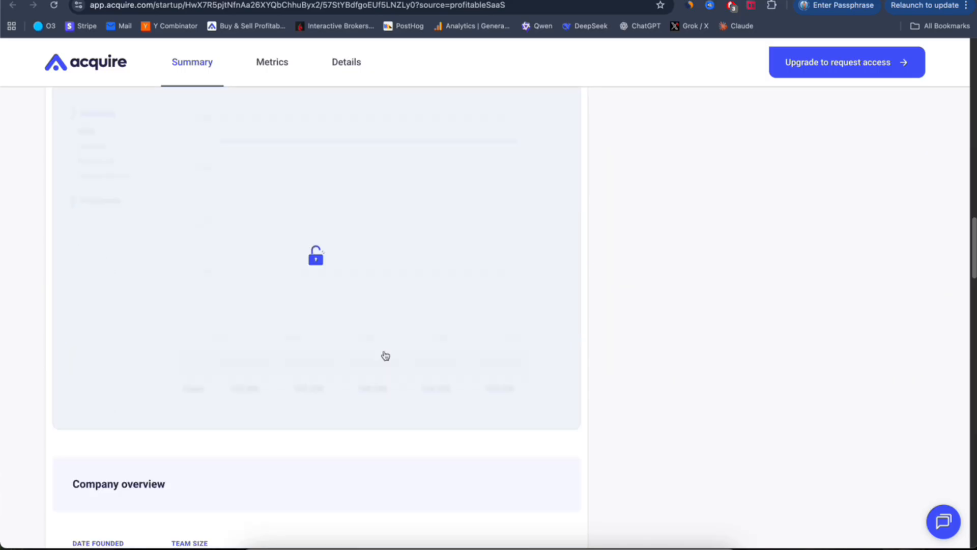
pyautogui.scroll(-3)
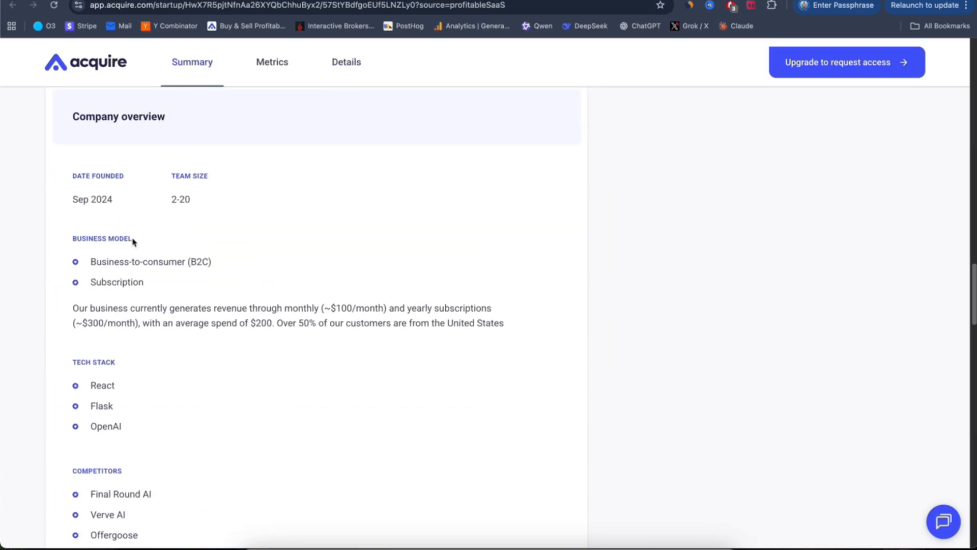
pyautogui.doubleClick(92, 199)
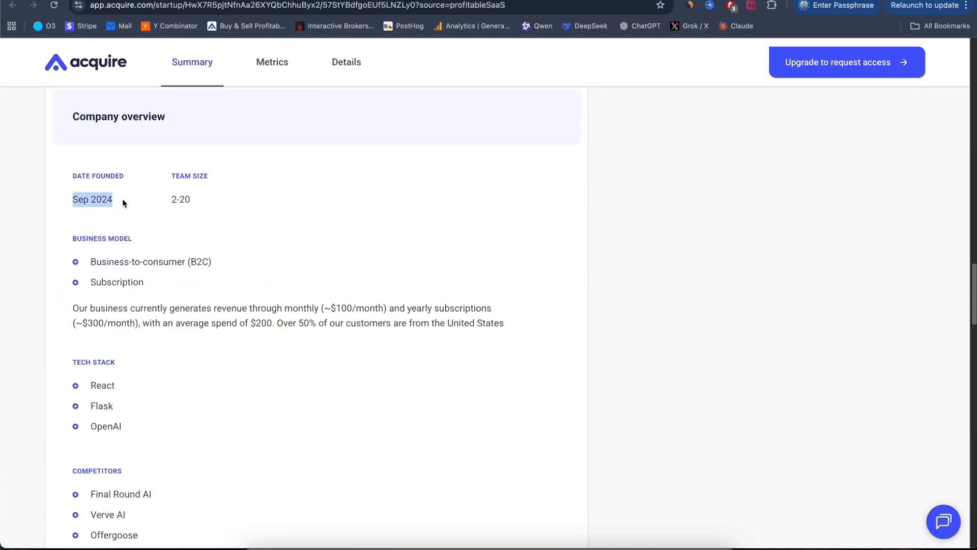
pyautogui.moveTo(181, 199)
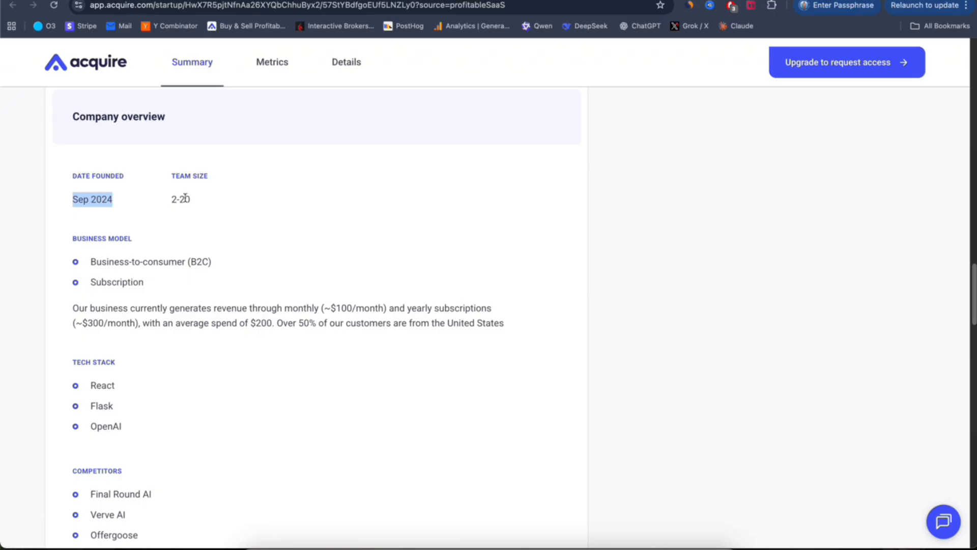
pyautogui.moveTo(210, 198)
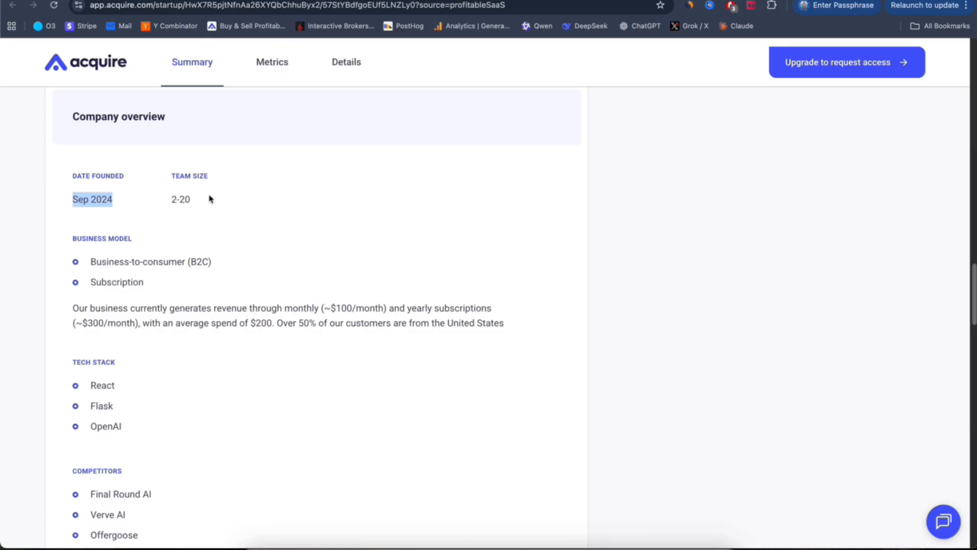
pyautogui.moveTo(371, 281)
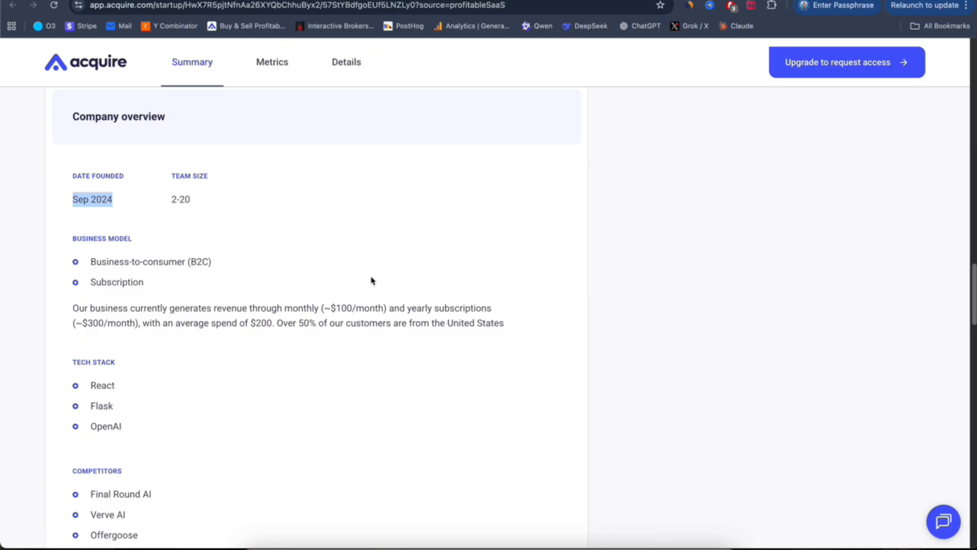
# Expand the full Growth Opportunities description and read on to Acquisition details
pyautogui.scroll(-3)
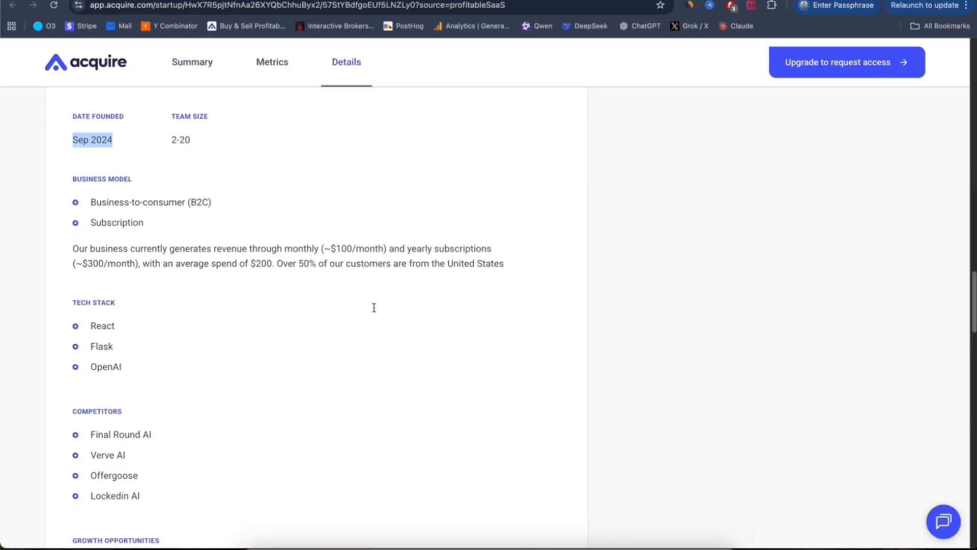
pyautogui.scroll(-3)
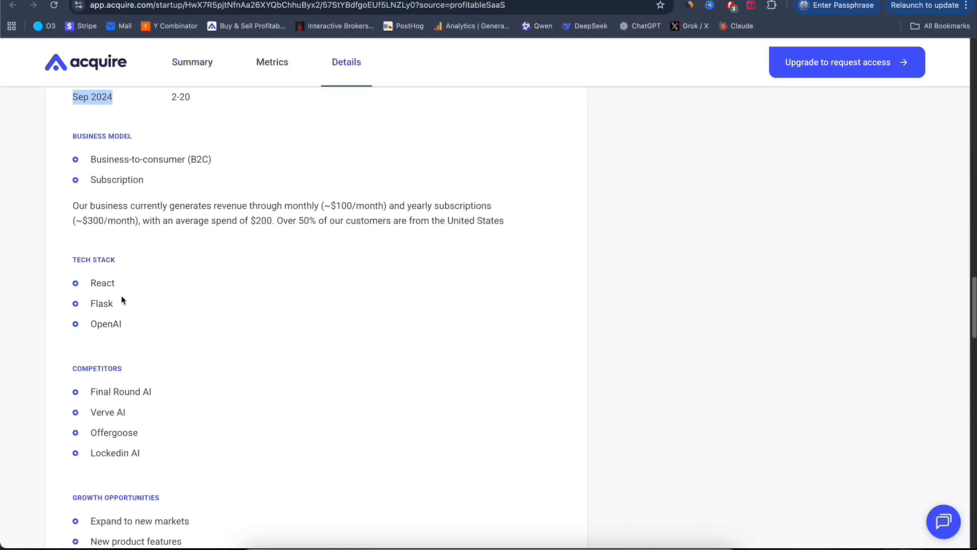
pyautogui.moveTo(128, 287)
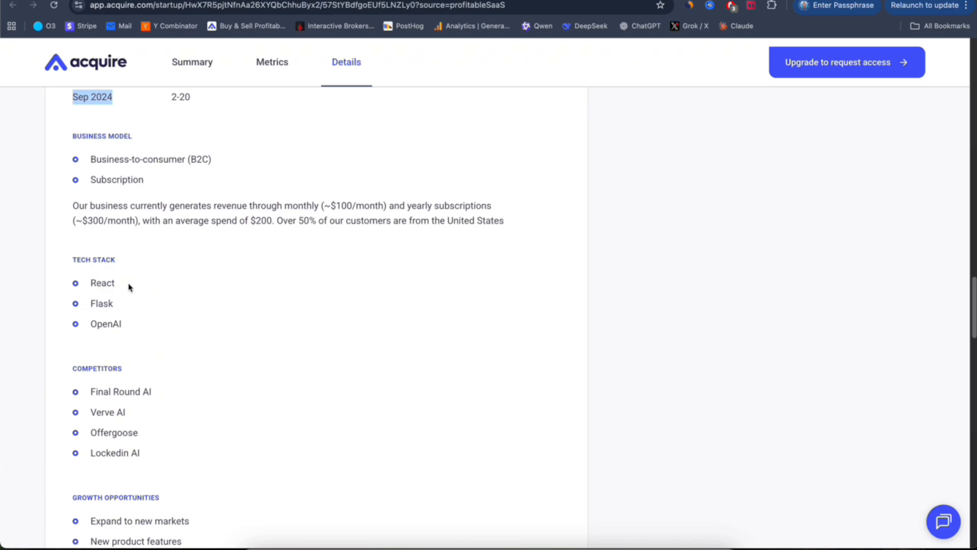
pyautogui.scroll(-3)
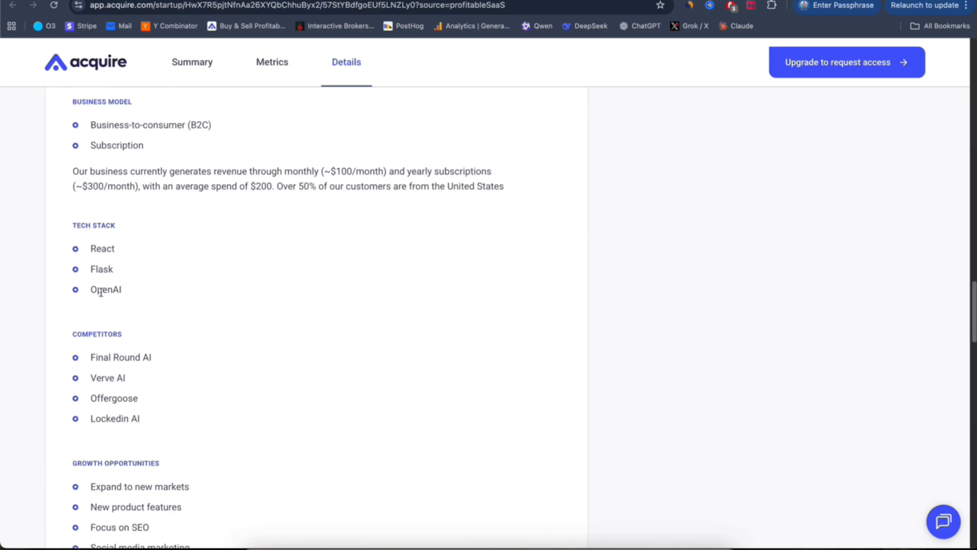
pyautogui.scroll(-3)
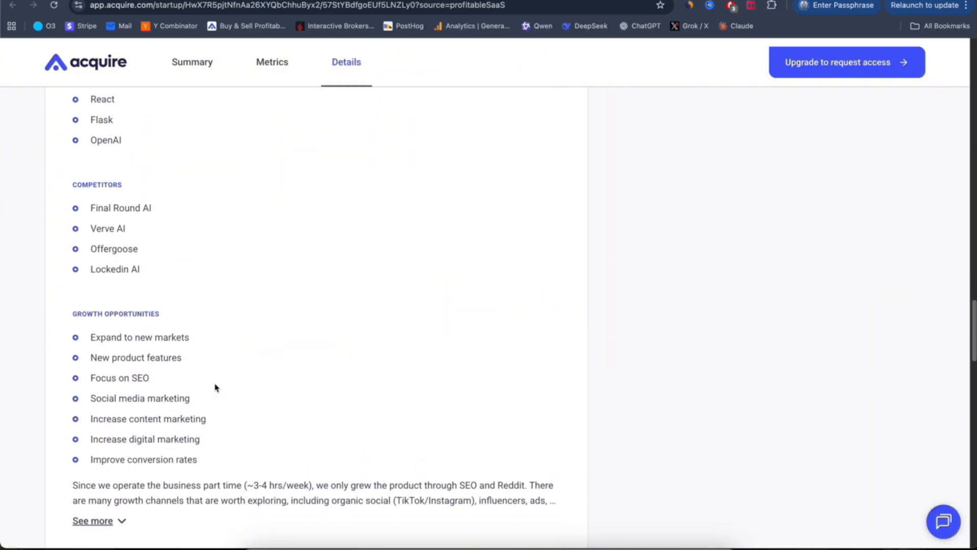
pyautogui.scroll(-3)
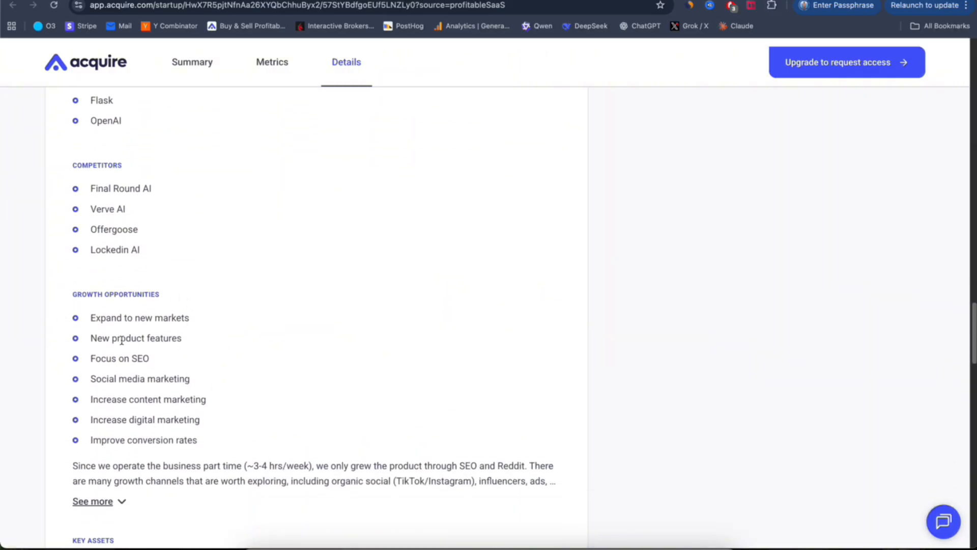
pyautogui.scroll(-3)
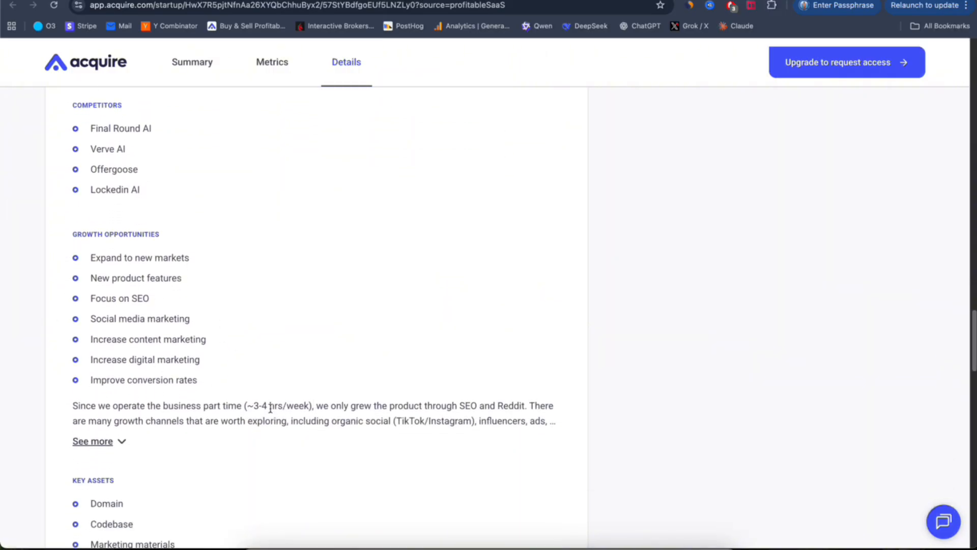
pyautogui.click(92, 441)
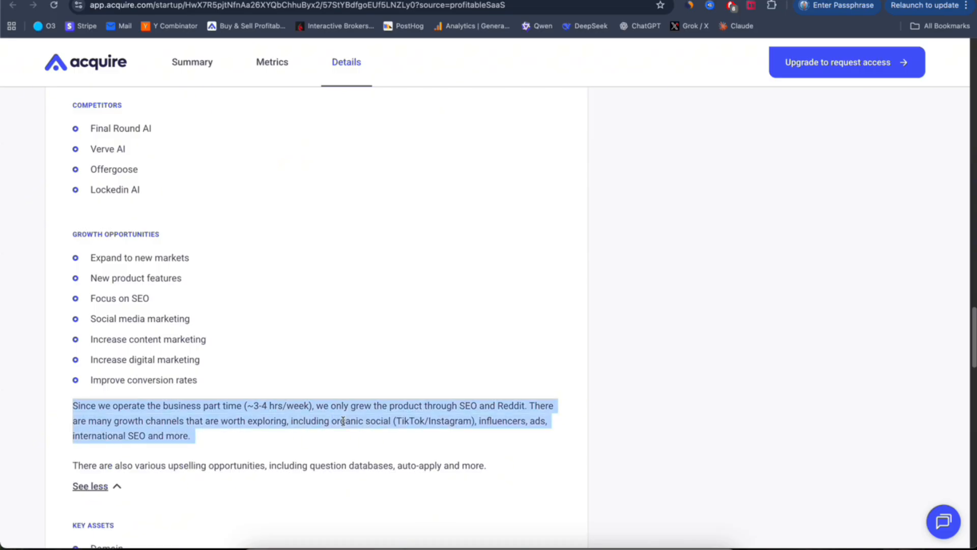
pyautogui.scroll(-3)
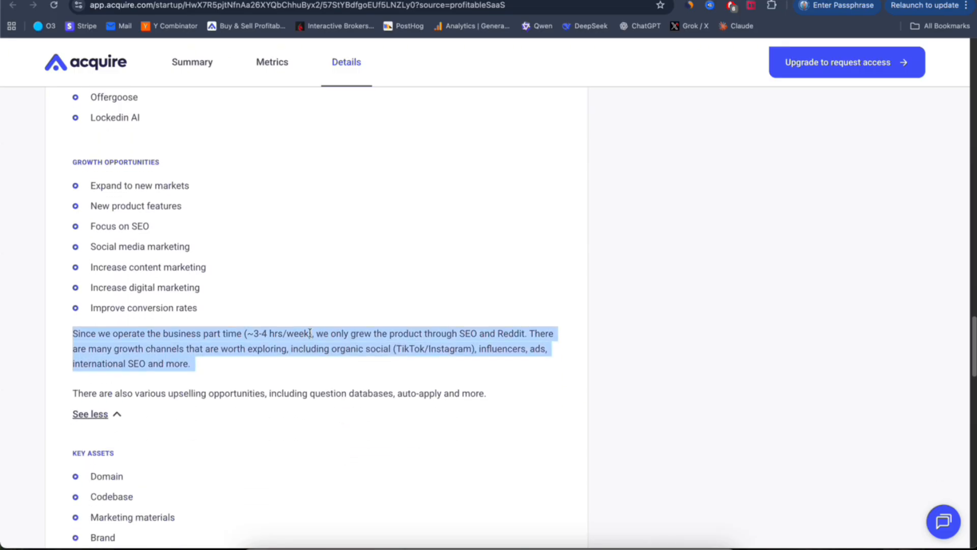
pyautogui.scroll(-3)
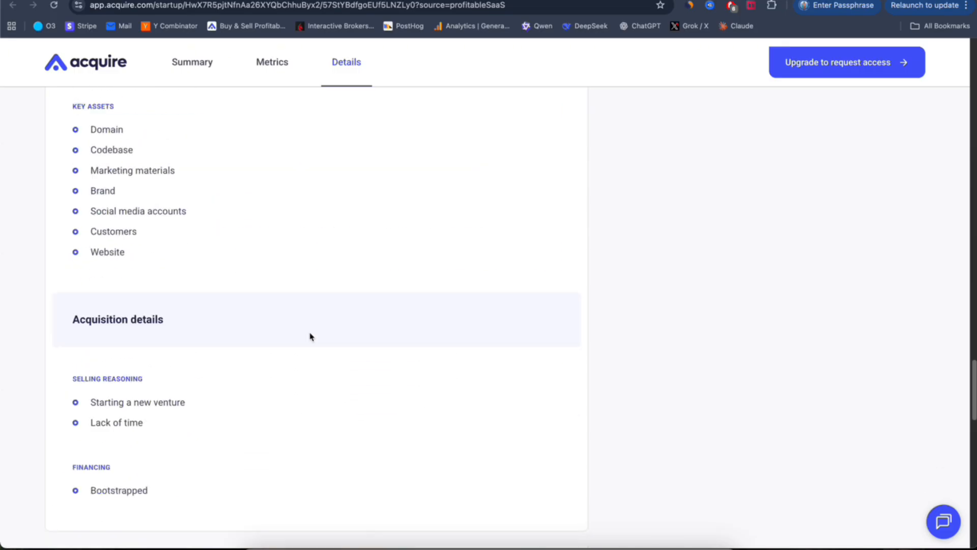
pyautogui.scroll(-3)
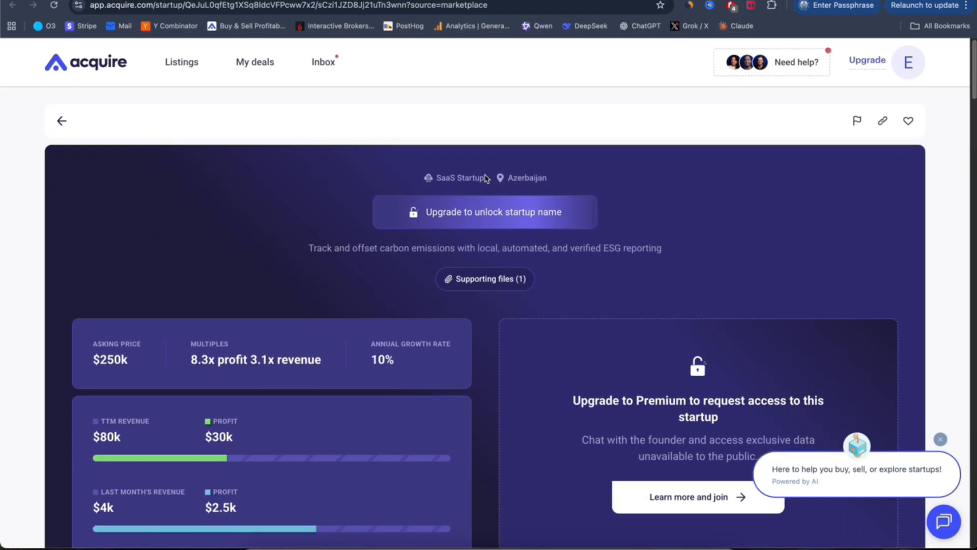
# Scroll the Azerbaijan carbon-emissions listing to its asking price, multiples, TTM revenue and profit cards
pyautogui.scroll(-3)
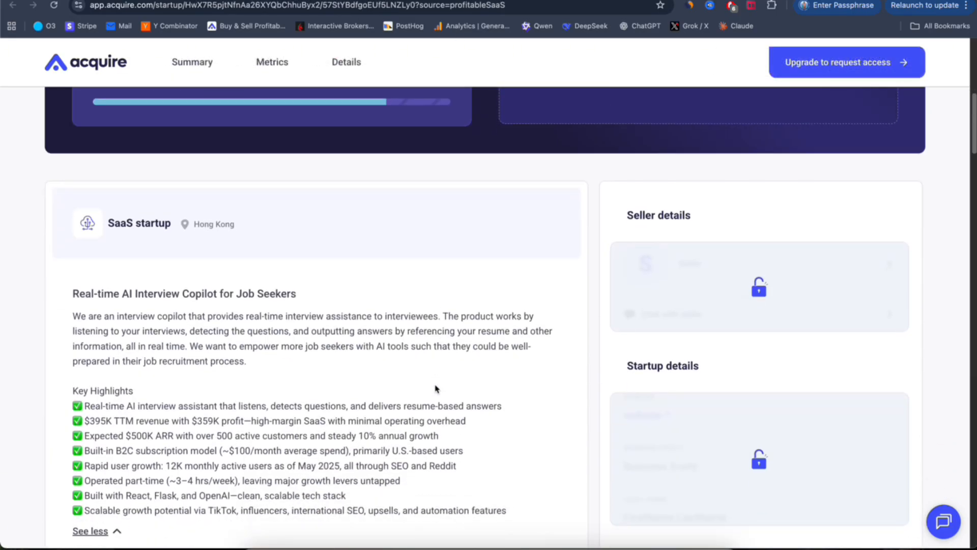
pyautogui.moveTo(268, 327)
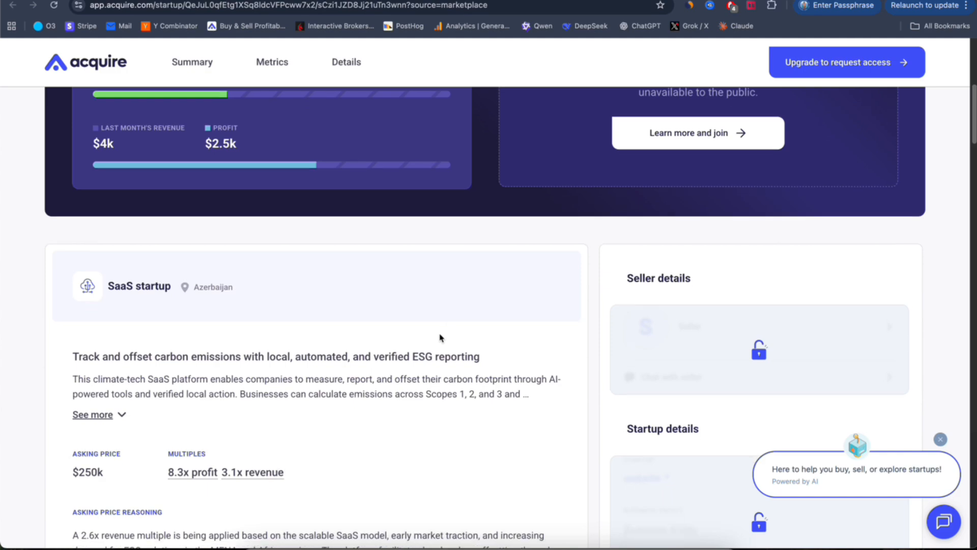
pyautogui.scroll(-3)
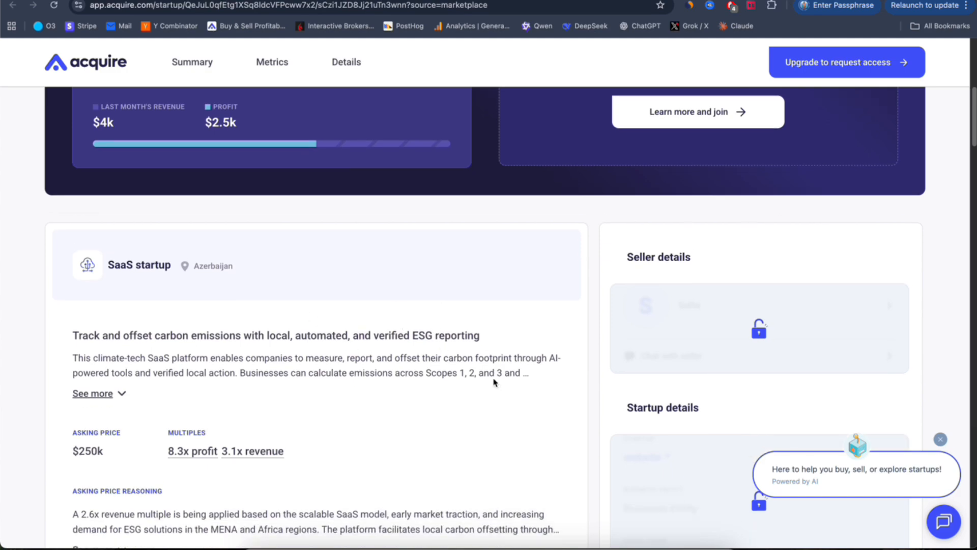
pyautogui.moveTo(356, 375)
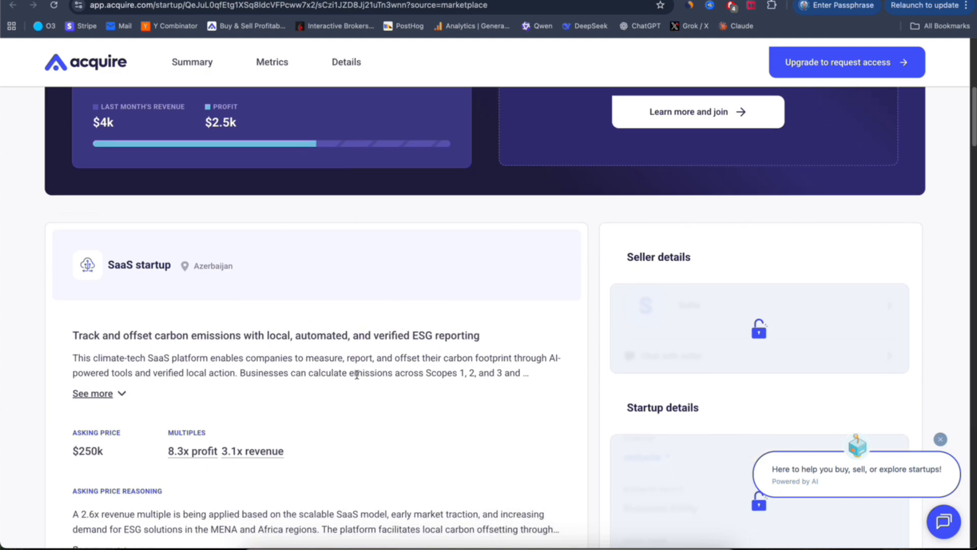
pyautogui.moveTo(299, 333)
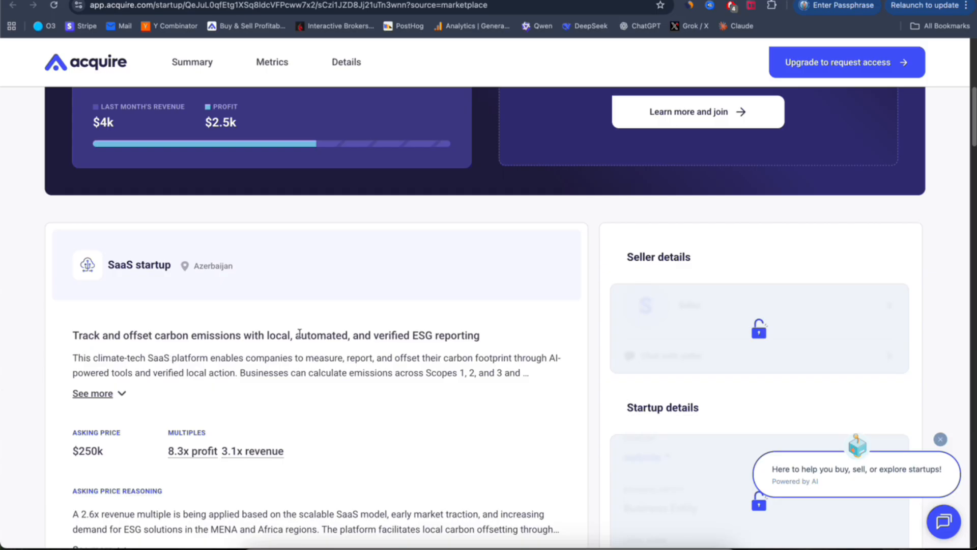
pyautogui.moveTo(421, 350)
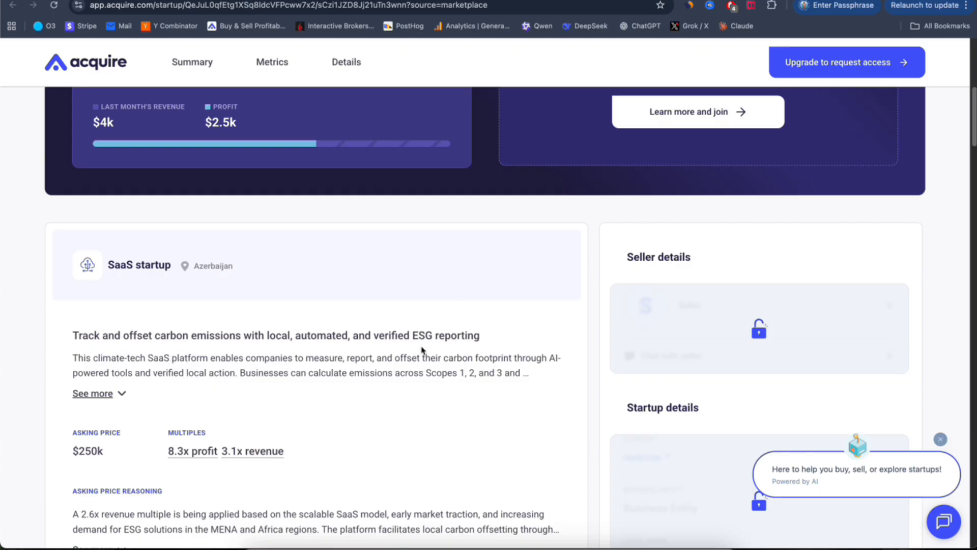
pyautogui.moveTo(442, 378)
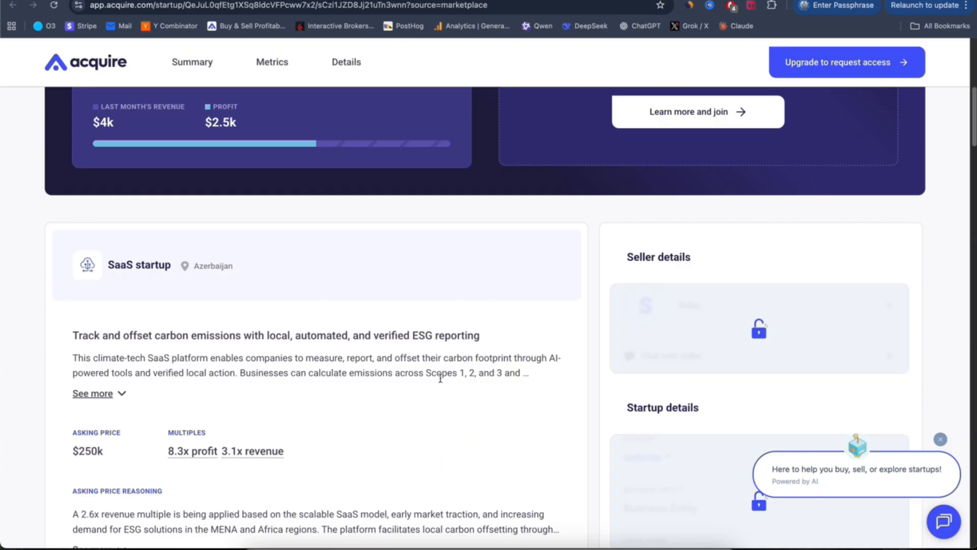
pyautogui.moveTo(261, 296)
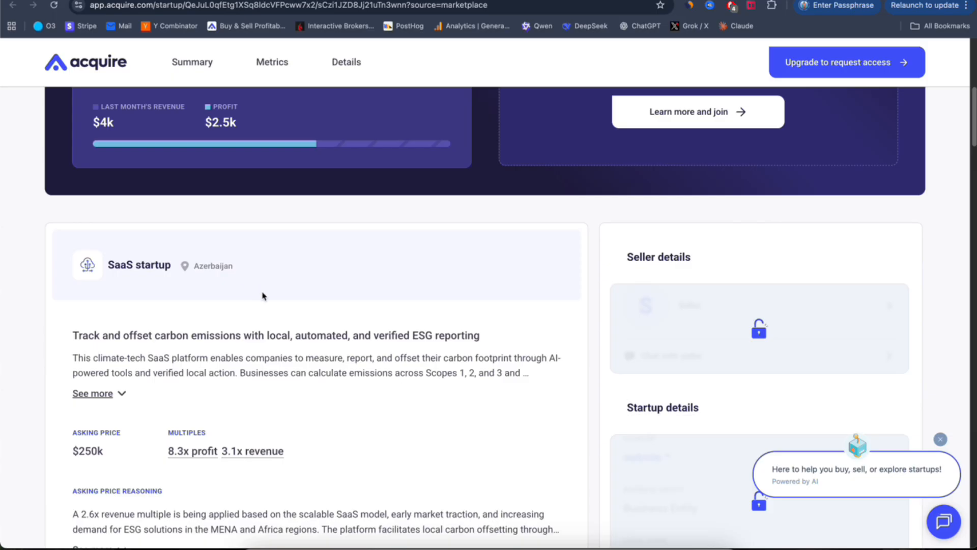
pyautogui.moveTo(359, 324)
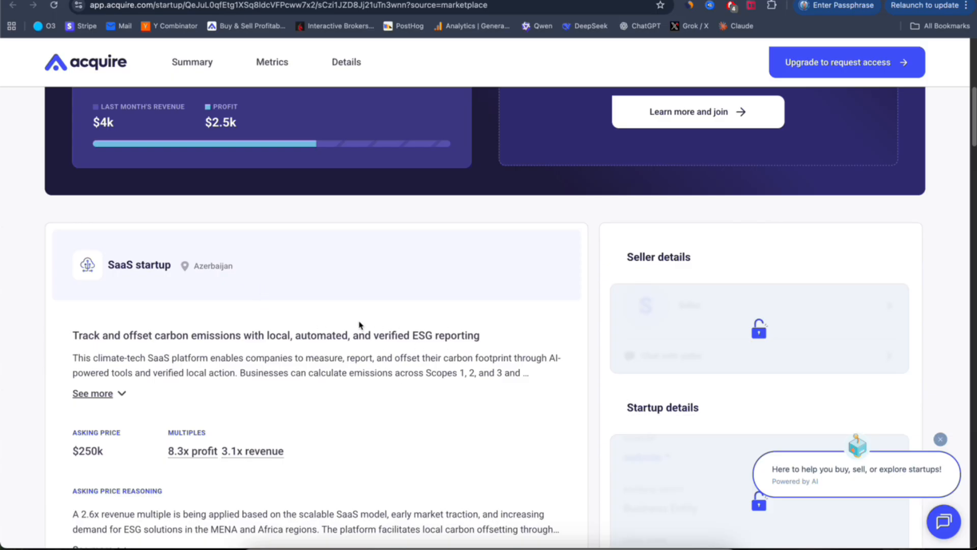
pyautogui.moveTo(436, 349)
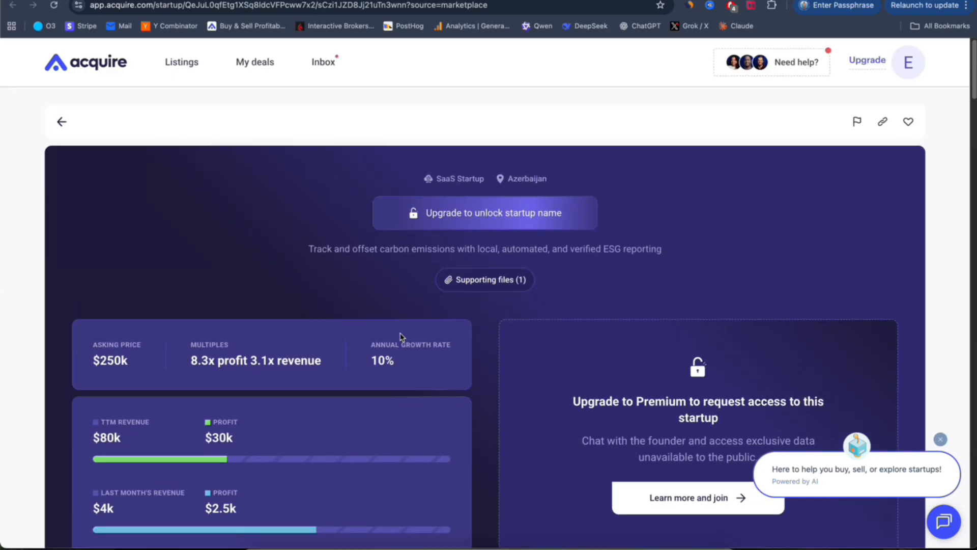
pyautogui.scroll(-3)
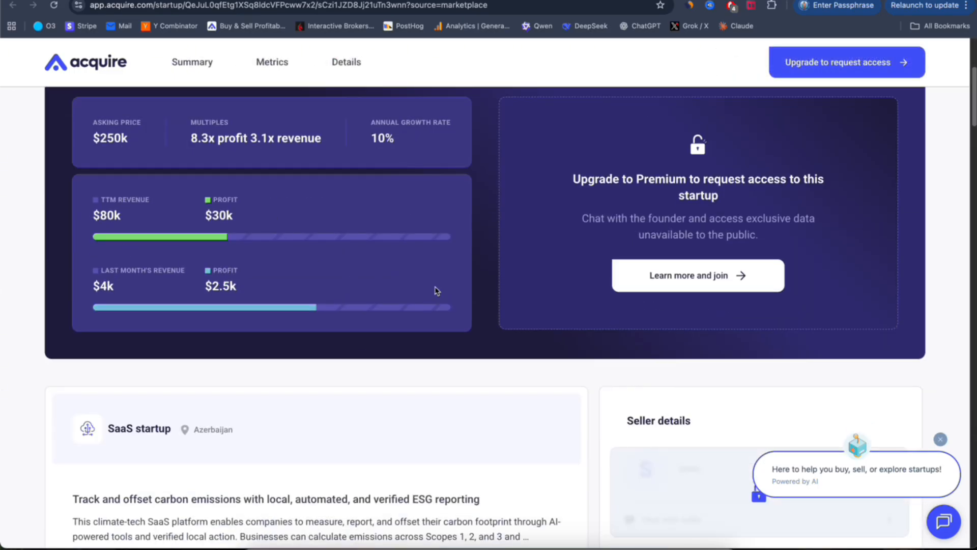
pyautogui.moveTo(90, 297)
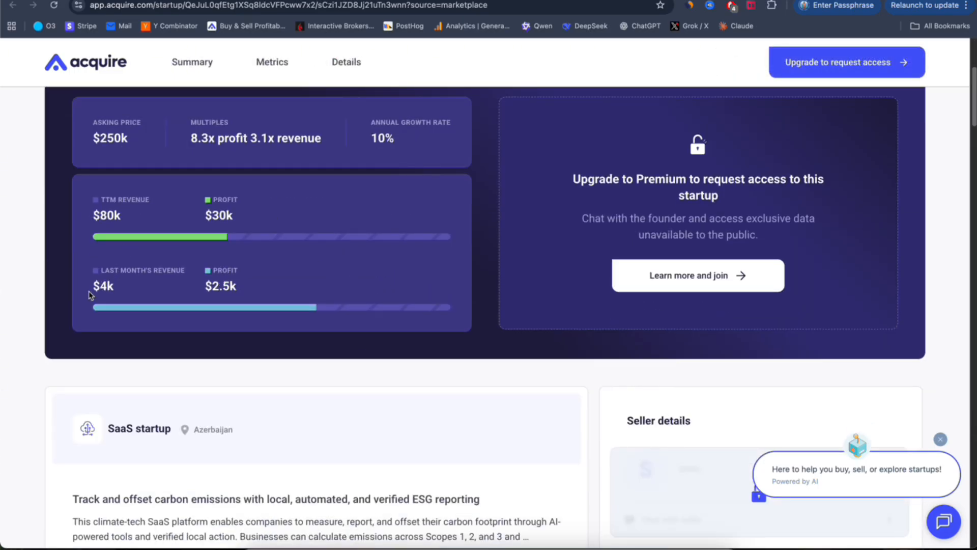
pyautogui.moveTo(228, 255)
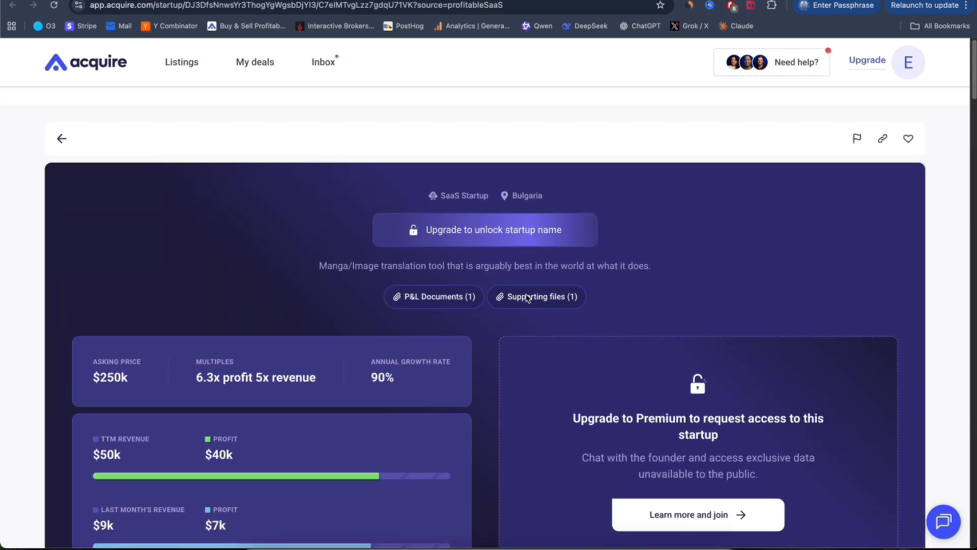
# Browse the listing's Summary and recent performance figures, then switch to the Details tab
pyautogui.scroll(-3)
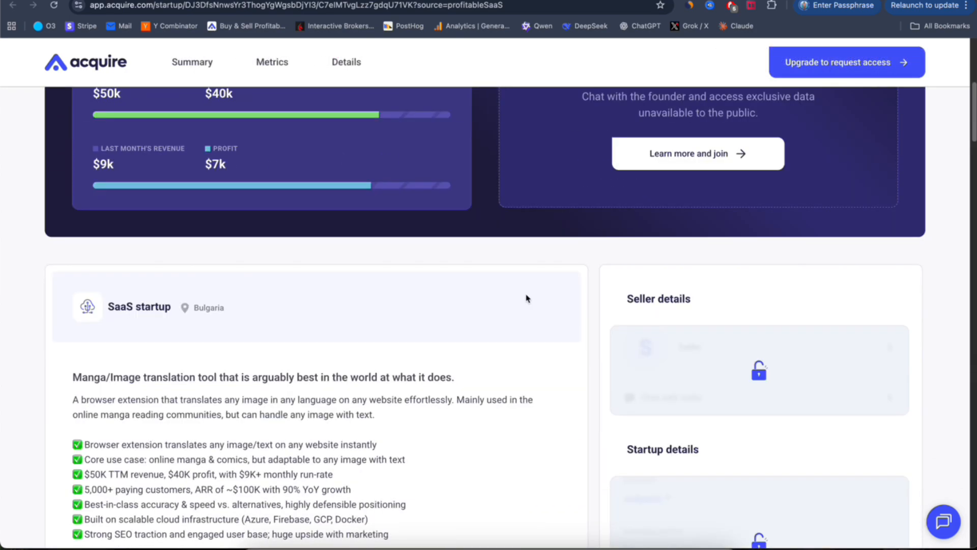
pyautogui.scroll(-3)
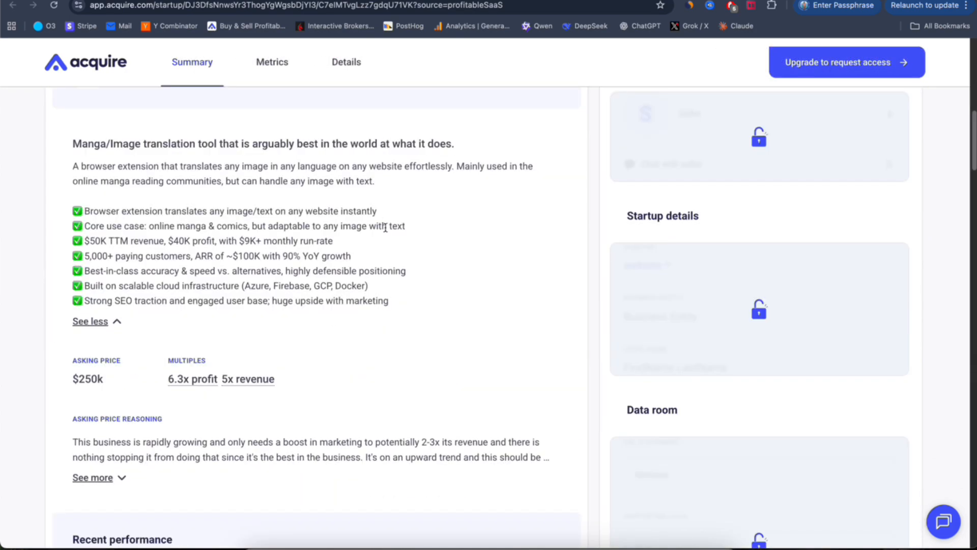
pyautogui.scroll(3)
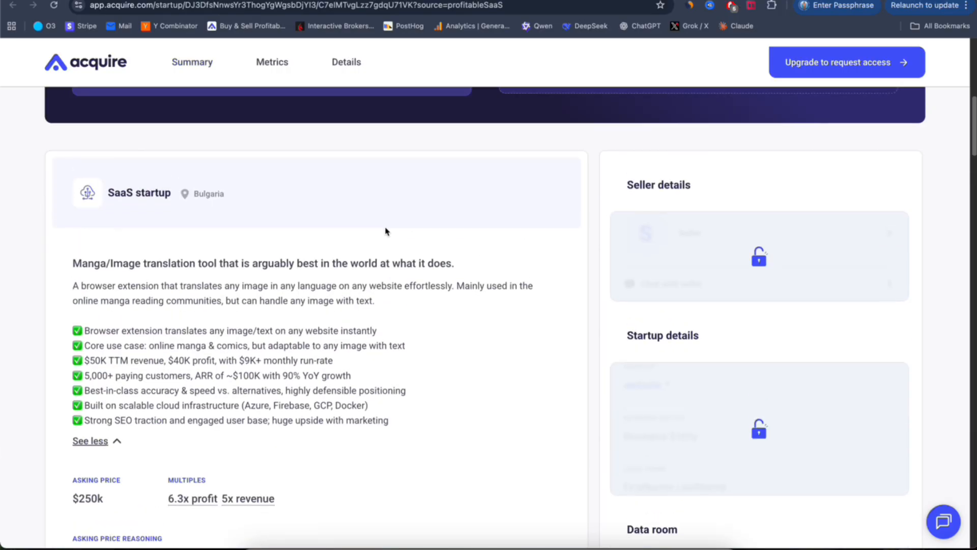
pyautogui.scroll(-3)
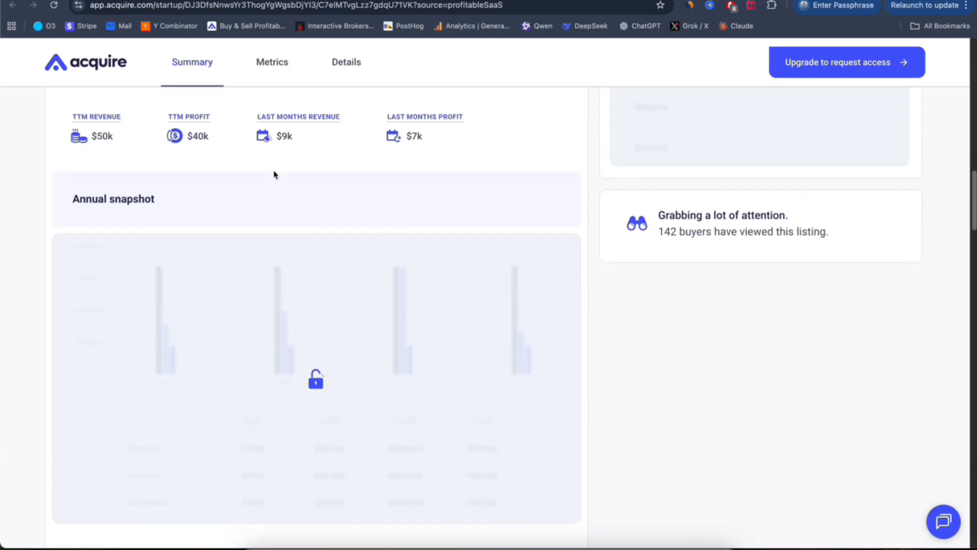
pyautogui.scroll(3)
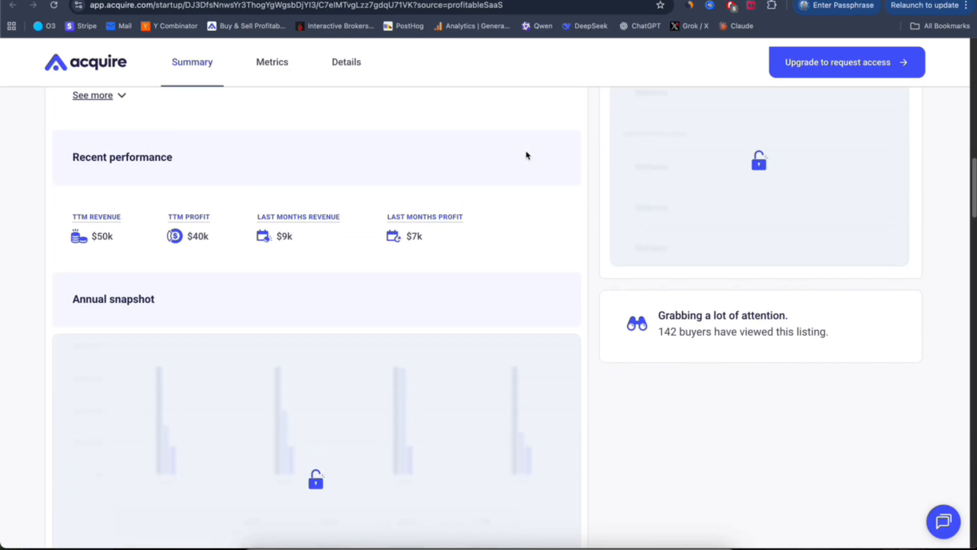
pyautogui.scroll(3)
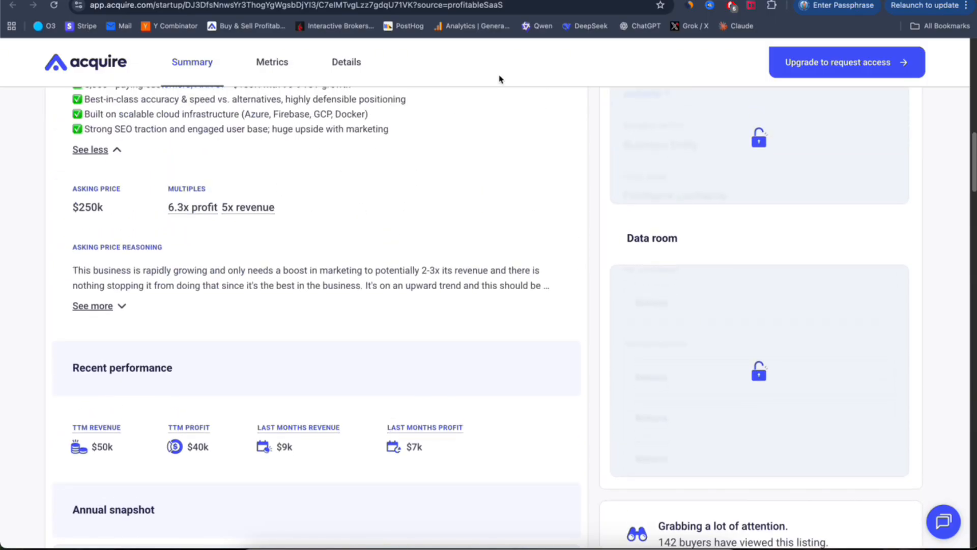
pyautogui.moveTo(409, 268)
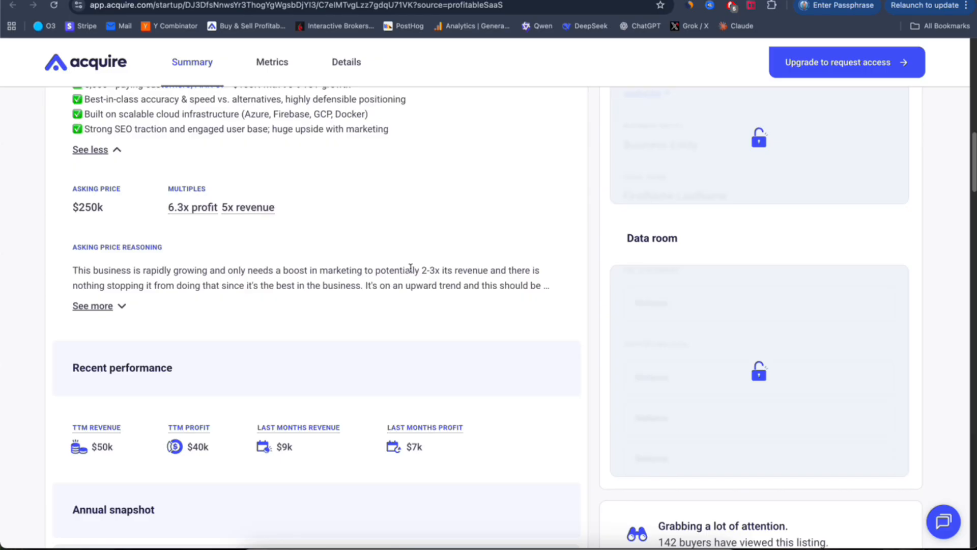
pyautogui.scroll(3)
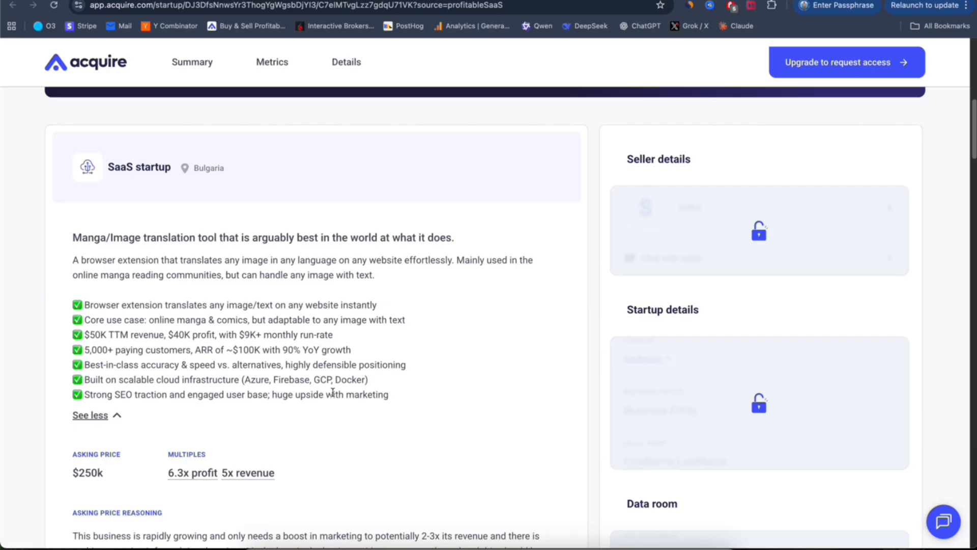
pyautogui.scroll(-3)
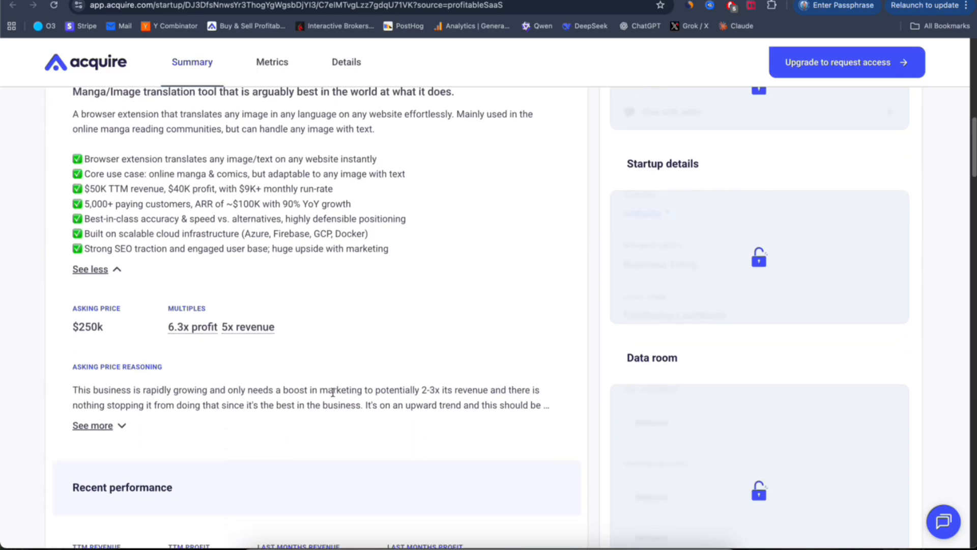
pyautogui.scroll(-3)
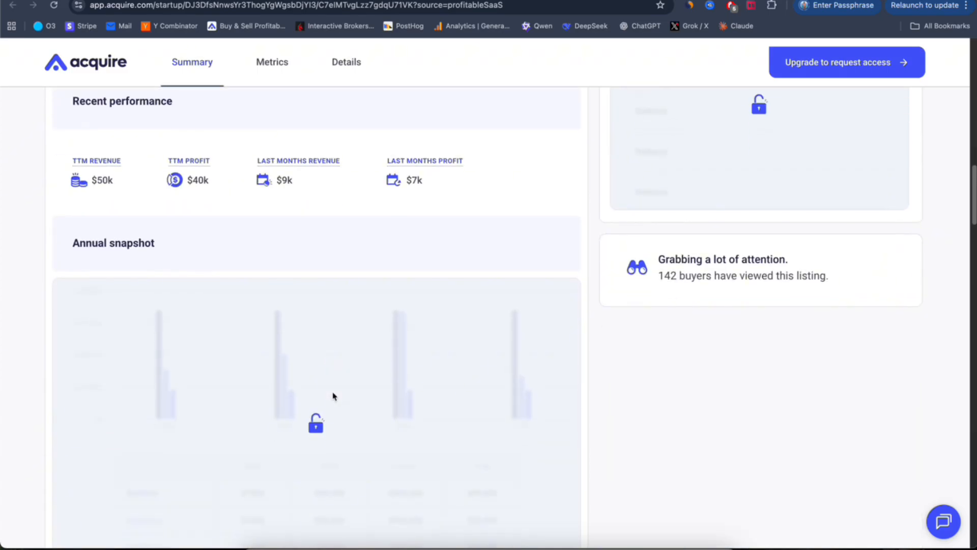
pyautogui.click(346, 61)
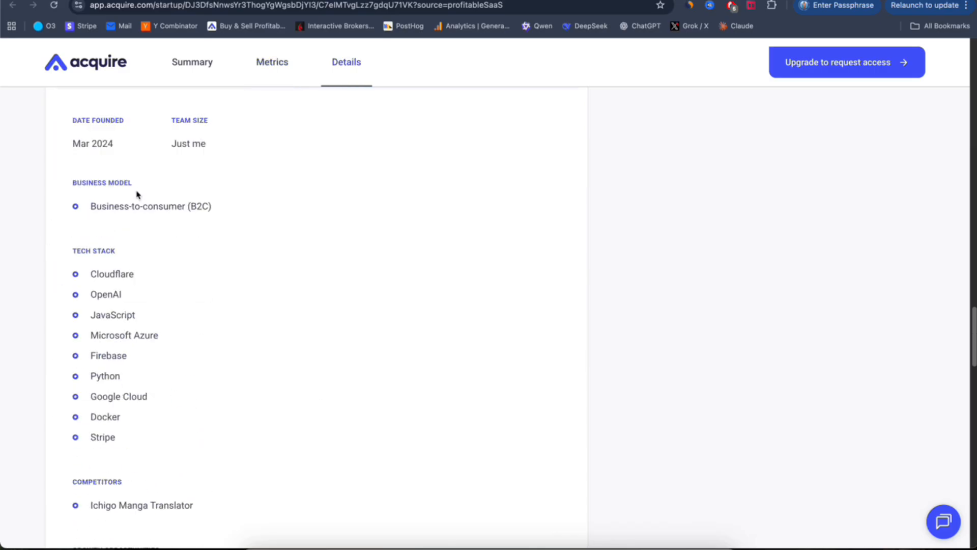
# Scroll to Tech Stack and Competitors and select the competitor 'Ichigo Manga Translator'
pyautogui.scroll(-3)
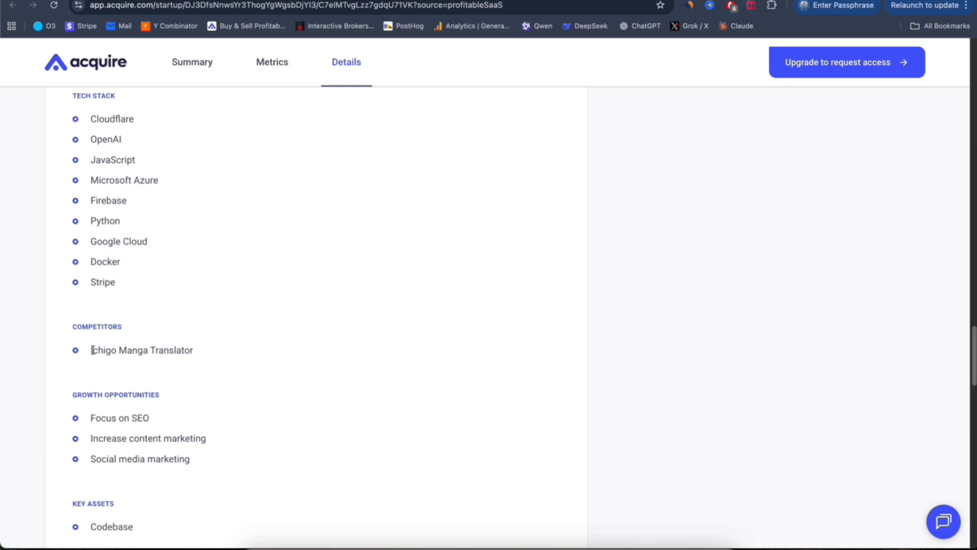
pyautogui.doubleClick(141, 349)
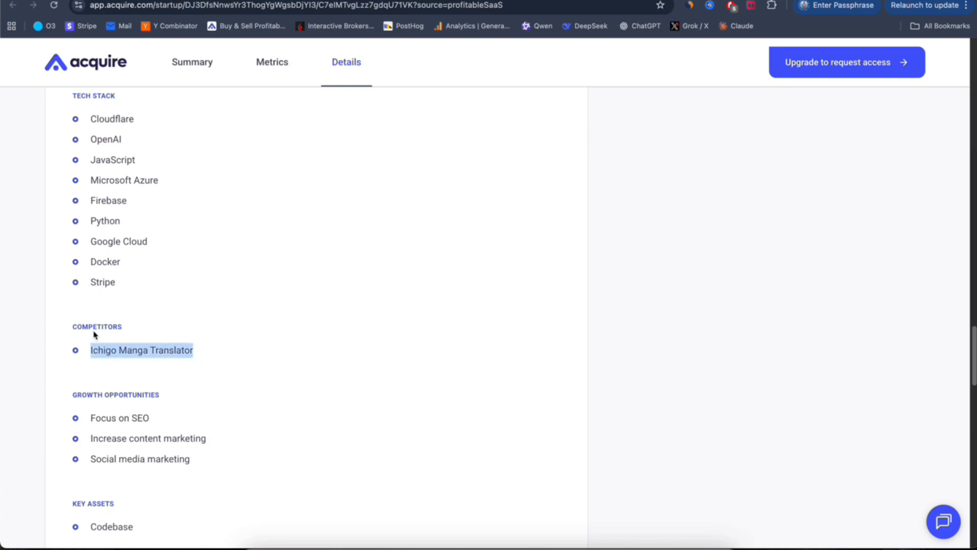
pyautogui.moveTo(159, 344)
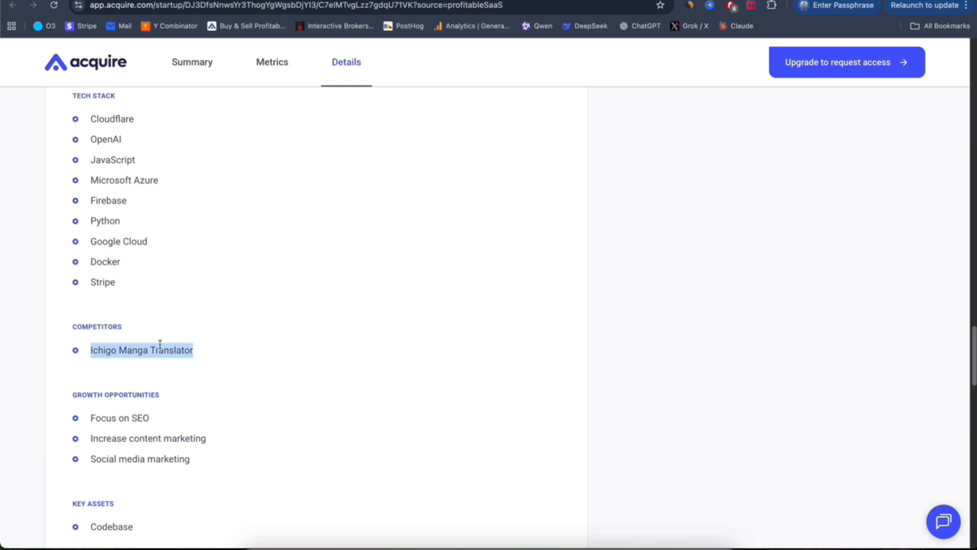
pyautogui.moveTo(251, 347)
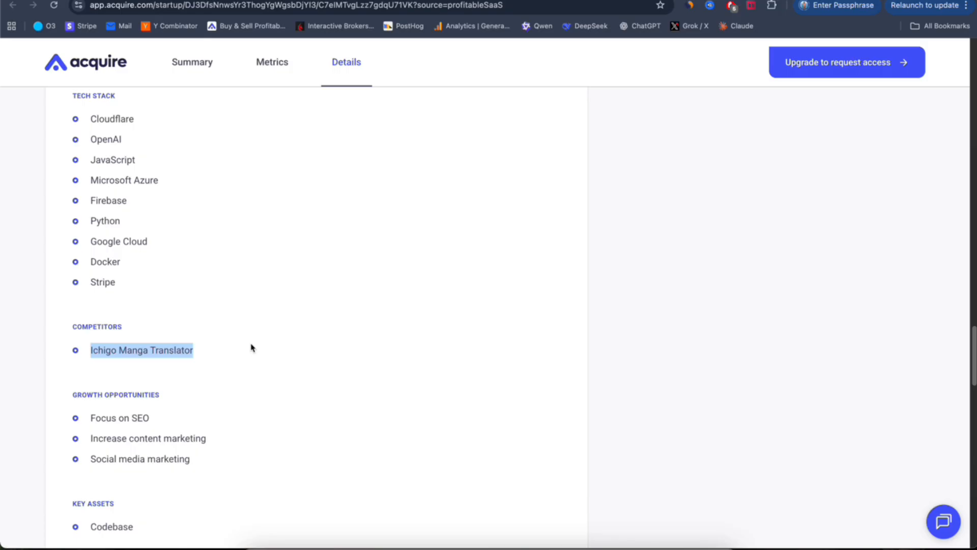
pyautogui.scroll(-3)
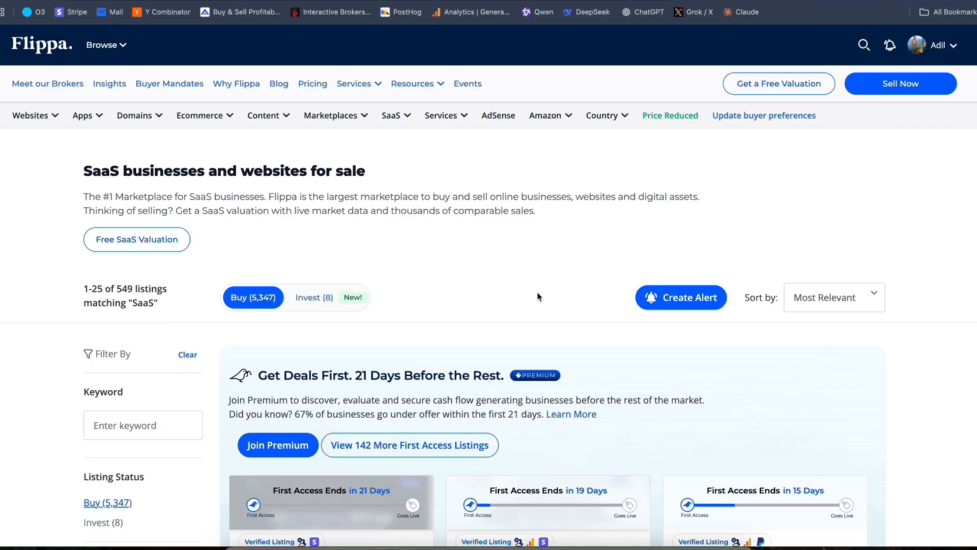
pyautogui.moveTo(548, 228)
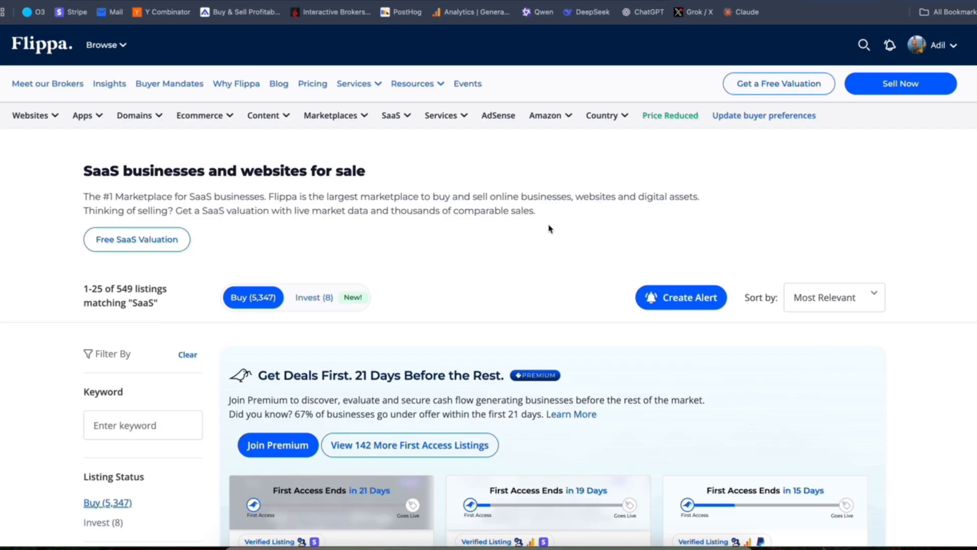
pyautogui.moveTo(585, 331)
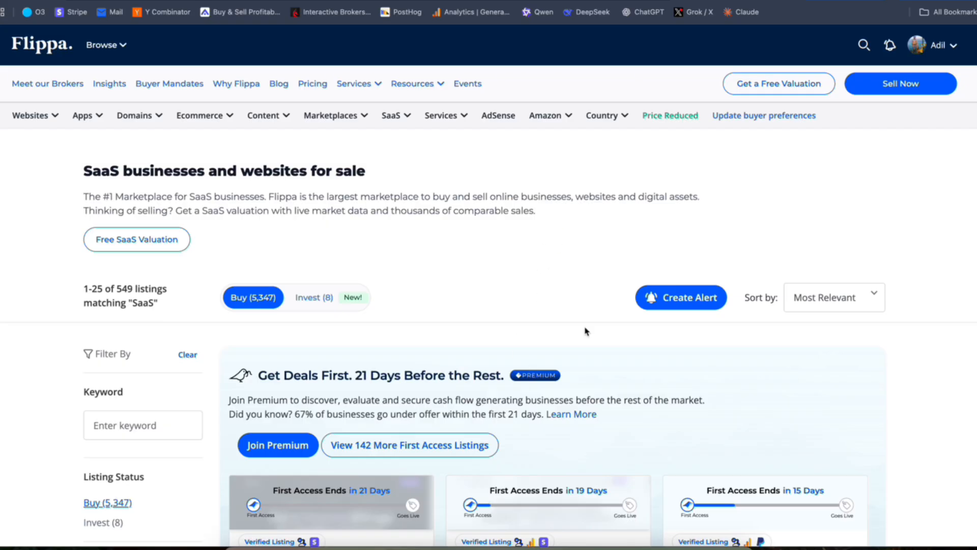
pyautogui.moveTo(502, 275)
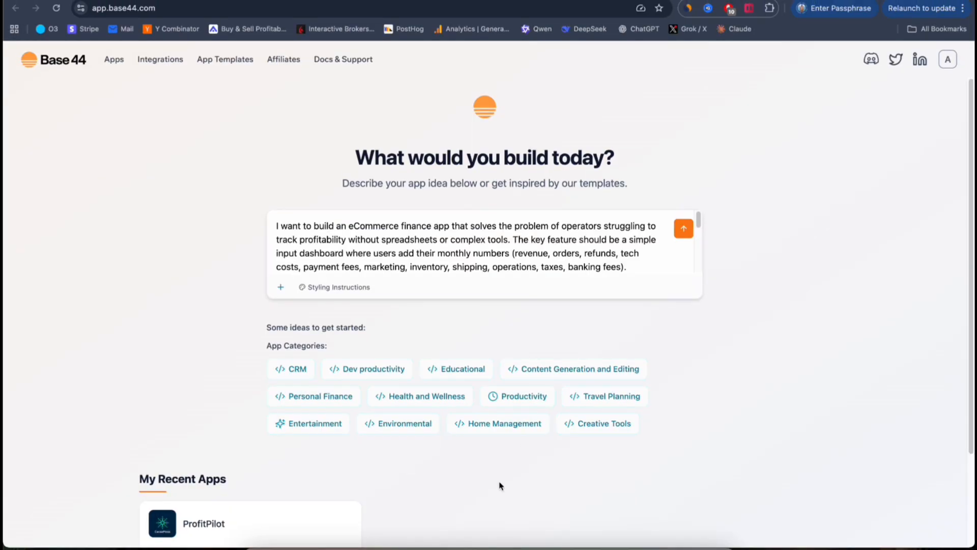
pyautogui.moveTo(11, 122)
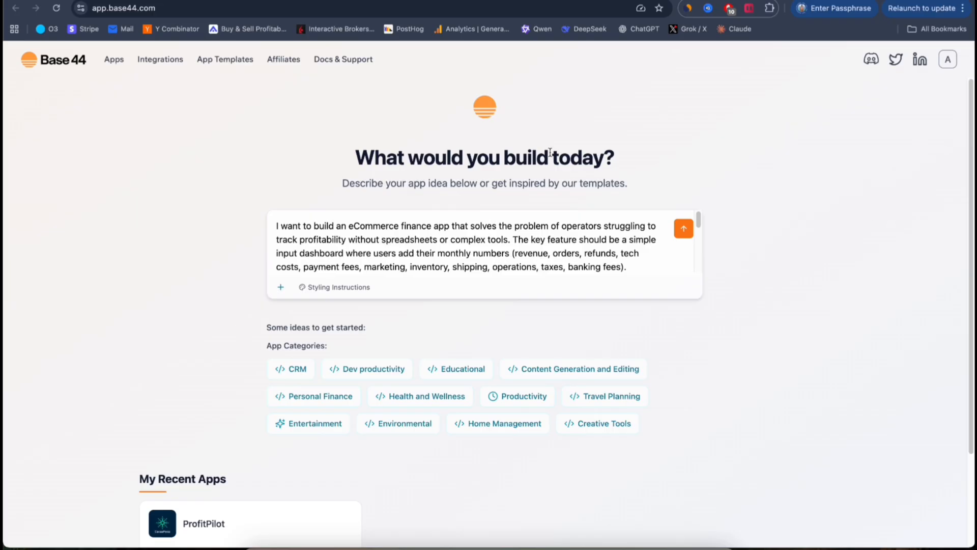
pyautogui.moveTo(645, 341)
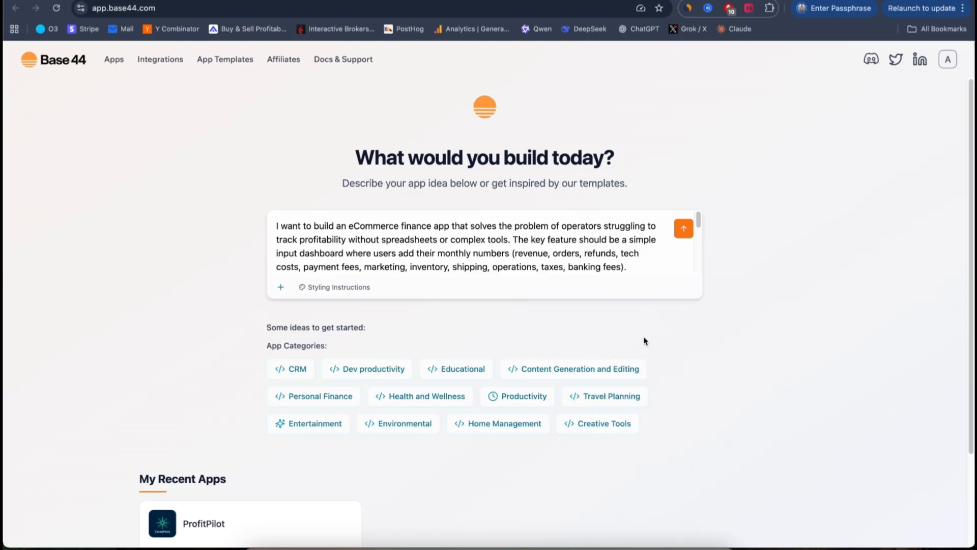
pyautogui.moveTo(566, 244)
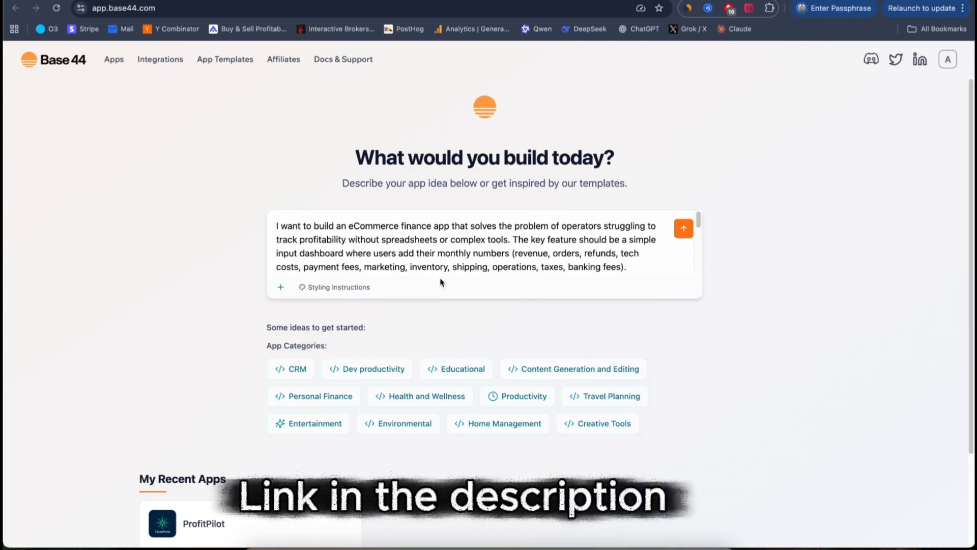
# Open the Styling Instructions presets and scroll down toward Material Design
pyautogui.click(334, 287)
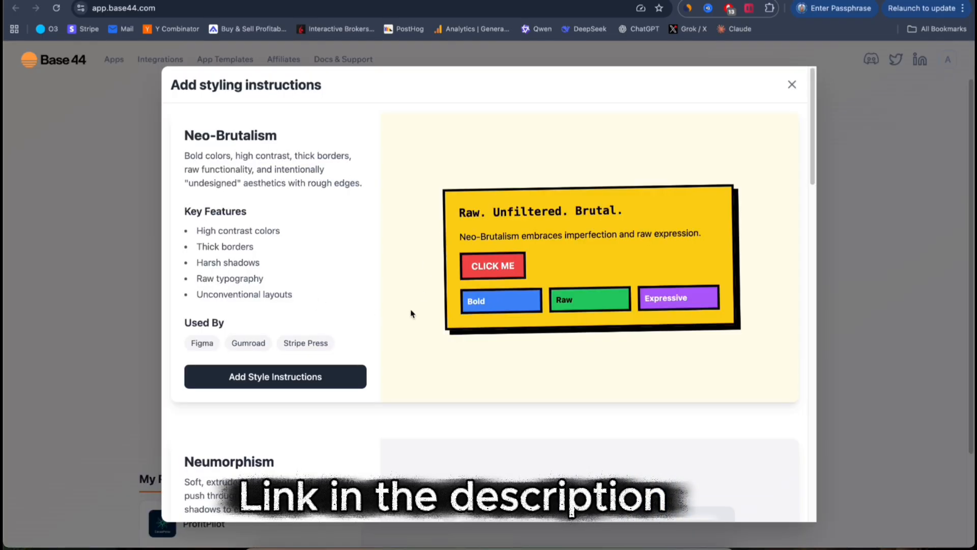
pyautogui.scroll(-3)
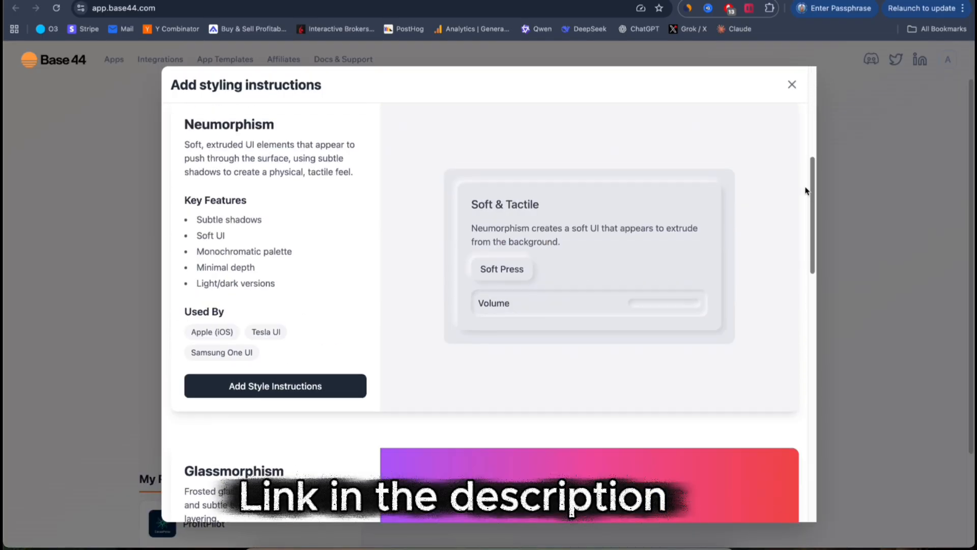
pyautogui.scroll(-3)
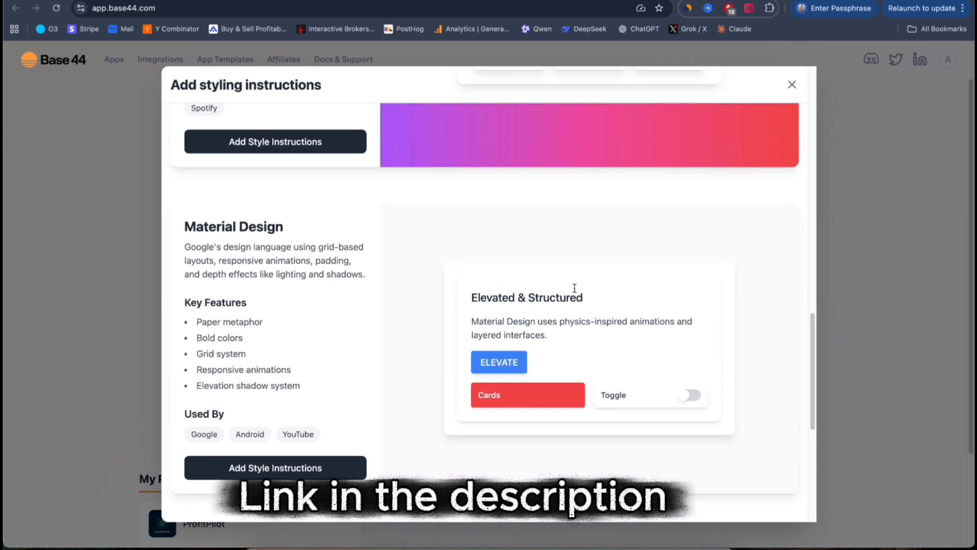
pyautogui.moveTo(433, 360)
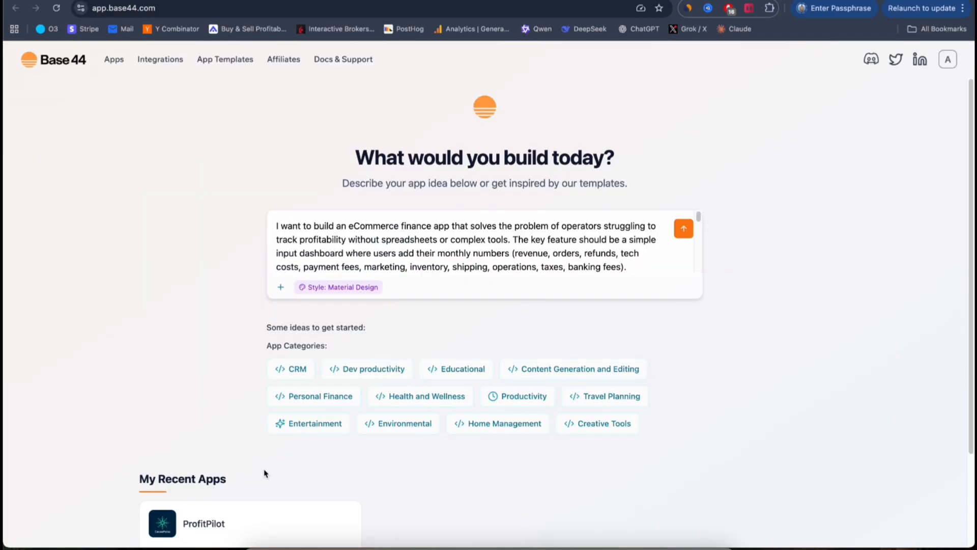
pyautogui.moveTo(353, 300)
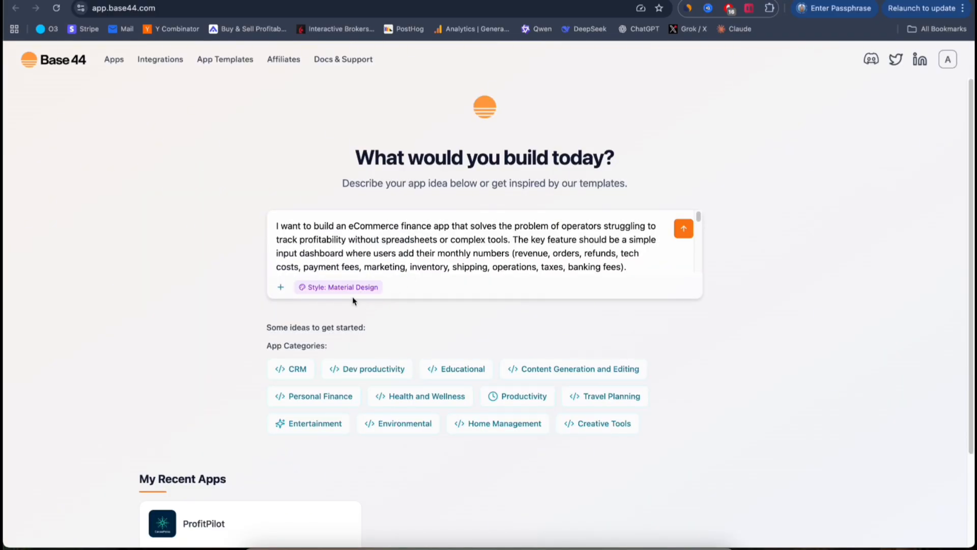
pyautogui.moveTo(553, 332)
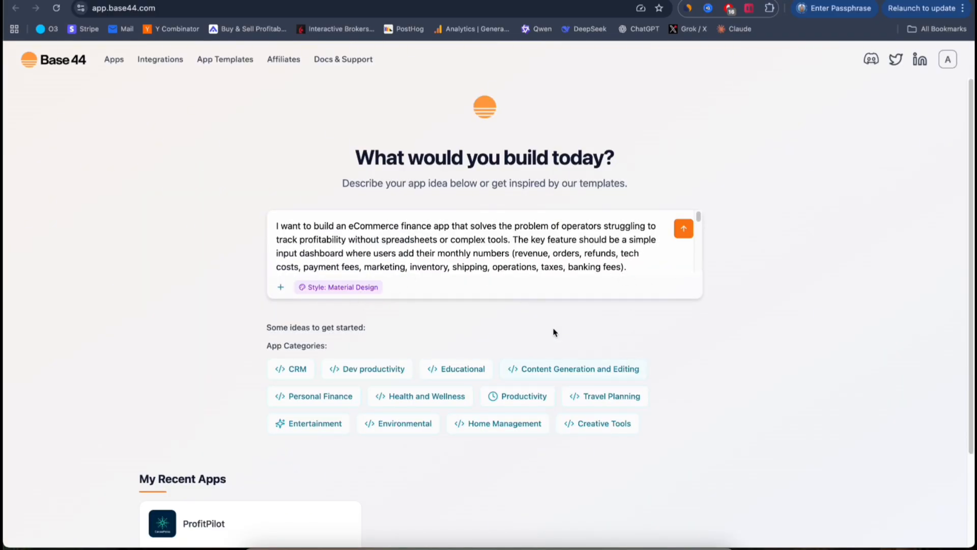
pyautogui.moveTo(546, 307)
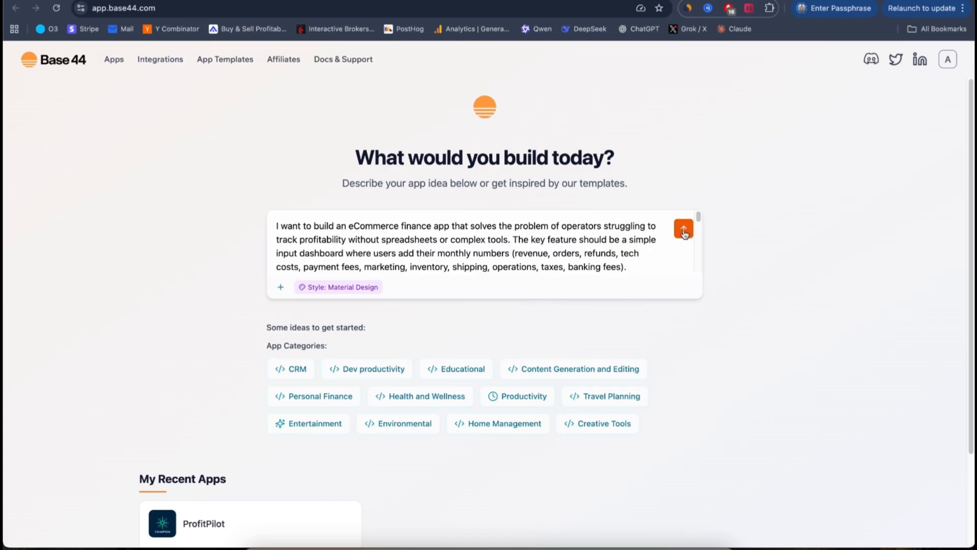
# Submit the Material Design finance app prompt and follow Base44's planning output
pyautogui.click(683, 229)
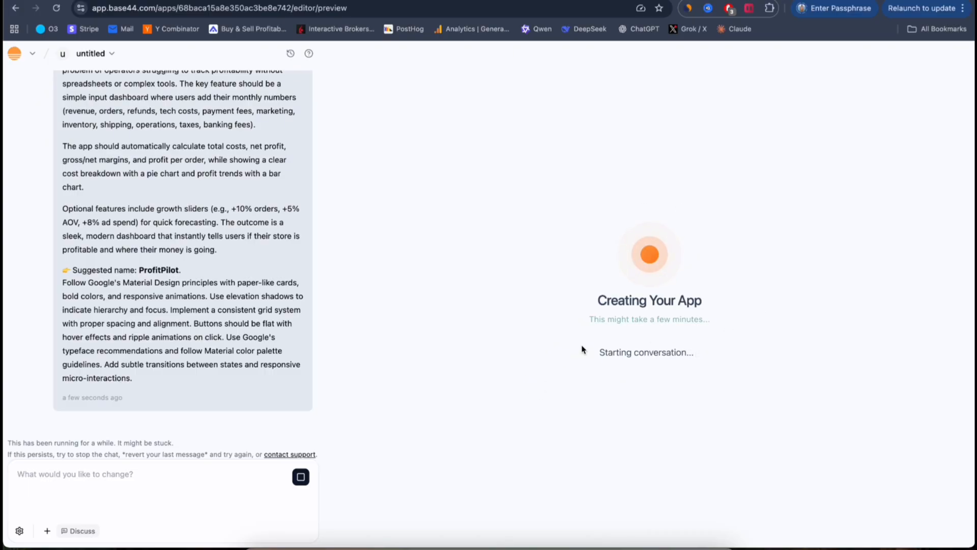
pyautogui.moveTo(585, 191)
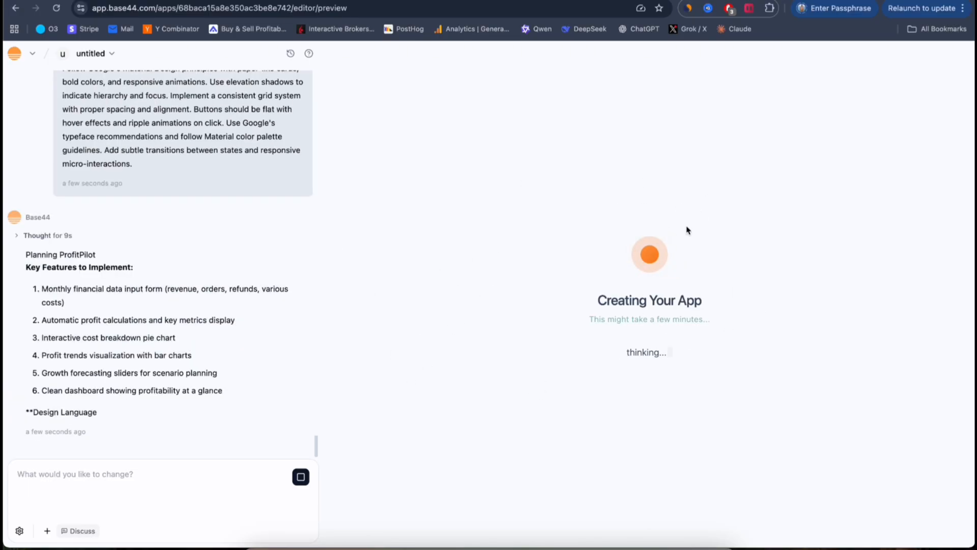
pyautogui.scroll(-3)
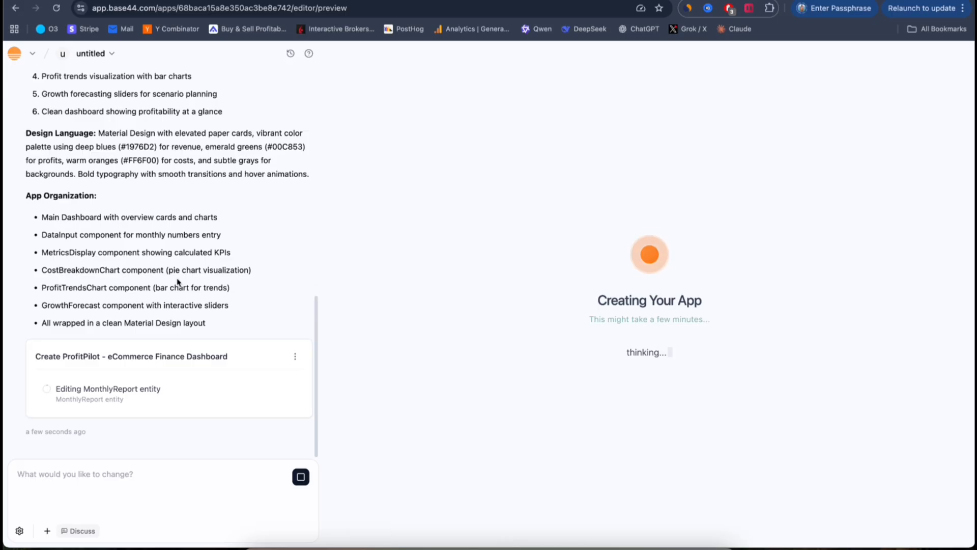
pyautogui.moveTo(184, 212)
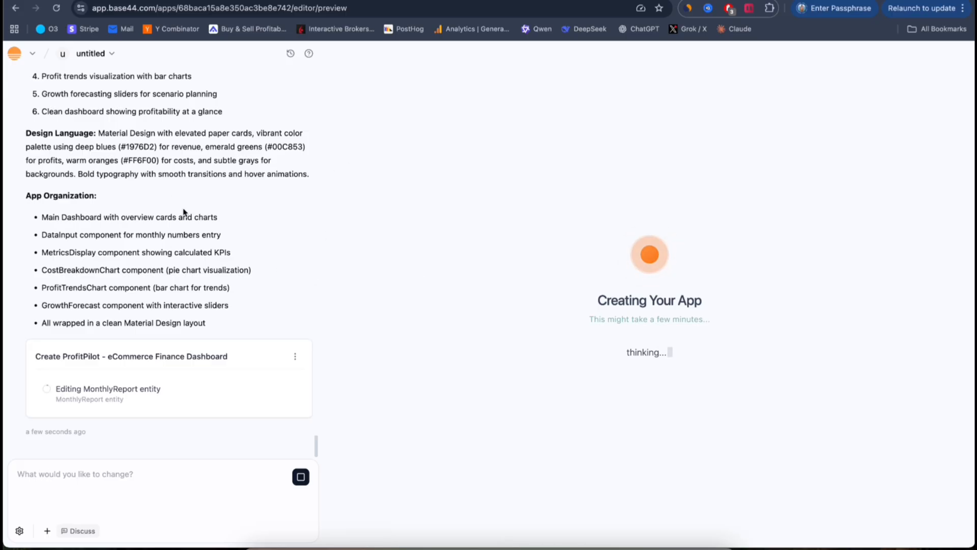
pyautogui.moveTo(539, 249)
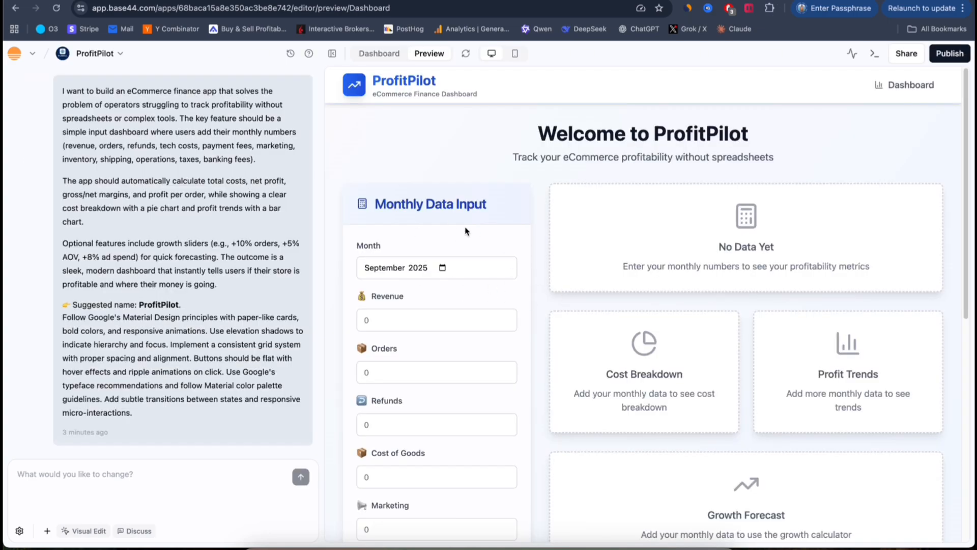
pyautogui.moveTo(561, 288)
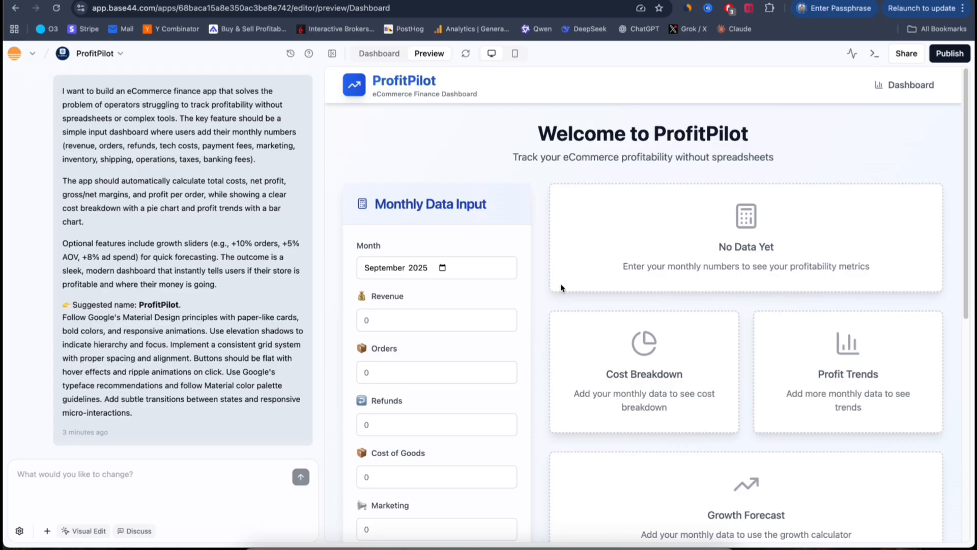
pyautogui.moveTo(552, 317)
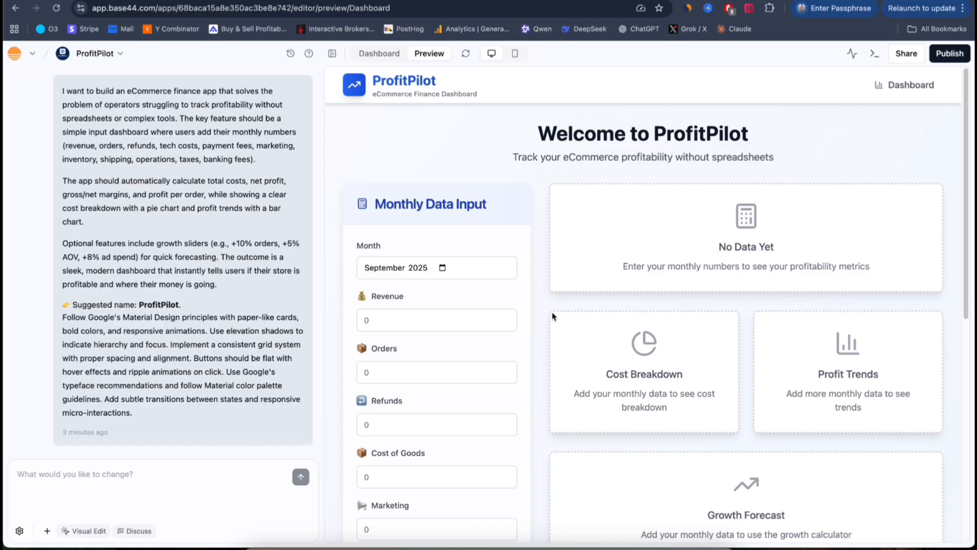
pyautogui.scroll(-3)
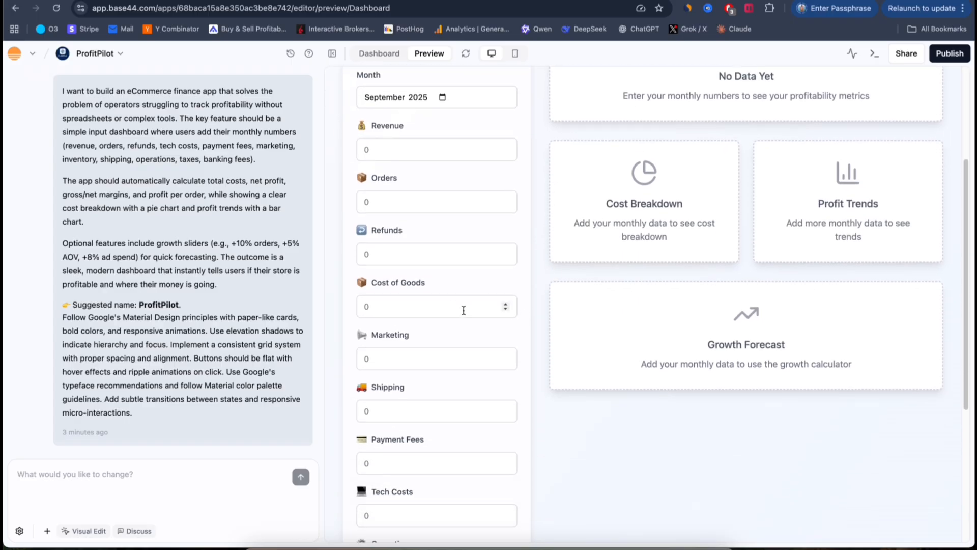
pyautogui.moveTo(506, 307)
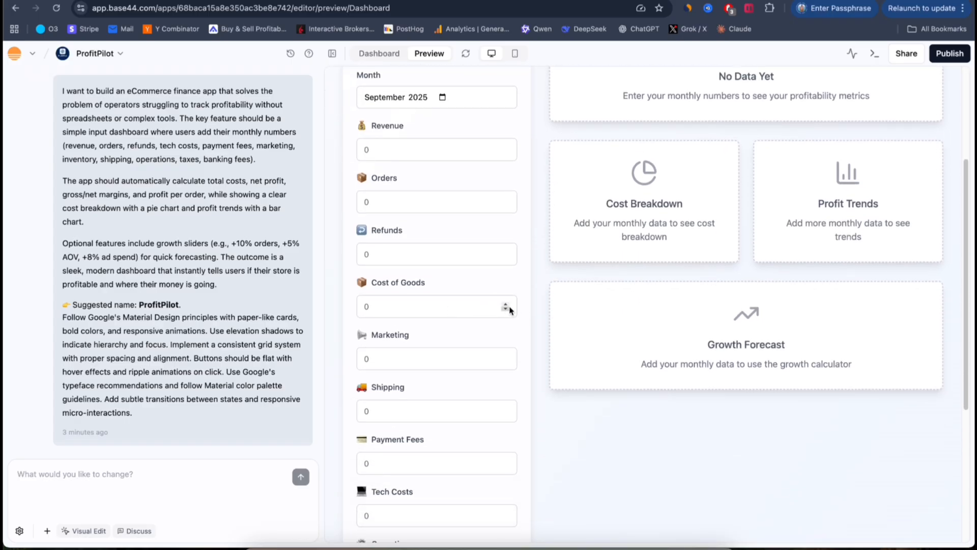
pyautogui.scroll(-3)
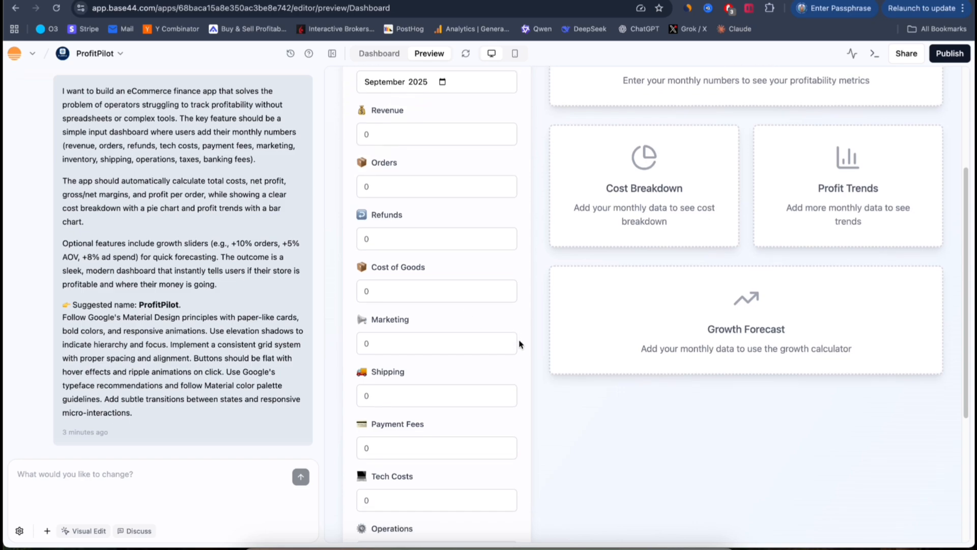
pyautogui.moveTo(551, 336)
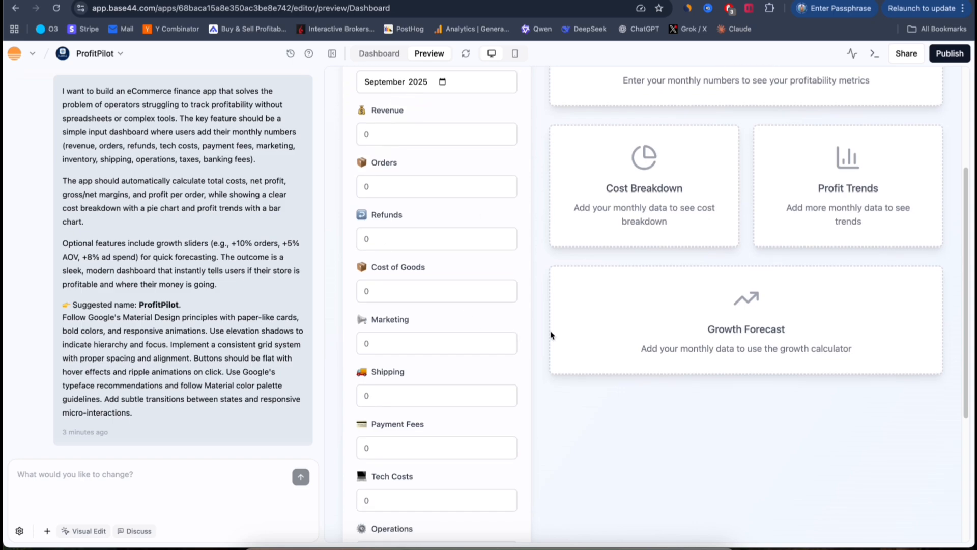
pyautogui.moveTo(568, 347)
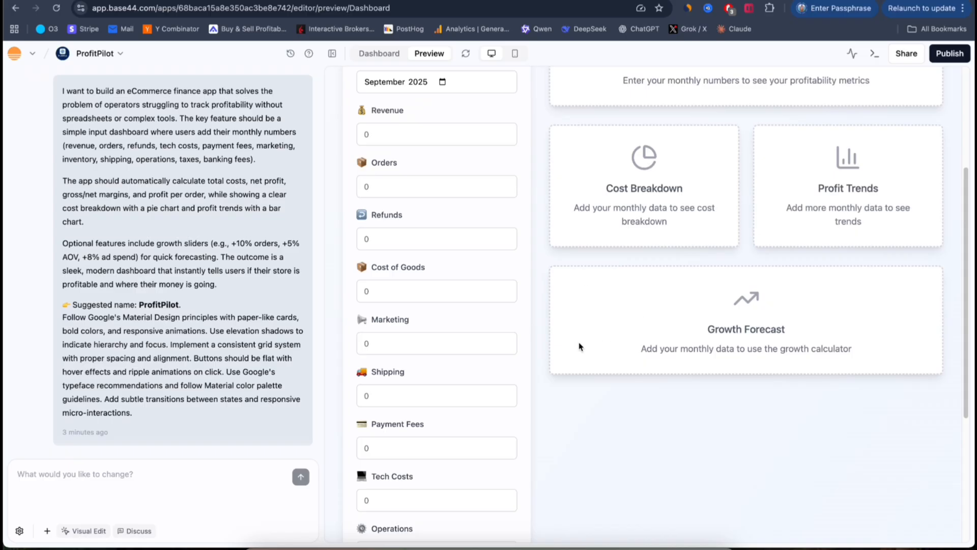
pyautogui.scroll(3)
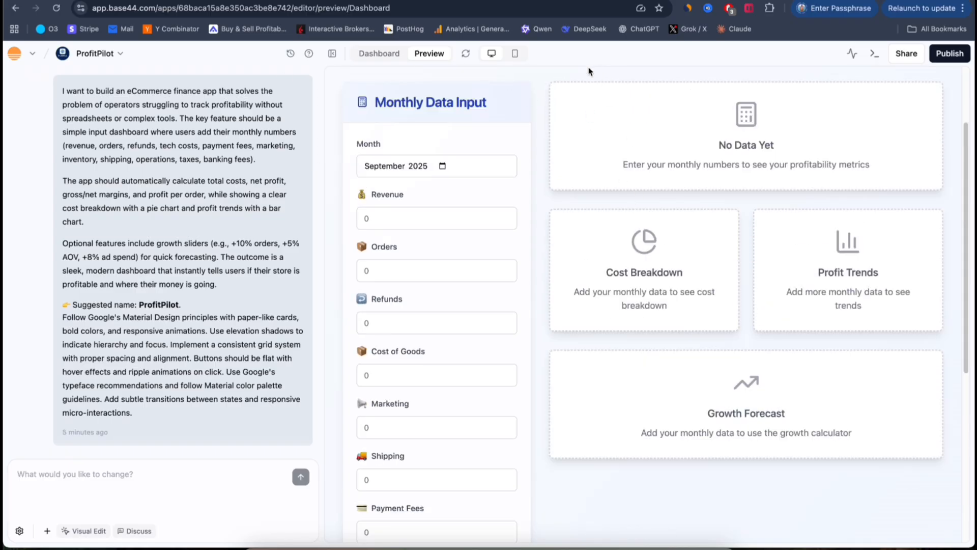
pyautogui.moveTo(644, 179)
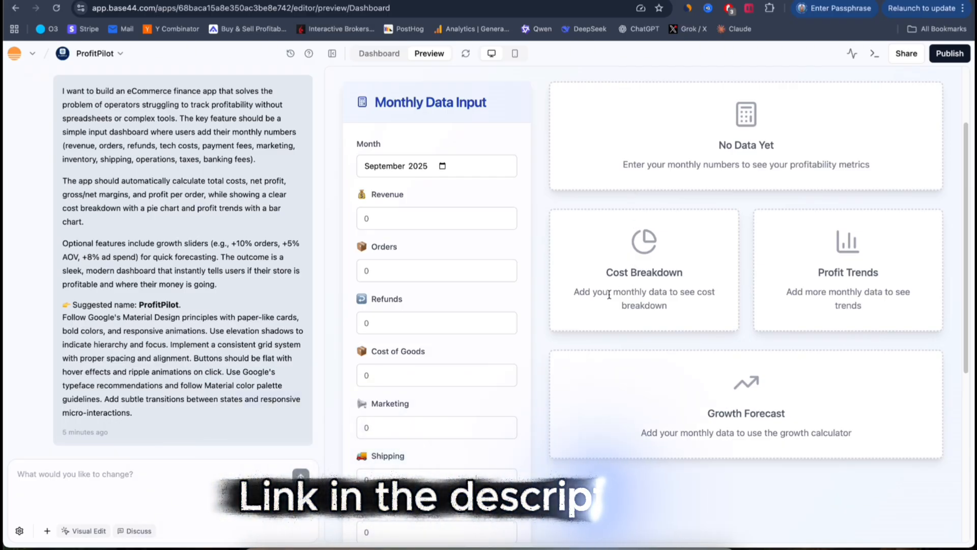
pyautogui.moveTo(494, 245)
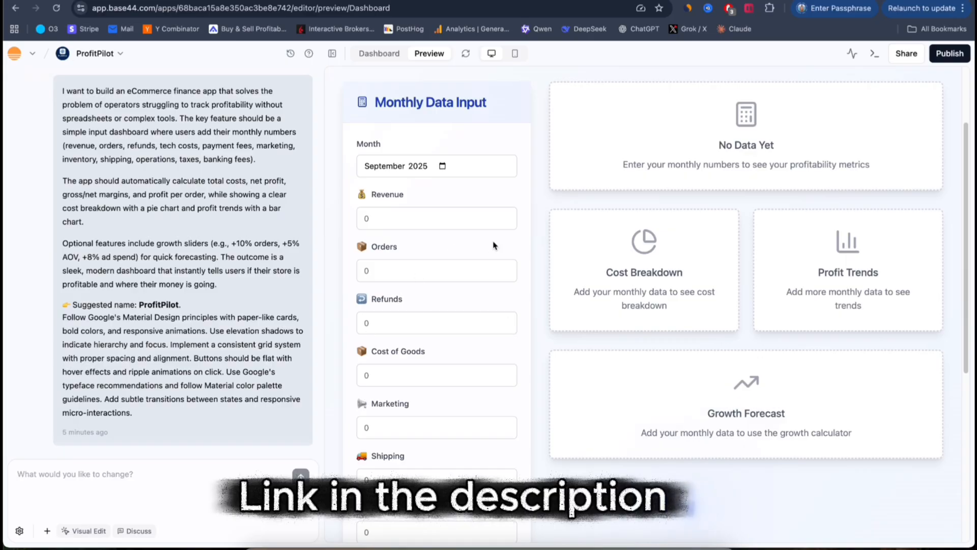
pyautogui.moveTo(493, 303)
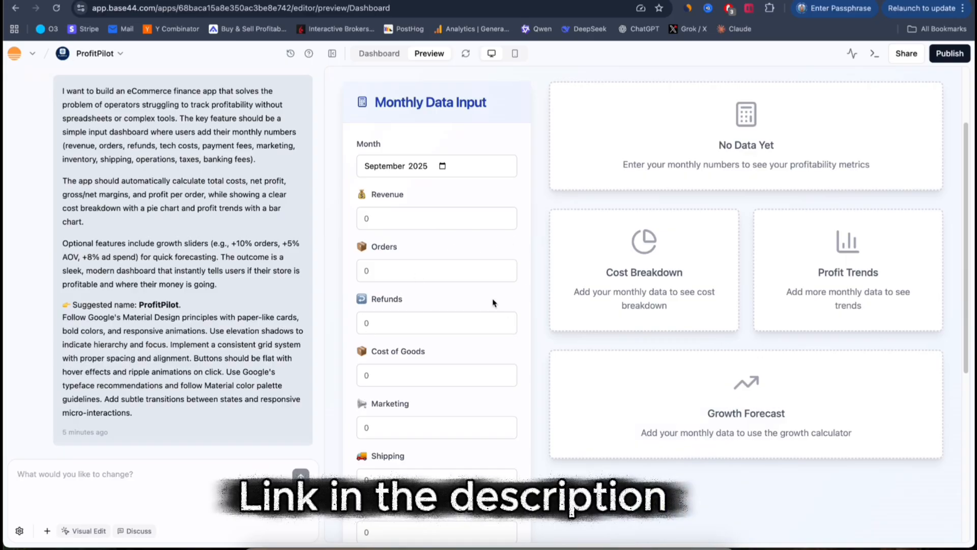
pyautogui.moveTo(506, 217)
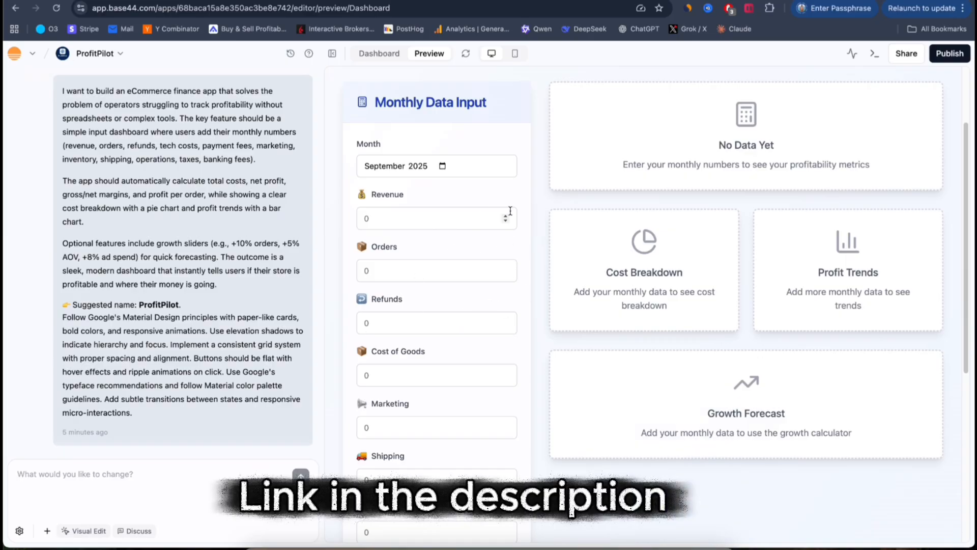
pyautogui.moveTo(524, 268)
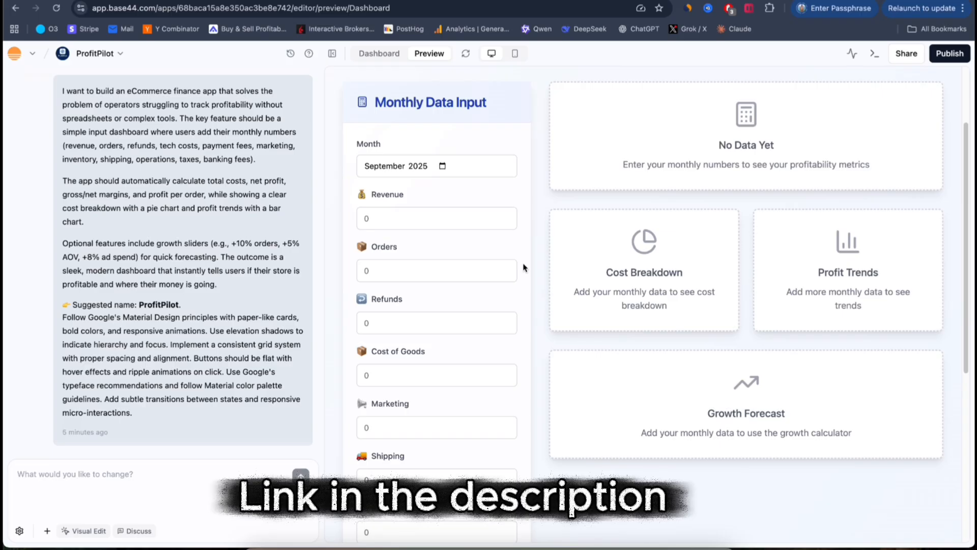
# Enter revenue 100000, orders 4000 and refunds 2000, then start the cost of goods value
pyautogui.scroll(-3)
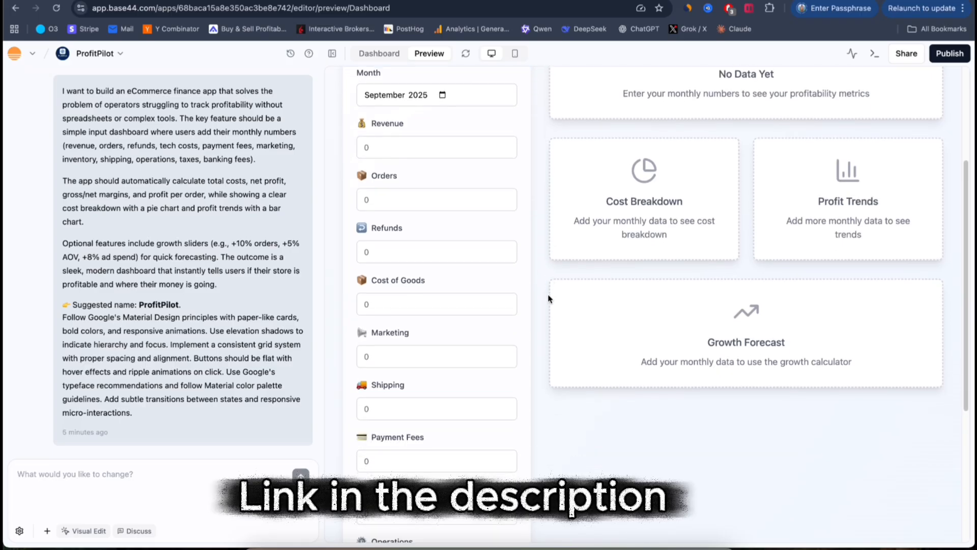
pyautogui.scroll(3)
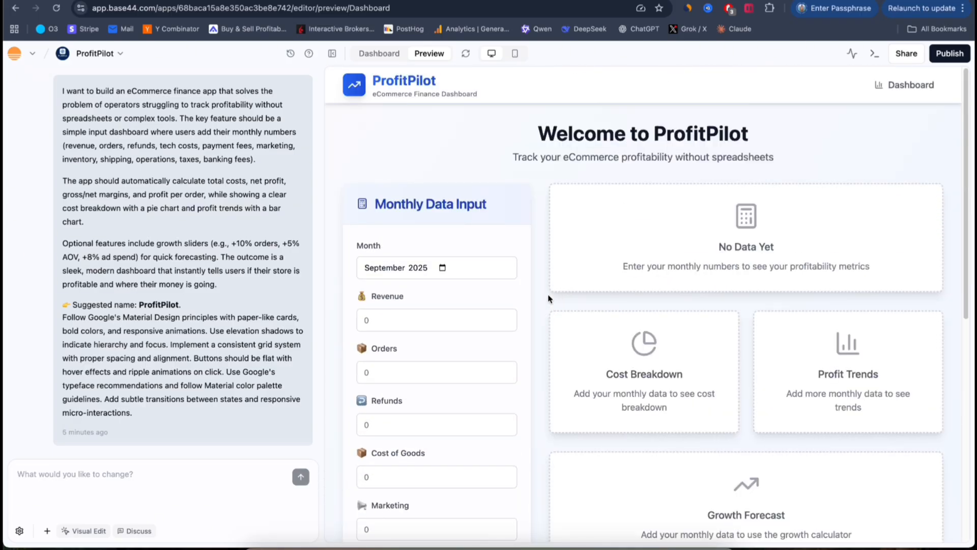
pyautogui.scroll(-3)
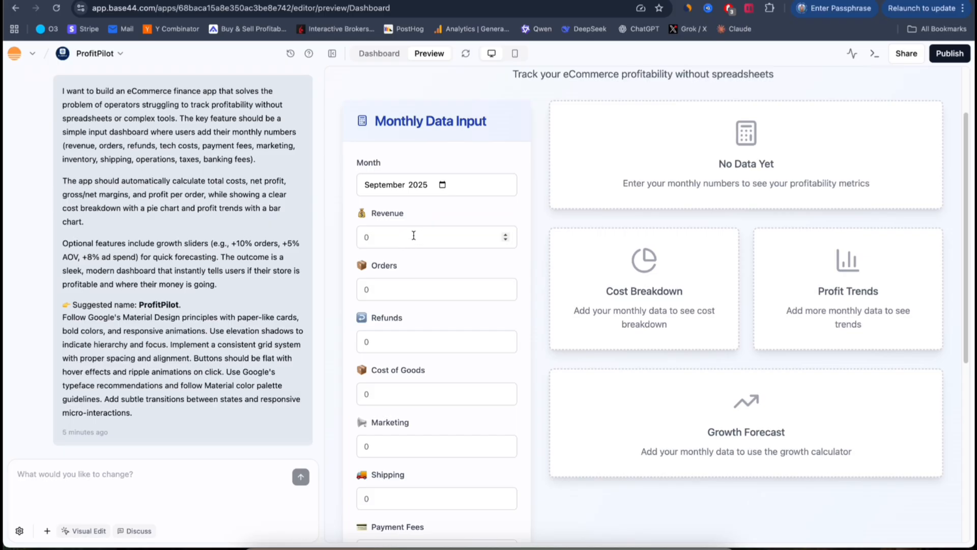
pyautogui.write('100000')
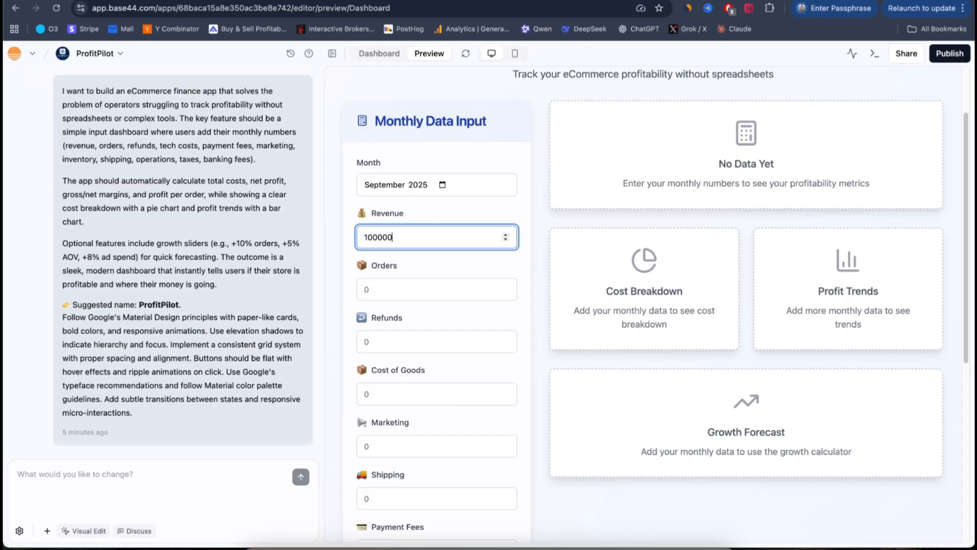
pyautogui.write('0')
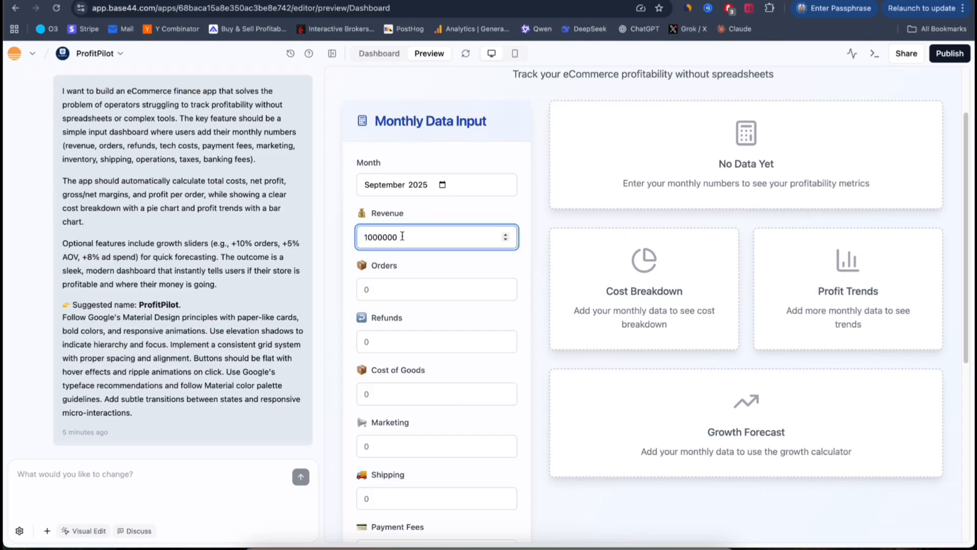
pyautogui.click(436, 289)
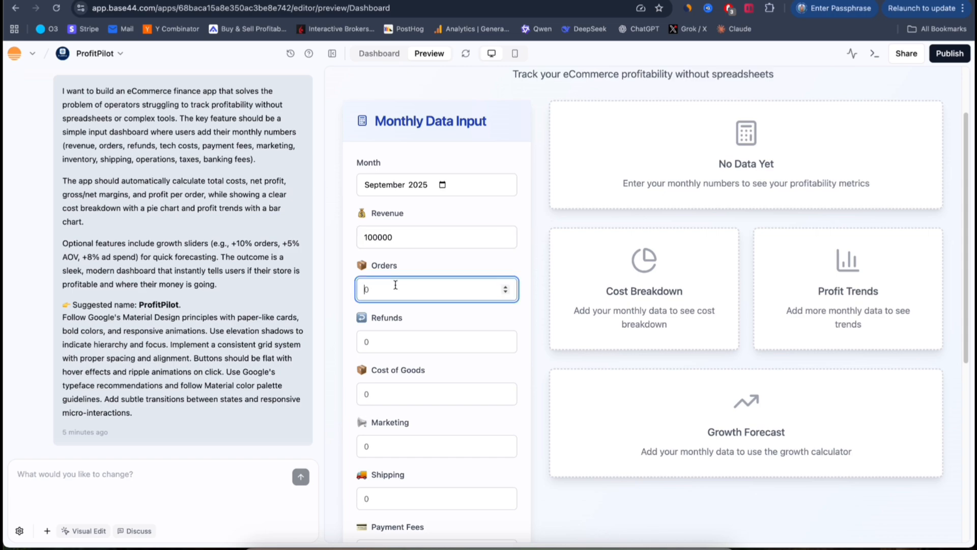
pyautogui.write('4000')
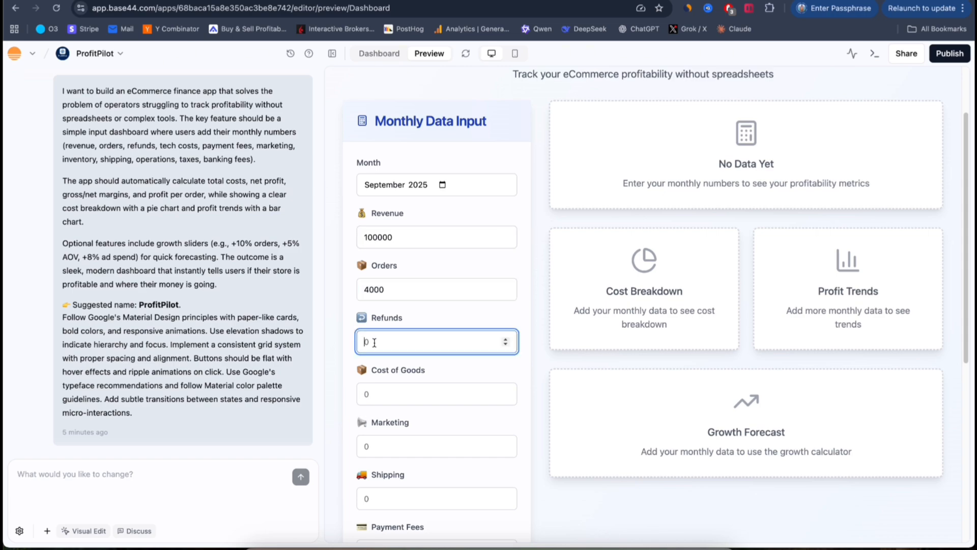
pyautogui.write('20')
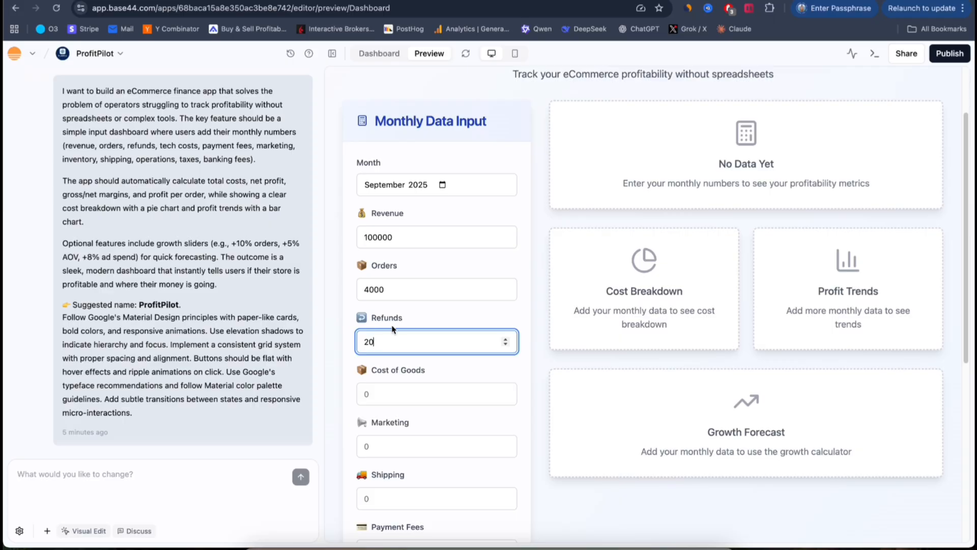
pyautogui.write('00')
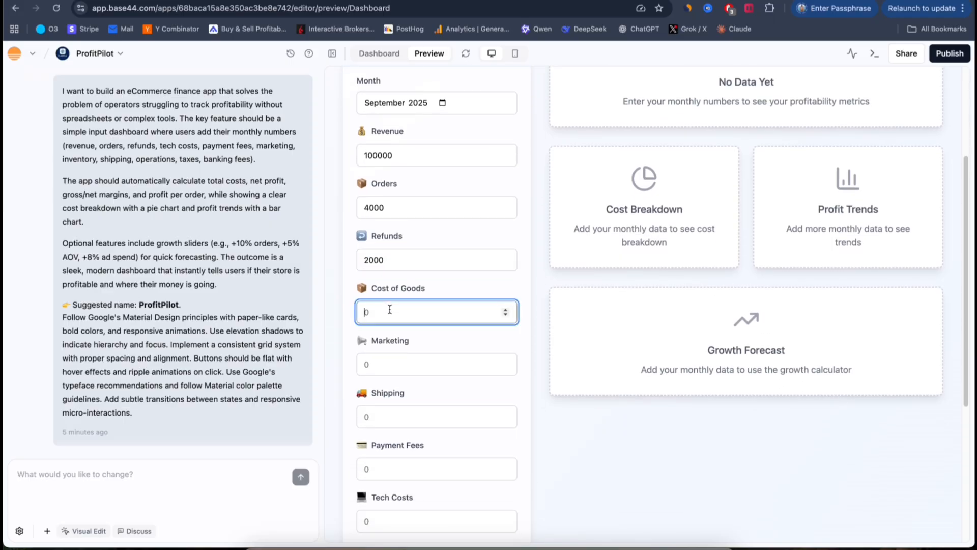
pyautogui.write('29')
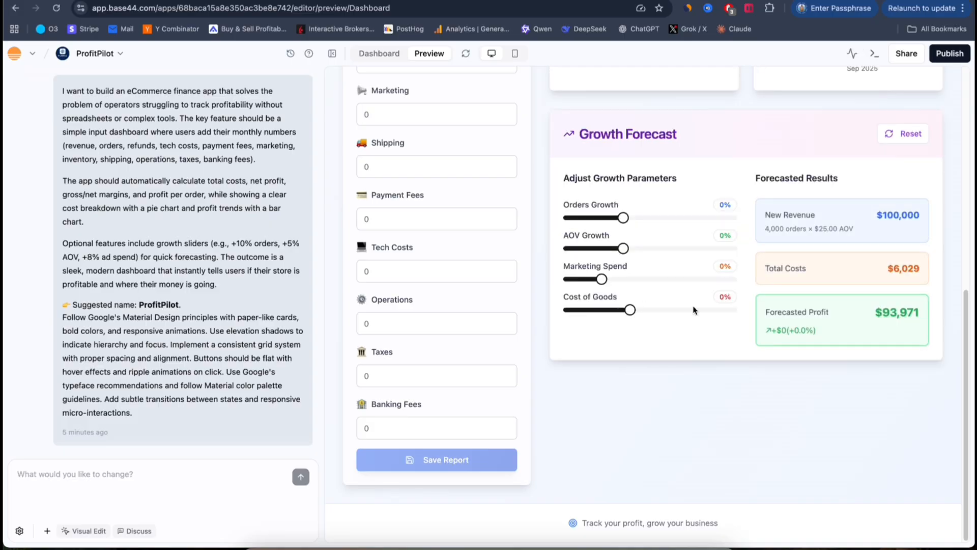
# Scroll the Growth Forecast to set orders +95%, AOV +40%, marketing +140%, cost of goods −8%
pyautogui.scroll(3)
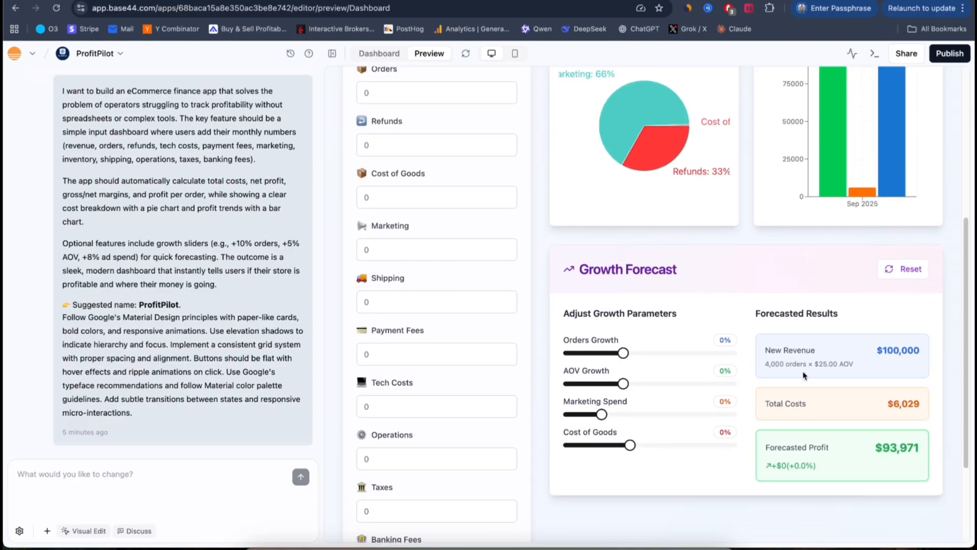
pyautogui.moveTo(872, 402)
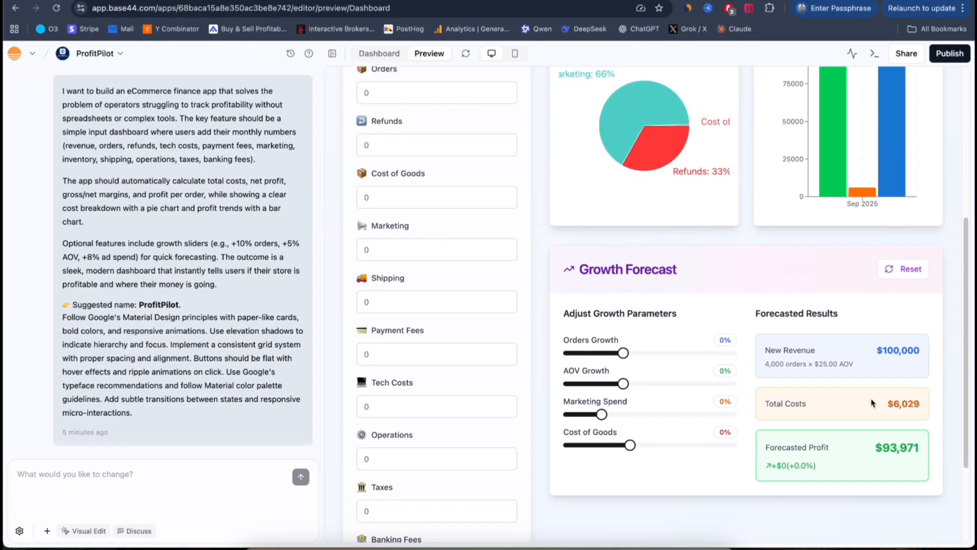
pyautogui.moveTo(866, 459)
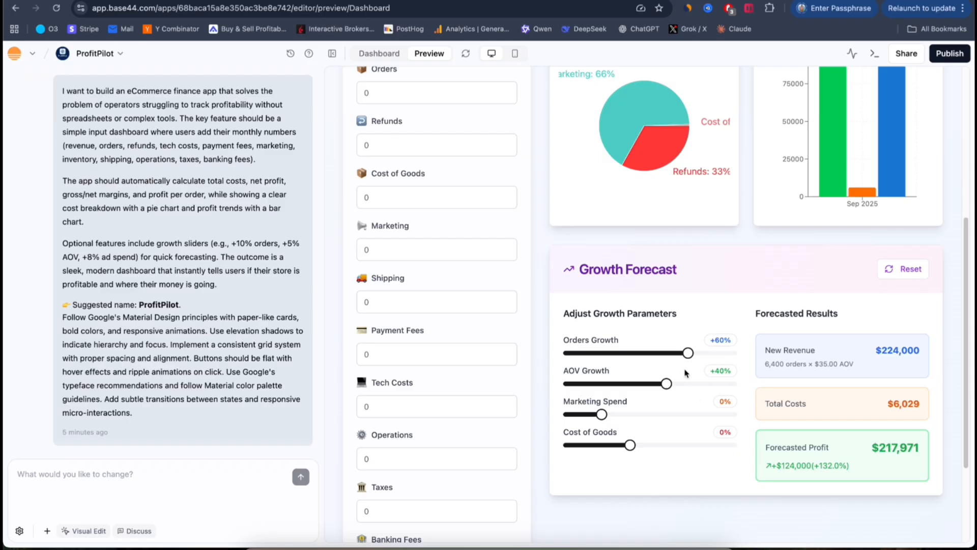
pyautogui.moveTo(628, 360)
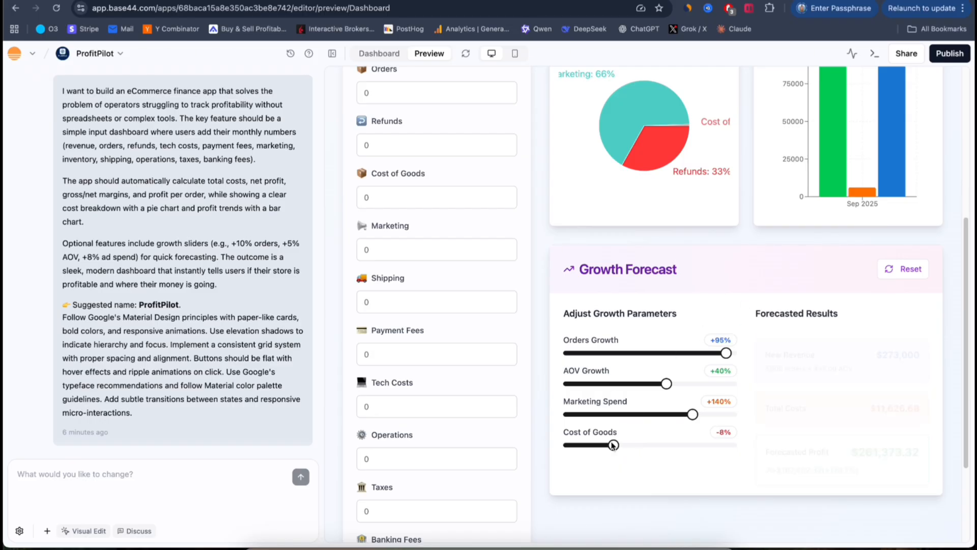
pyautogui.scroll(-3)
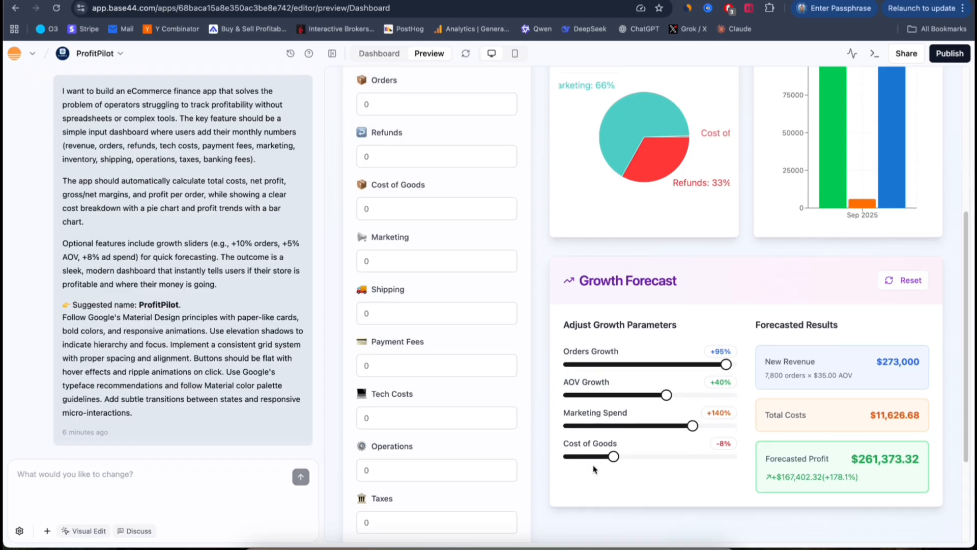
pyautogui.scroll(3)
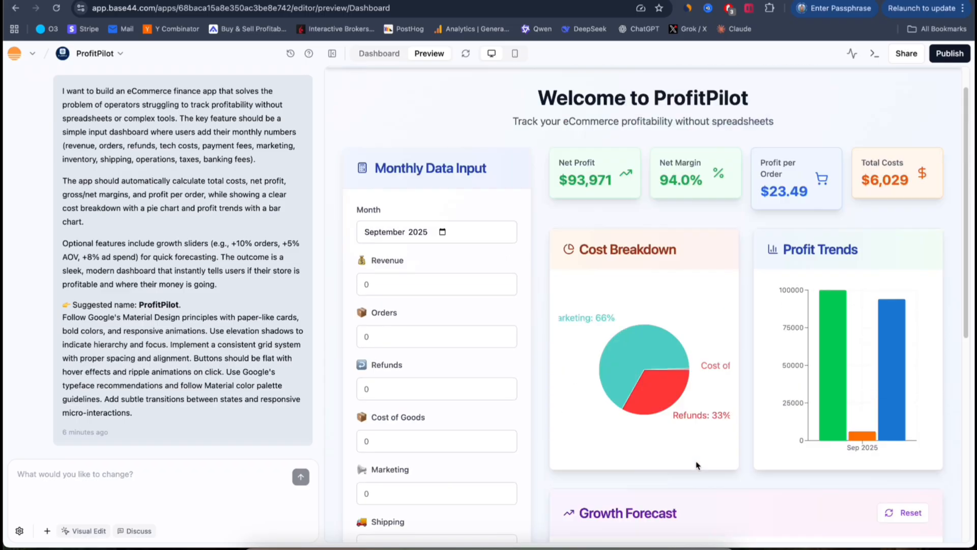
pyautogui.scroll(-3)
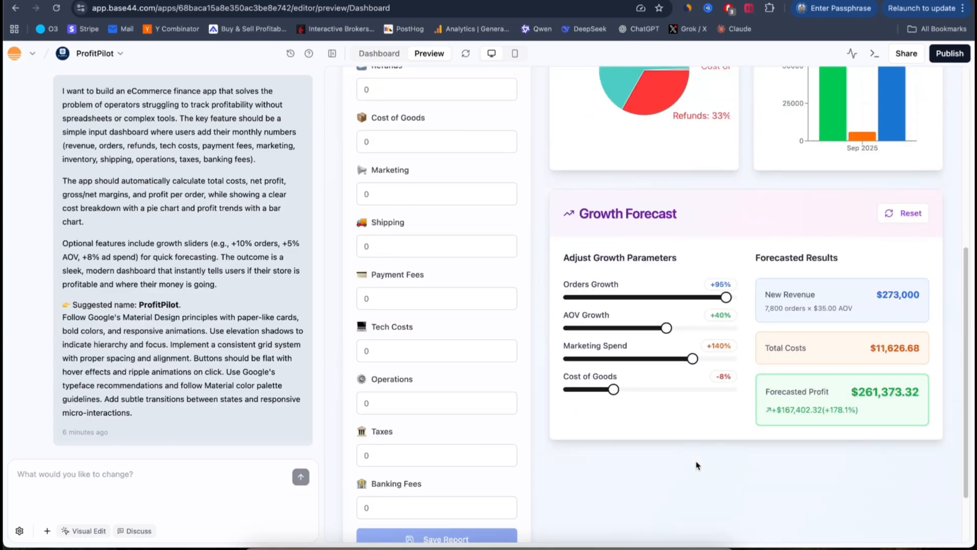
pyautogui.scroll(3)
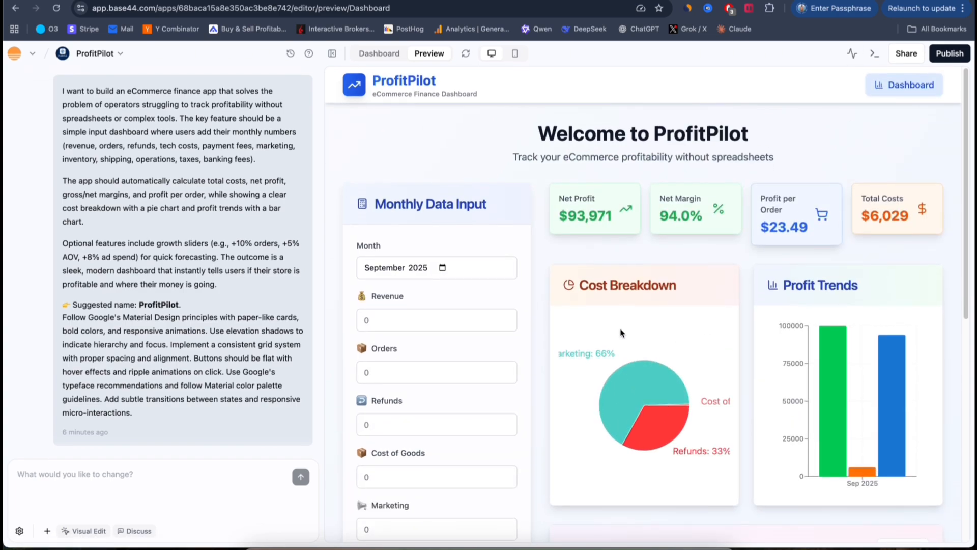
pyautogui.moveTo(661, 317)
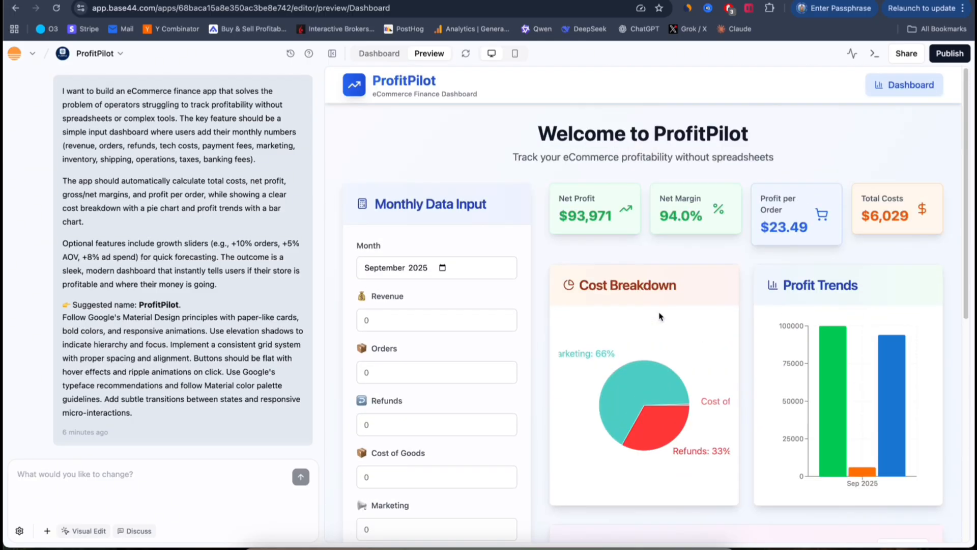
pyautogui.moveTo(603, 251)
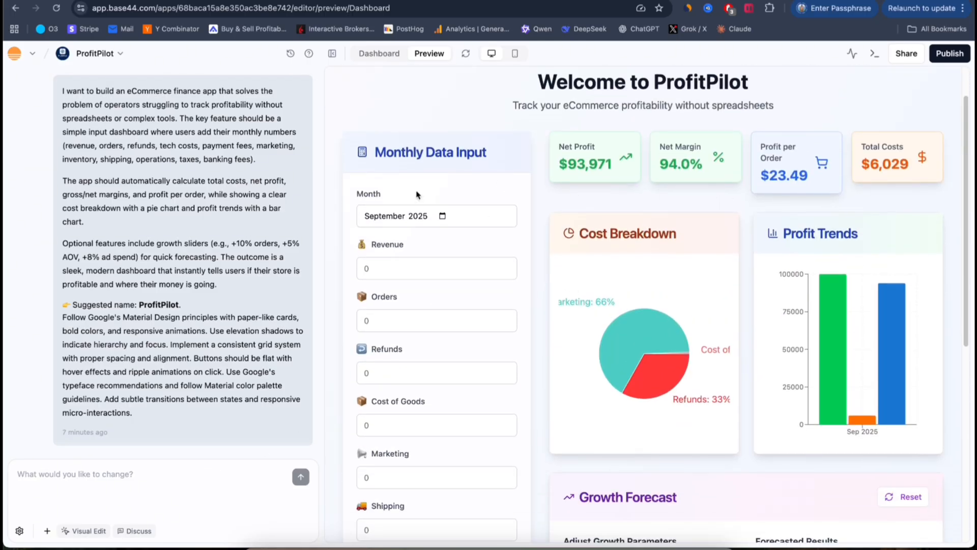
# Open the month picker on ProfitPilot's Month date field to show the 2025 months
pyautogui.click(436, 216)
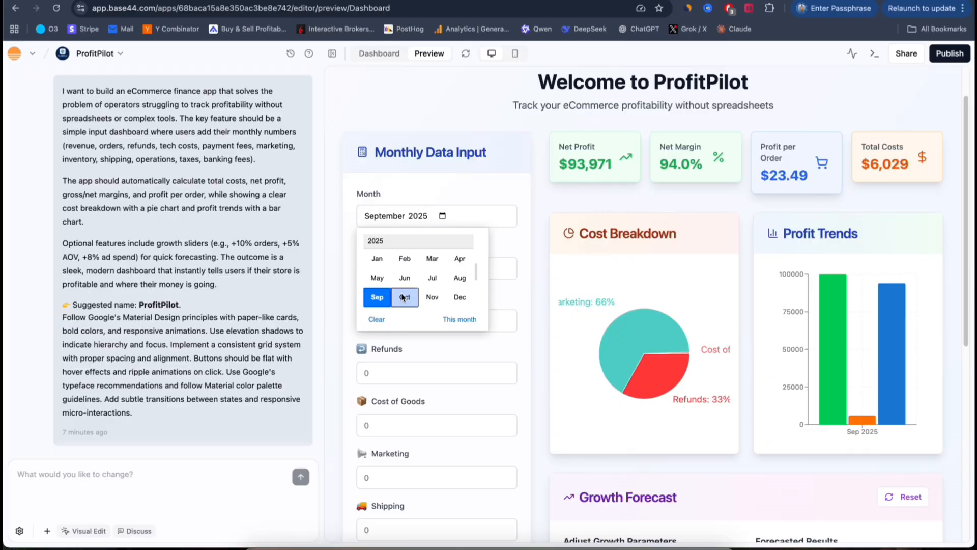
pyautogui.scroll(-3)
pyautogui.write('Can you add a m')
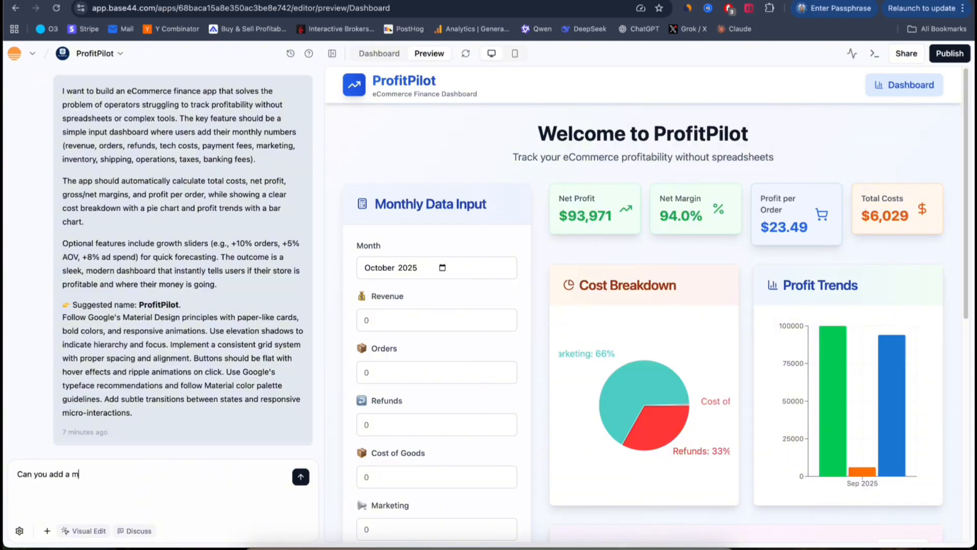
# Send the builder 'Can you add a monthly chart to track the key metrics?'
pyautogui.write('onthly chart')
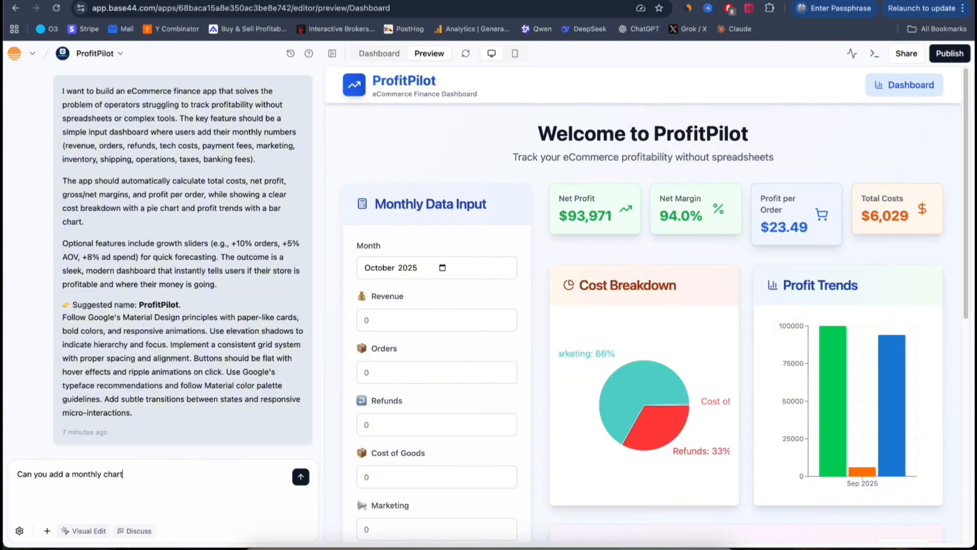
pyautogui.write('to track')
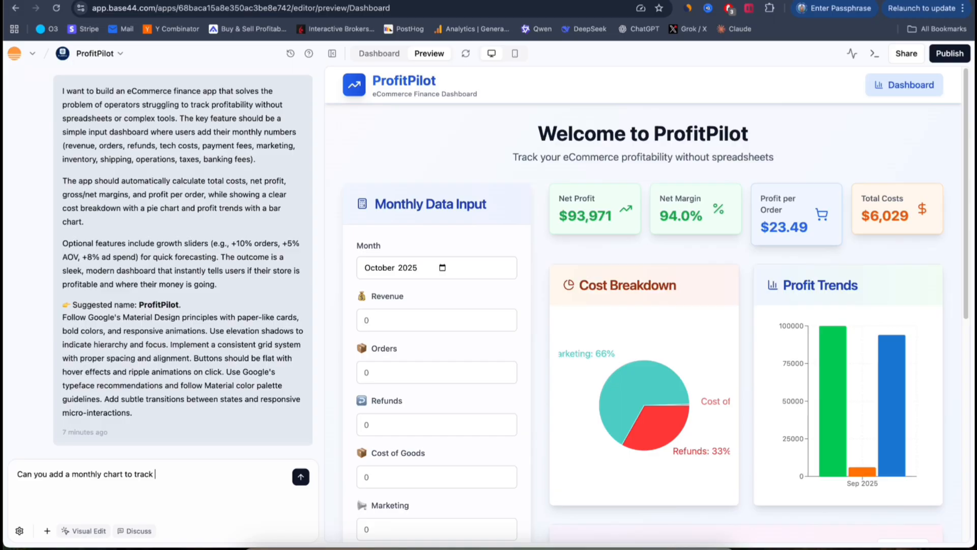
pyautogui.write('the key metr')
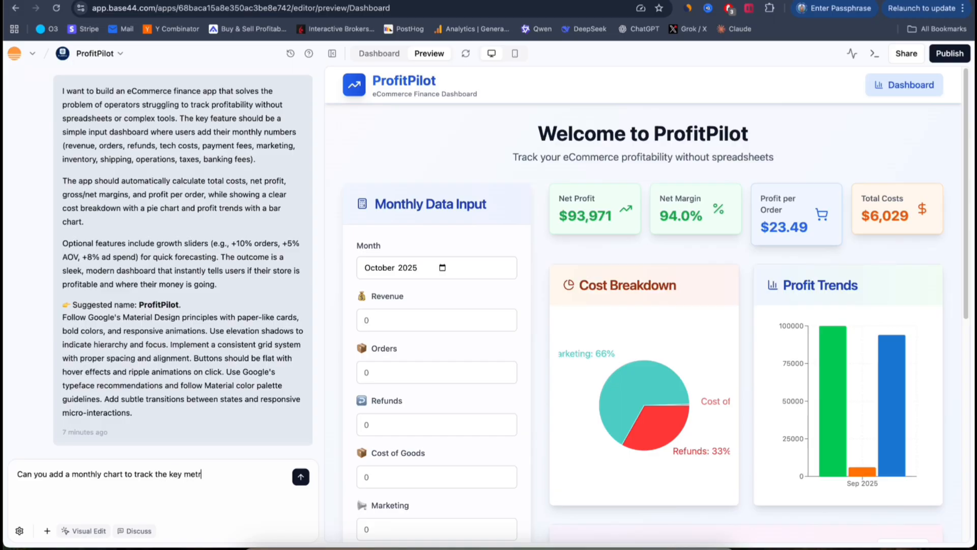
pyautogui.write('ics?')
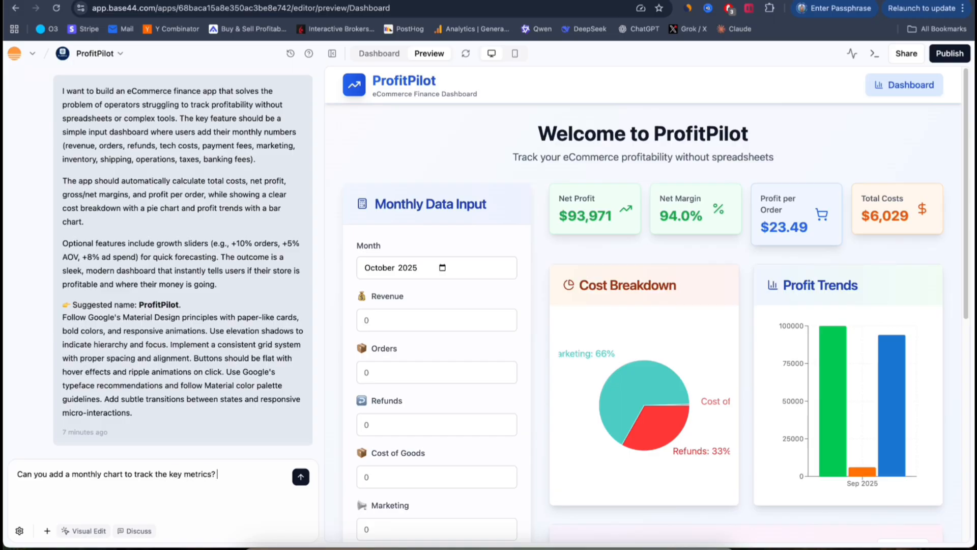
pyautogui.click(300, 476)
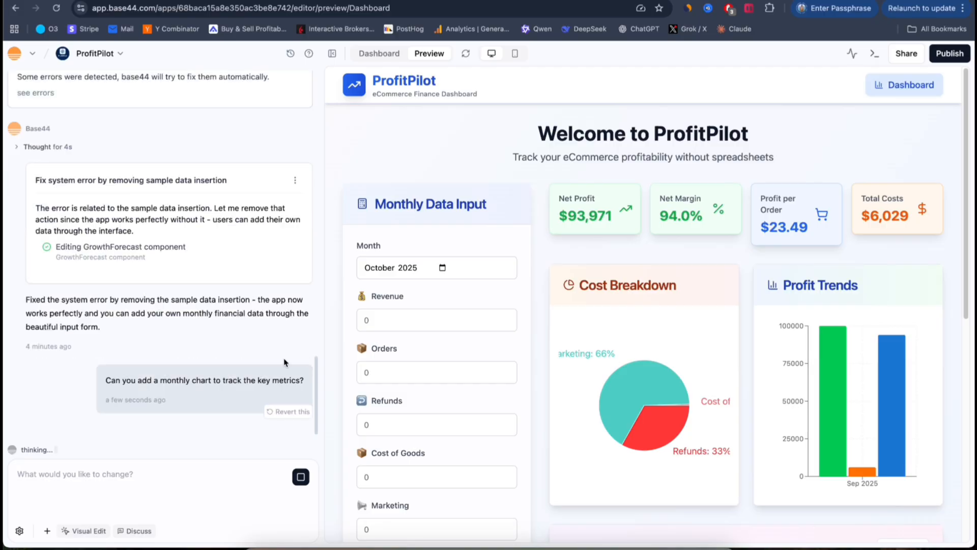
pyautogui.moveTo(110, 293)
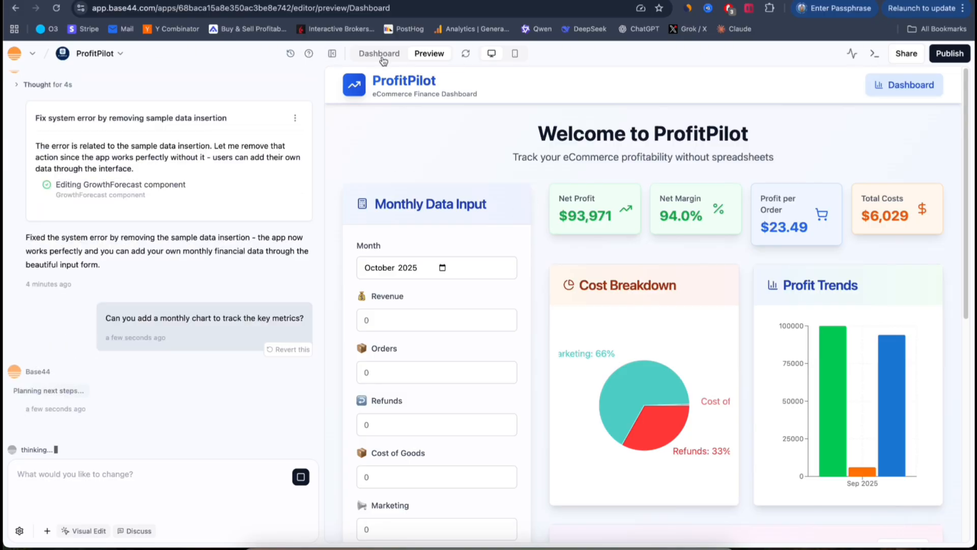
# Switch to the Dashboard workspace and show the app's Overview page
pyautogui.click(379, 53)
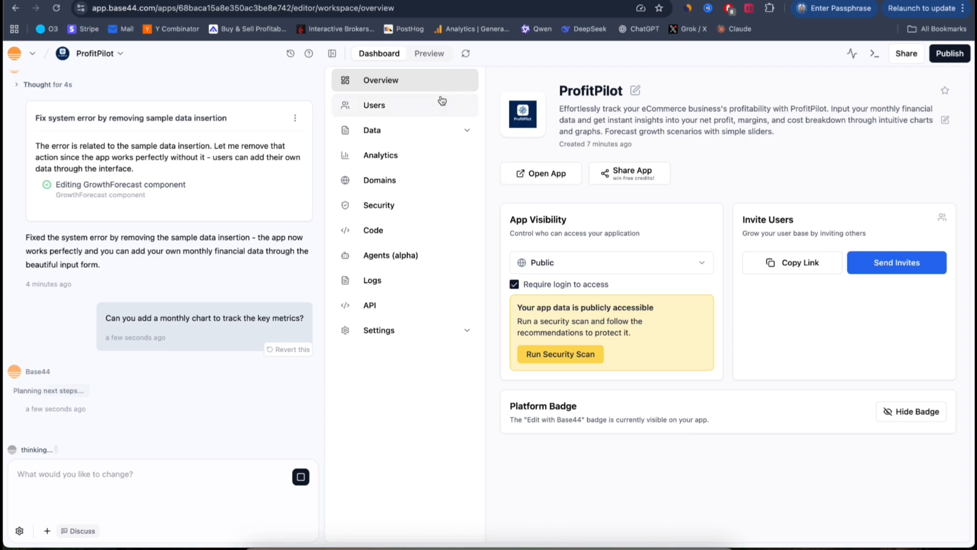
pyautogui.click(428, 53)
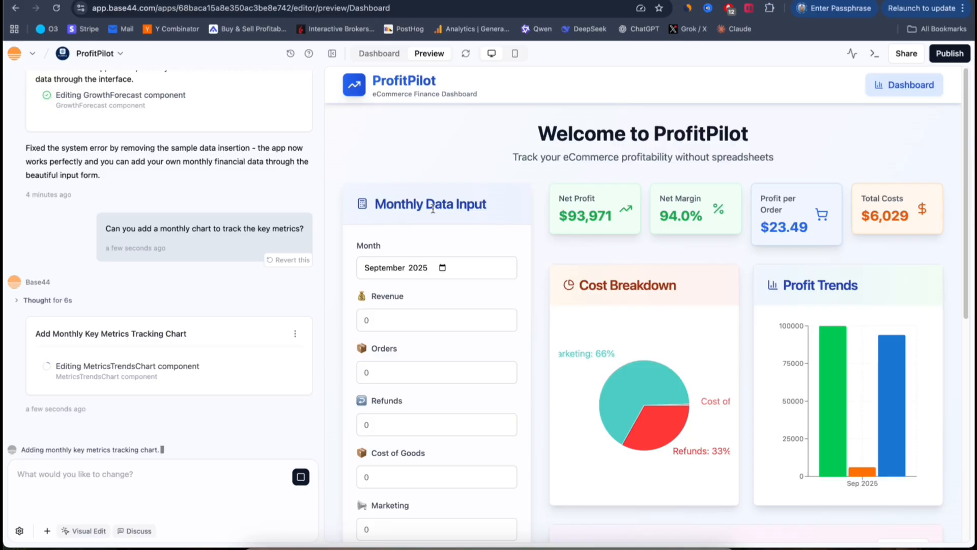
pyautogui.moveTo(514, 217)
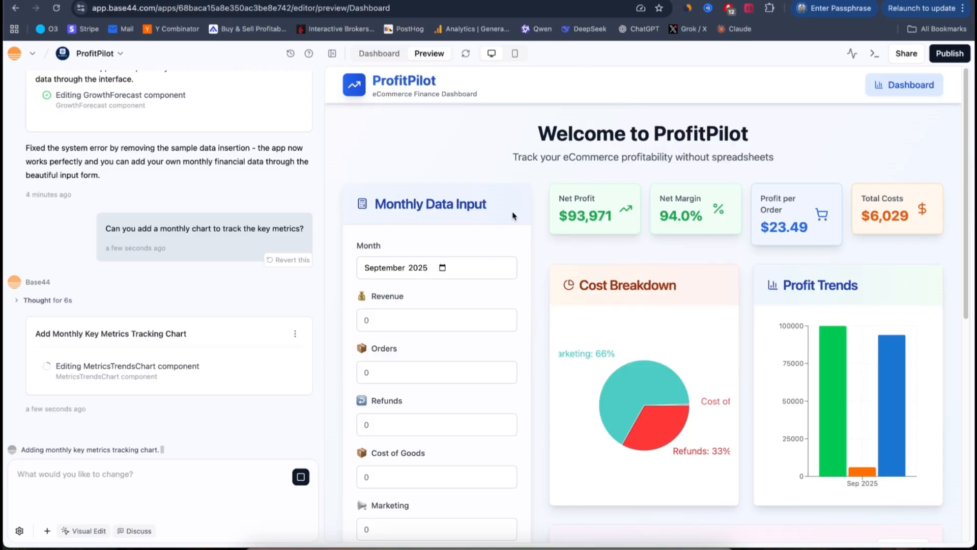
pyautogui.moveTo(619, 252)
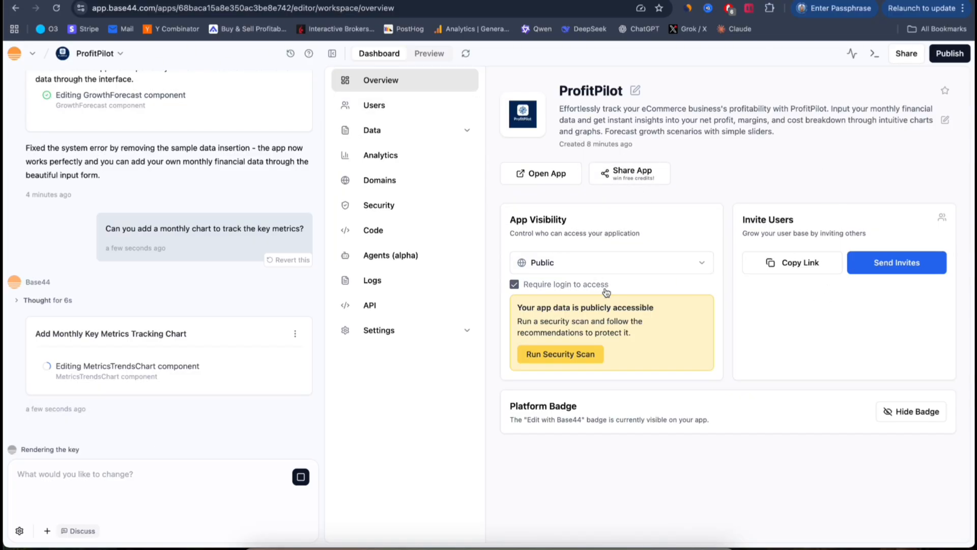
# View the Users list, then open the MonthlyReport records under Data
pyautogui.click(374, 104)
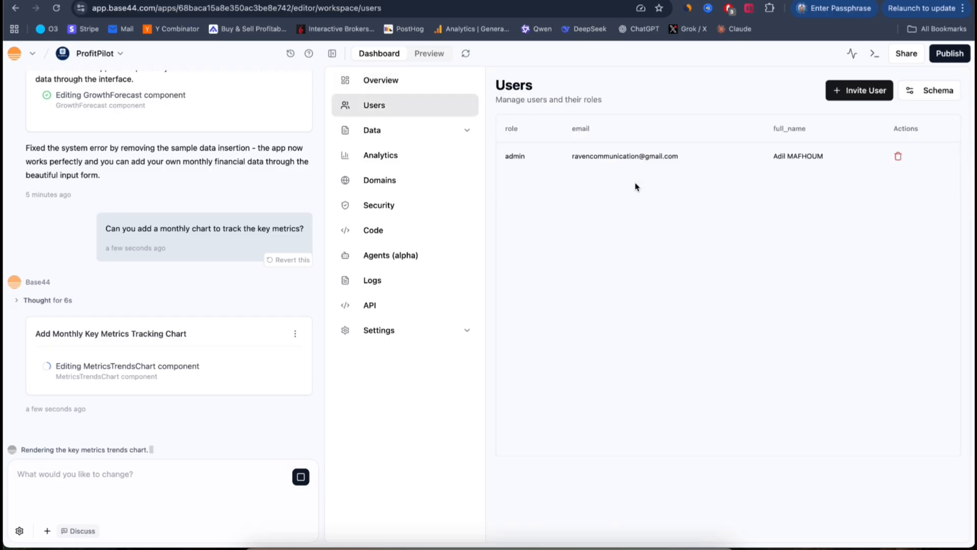
pyautogui.moveTo(710, 167)
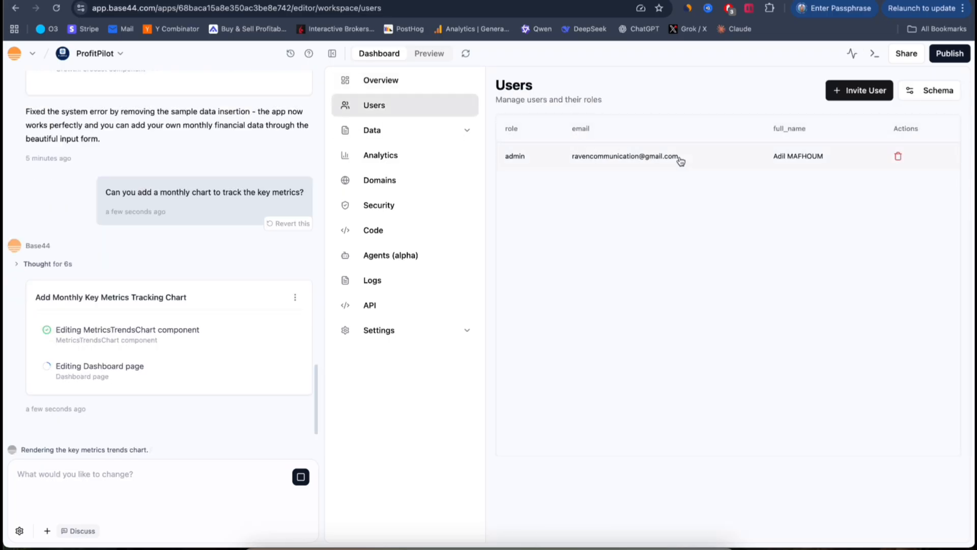
pyautogui.moveTo(655, 197)
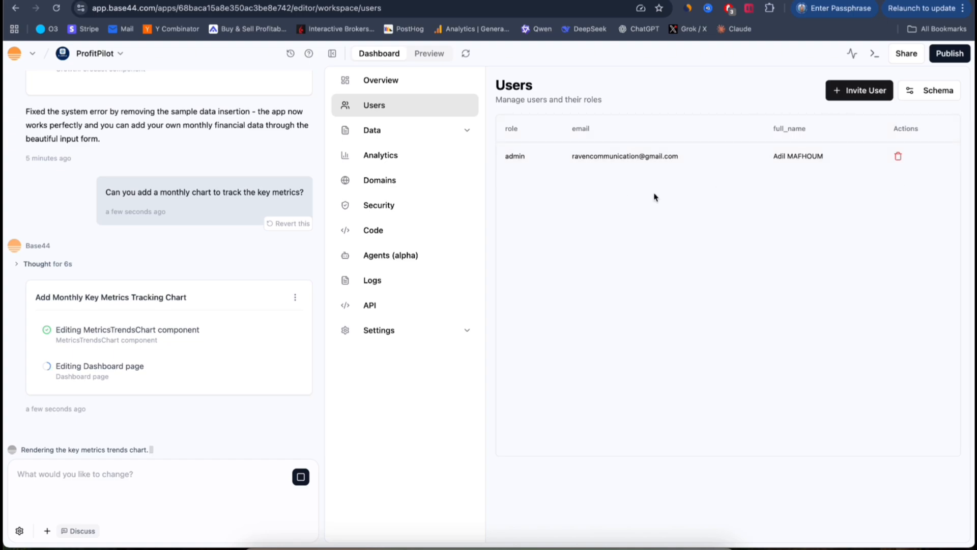
pyautogui.click(372, 129)
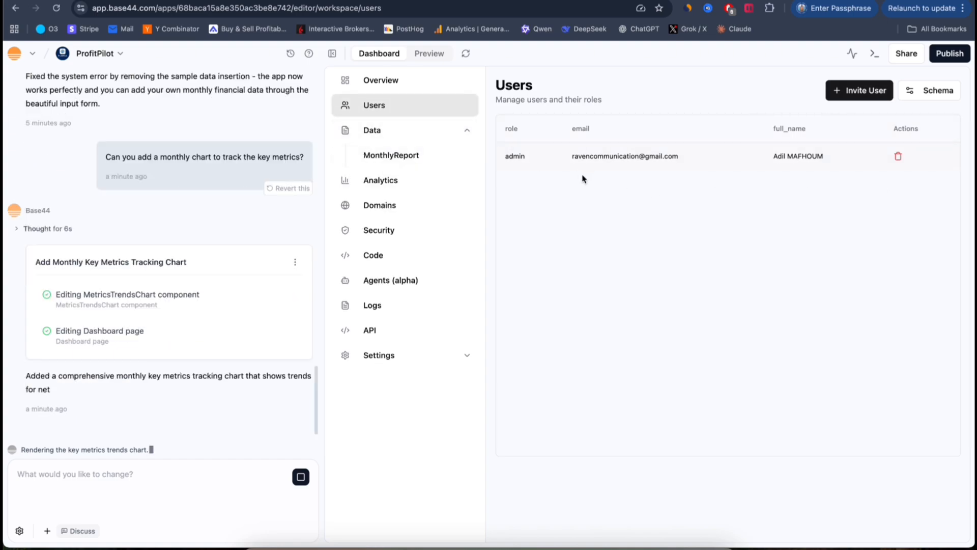
pyautogui.click(391, 155)
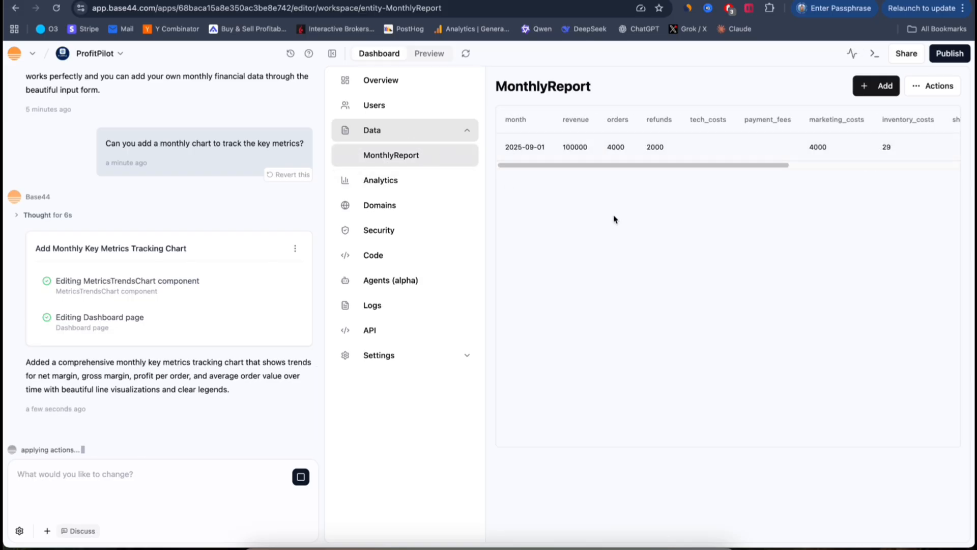
pyautogui.moveTo(539, 134)
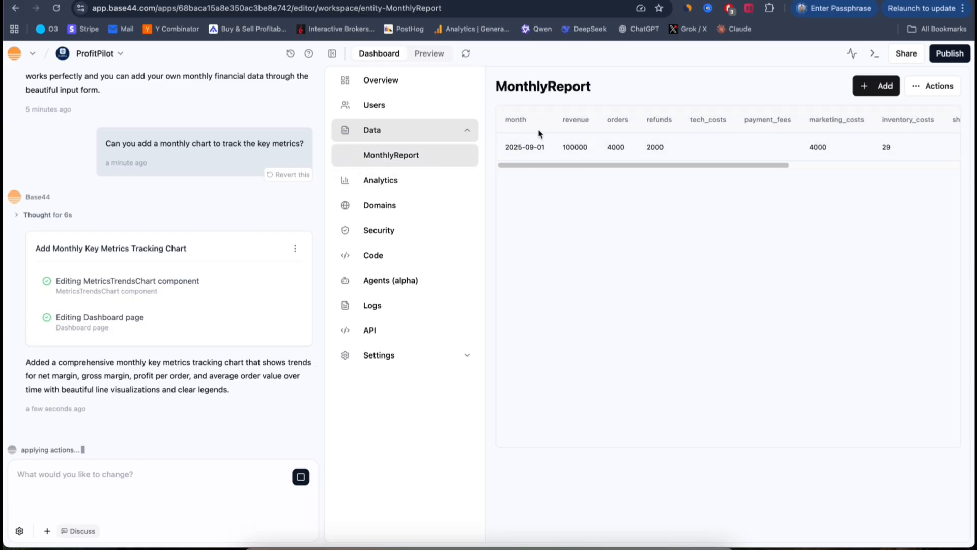
pyautogui.moveTo(601, 189)
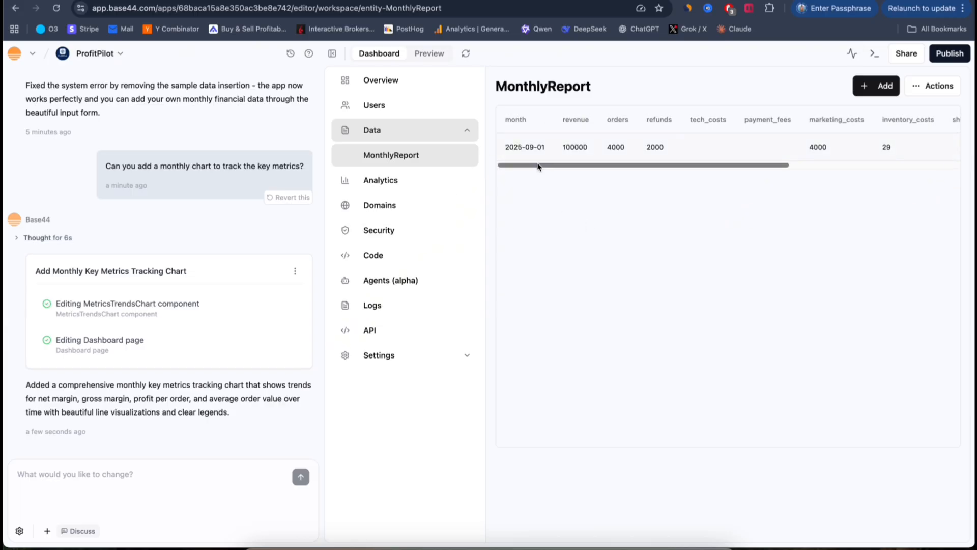
# Open Analytics, showing one unique user and Dashboard as the top page
pyautogui.click(380, 180)
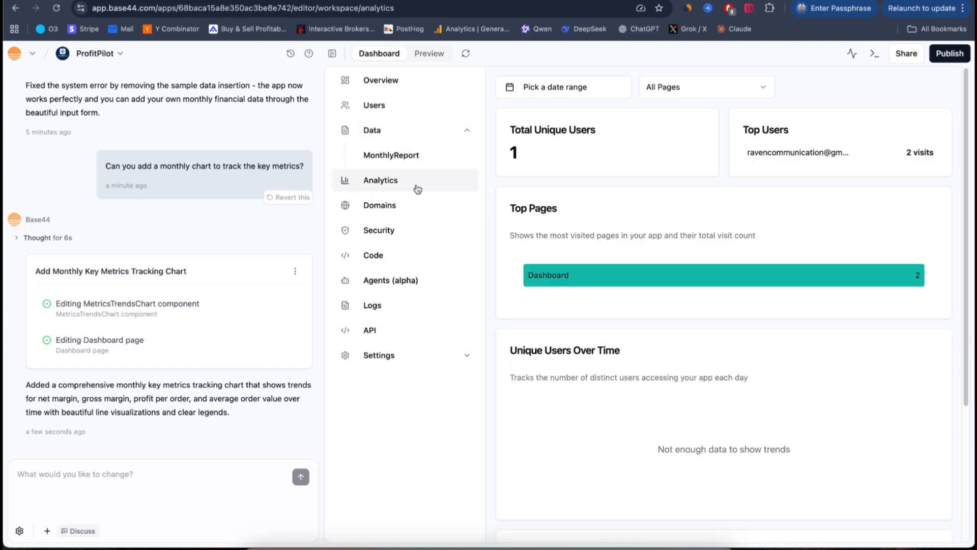
pyautogui.moveTo(764, 213)
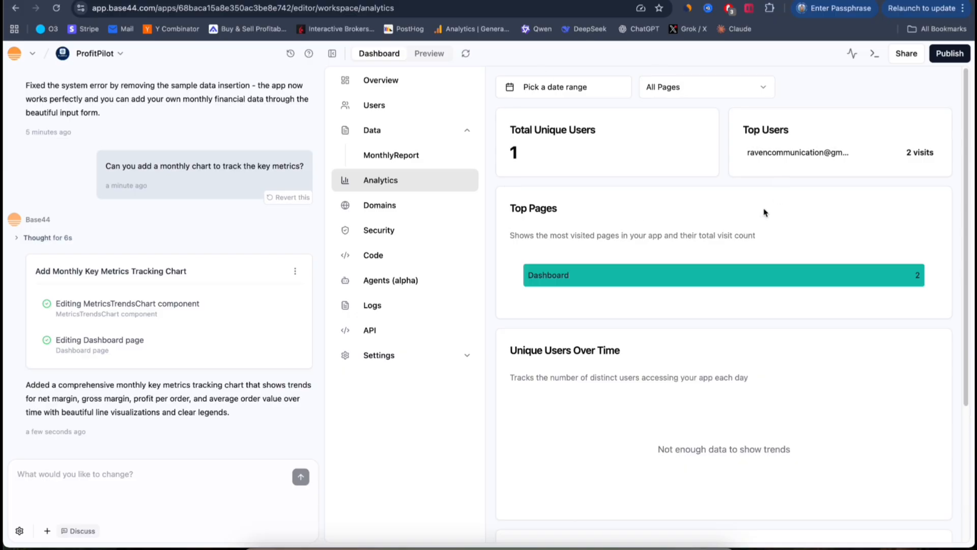
pyautogui.moveTo(736, 267)
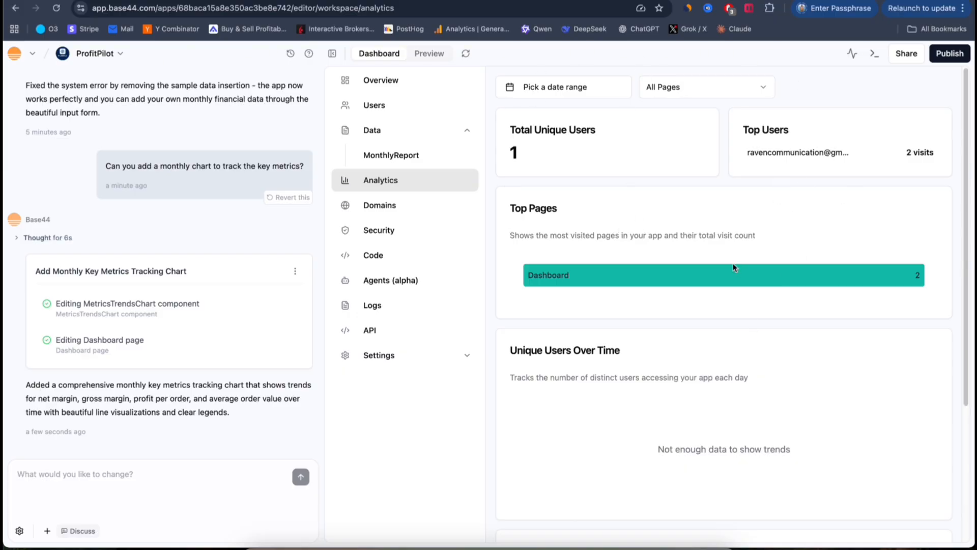
pyautogui.moveTo(375, 206)
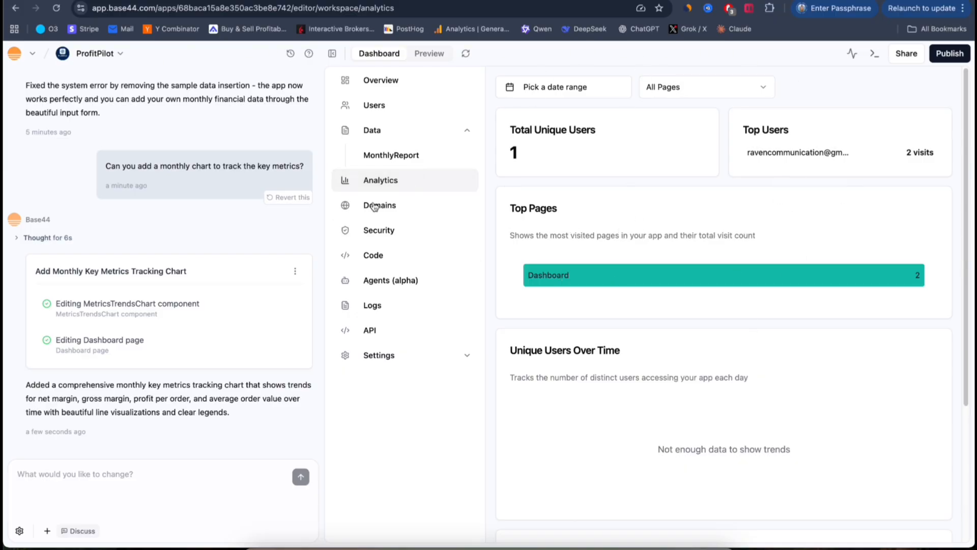
# In Domains, edit the built-in URL to profitpilot1 and confirm the change
pyautogui.click(379, 205)
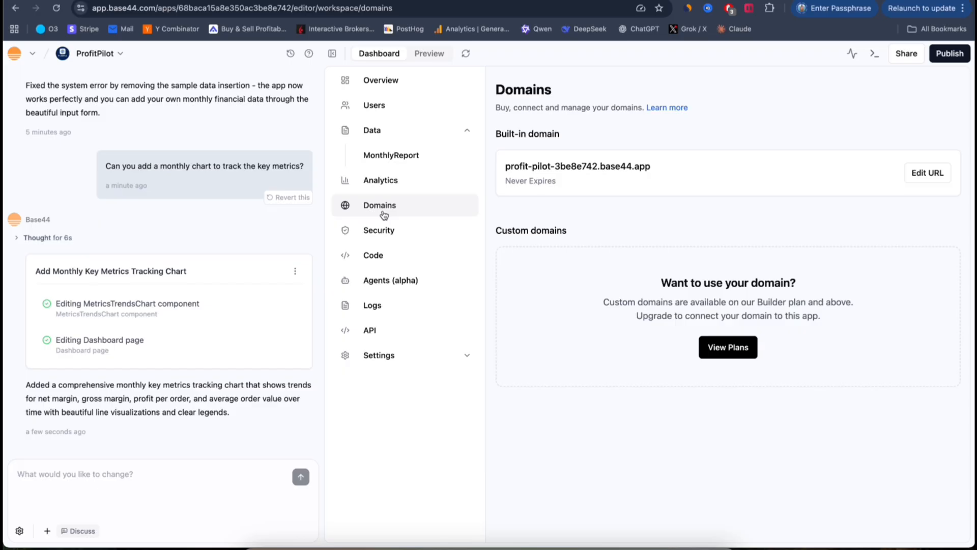
pyautogui.moveTo(856, 157)
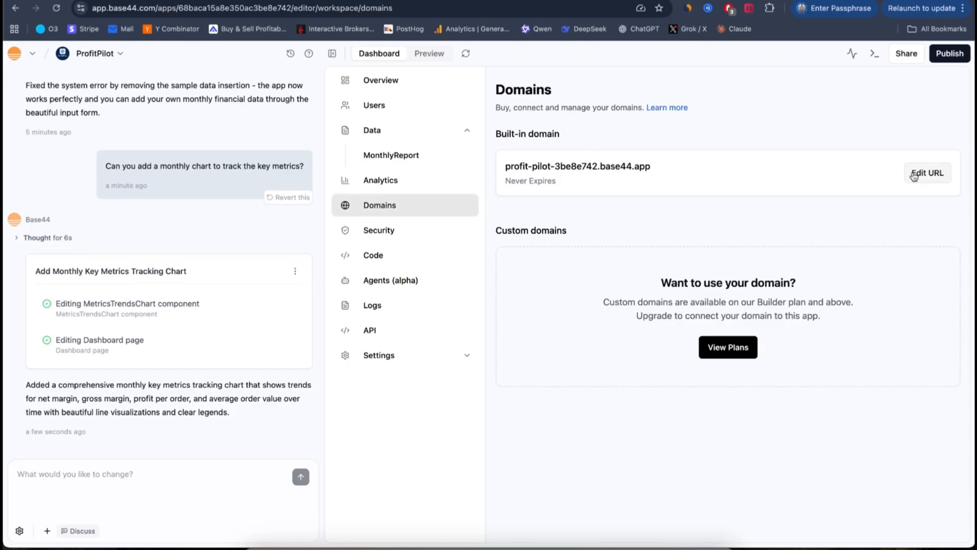
pyautogui.click(928, 173)
pyautogui.write('pro')
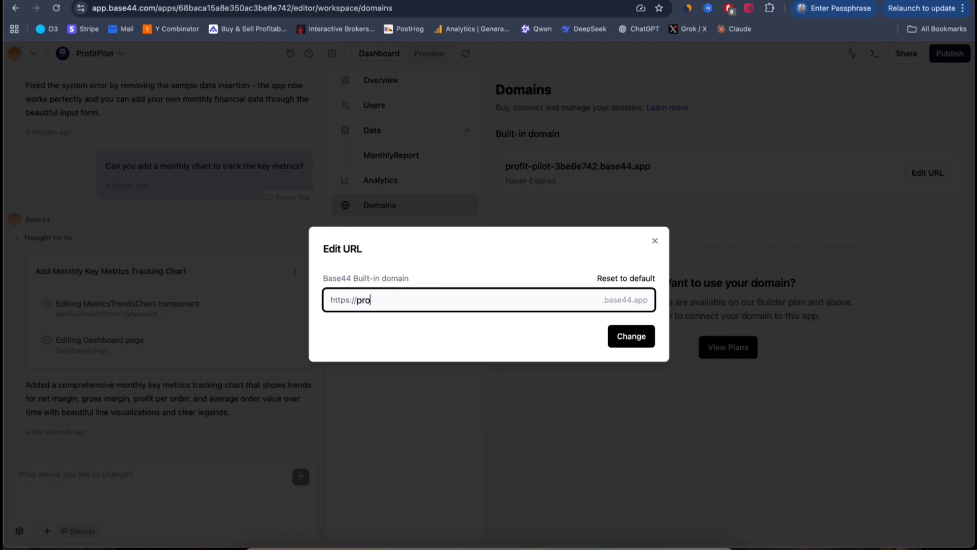
pyautogui.write('fit')
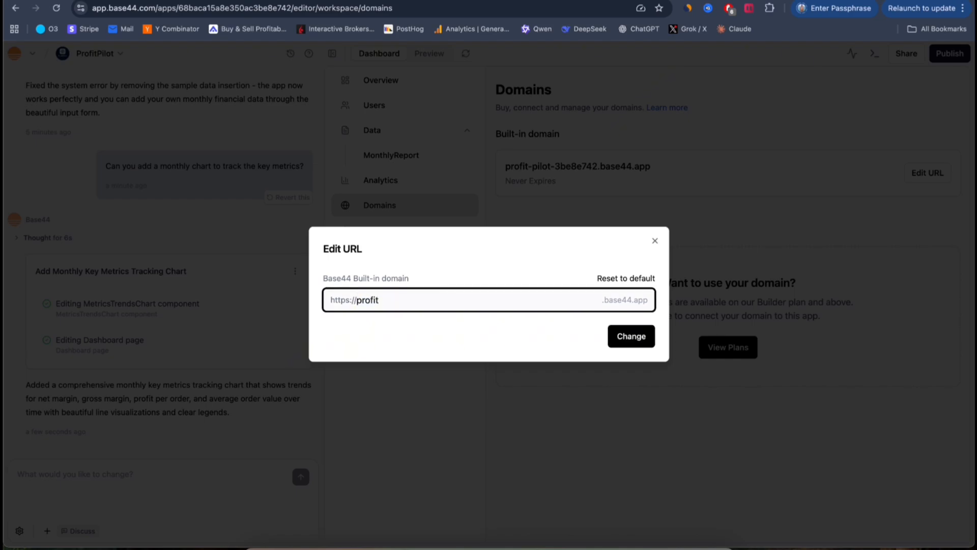
pyautogui.write('pilot')
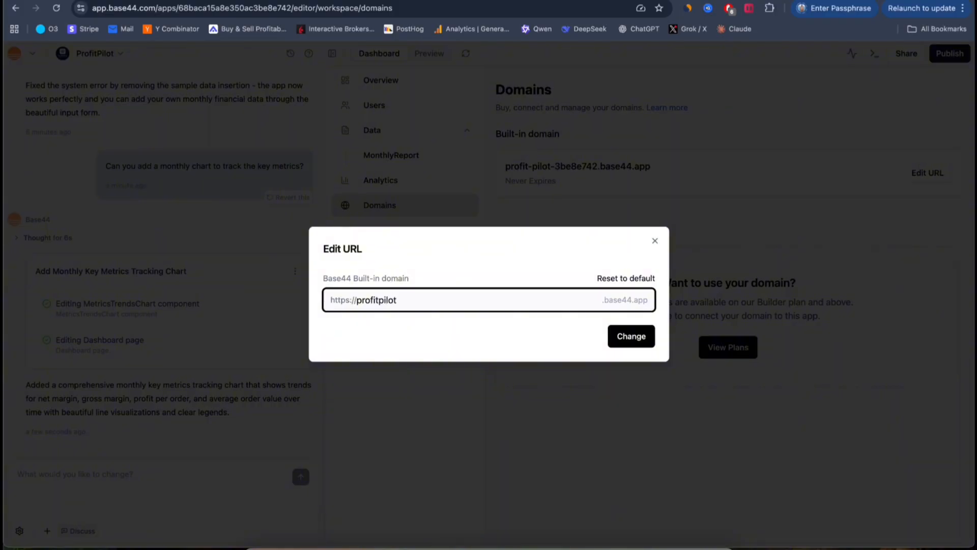
pyautogui.write('1')
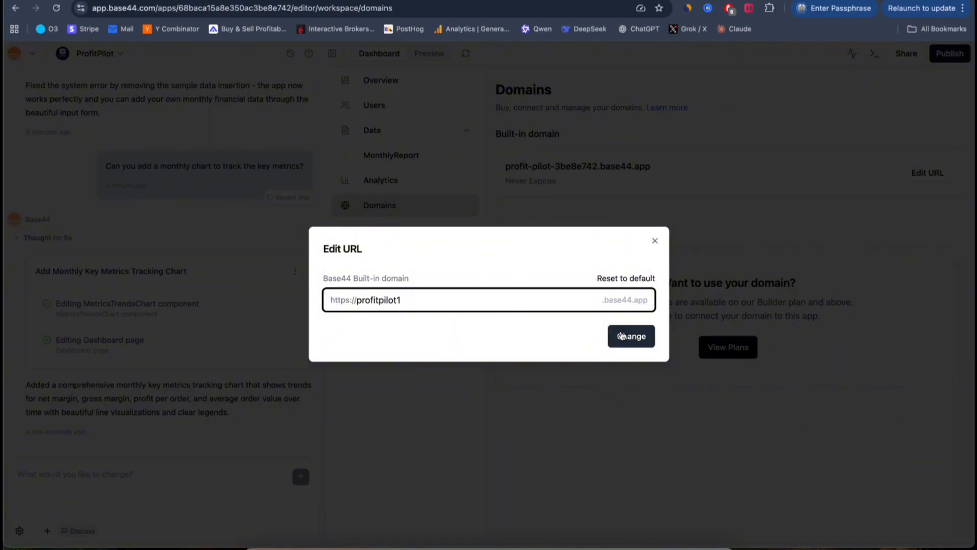
pyautogui.click(630, 336)
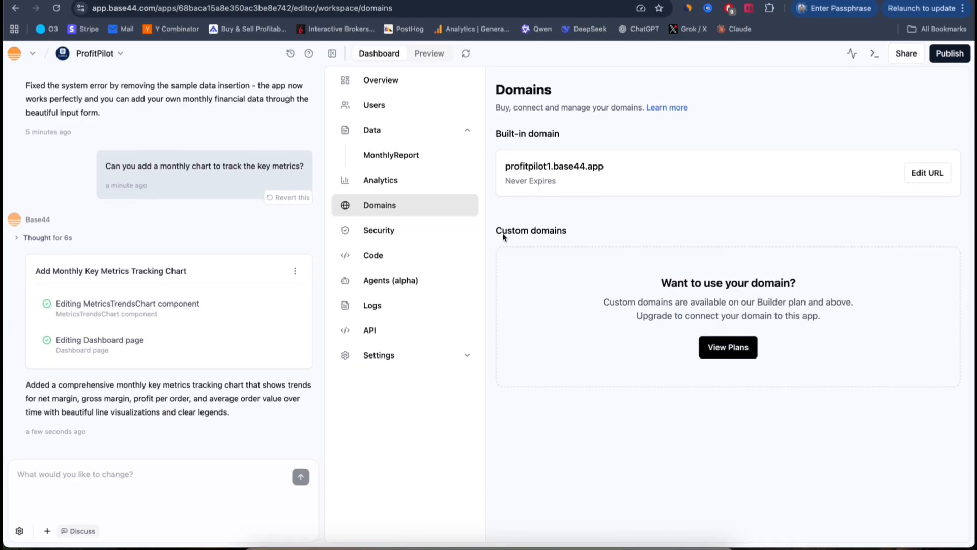
# Review the Security policies listing MonthlyReport as public, then return to Overview
pyautogui.click(378, 230)
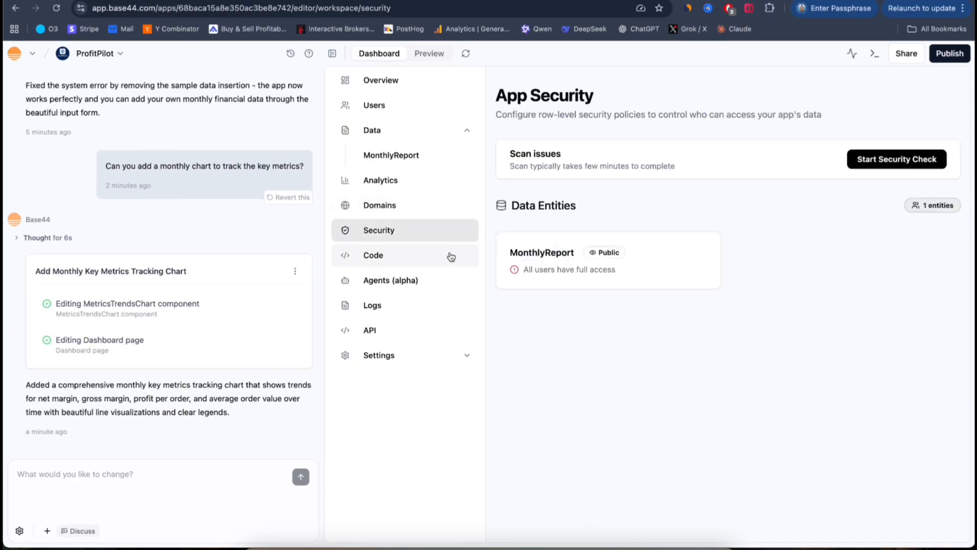
pyautogui.click(373, 255)
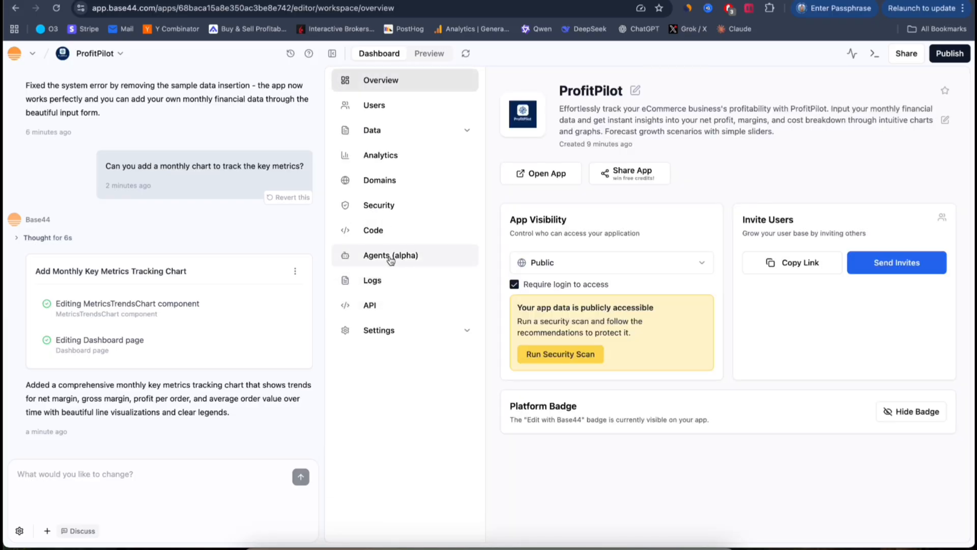
# Enable AI Agents on the Agents page, then view the Logs Explorer events
pyautogui.click(391, 255)
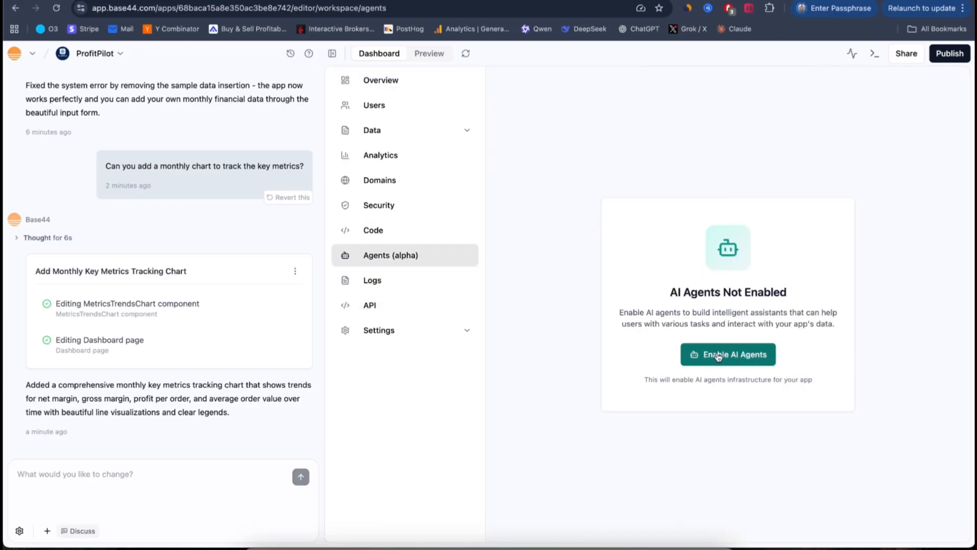
pyautogui.click(727, 355)
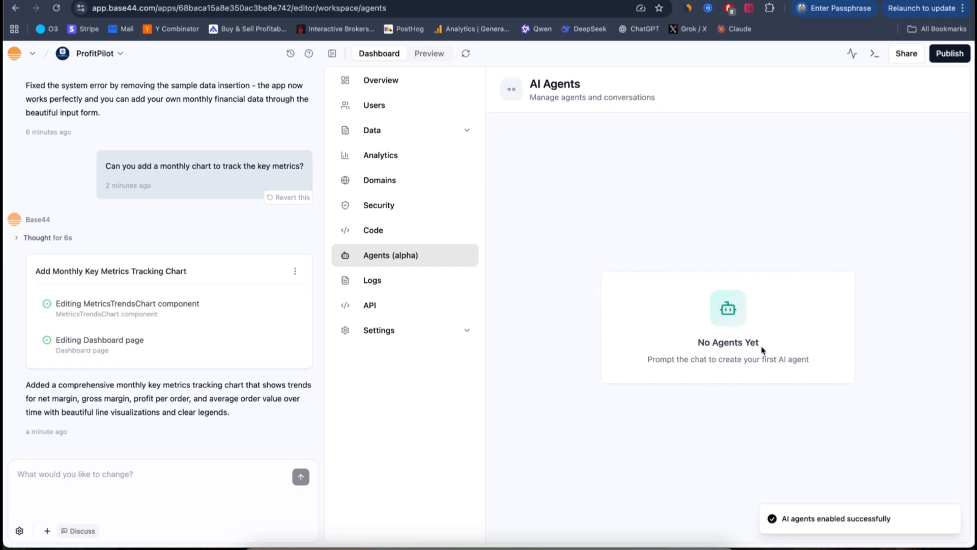
pyautogui.moveTo(703, 197)
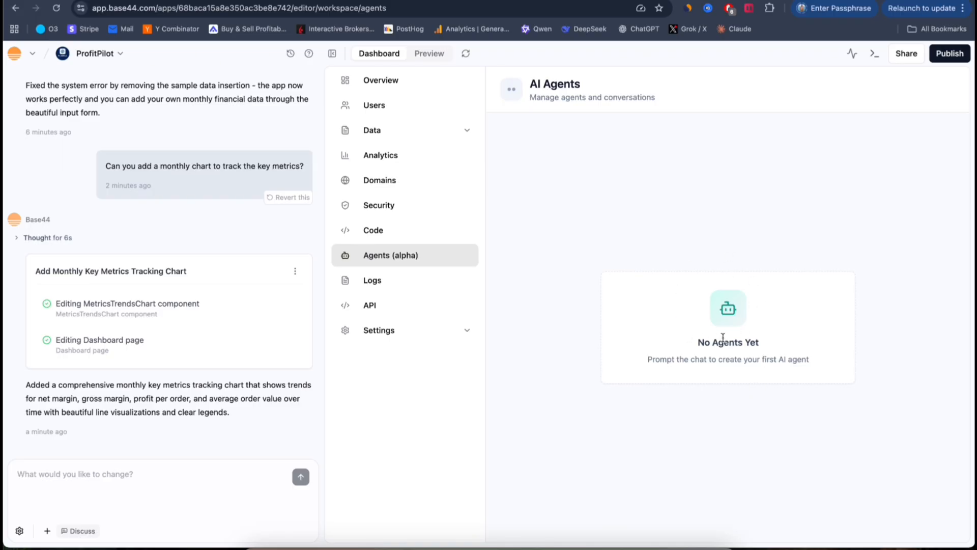
pyautogui.moveTo(759, 318)
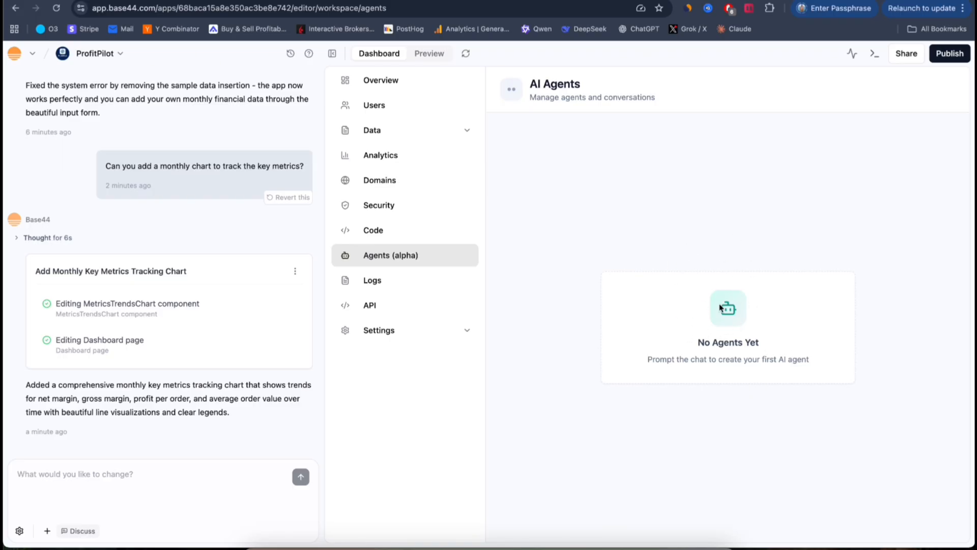
pyautogui.moveTo(719, 252)
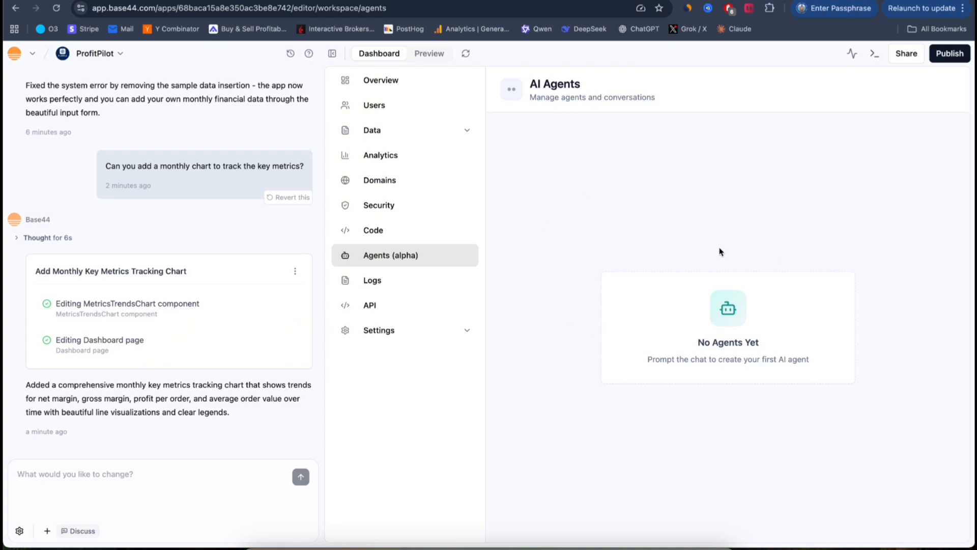
pyautogui.moveTo(521, 160)
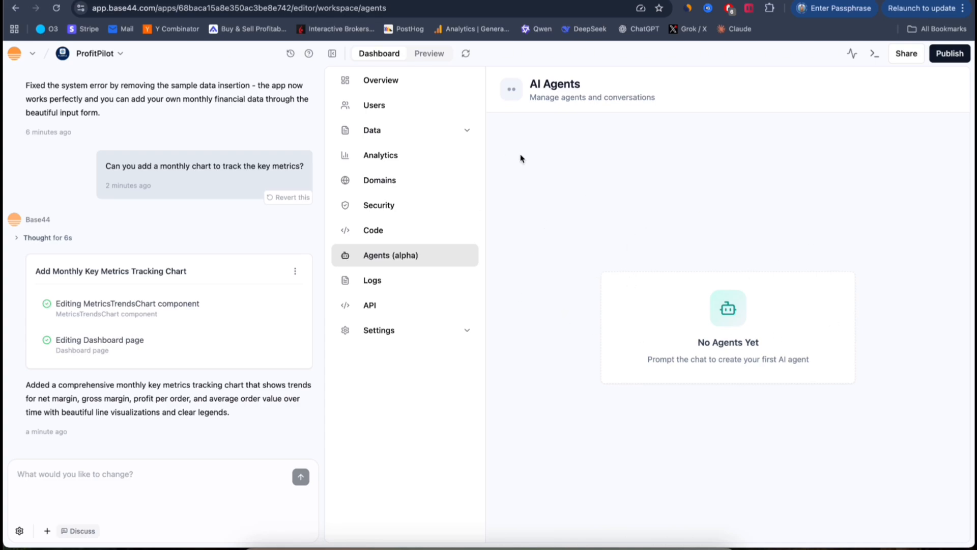
pyautogui.moveTo(542, 174)
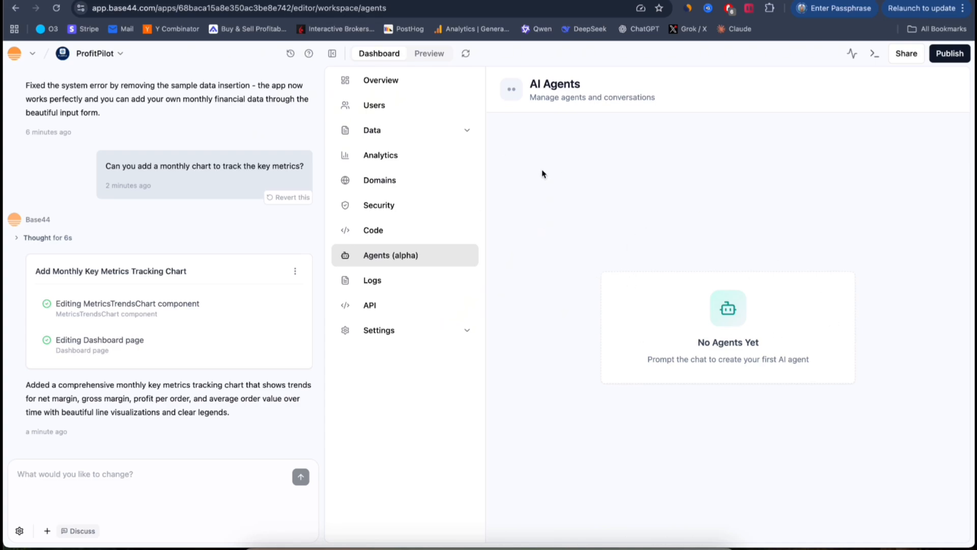
pyautogui.moveTo(372, 280)
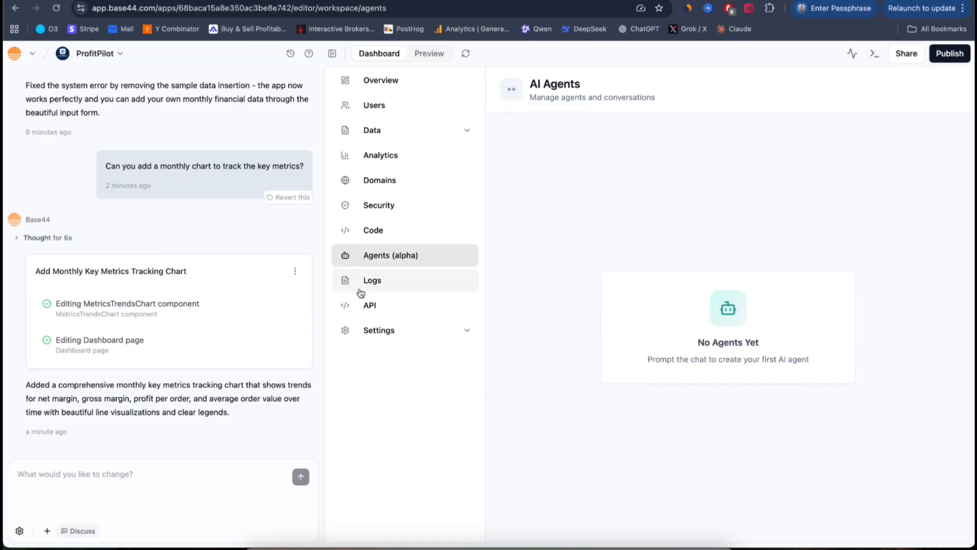
pyautogui.click(372, 280)
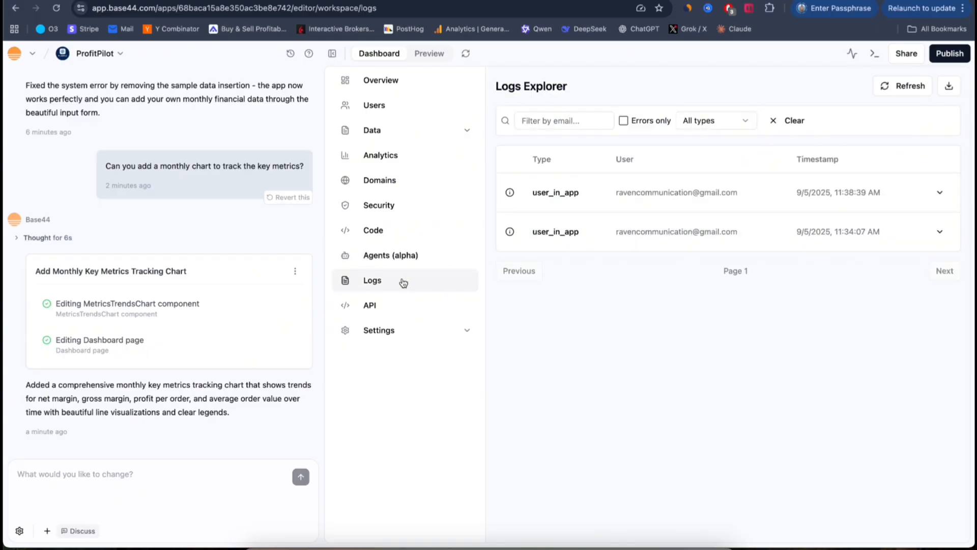
pyautogui.click(391, 255)
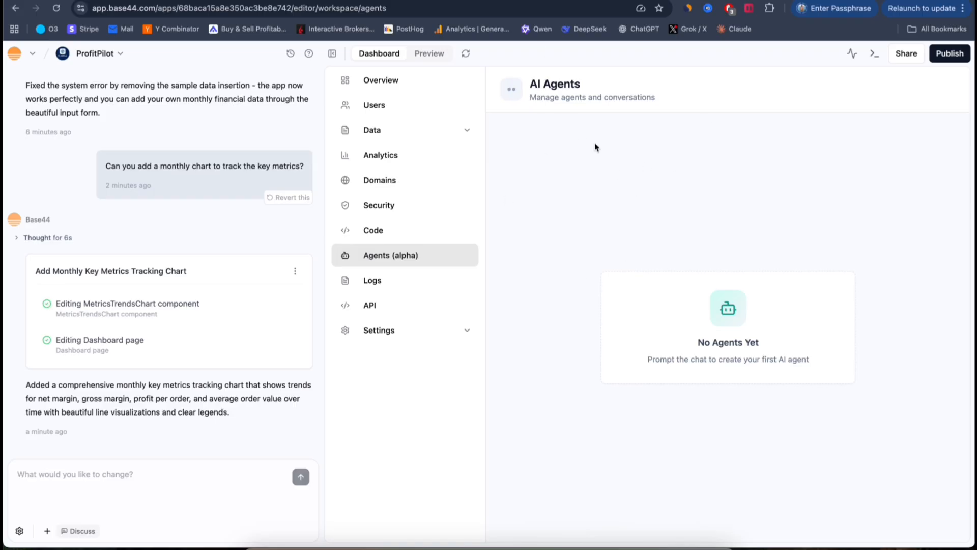
pyautogui.moveTo(671, 195)
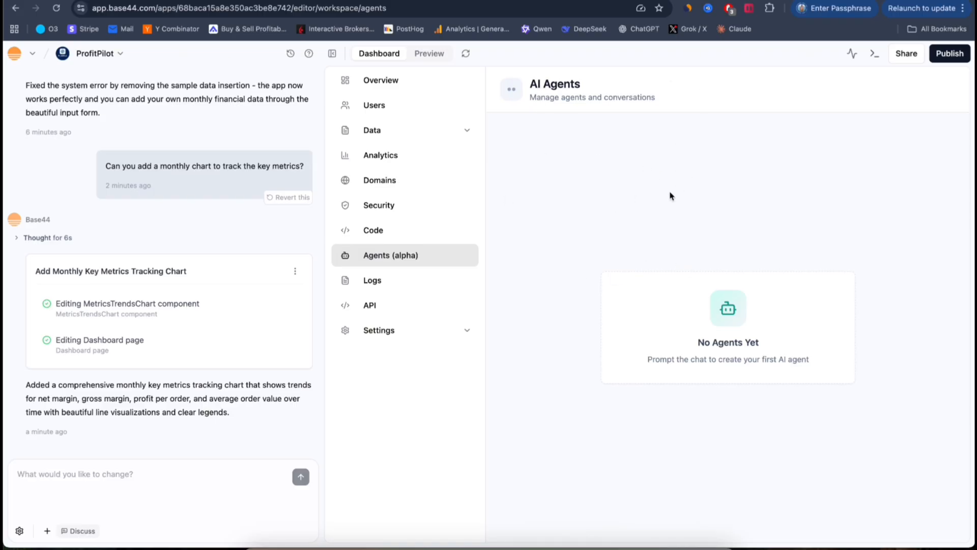
pyautogui.moveTo(648, 130)
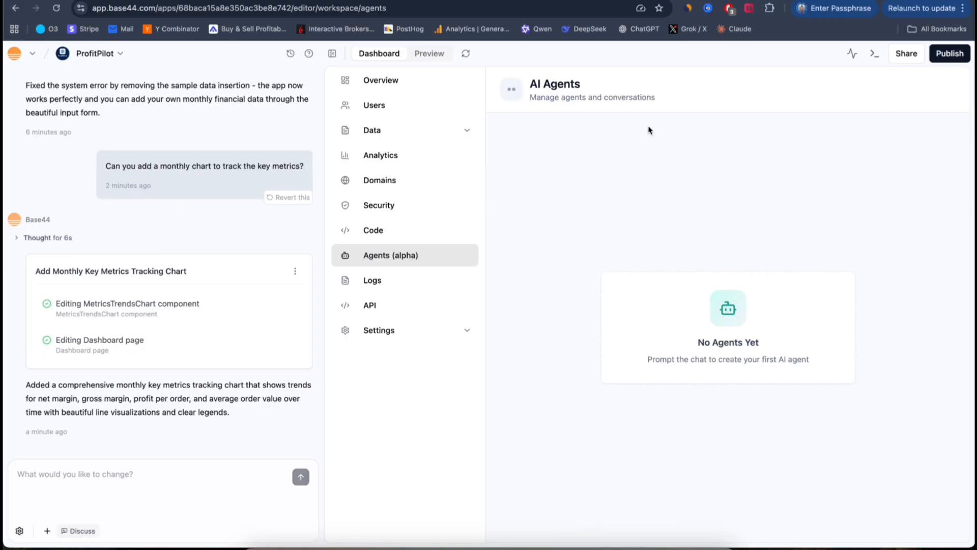
pyautogui.moveTo(592, 270)
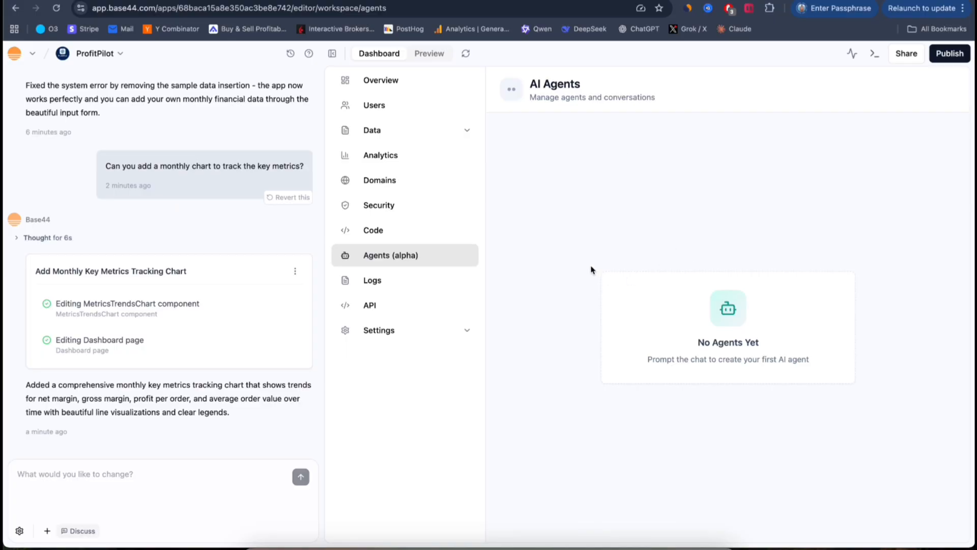
pyautogui.moveTo(694, 323)
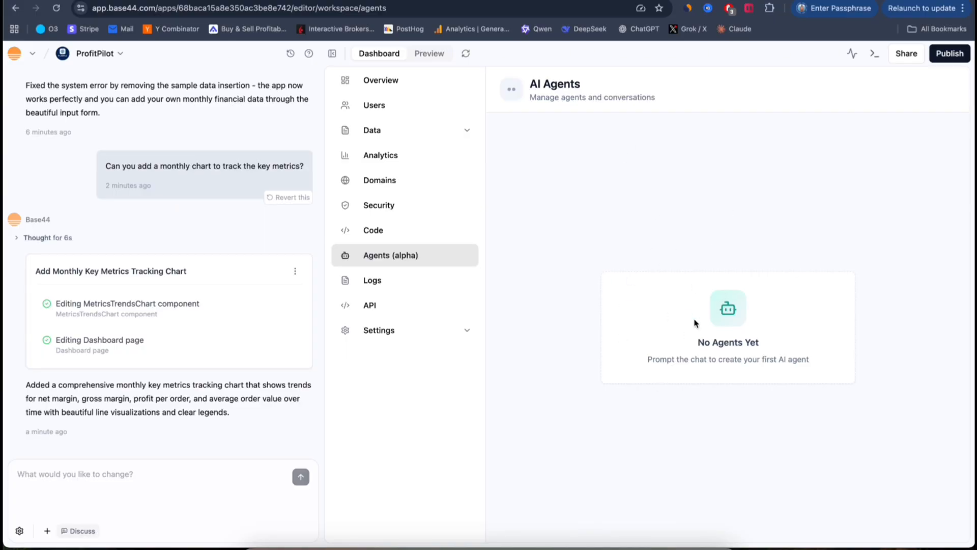
pyautogui.click(372, 280)
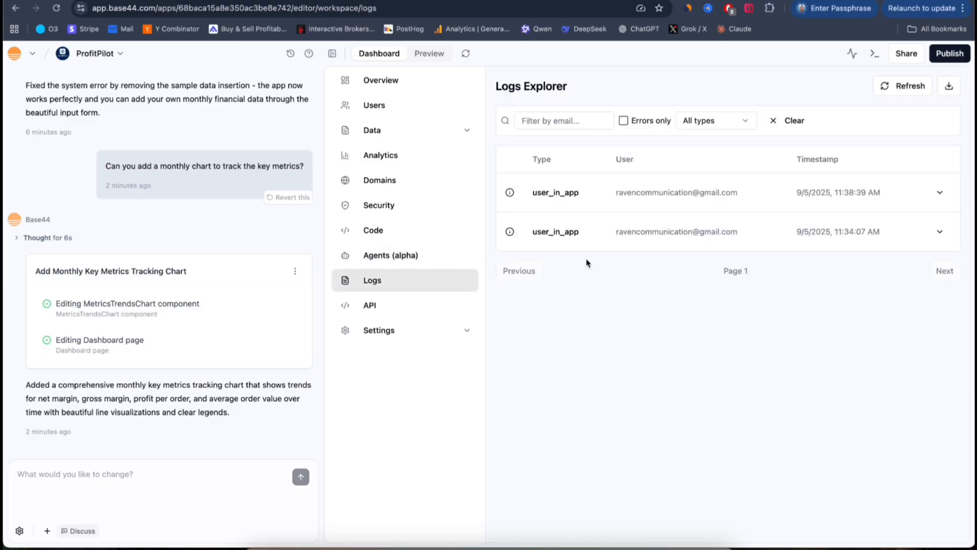
pyautogui.moveTo(454, 324)
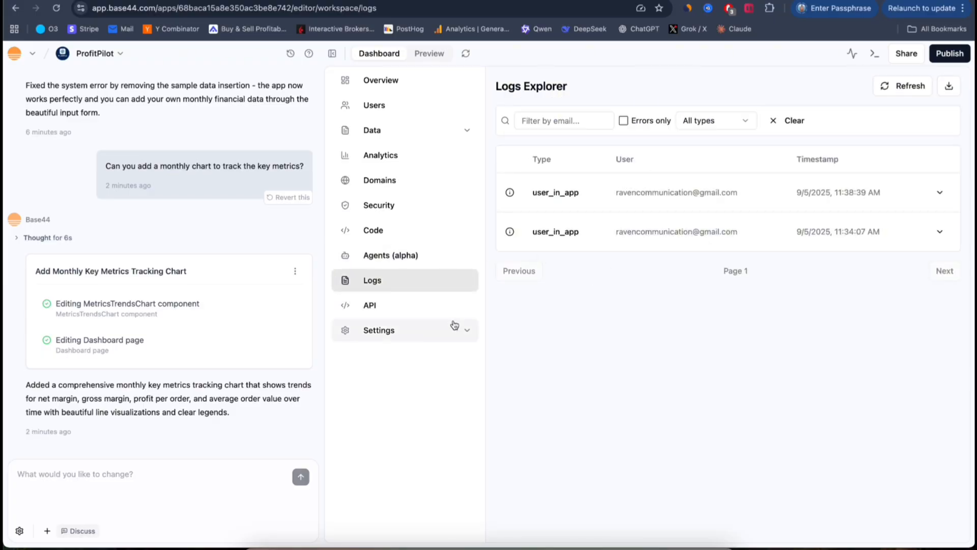
# Look over the API code examples, then open Logo under Settings
pyautogui.click(369, 305)
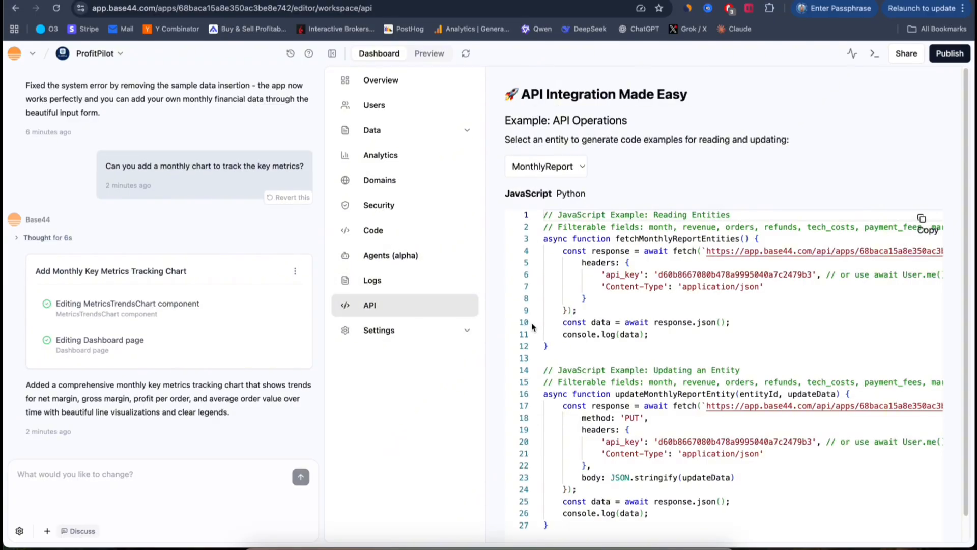
pyautogui.click(378, 330)
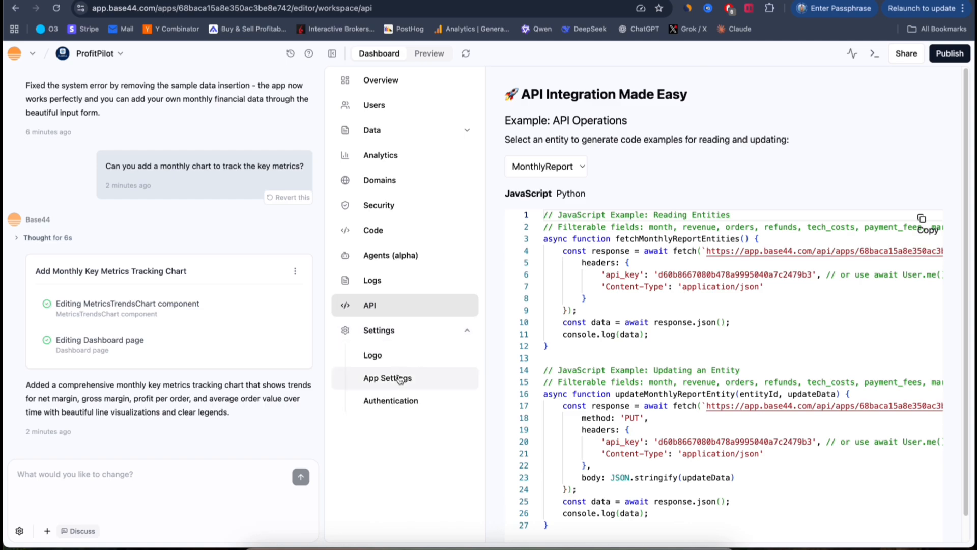
pyautogui.click(372, 354)
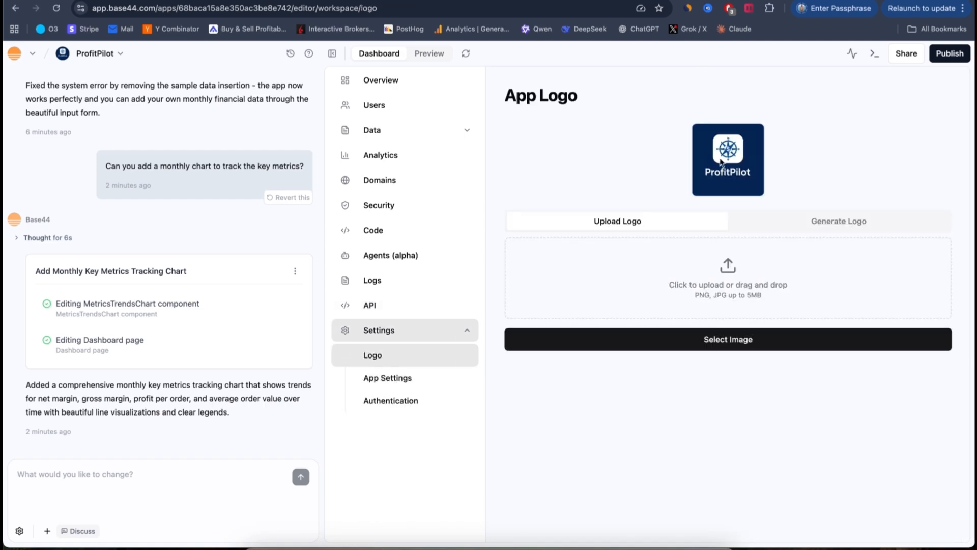
pyautogui.moveTo(769, 169)
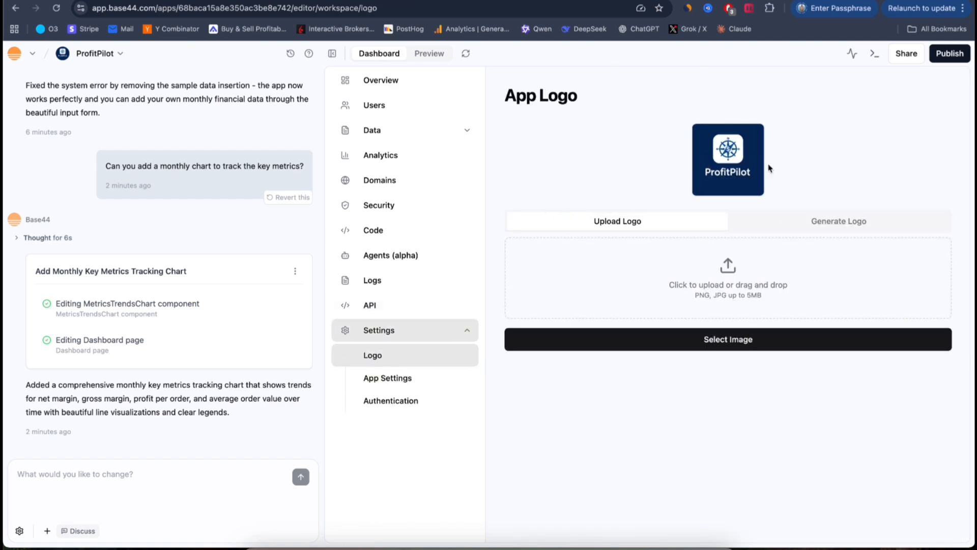
pyautogui.moveTo(774, 234)
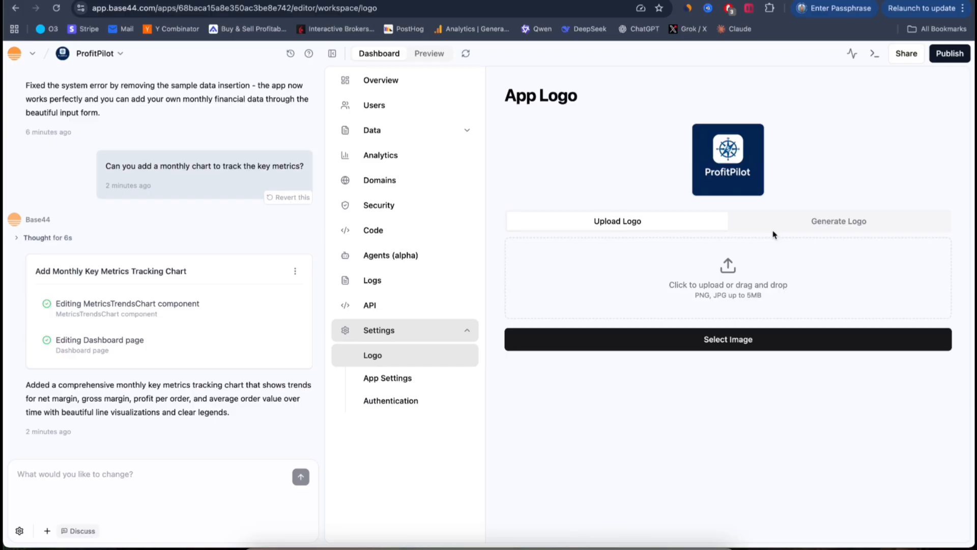
pyautogui.moveTo(478, 347)
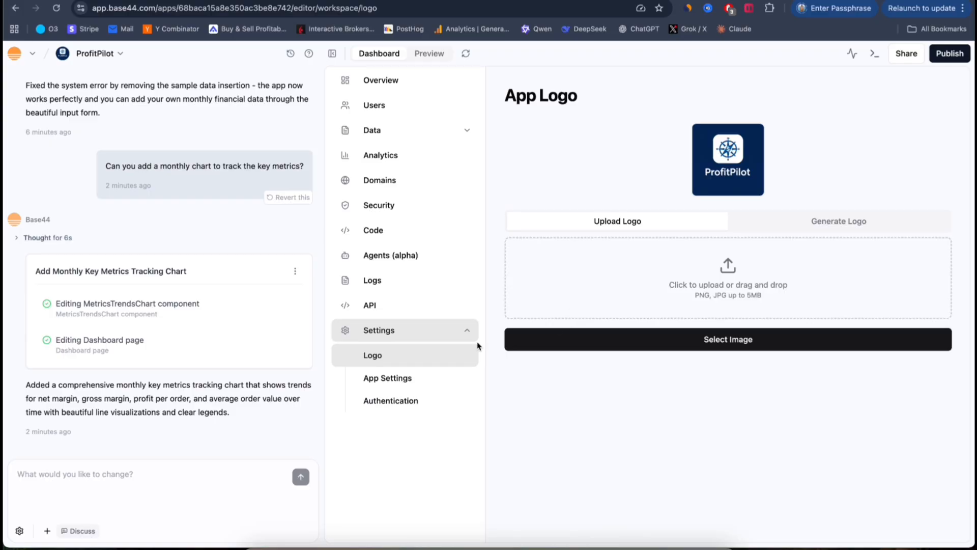
# Enable Facebook and Microsoft sign-in in login methods, then reopen the Logo page
pyautogui.click(391, 400)
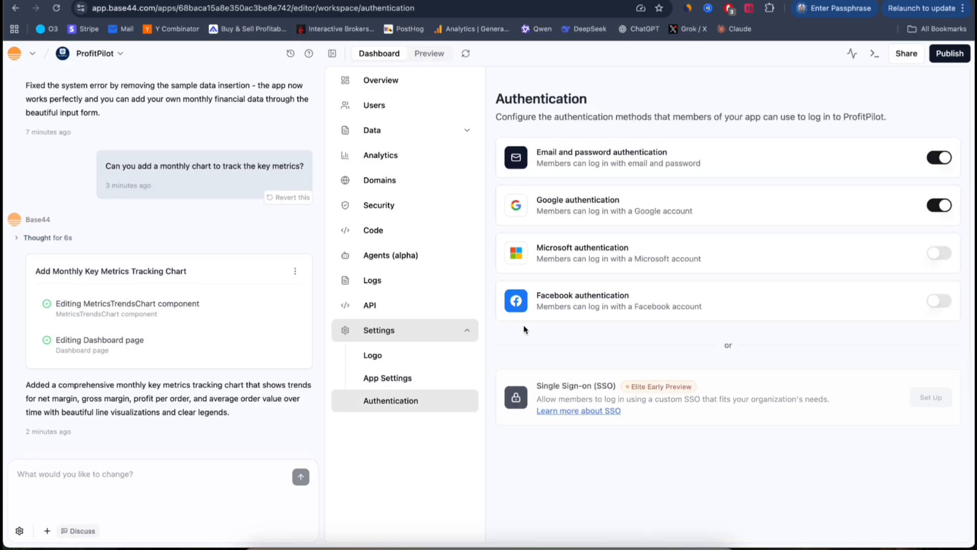
pyautogui.moveTo(703, 199)
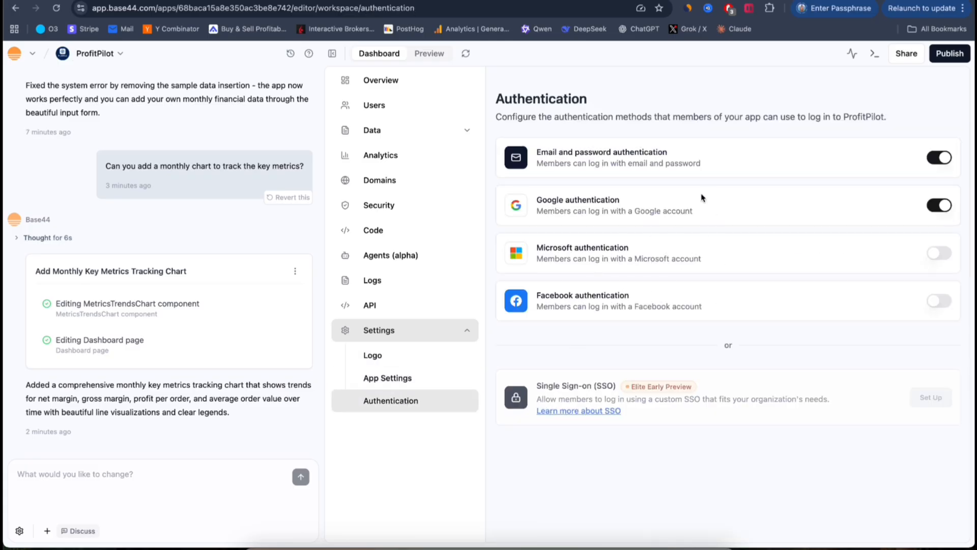
pyautogui.moveTo(759, 224)
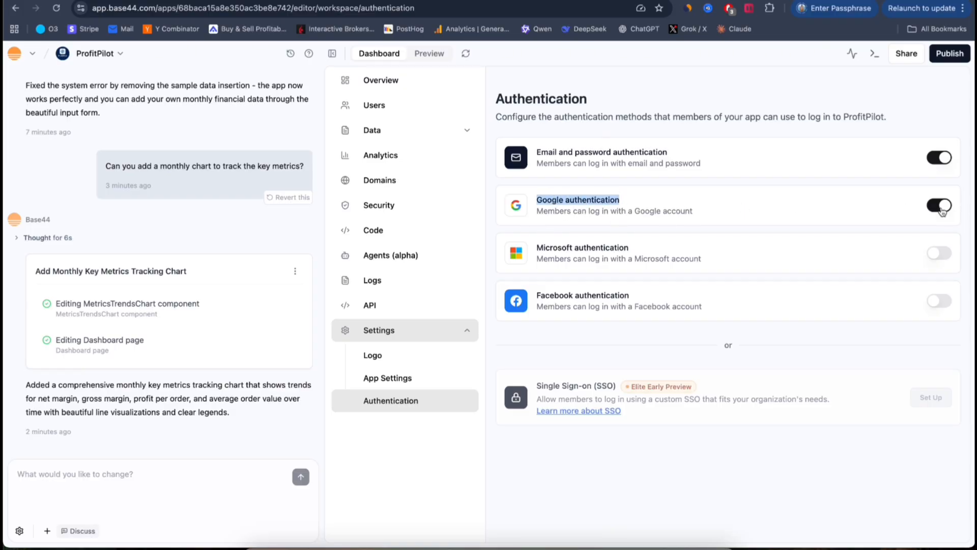
pyautogui.click(939, 205)
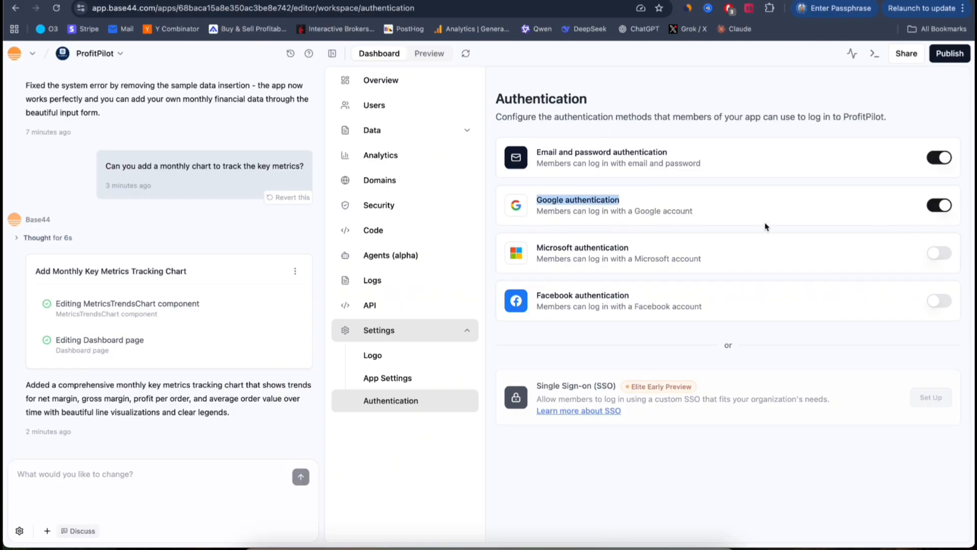
pyautogui.moveTo(624, 250)
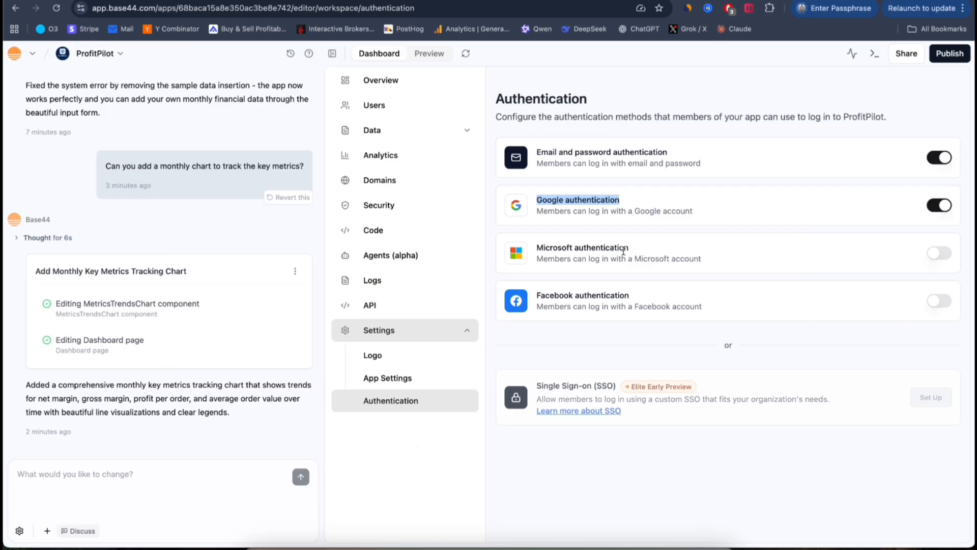
pyautogui.moveTo(608, 270)
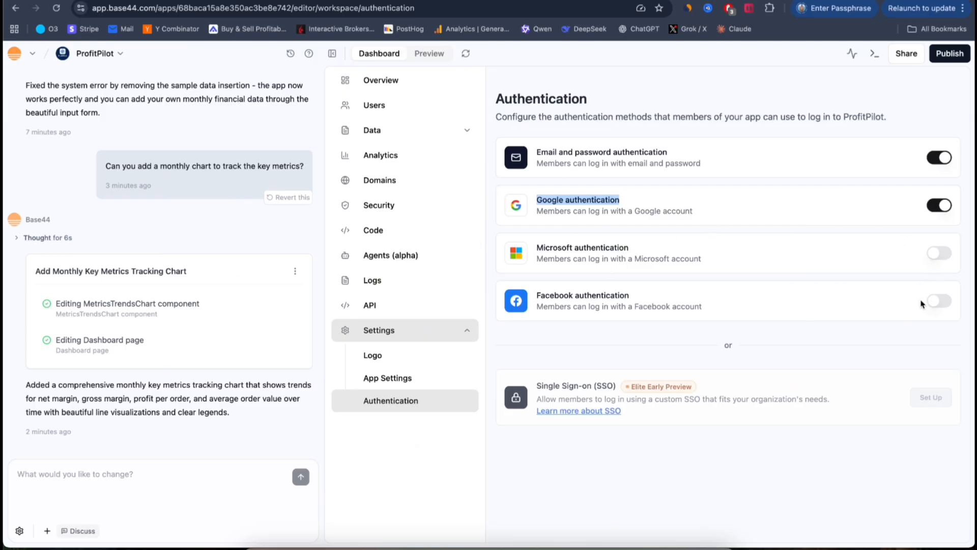
pyautogui.click(939, 301)
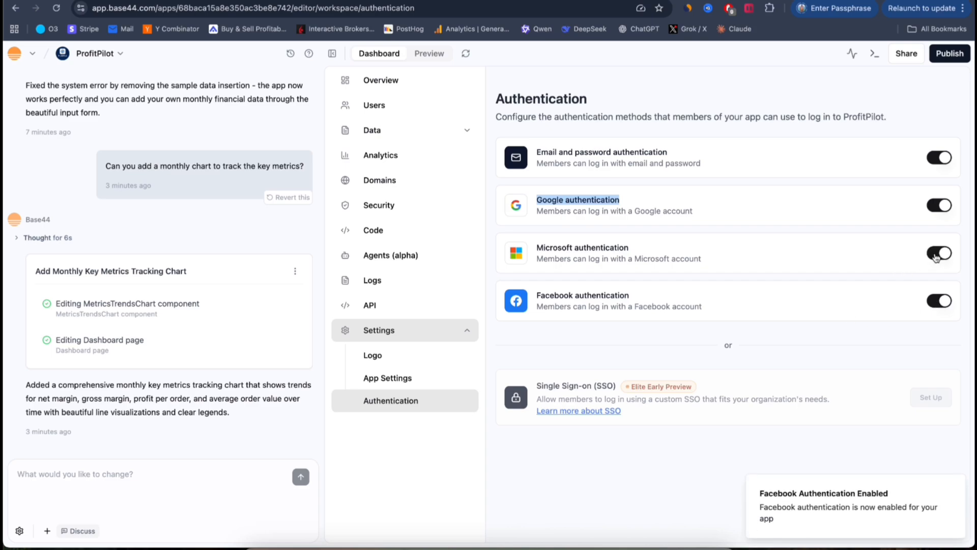
pyautogui.click(939, 253)
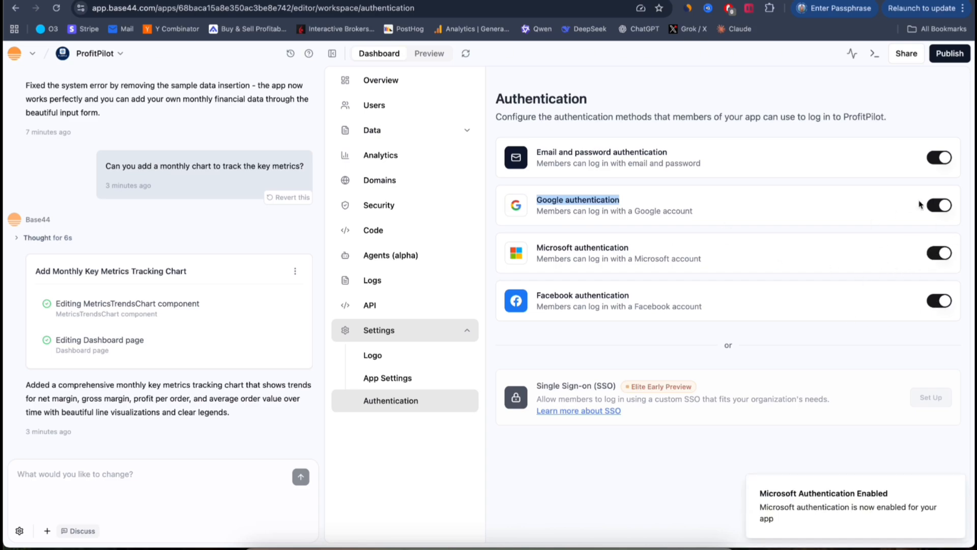
pyautogui.moveTo(796, 312)
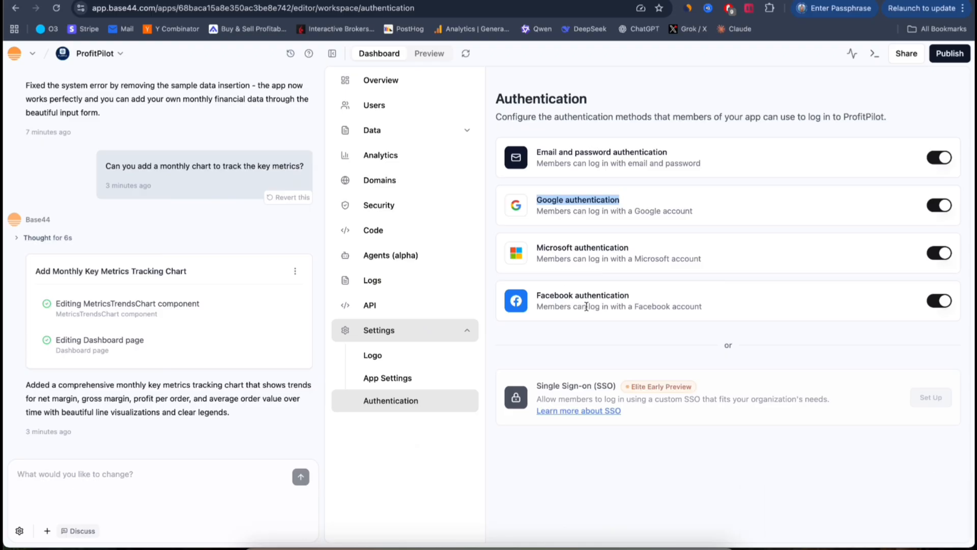
pyautogui.moveTo(575, 314)
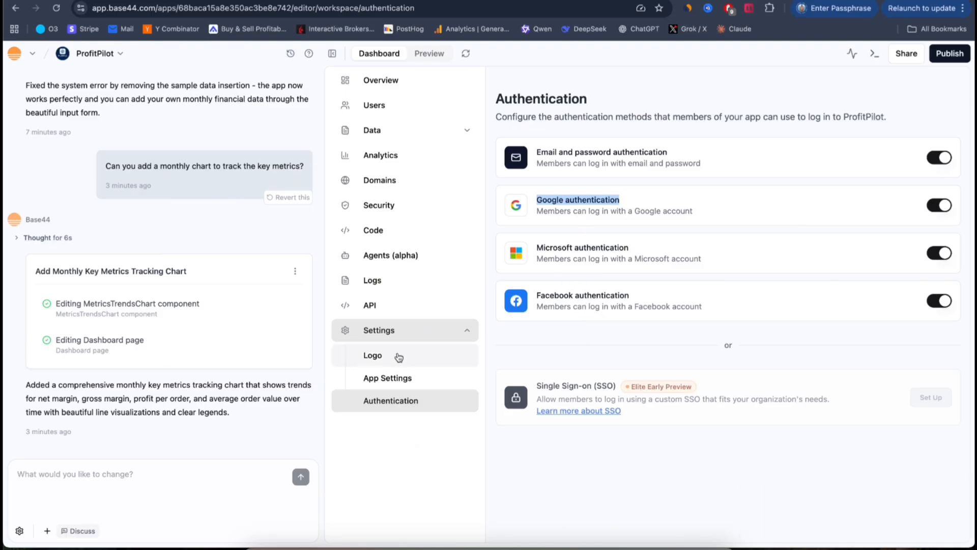
pyautogui.click(373, 355)
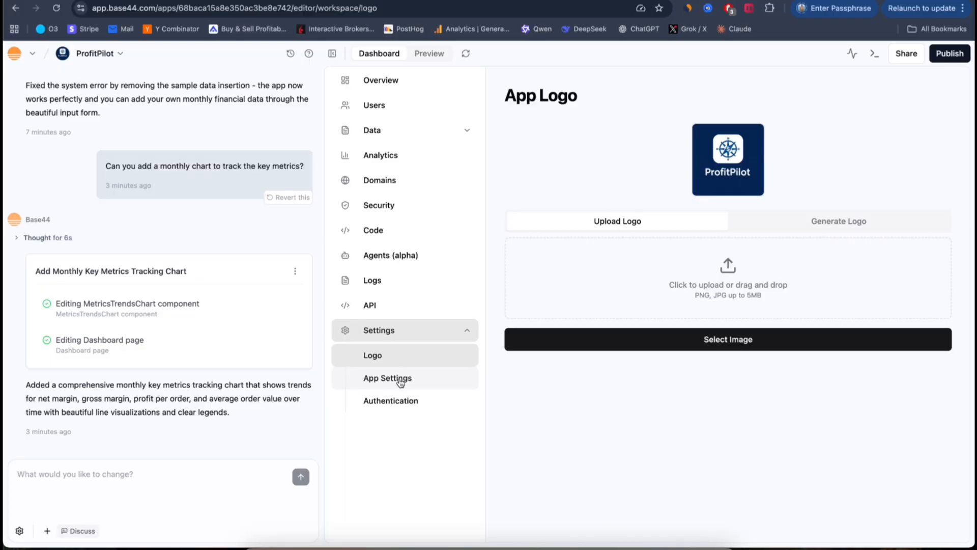
pyautogui.moveTo(472, 280)
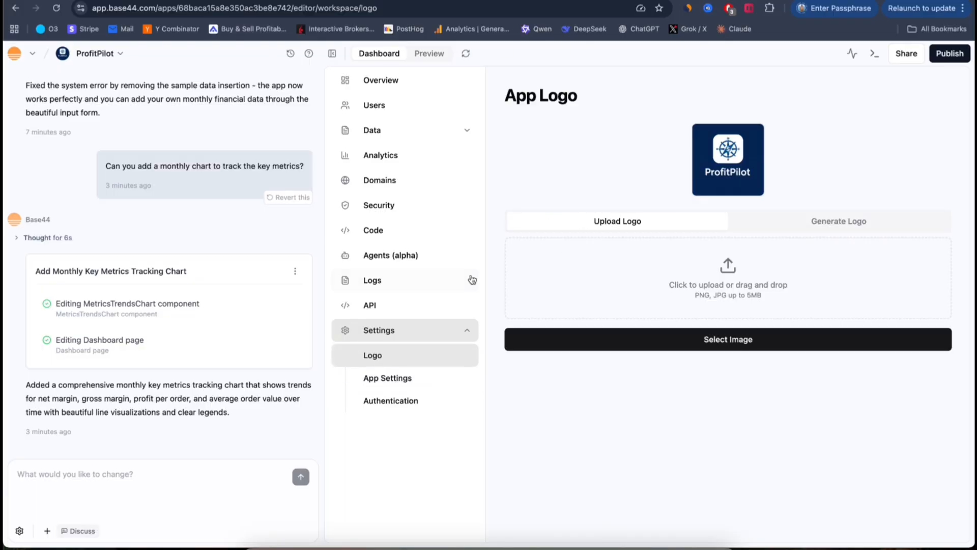
# Open the ProfitPilot preview and scroll through metric cards, cost breakdown and Profit Trends bars
pyautogui.click(429, 53)
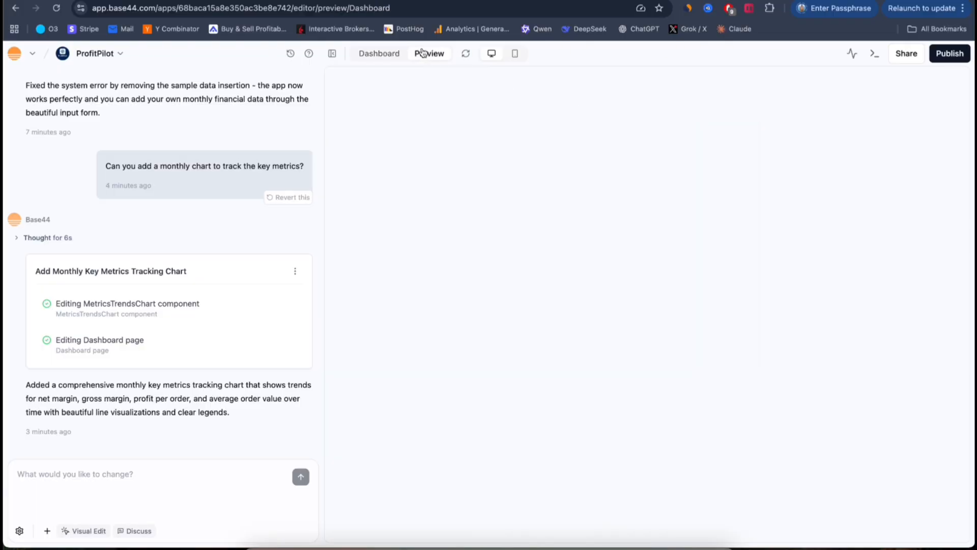
pyautogui.moveTo(593, 250)
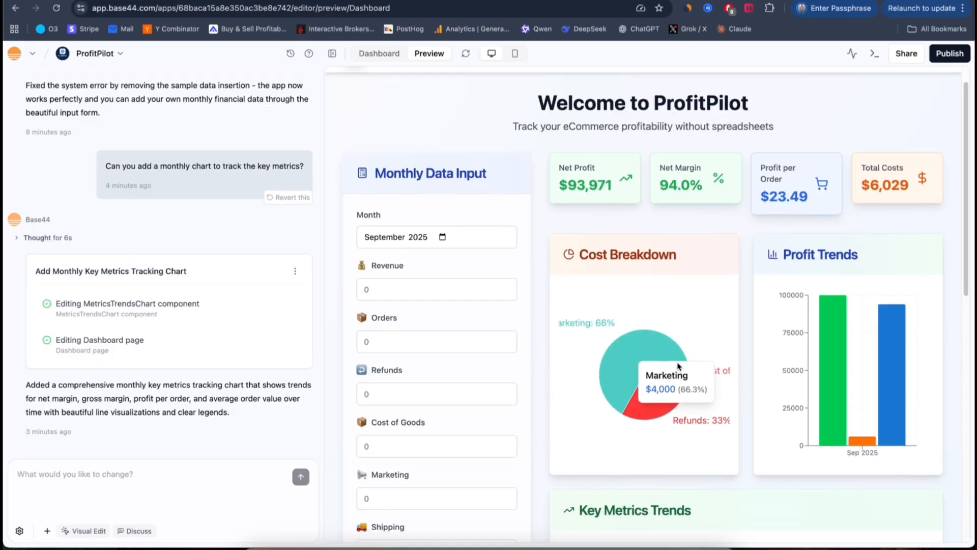
pyautogui.scroll(-3)
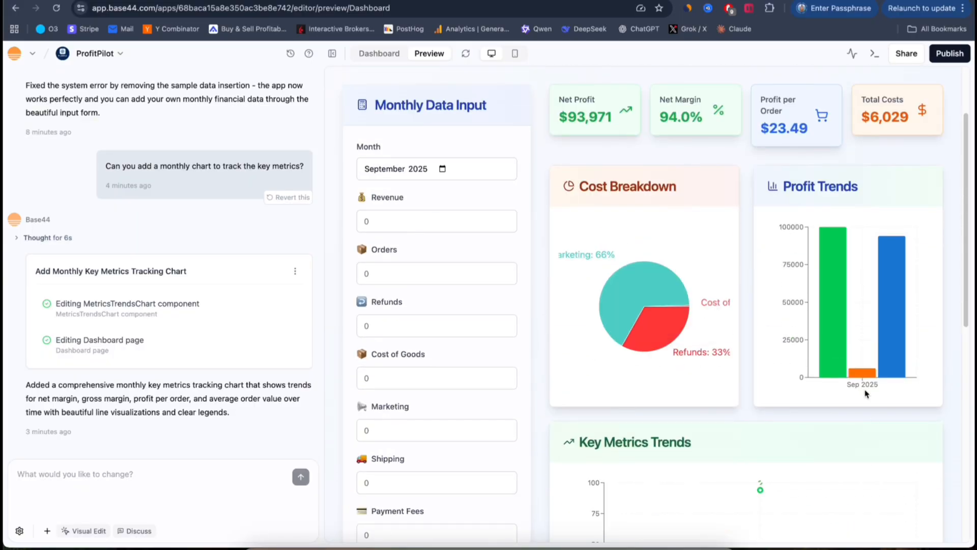
pyautogui.moveTo(861, 380)
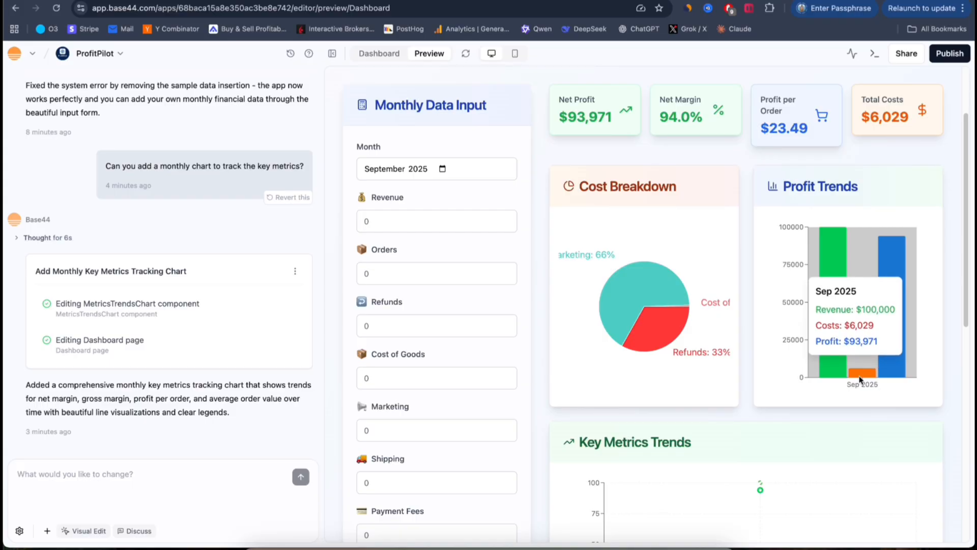
pyautogui.scroll(-3)
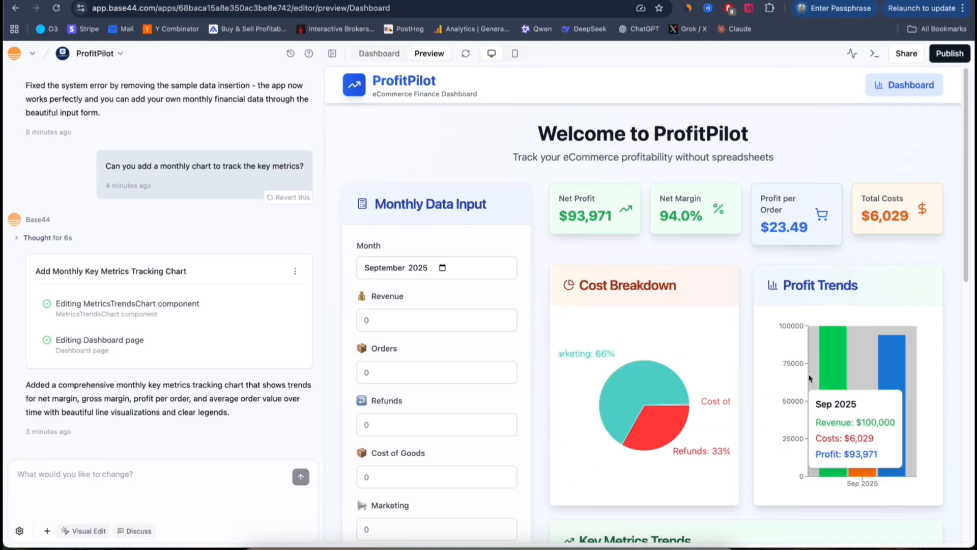
pyautogui.scroll(-3)
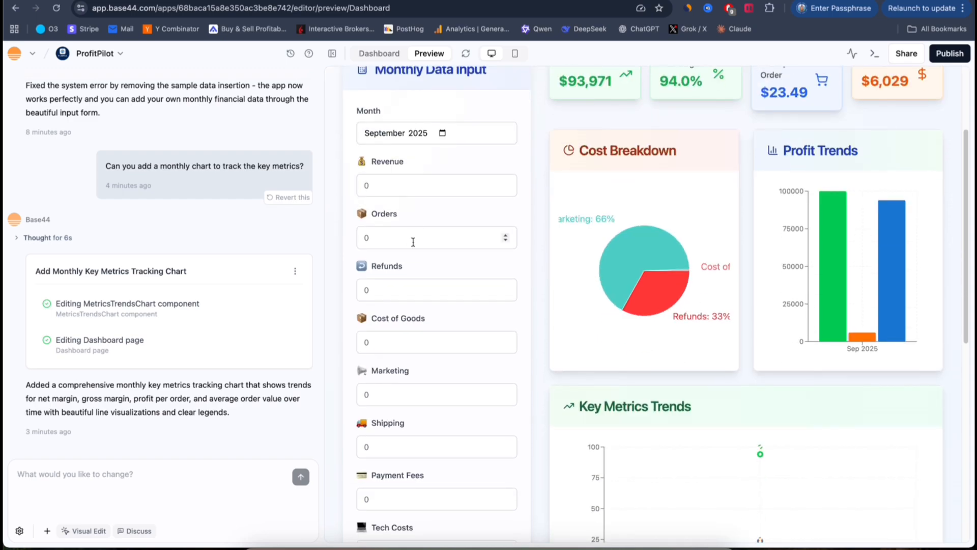
pyautogui.click(436, 133)
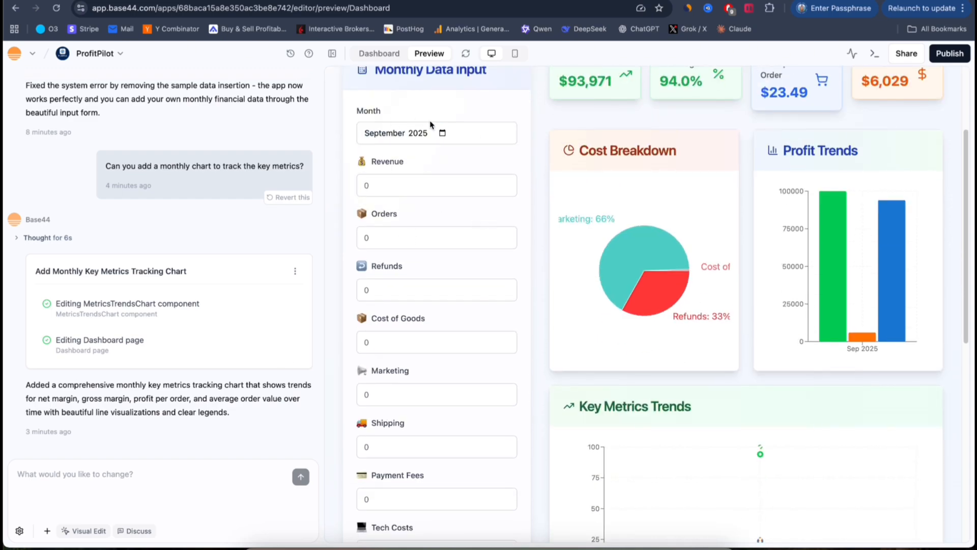
pyautogui.click(436, 133)
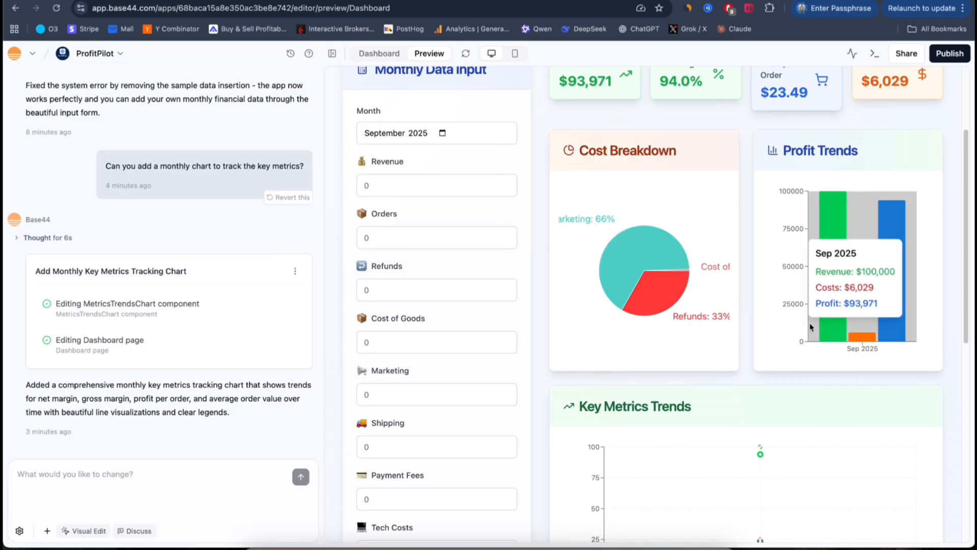
pyautogui.scroll(3)
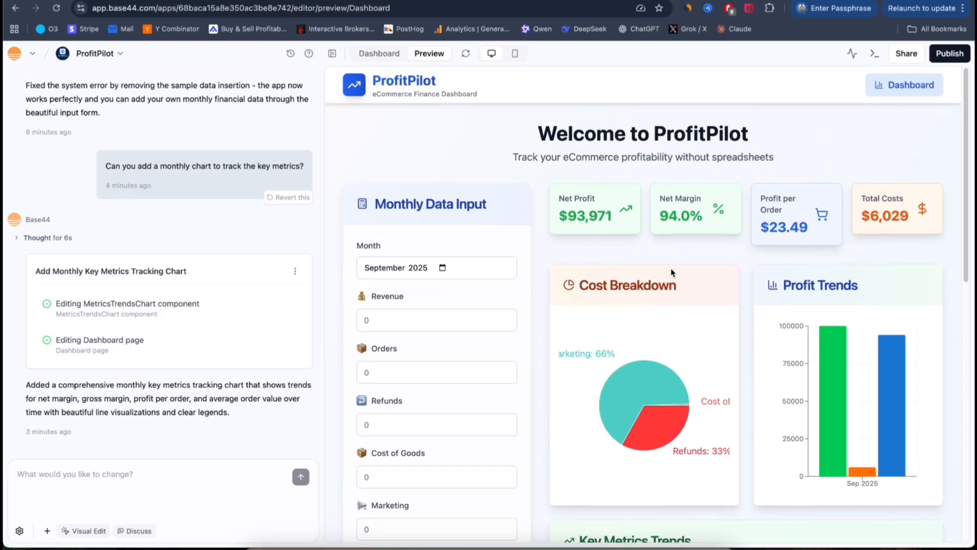
pyautogui.moveTo(558, 311)
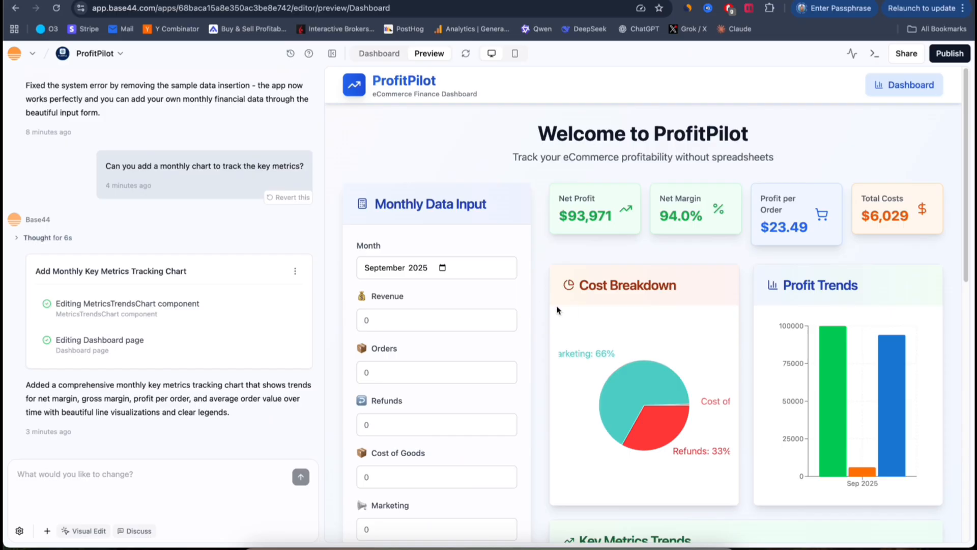
# Set the report's month picker to August 2025
pyautogui.click(436, 267)
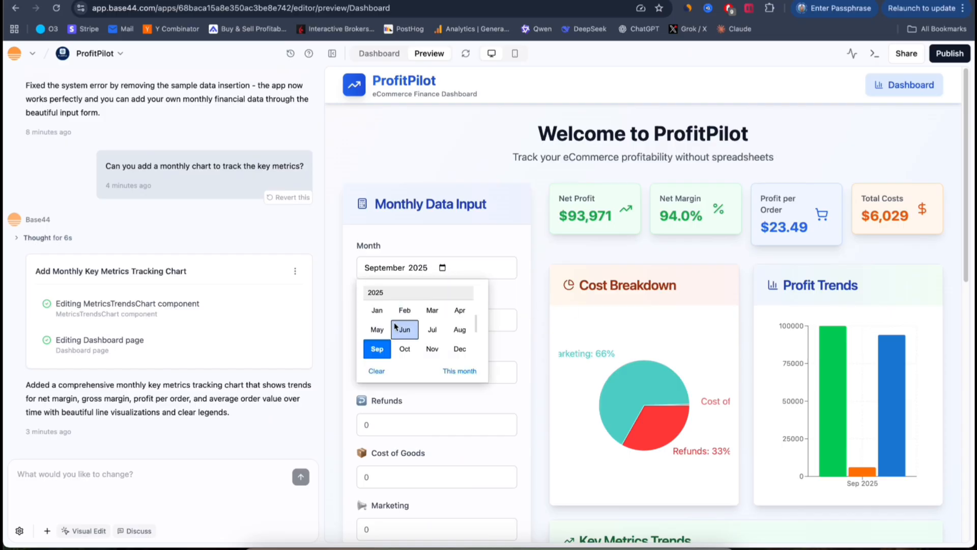
pyautogui.click(404, 348)
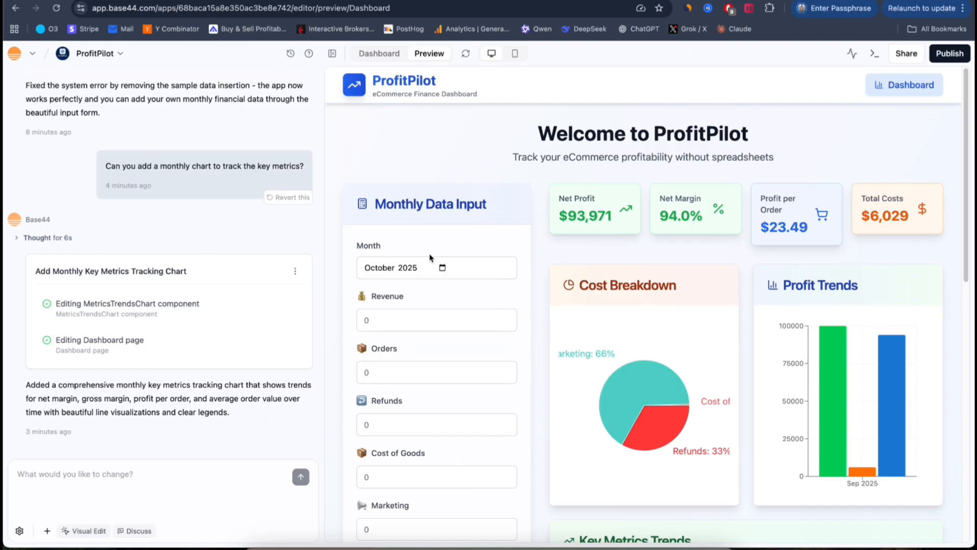
pyautogui.click(443, 267)
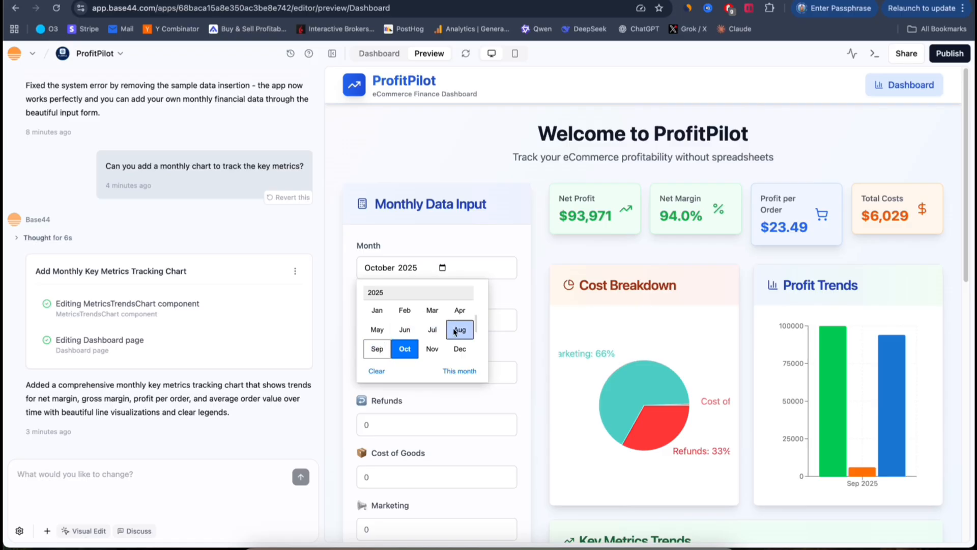
pyautogui.click(458, 329)
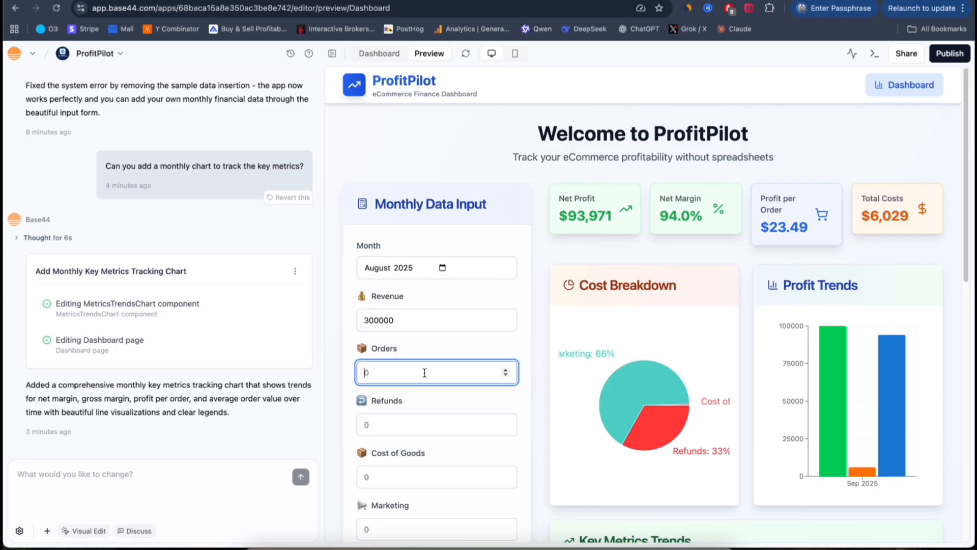
# Enter 3000 in the report form and scroll through the remaining fields
pyautogui.write('3000')
pyautogui.click(436, 424)
pyautogui.write('1000')
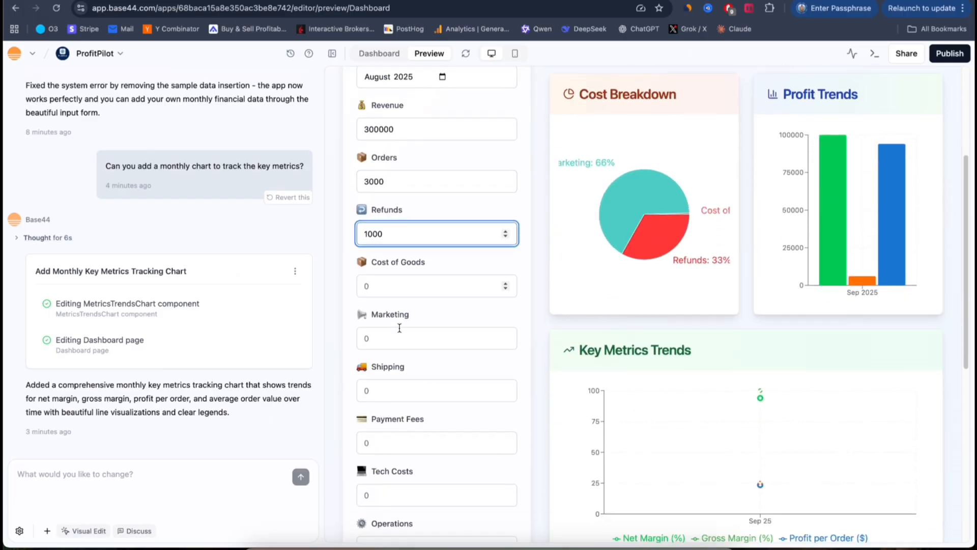
pyautogui.scroll(-3)
pyautogui.write('2')
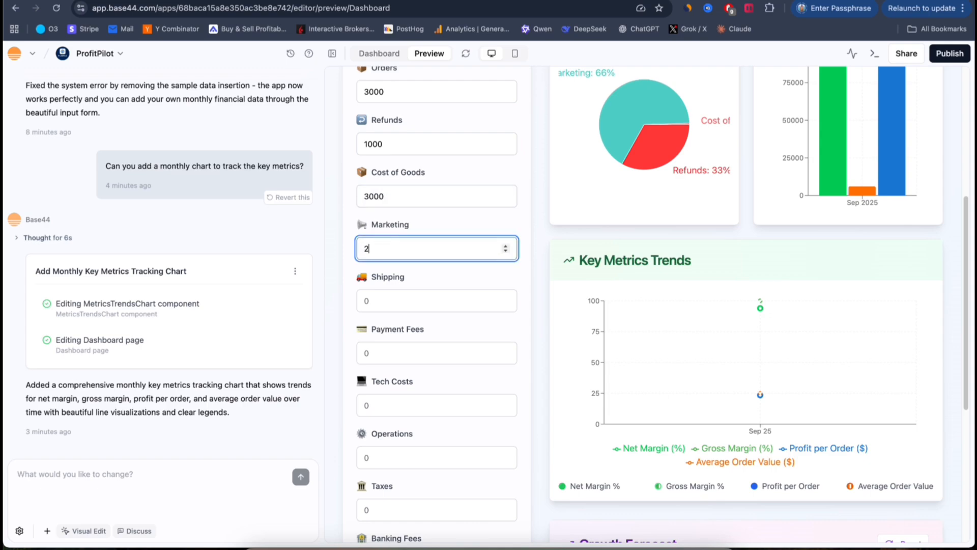
pyautogui.scroll(-3)
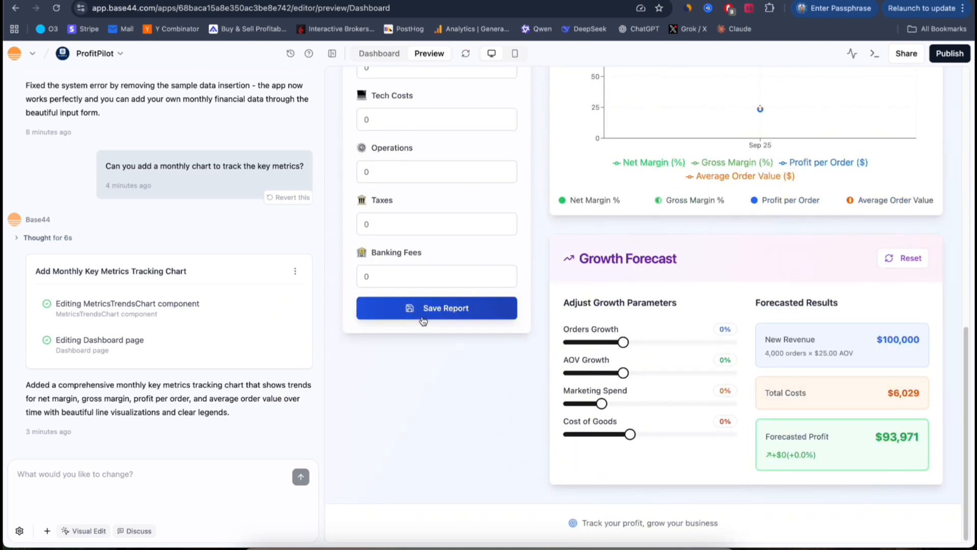
pyautogui.scroll(3)
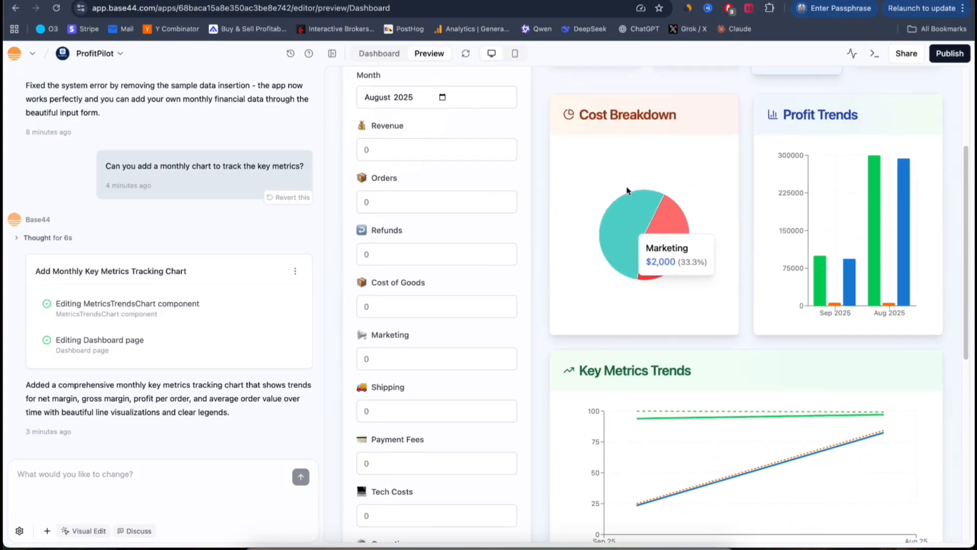
pyautogui.scroll(-3)
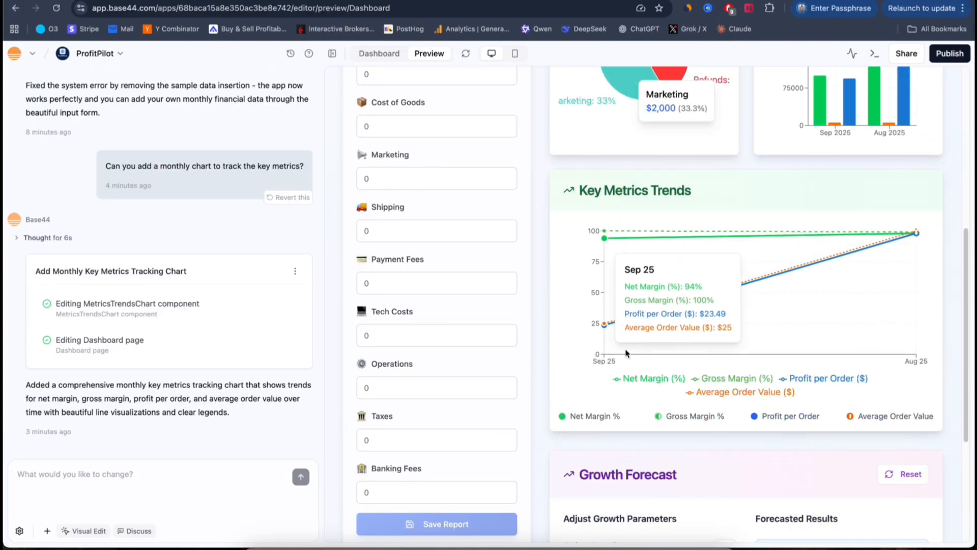
pyautogui.moveTo(619, 364)
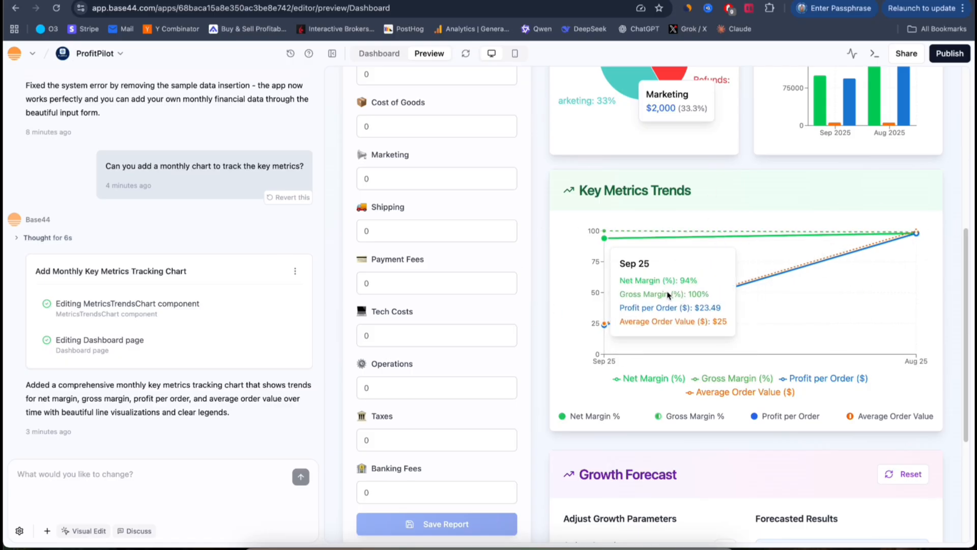
pyautogui.scroll(3)
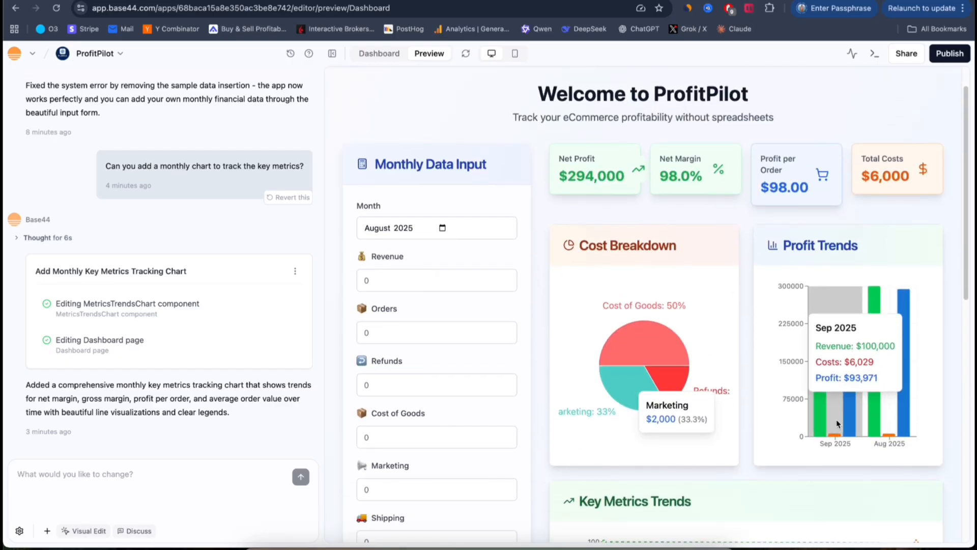
pyautogui.moveTo(901, 223)
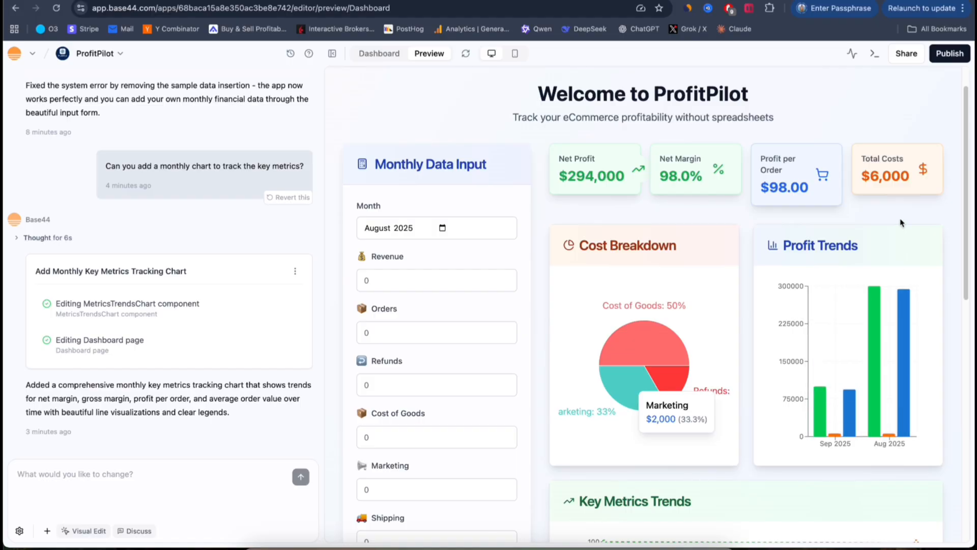
pyautogui.scroll(-3)
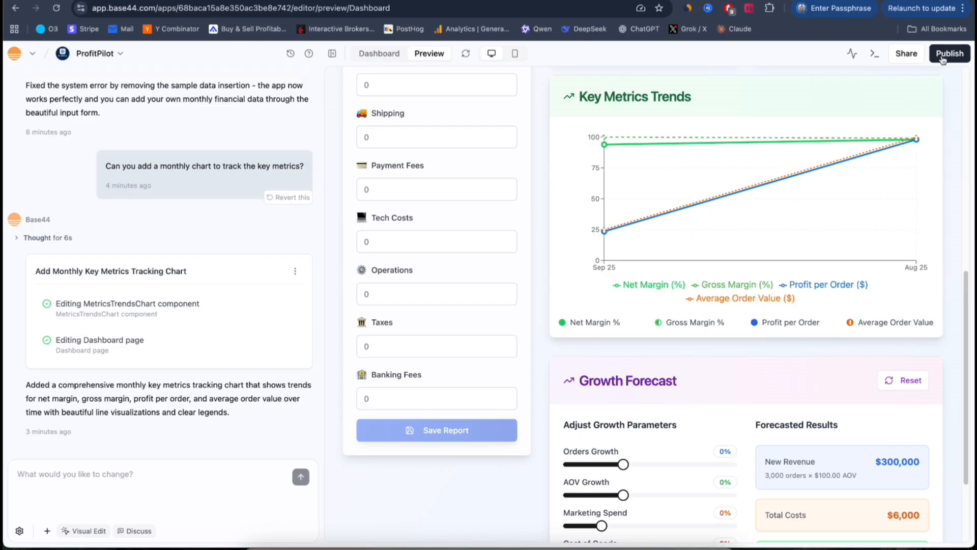
pyautogui.click(949, 53)
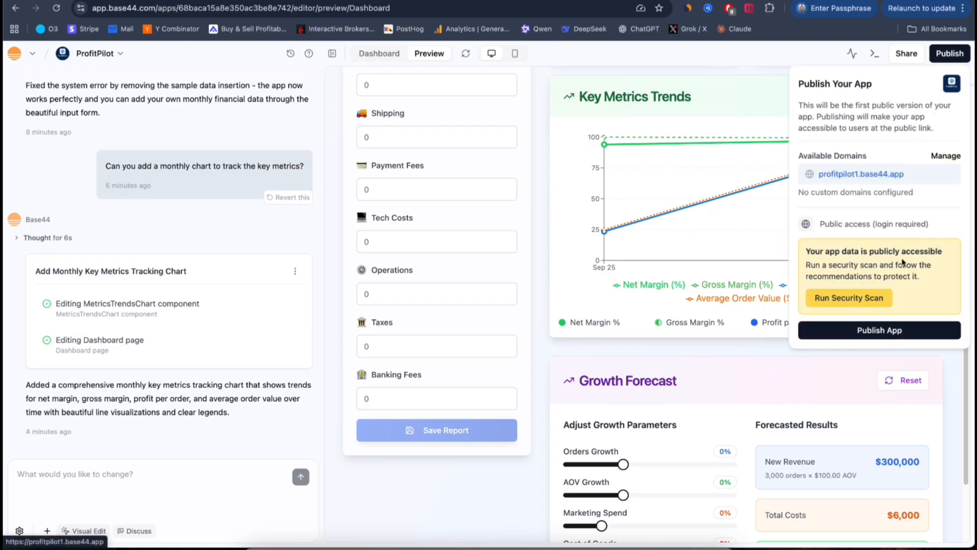
pyautogui.click(879, 330)
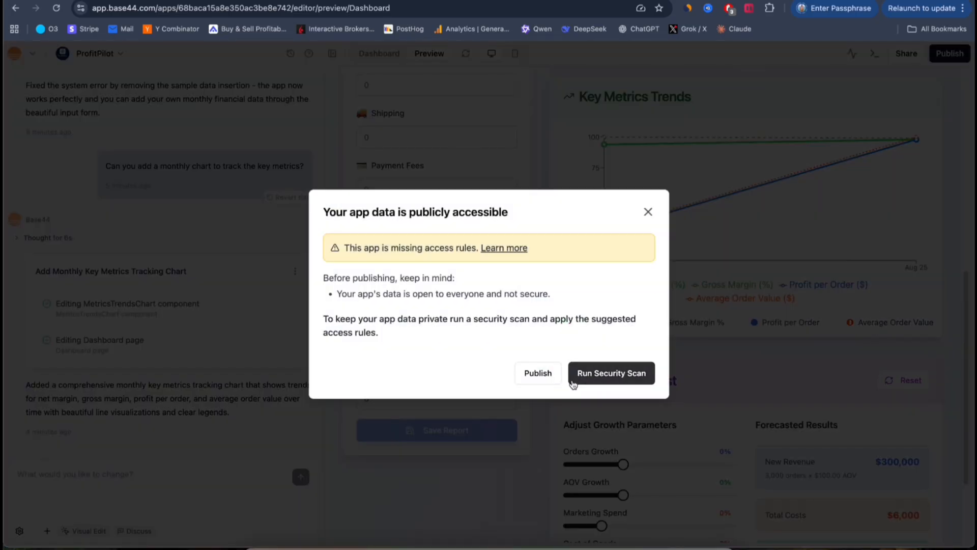
pyautogui.click(611, 373)
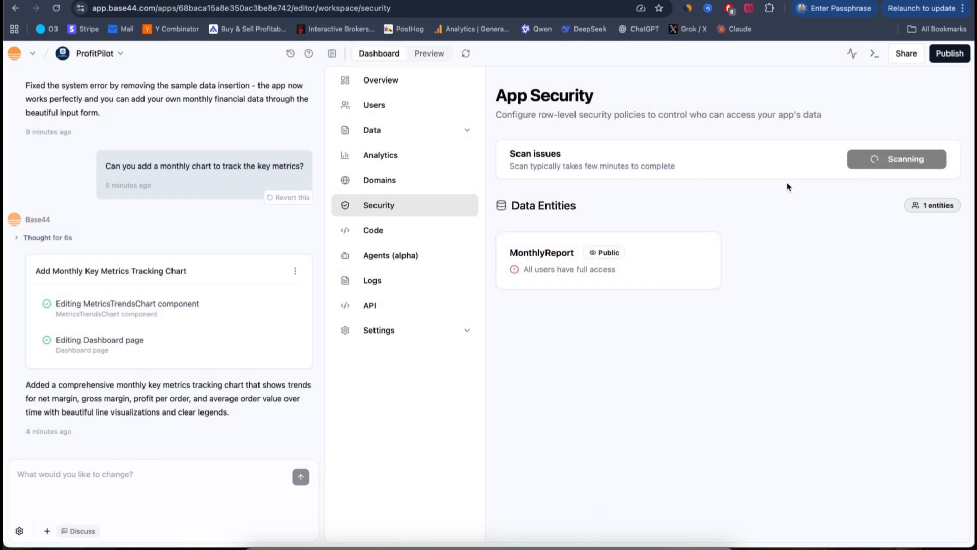
pyautogui.click(950, 53)
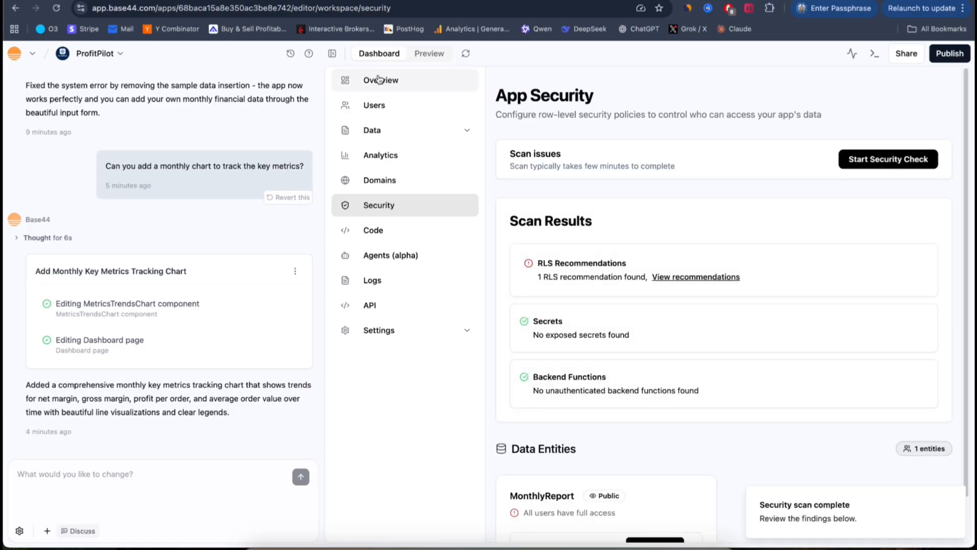
pyautogui.click(381, 80)
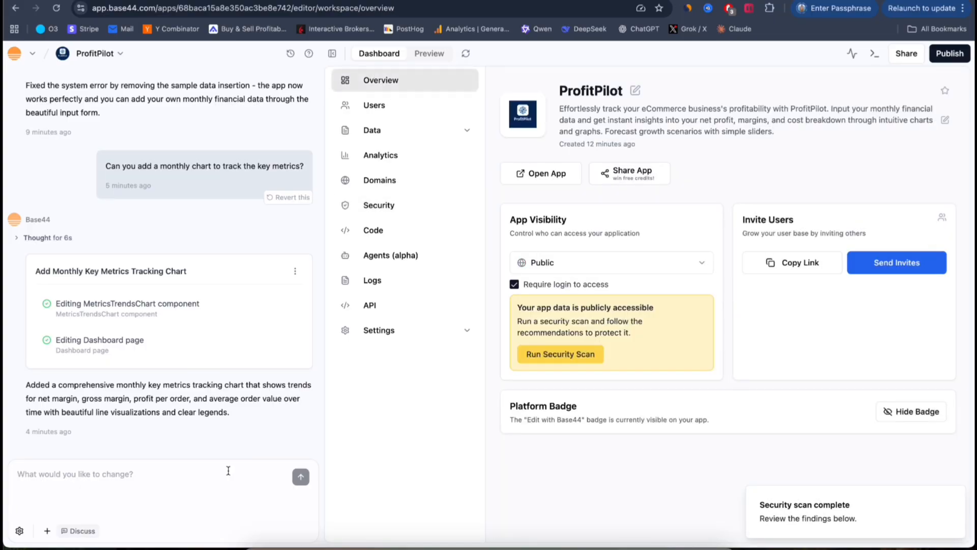
pyautogui.moveTo(535, 317)
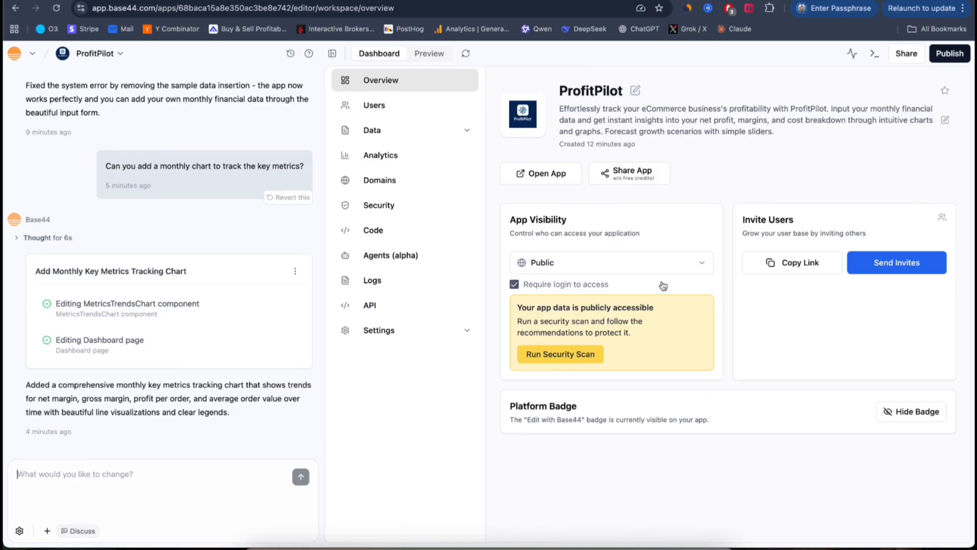
pyautogui.moveTo(586, 200)
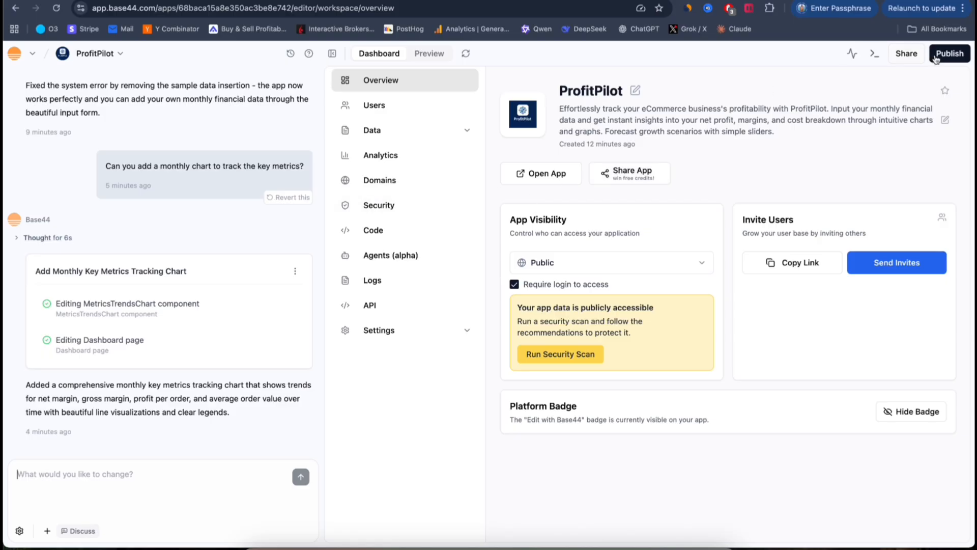
# Run the security scan, then publish ProfitPilot despite the missing access-rules warning
pyautogui.click(949, 53)
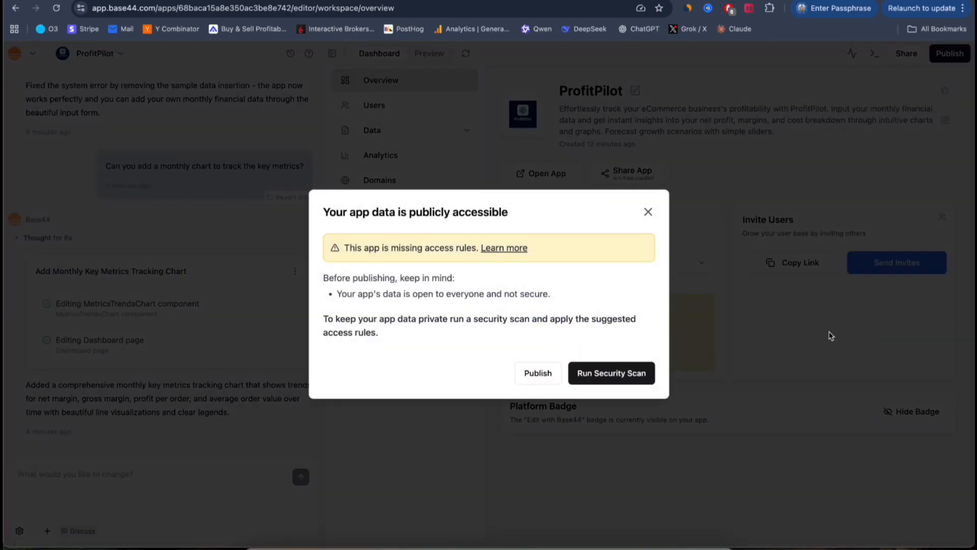
pyautogui.click(610, 372)
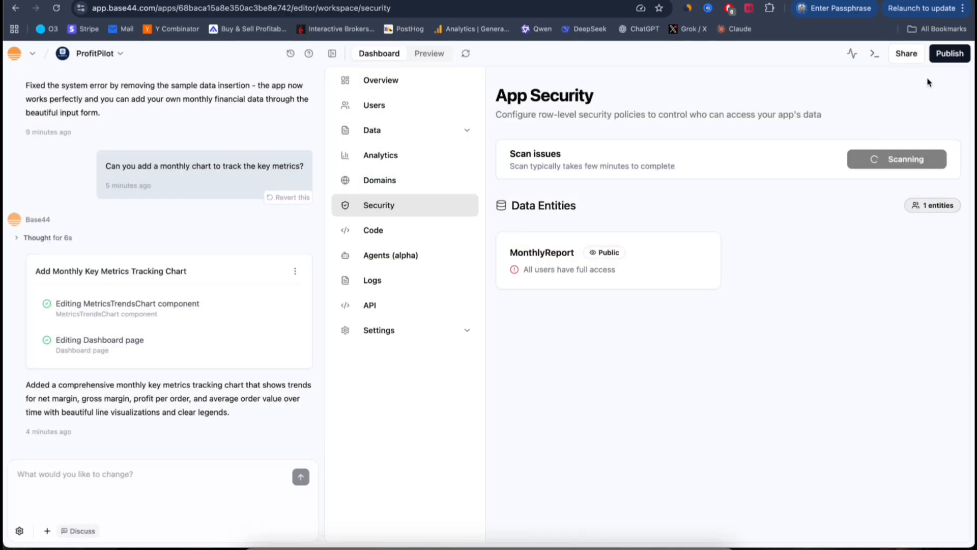
pyautogui.click(950, 53)
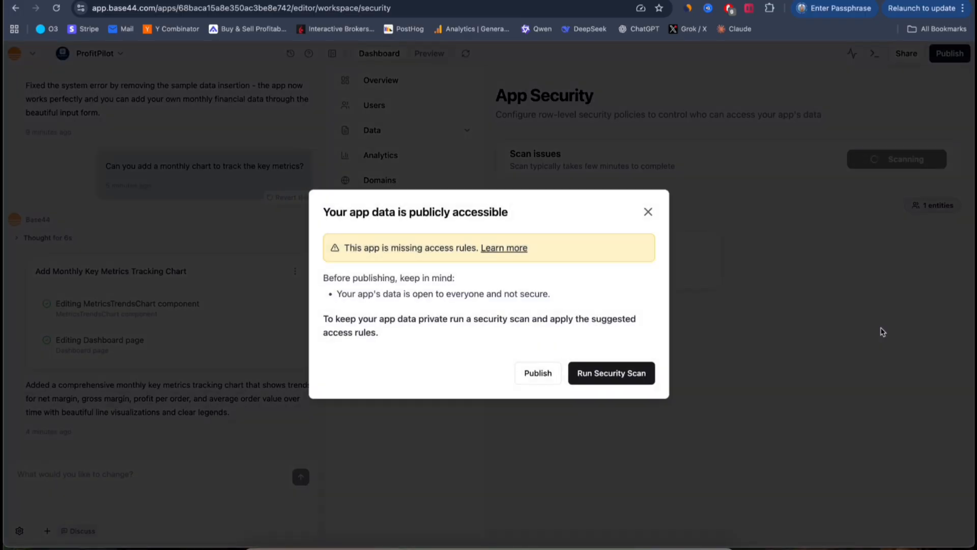
pyautogui.moveTo(538, 372)
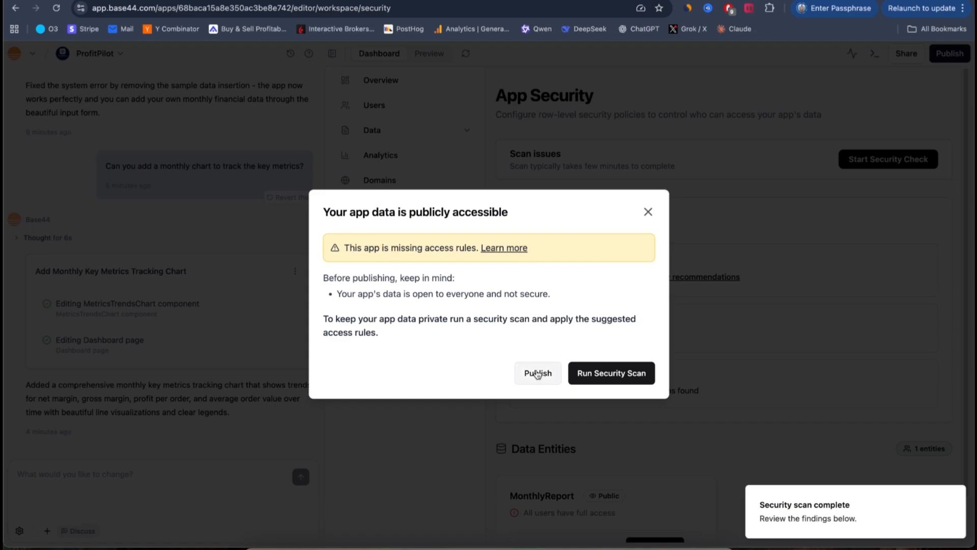
pyautogui.click(537, 372)
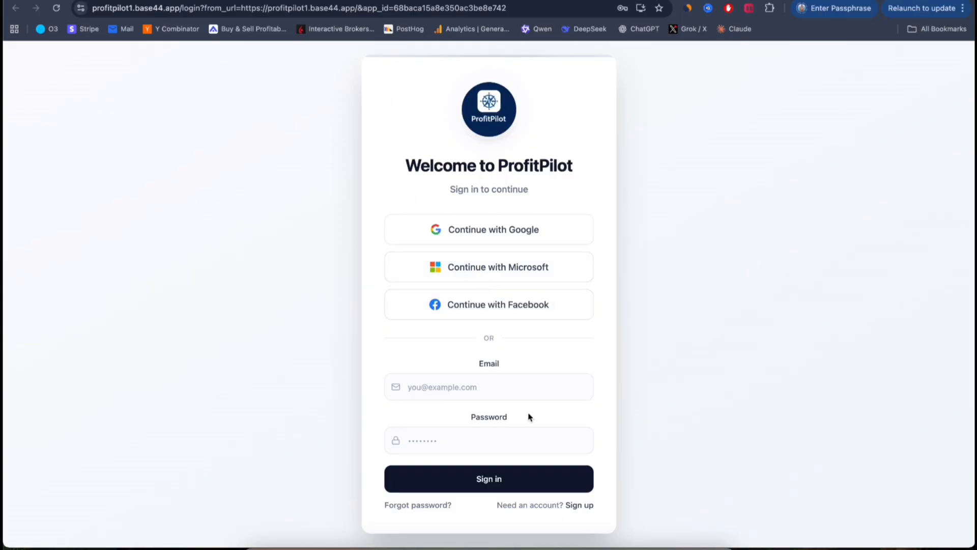
pyautogui.moveTo(480, 169)
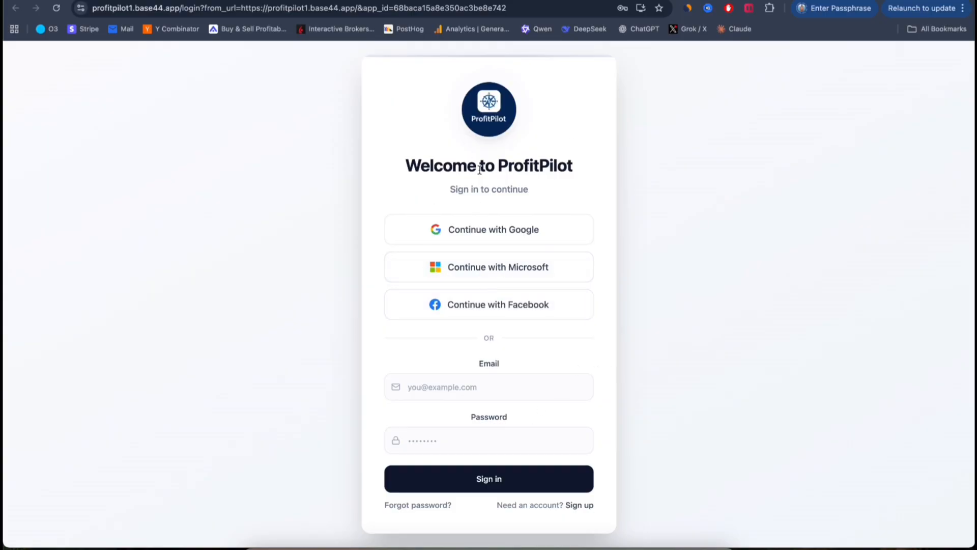
# Leave the live profitpilot1.base44.app sign-in page and return to the Base44 AI Agents page
pyautogui.click(489, 229)
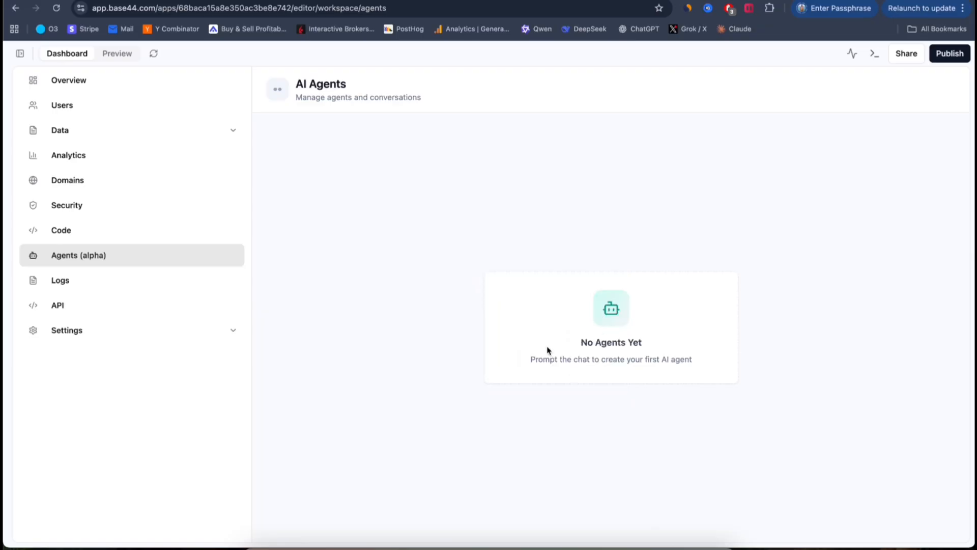
pyautogui.moveTo(211, 272)
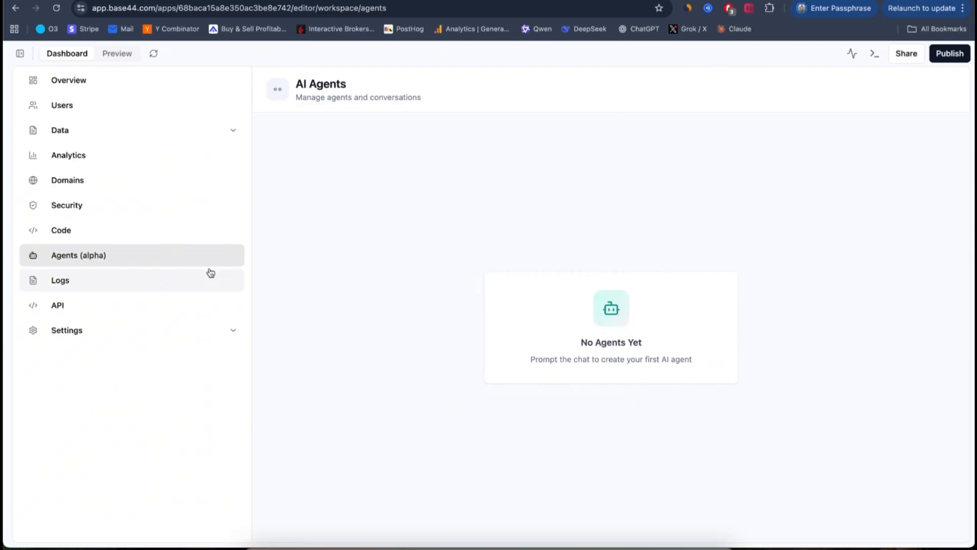
pyautogui.moveTo(661, 331)
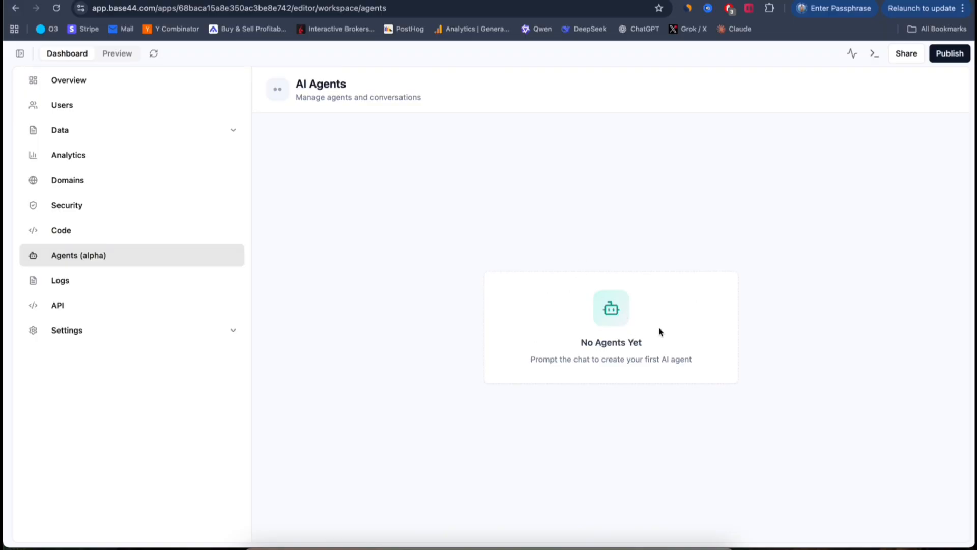
pyautogui.moveTo(588, 244)
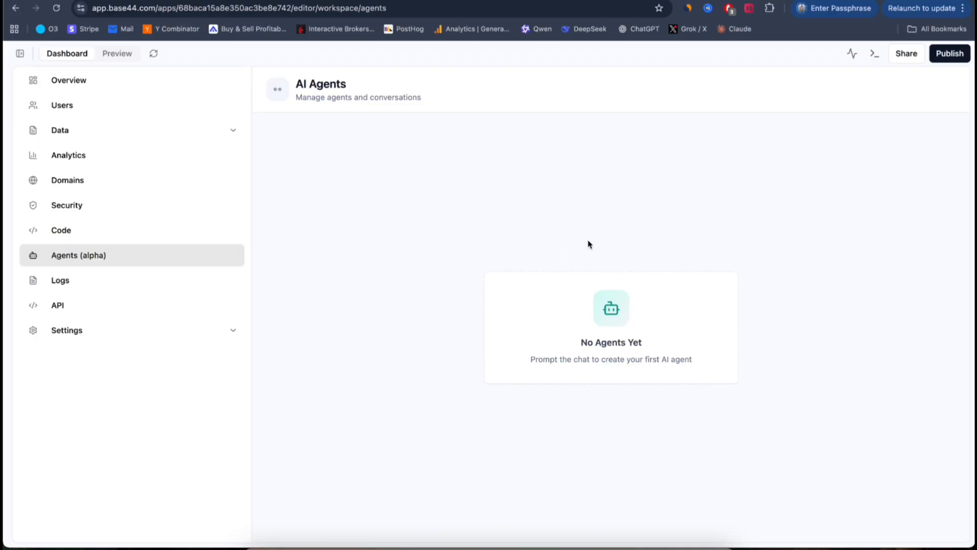
pyautogui.moveTo(628, 289)
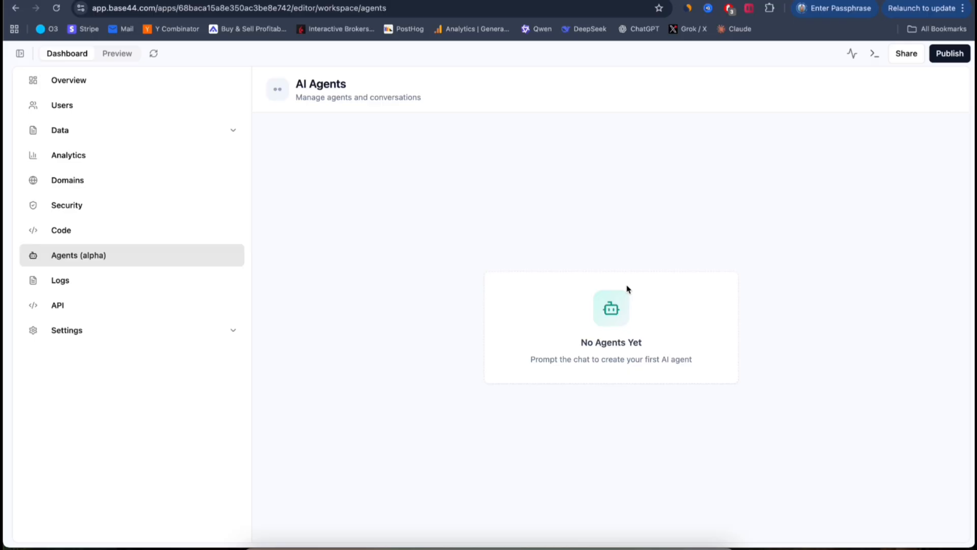
pyautogui.moveTo(427, 310)
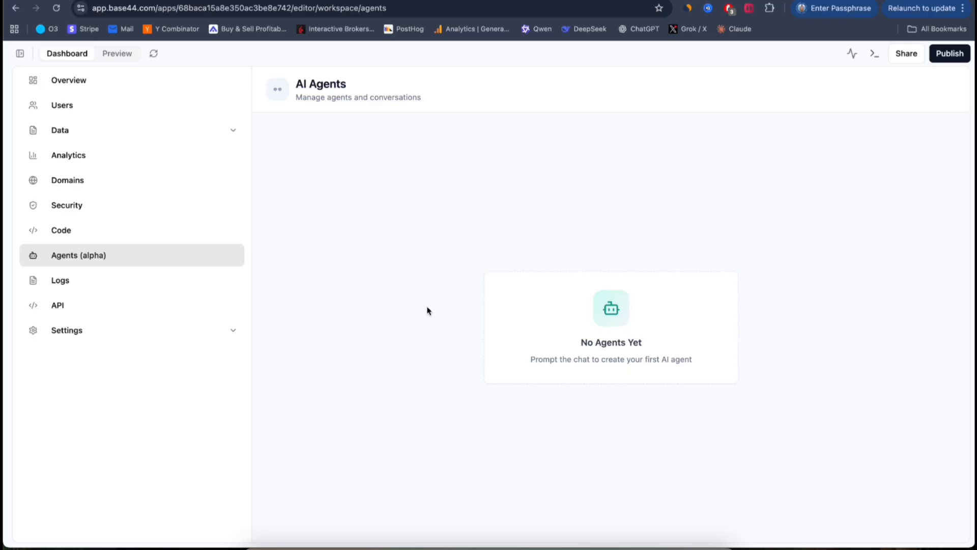
pyautogui.moveTo(276, 119)
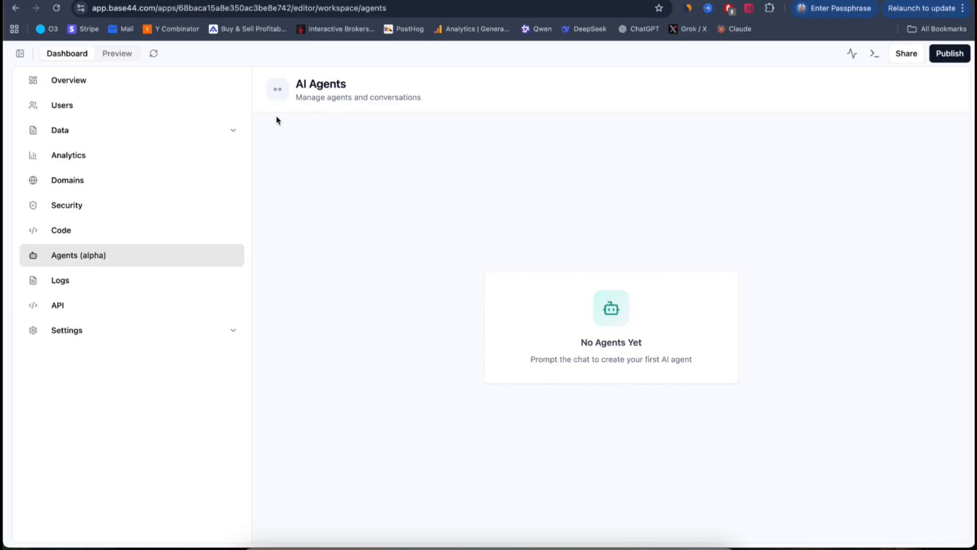
pyautogui.click(116, 53)
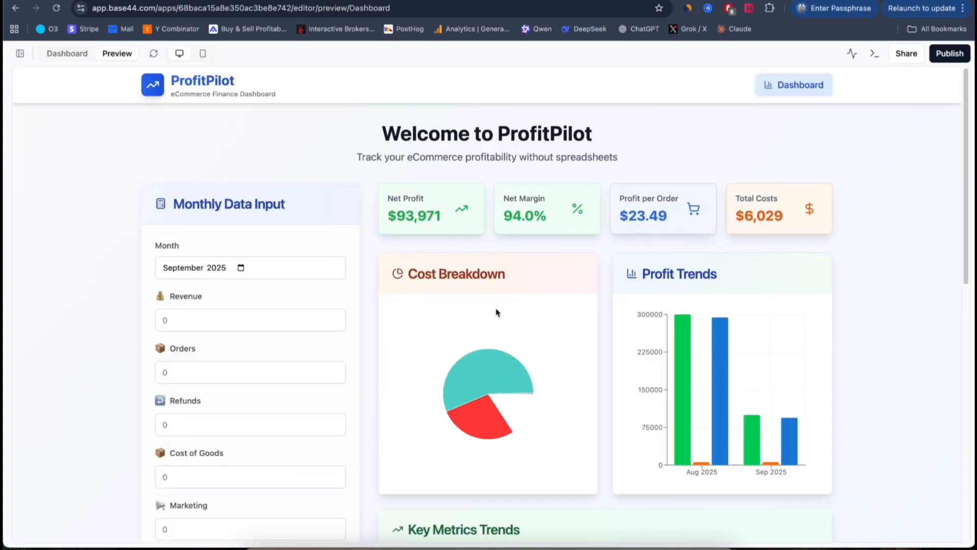
pyautogui.scroll(-3)
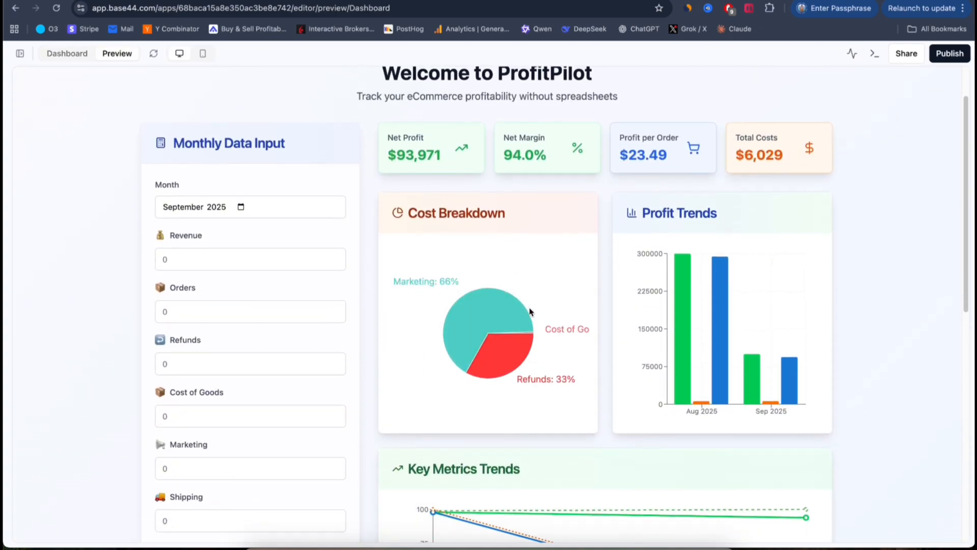
pyautogui.scroll(-3)
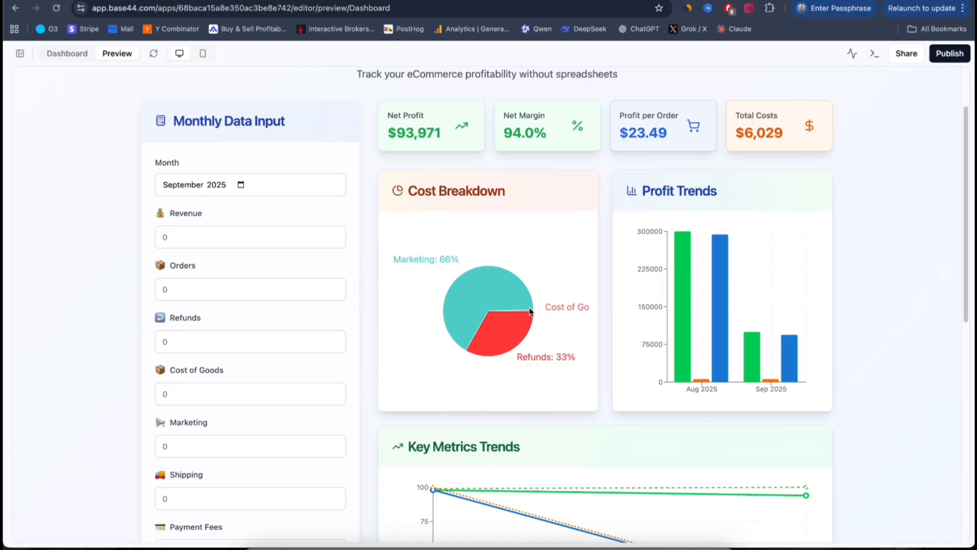
pyautogui.moveTo(648, 200)
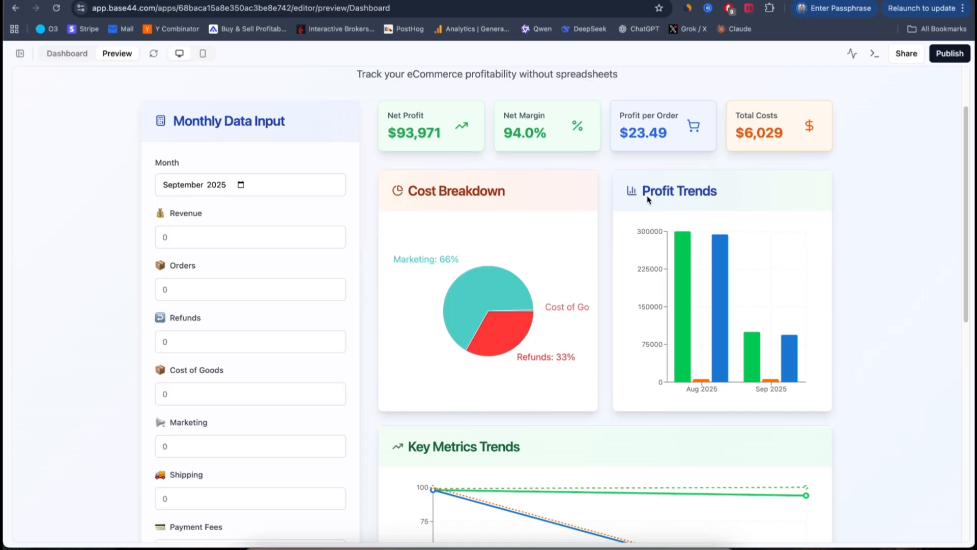
pyautogui.moveTo(561, 244)
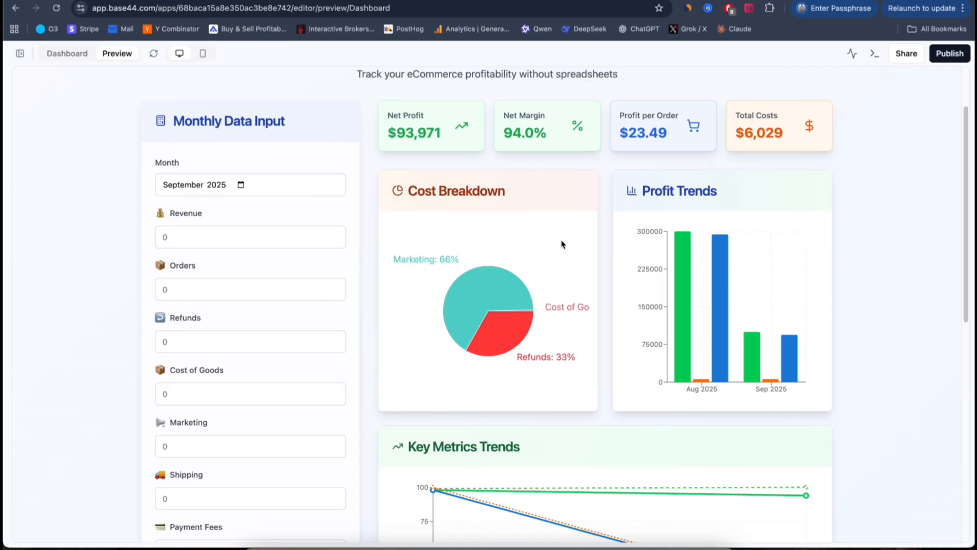
pyautogui.moveTo(486, 222)
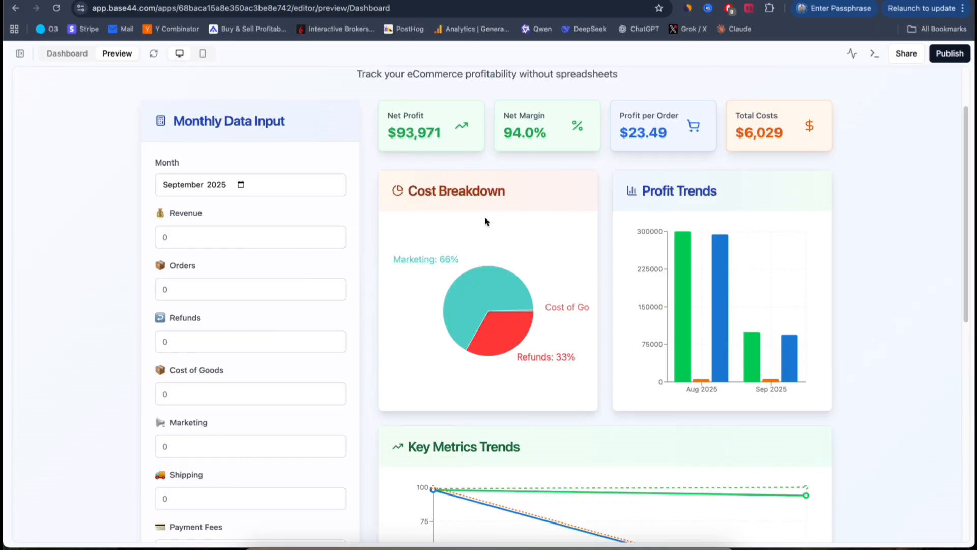
pyautogui.moveTo(636, 289)
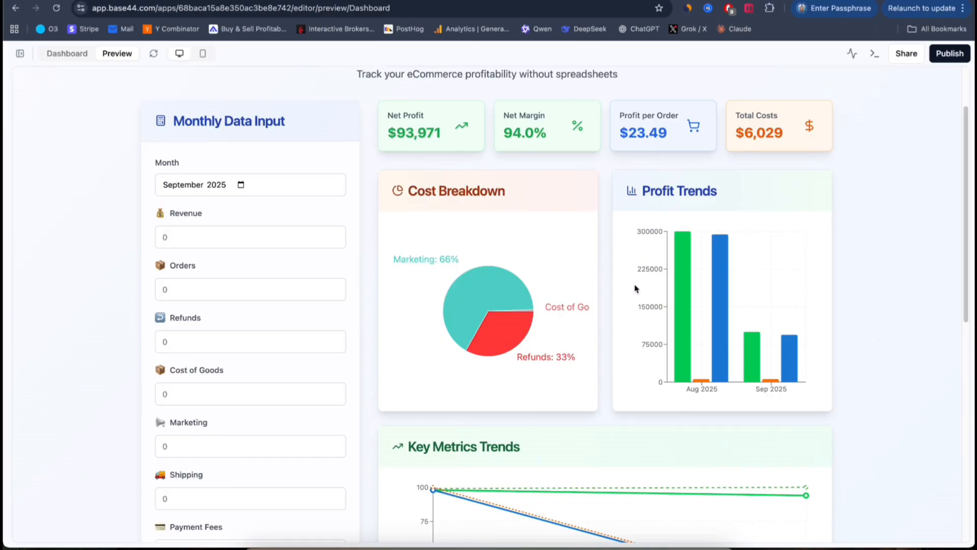
pyautogui.moveTo(563, 190)
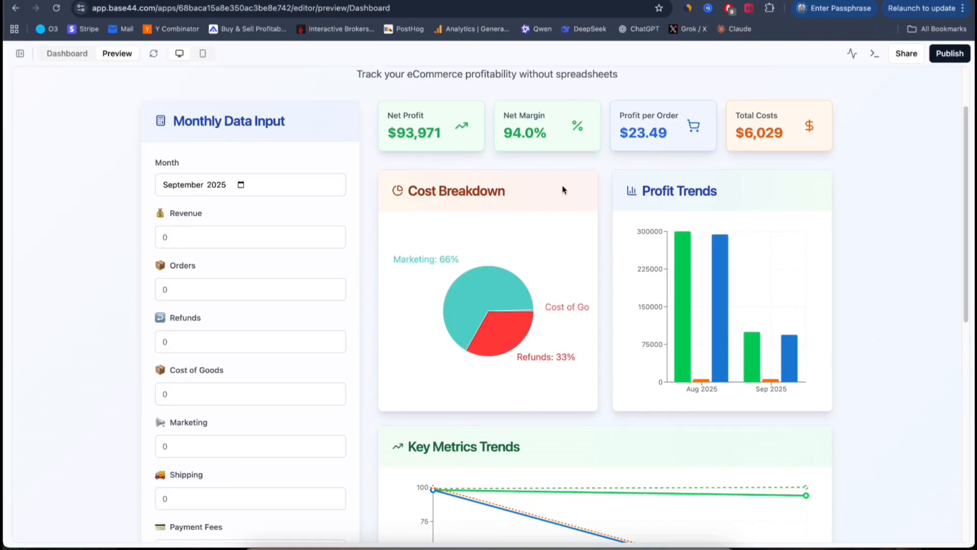
pyautogui.scroll(3)
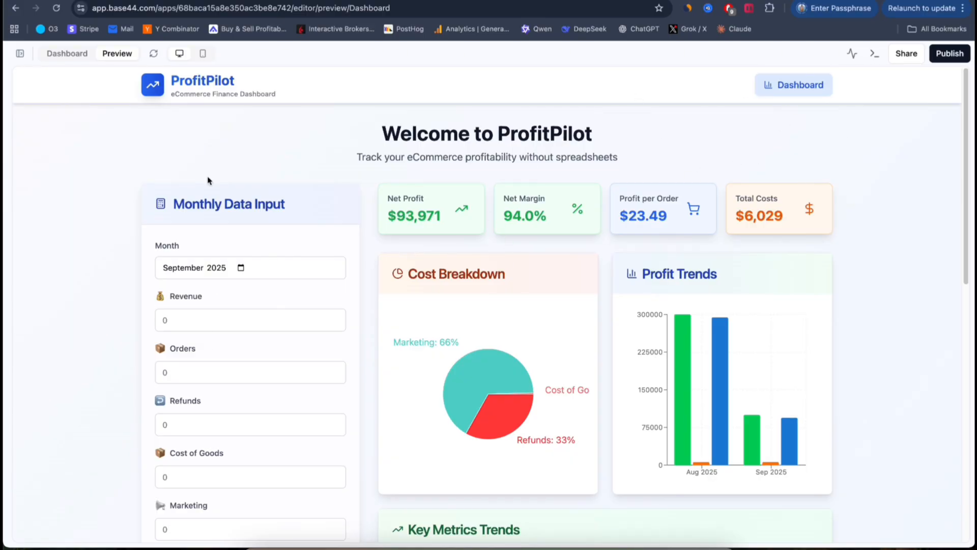
pyautogui.moveTo(529, 305)
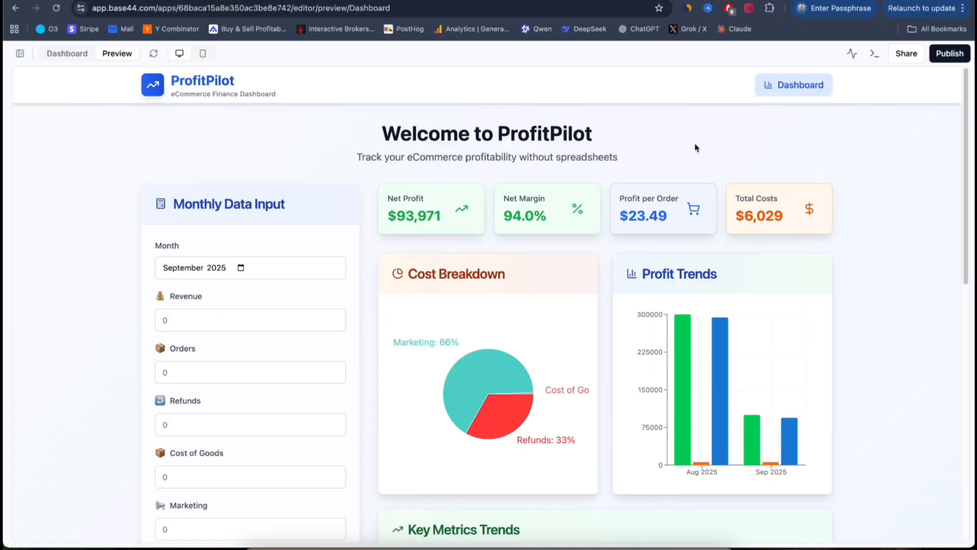
pyautogui.moveTo(700, 186)
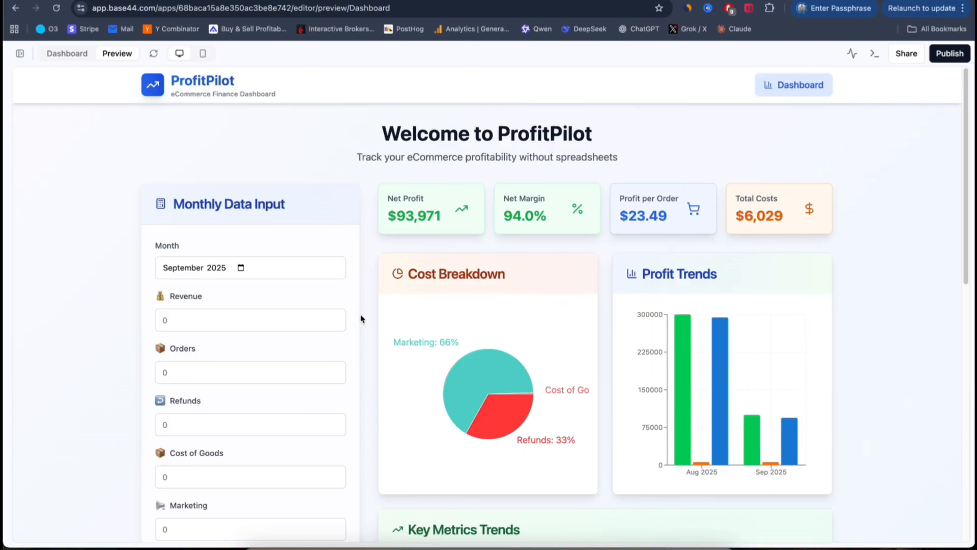
pyautogui.moveTo(286, 303)
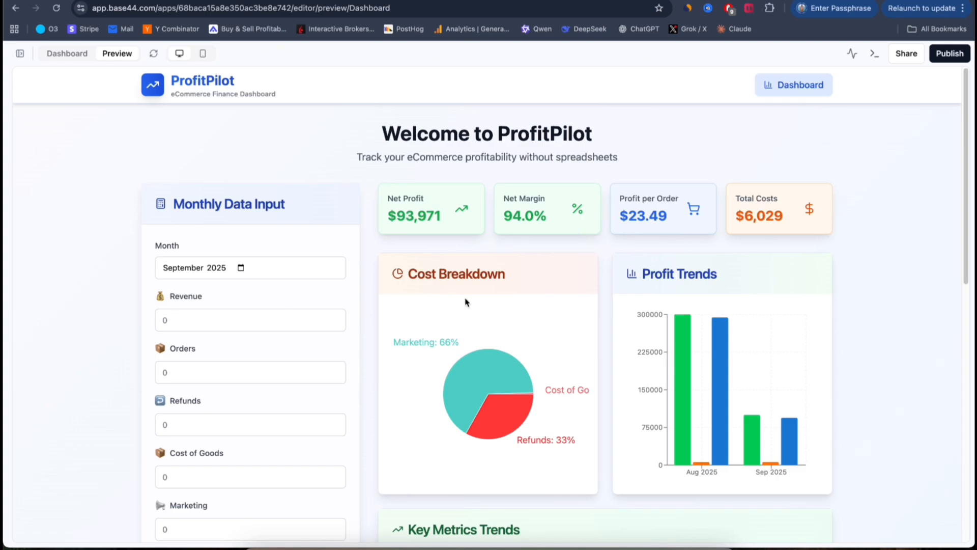
pyautogui.moveTo(555, 289)
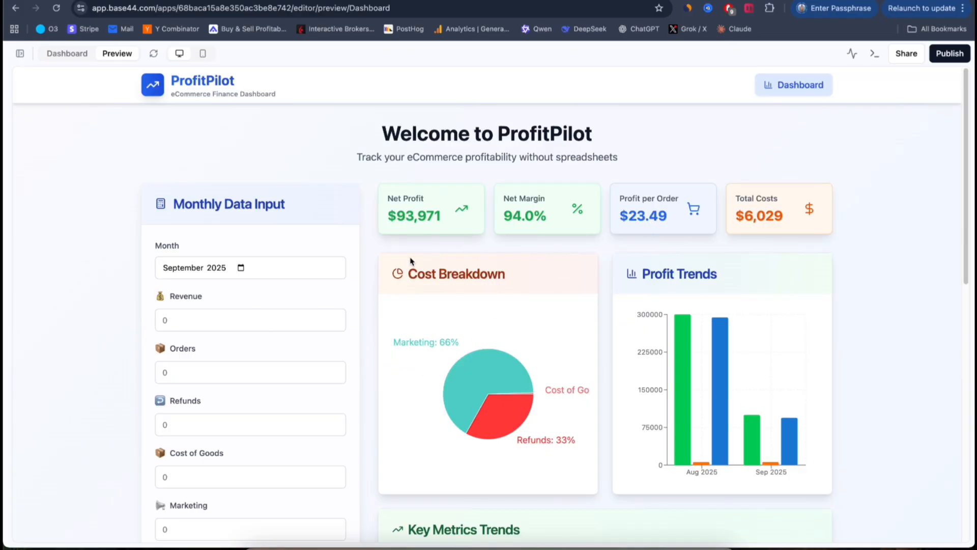
pyautogui.moveTo(330, 328)
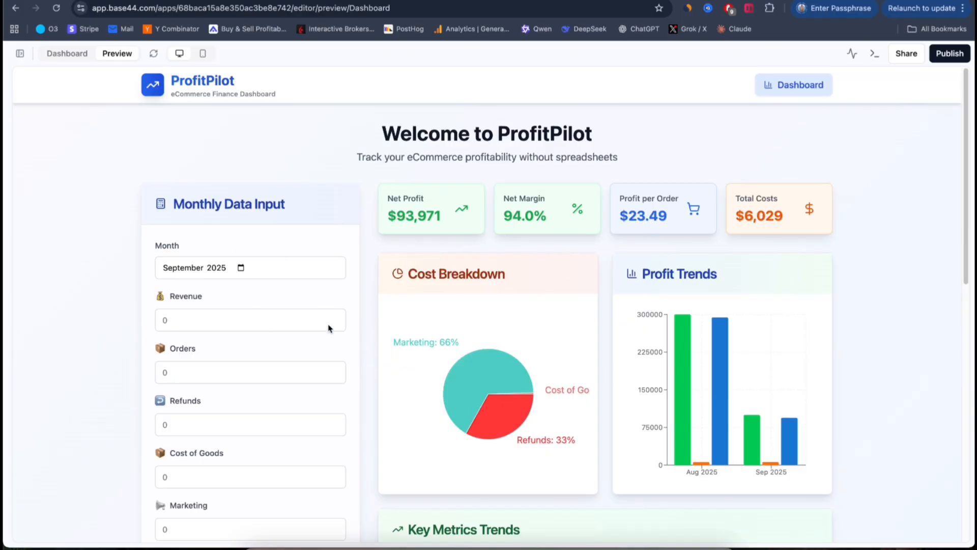
pyautogui.scroll(-3)
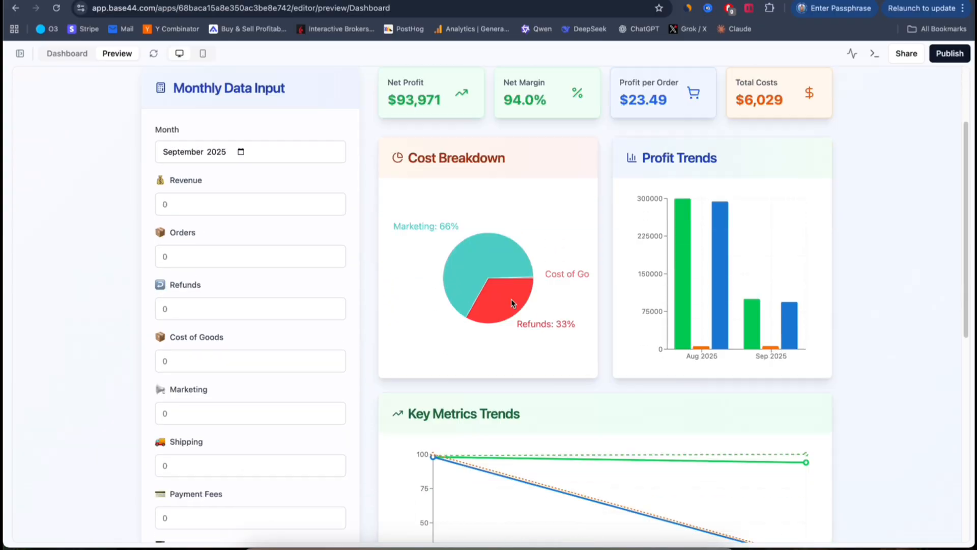
pyautogui.scroll(-3)
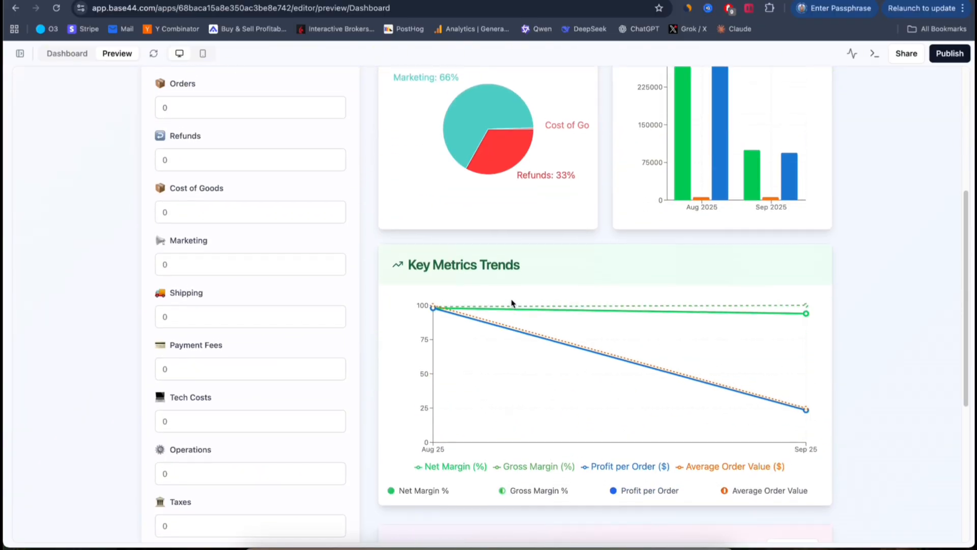
pyautogui.scroll(3)
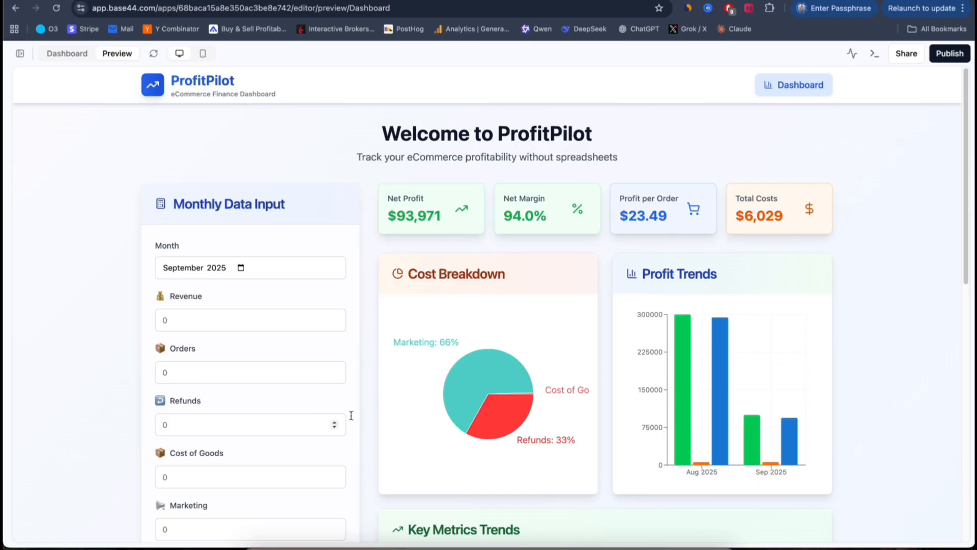
pyautogui.moveTo(489, 352)
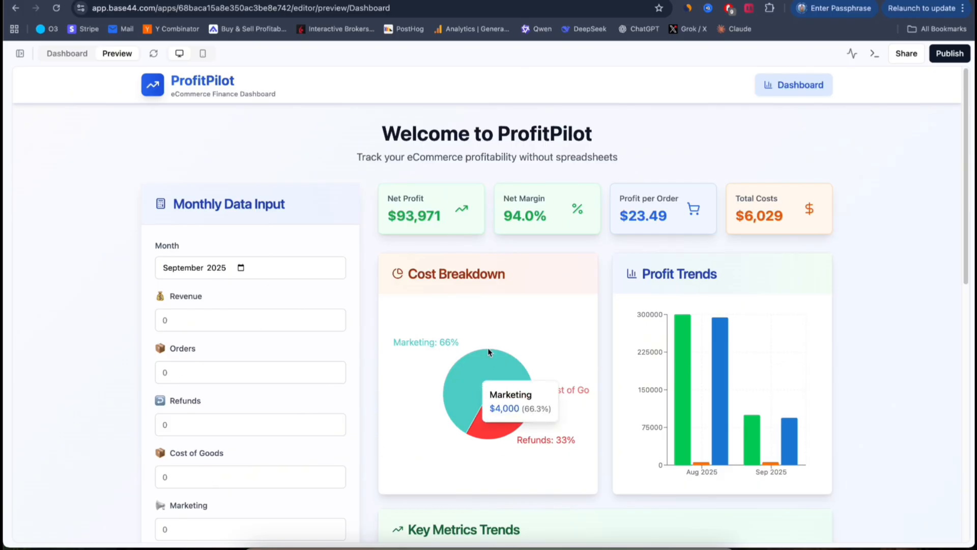
pyautogui.moveTo(516, 268)
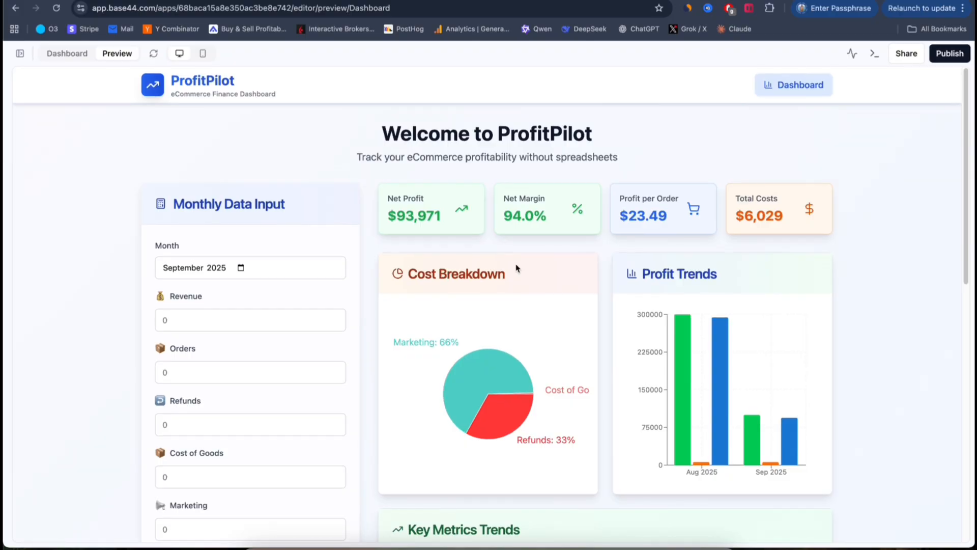
pyautogui.moveTo(485, 259)
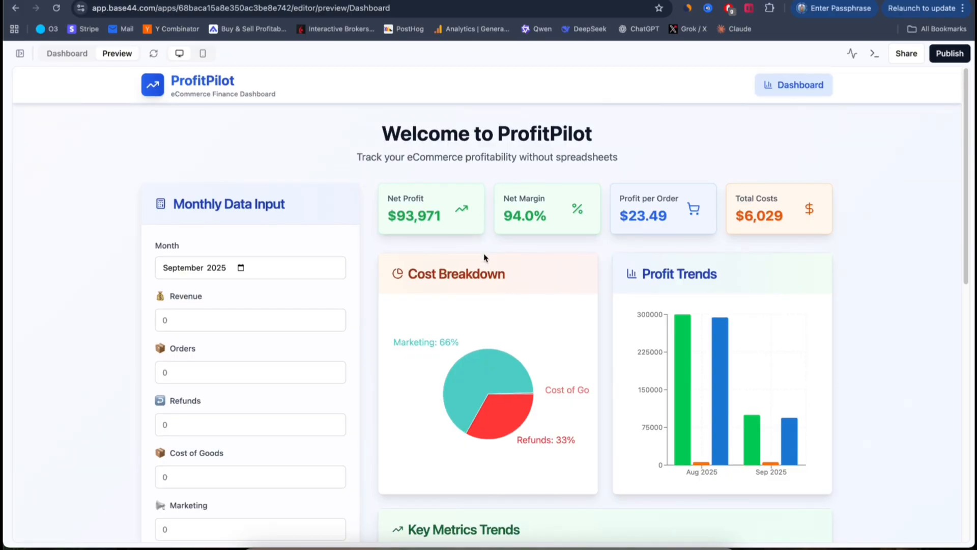
pyautogui.moveTo(575, 252)
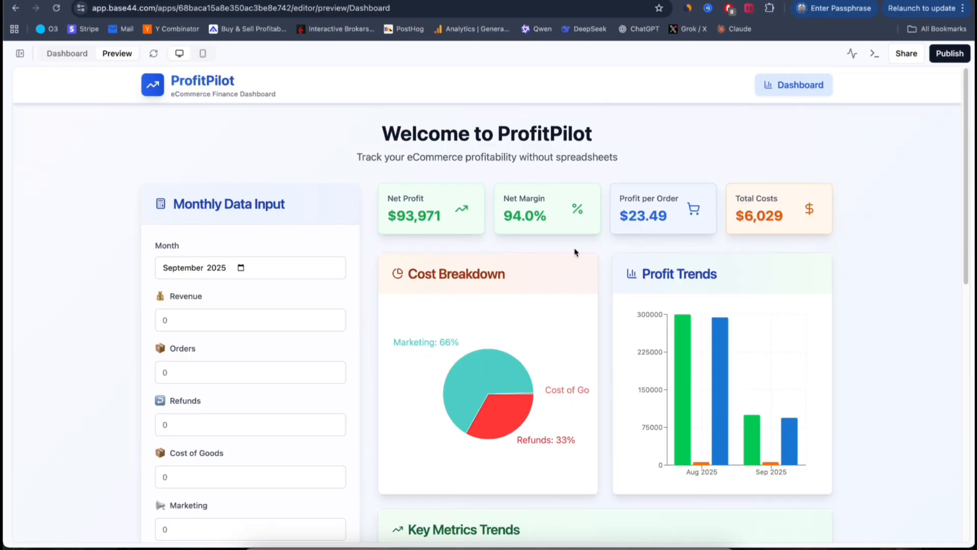
pyautogui.moveTo(324, 276)
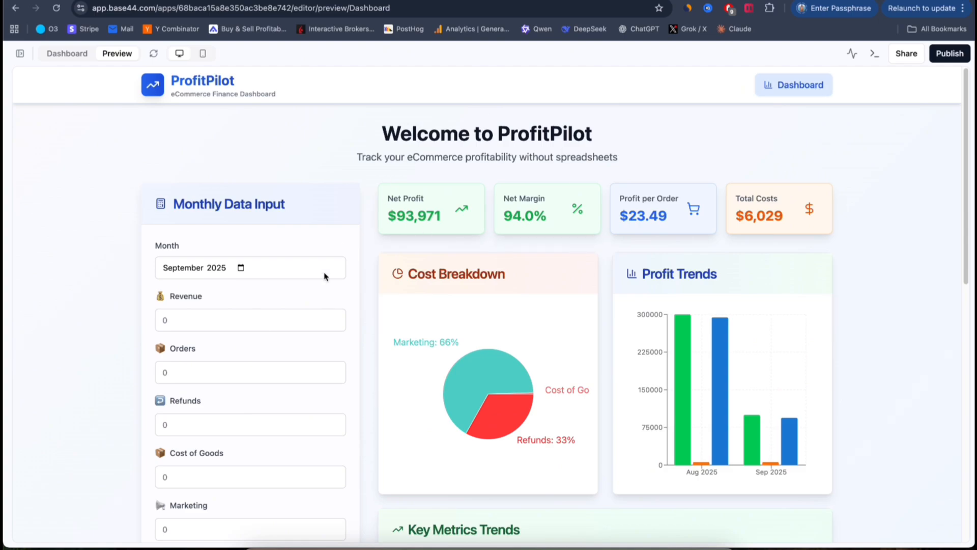
pyautogui.moveTo(503, 197)
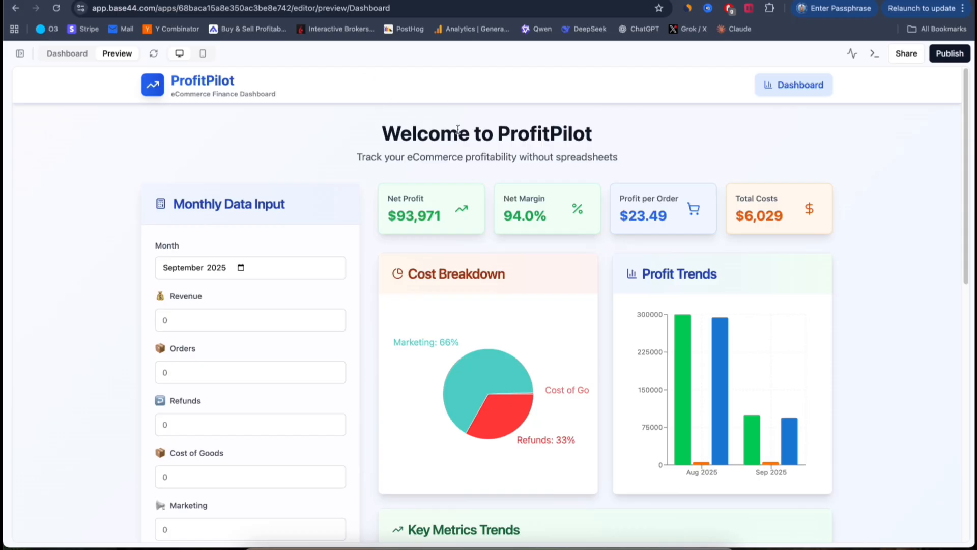
pyautogui.scroll(-3)
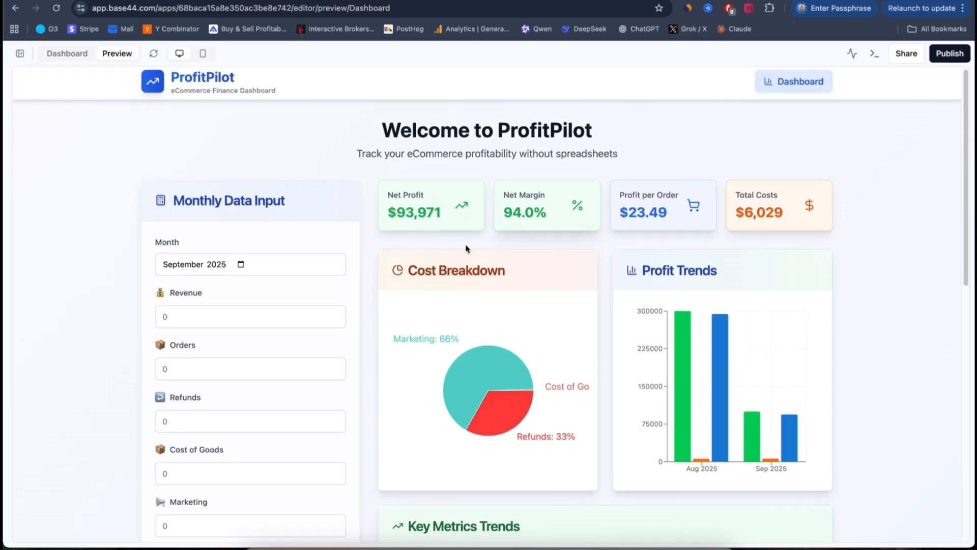
pyautogui.moveTo(666, 267)
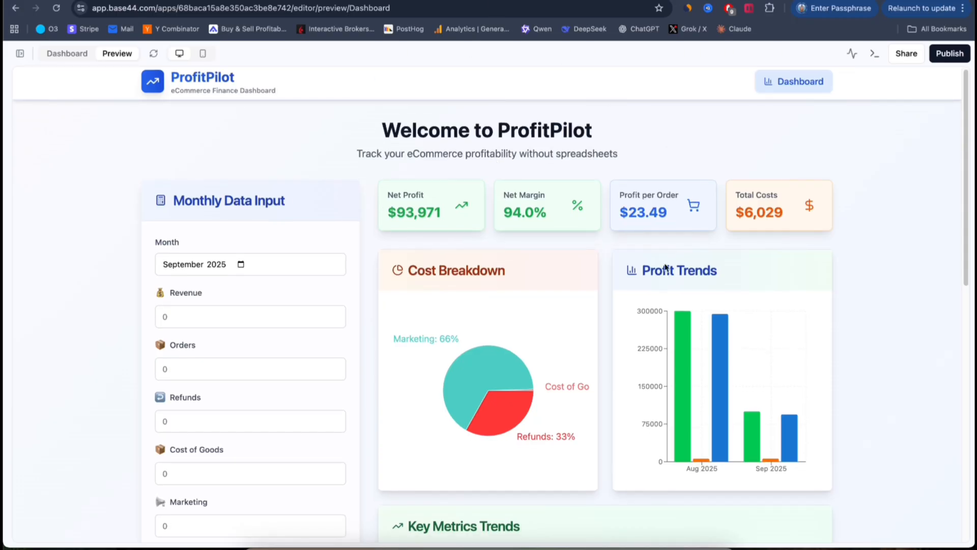
pyautogui.moveTo(474, 264)
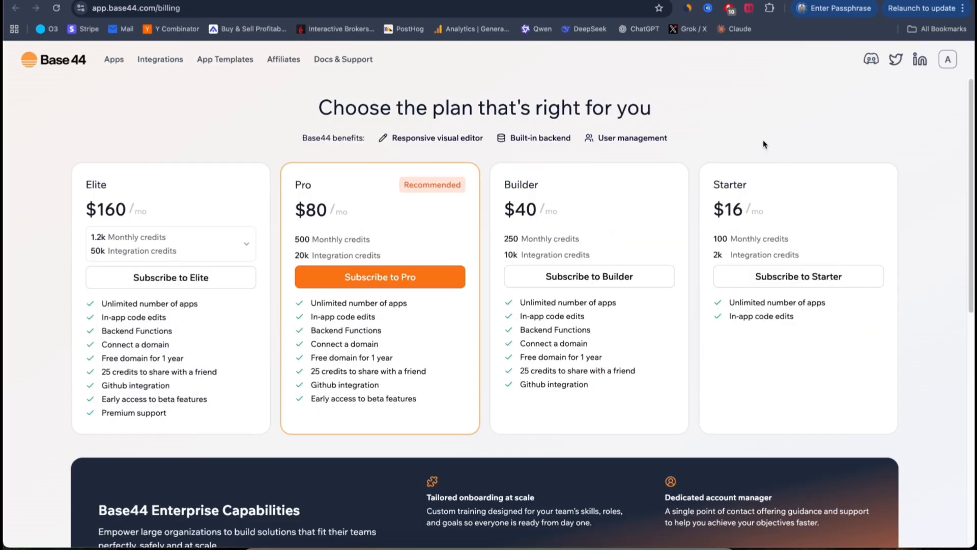
pyautogui.moveTo(636, 137)
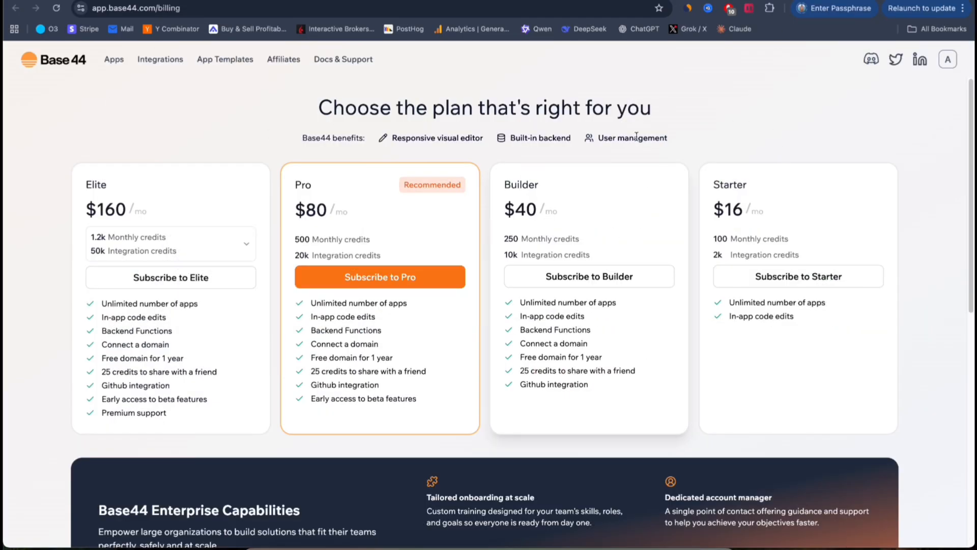
pyautogui.moveTo(783, 88)
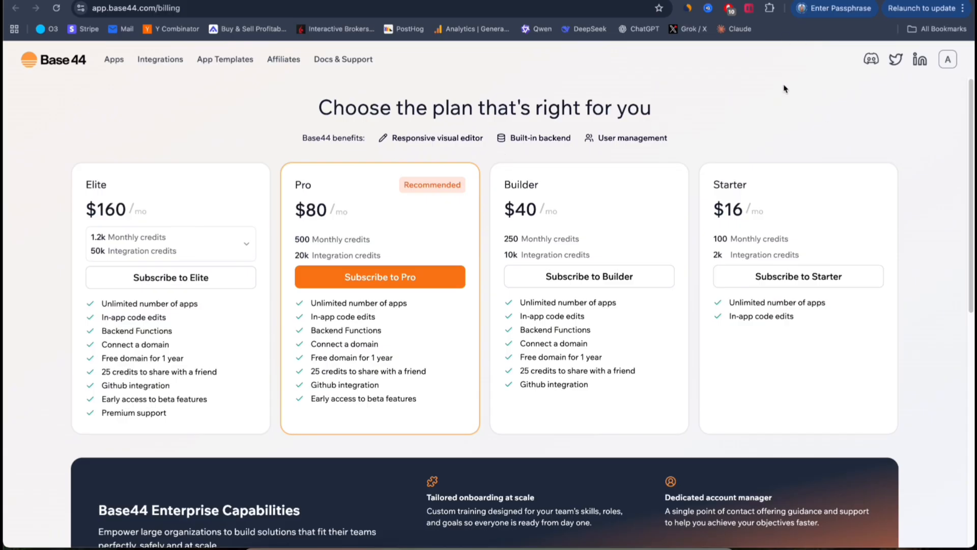
pyautogui.moveTo(545, 110)
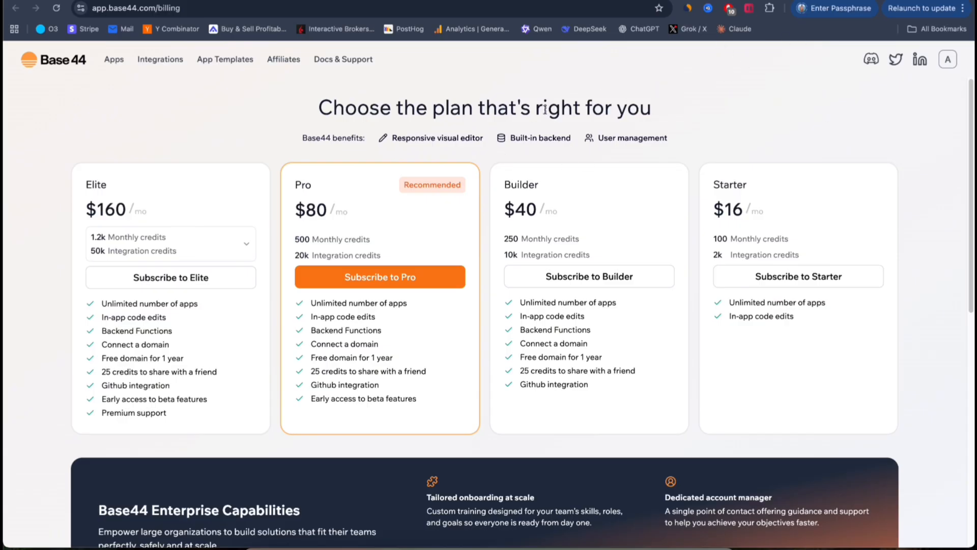
pyautogui.moveTo(572, 205)
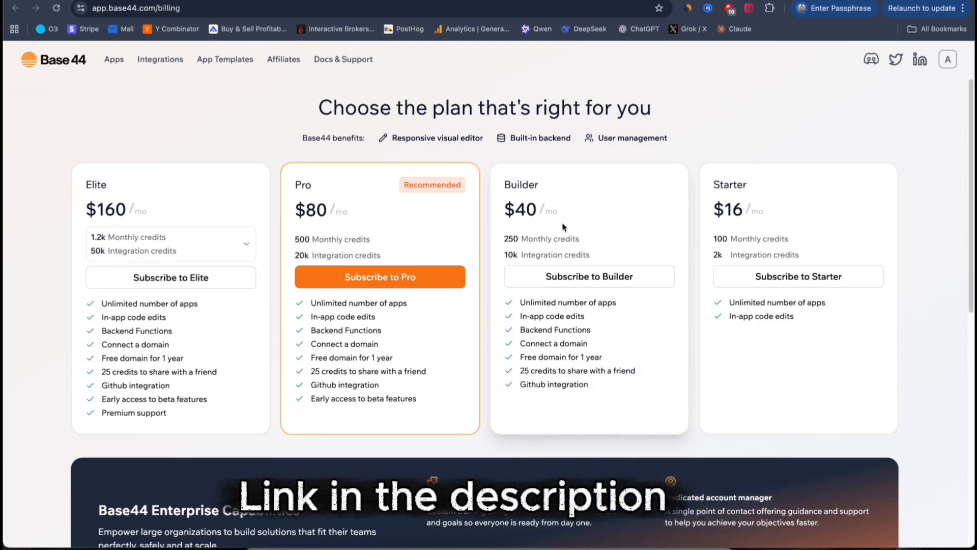
pyautogui.moveTo(528, 220)
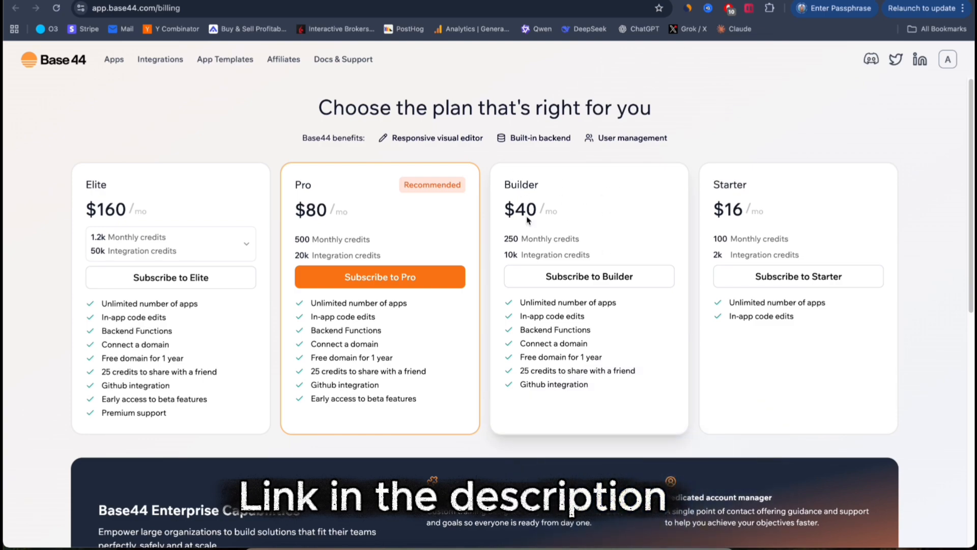
pyautogui.moveTo(555, 194)
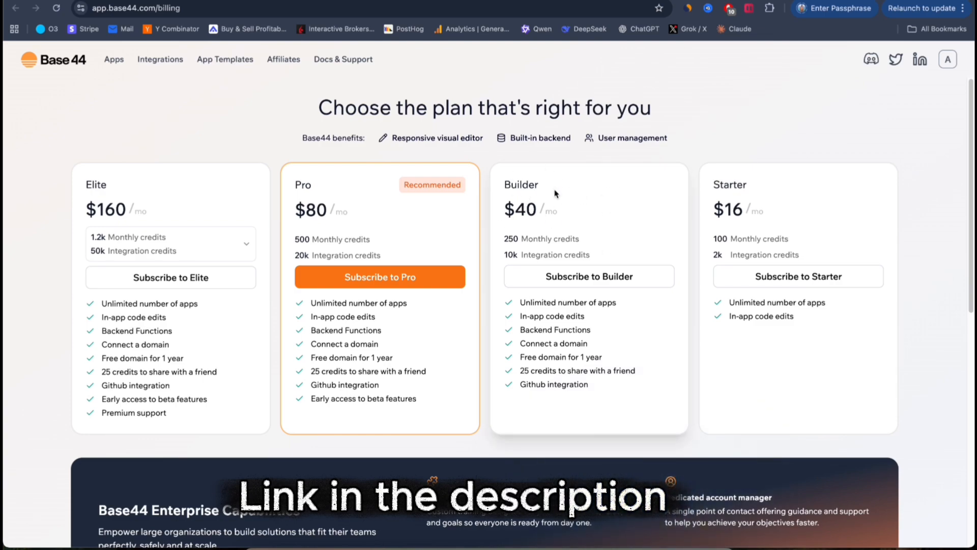
pyautogui.moveTo(545, 236)
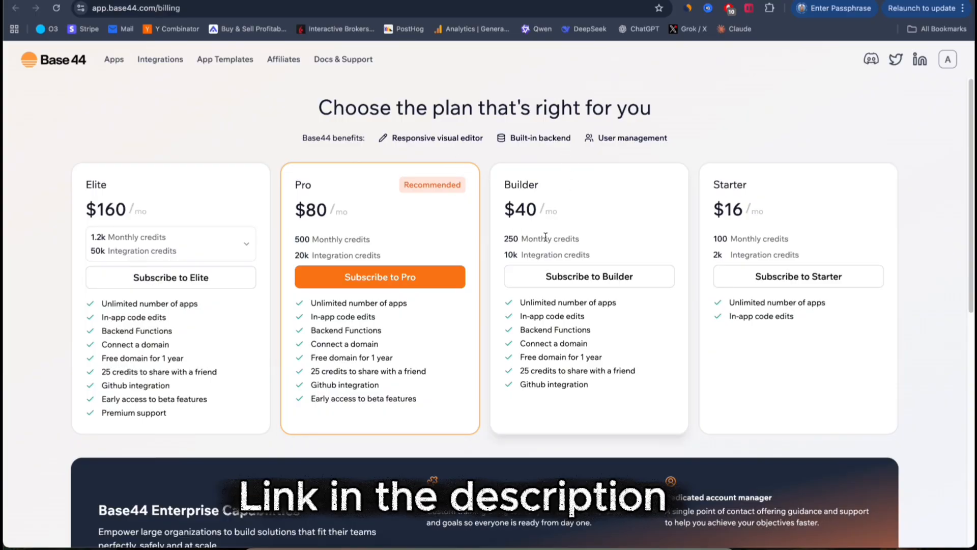
pyautogui.moveTo(524, 236)
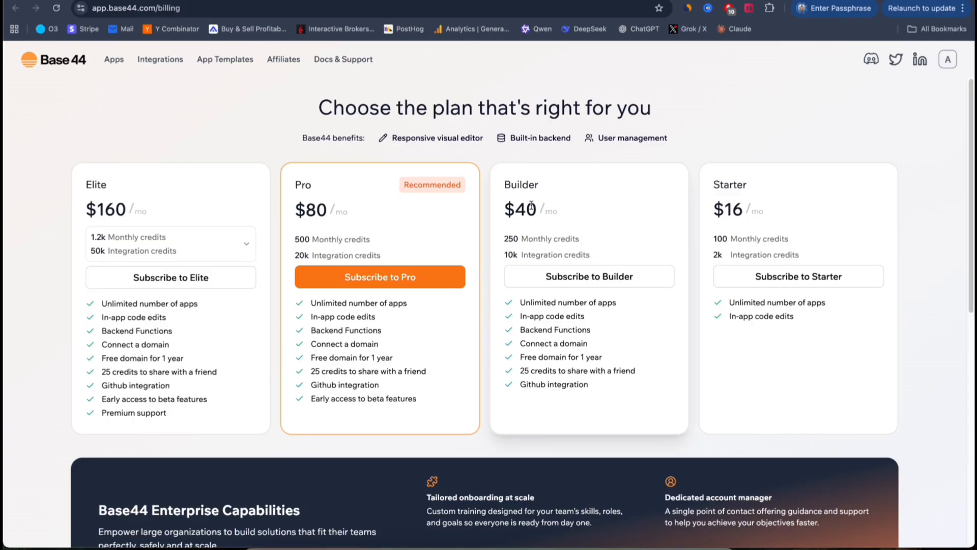
pyautogui.moveTo(549, 250)
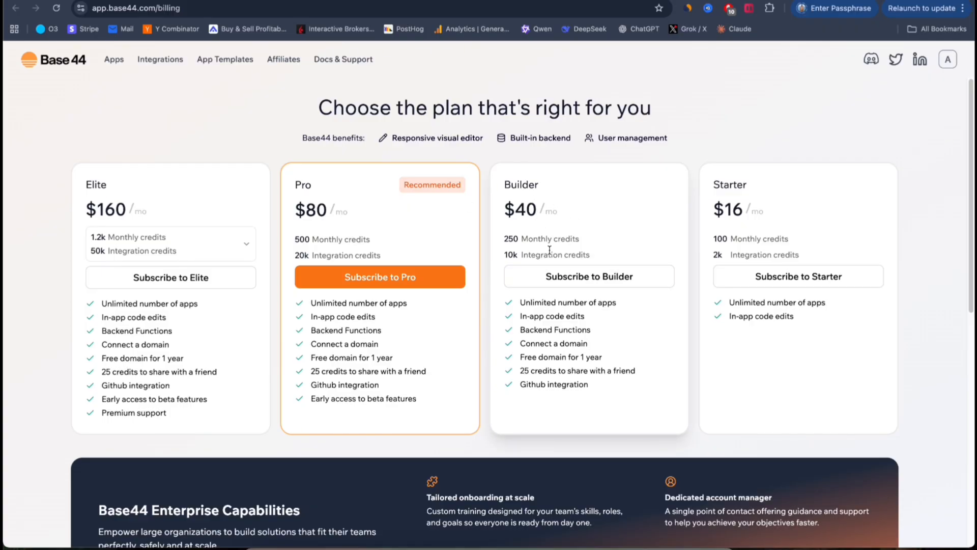
# Scroll down the billing page comparing Elite $160, Pro $80, Builder $40 and Starter $16 plans
pyautogui.scroll(-3)
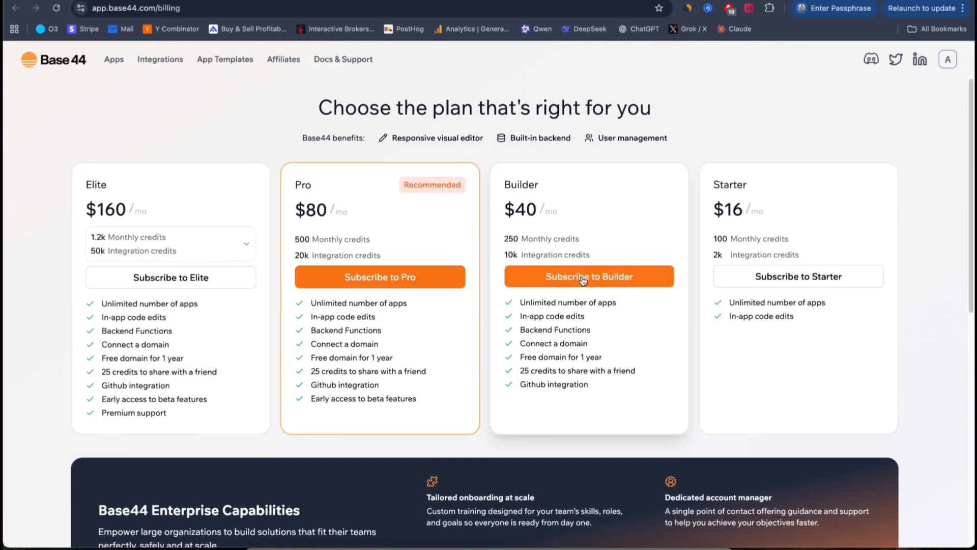
pyautogui.moveTo(550, 325)
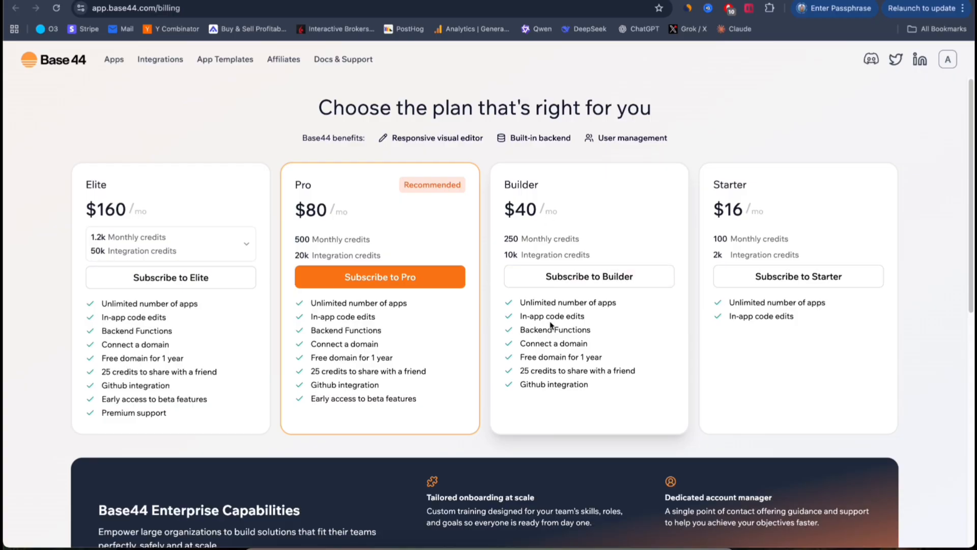
pyautogui.moveTo(551, 342)
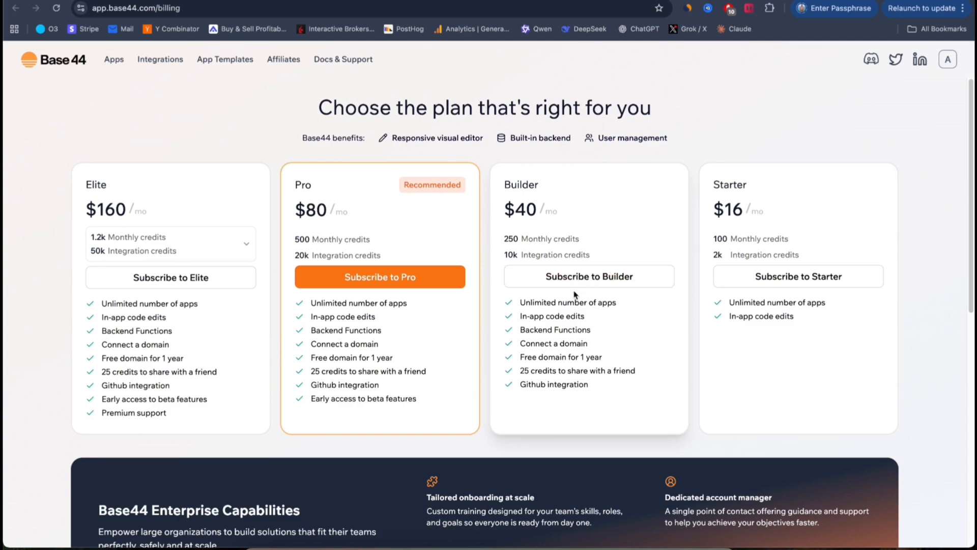
pyautogui.moveTo(559, 241)
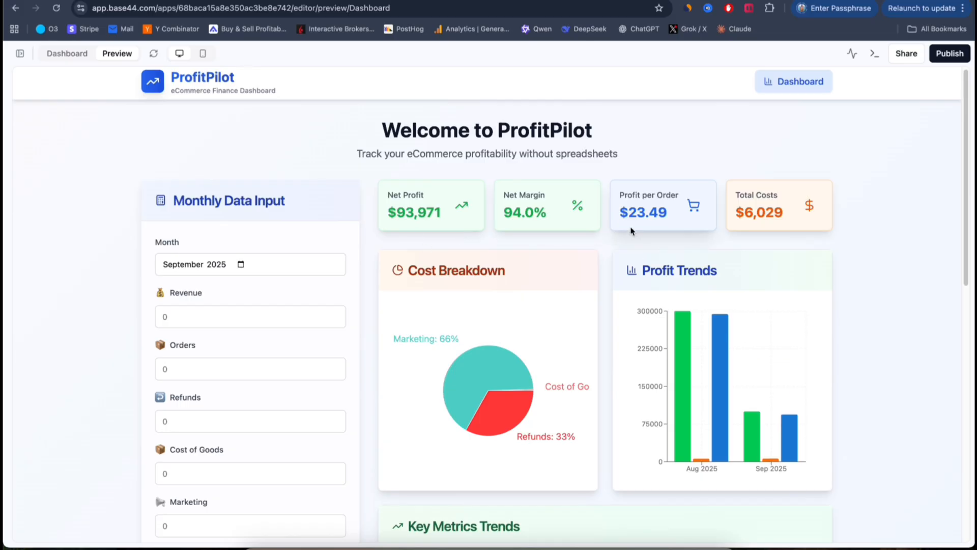
pyautogui.moveTo(505, 248)
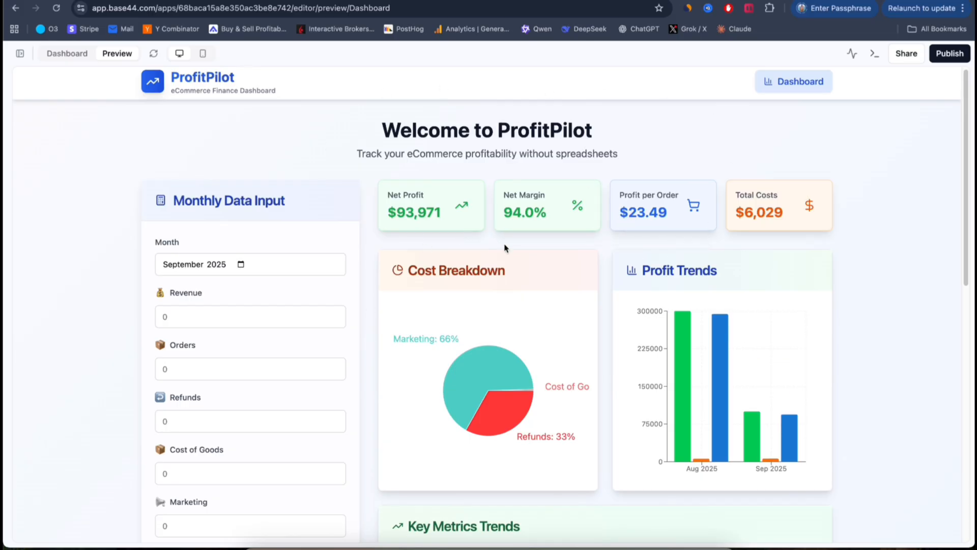
pyautogui.moveTo(494, 213)
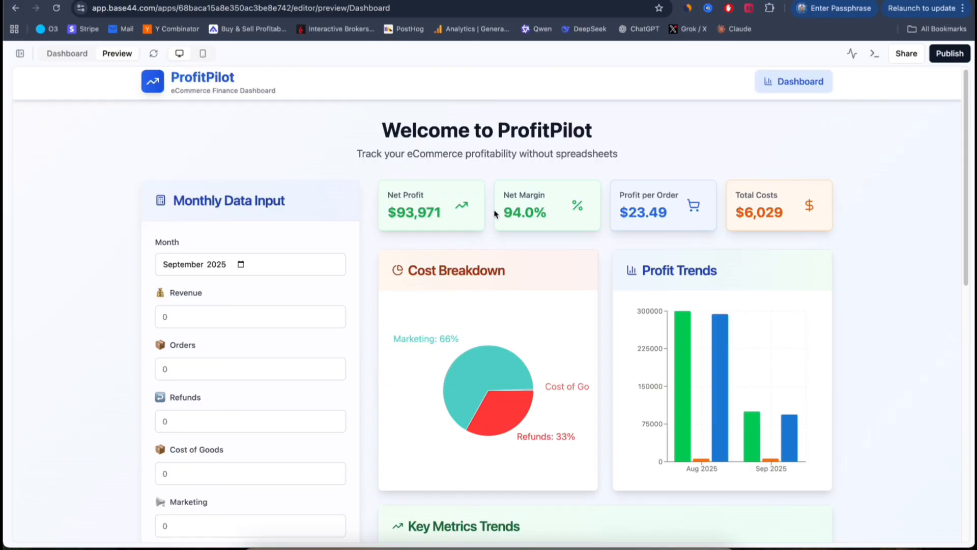
pyautogui.moveTo(511, 220)
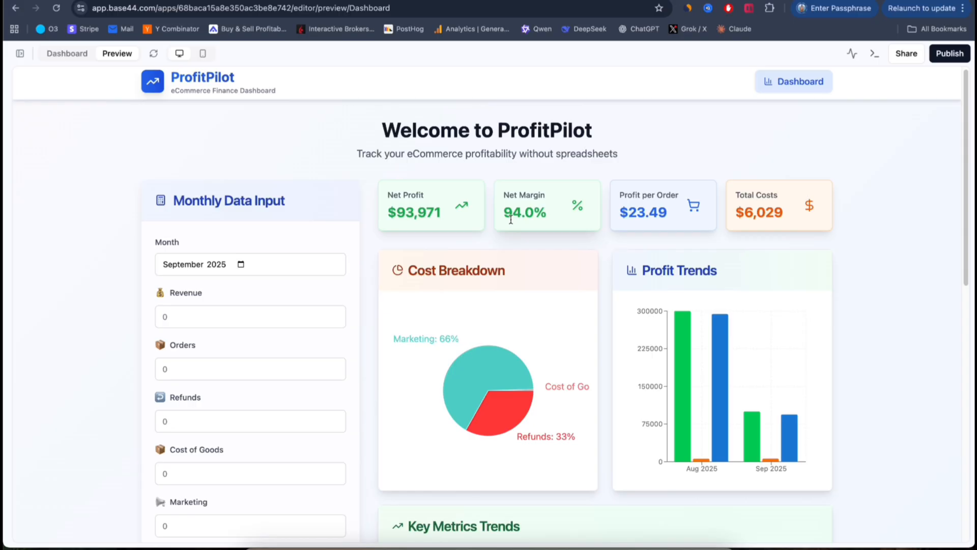
pyautogui.moveTo(469, 208)
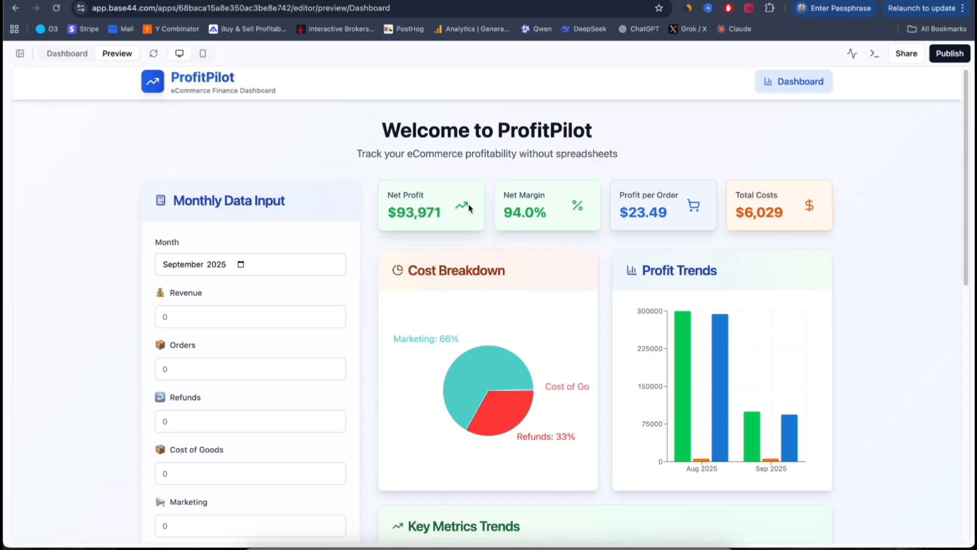
pyautogui.moveTo(572, 278)
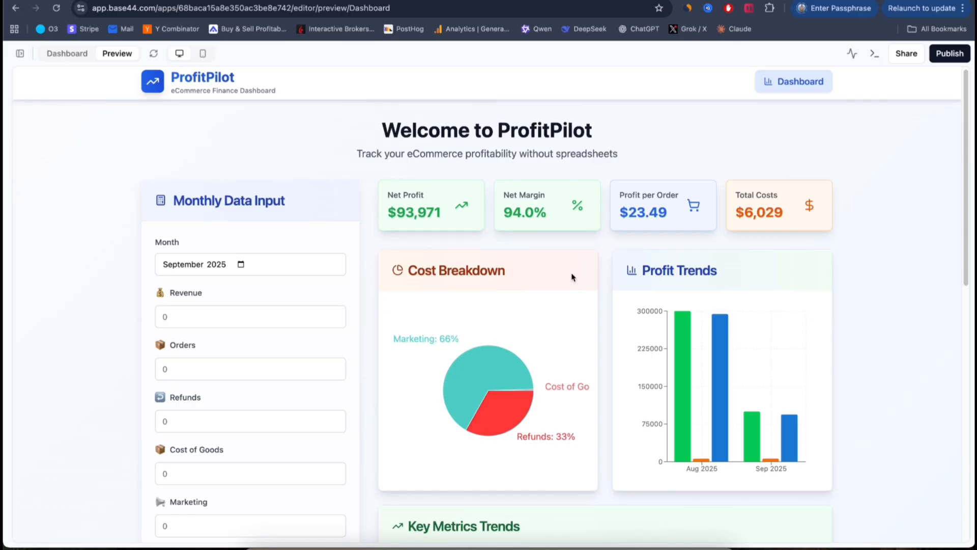
pyautogui.moveTo(594, 294)
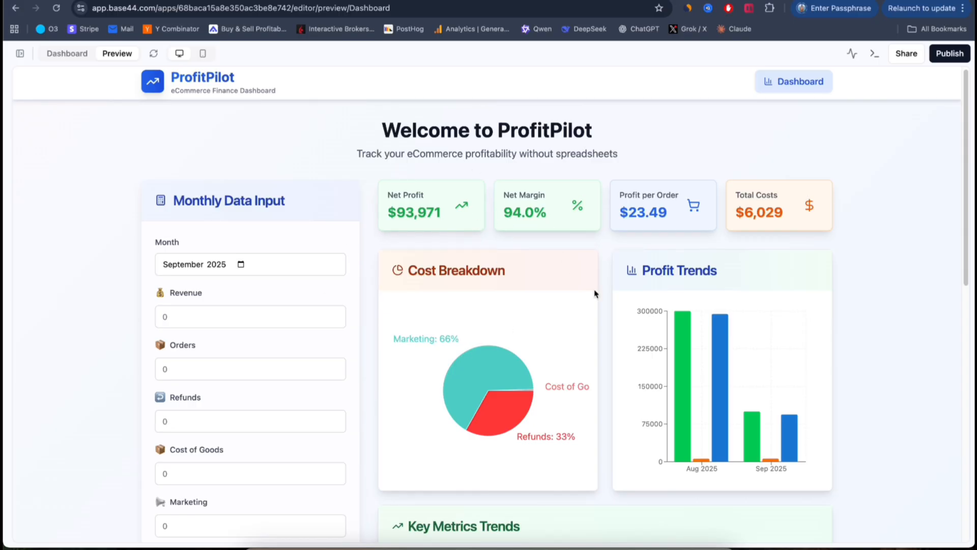